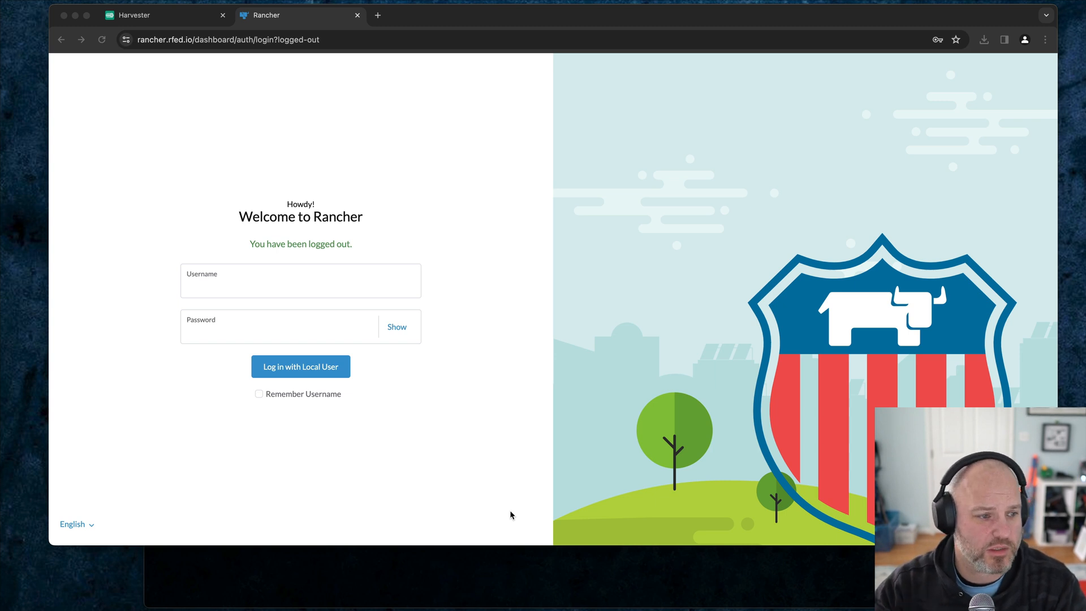
# Log into Rancher as the local admin user to reach the clusters home page
pyautogui.click(300, 280)
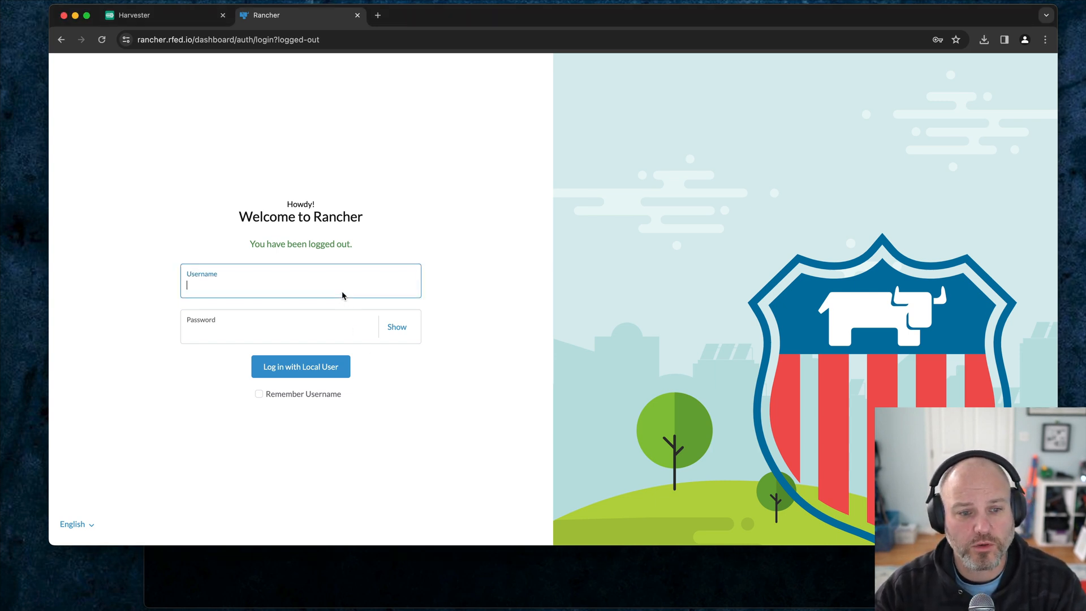
pyautogui.write('admin')
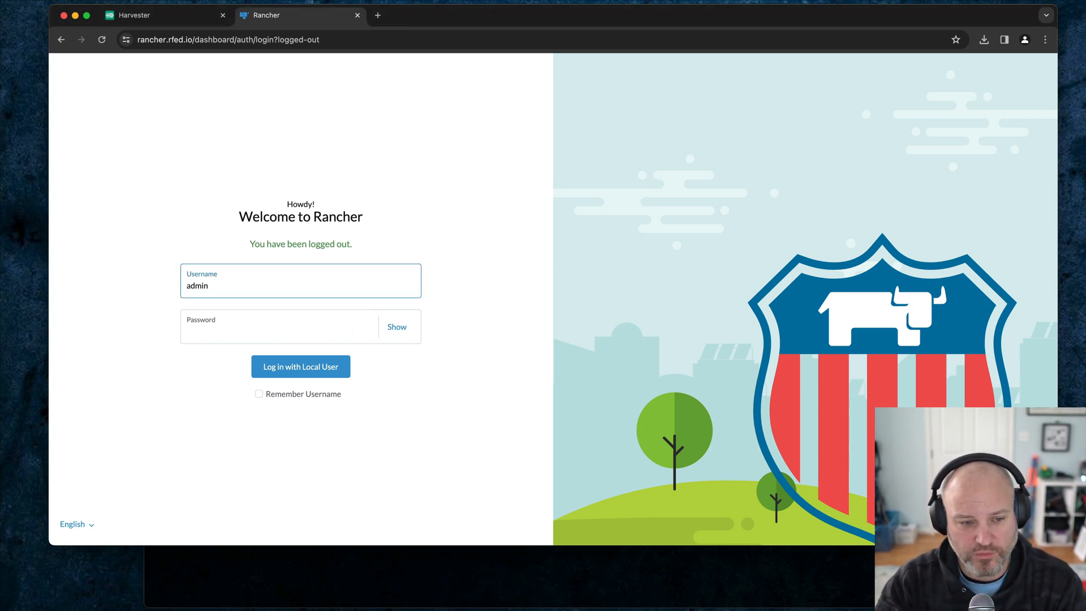
pyautogui.click(299, 367)
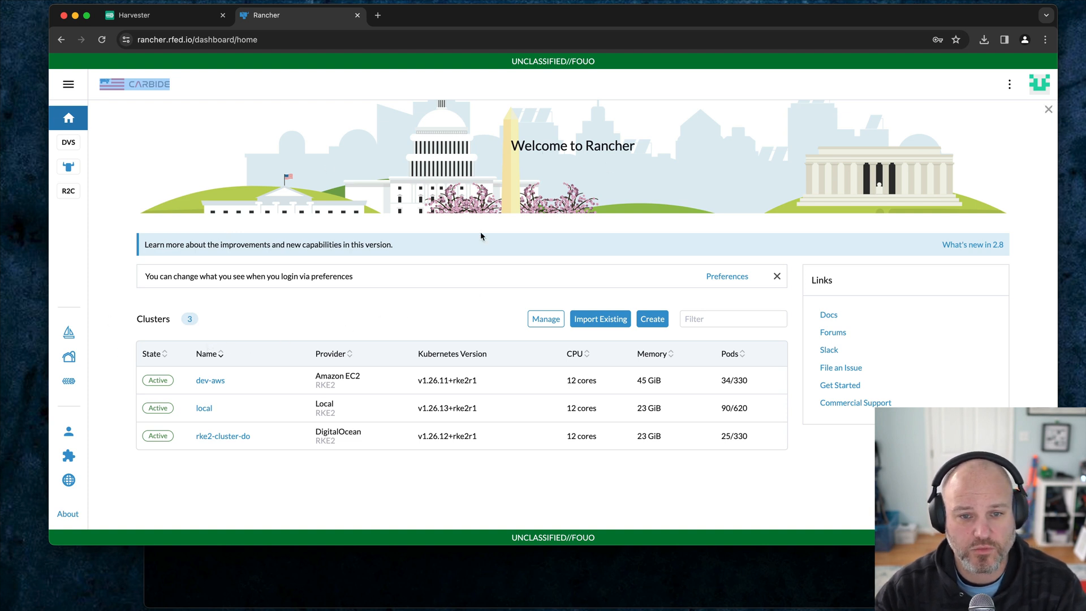
pyautogui.moveTo(415, 322)
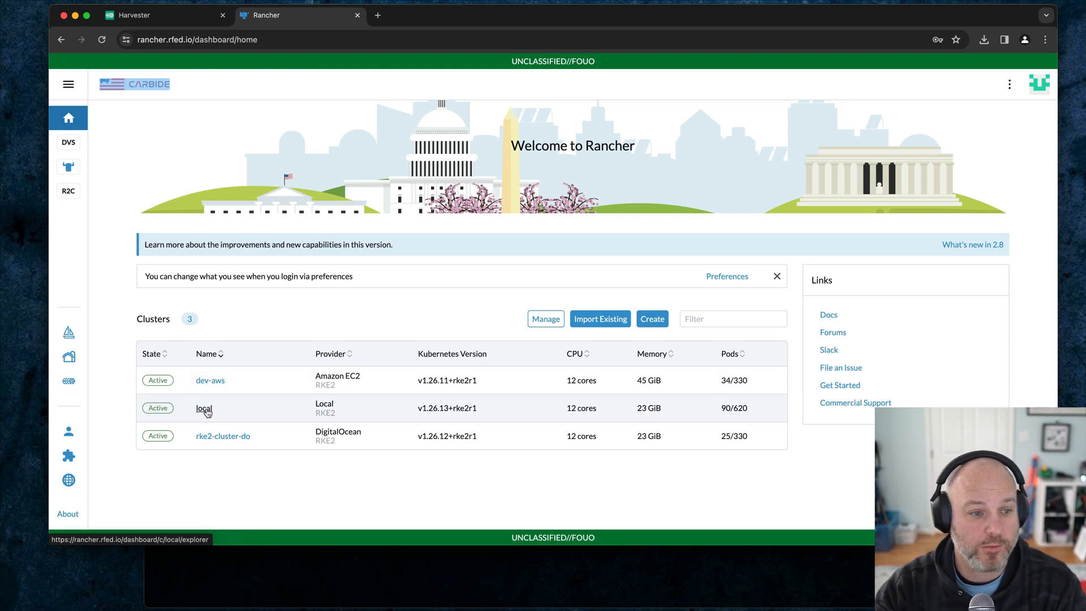
# Enter the local cluster from the Clusters table
pyautogui.click(202, 408)
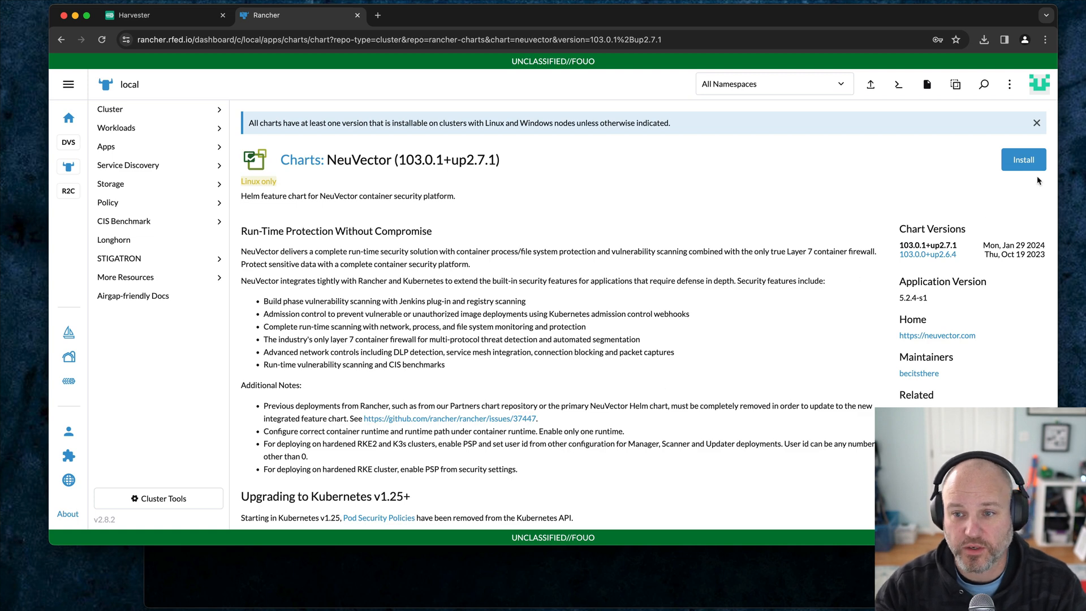
# Start the NeuVector chart install and advance past metadata to the Helm values form
pyautogui.click(1024, 160)
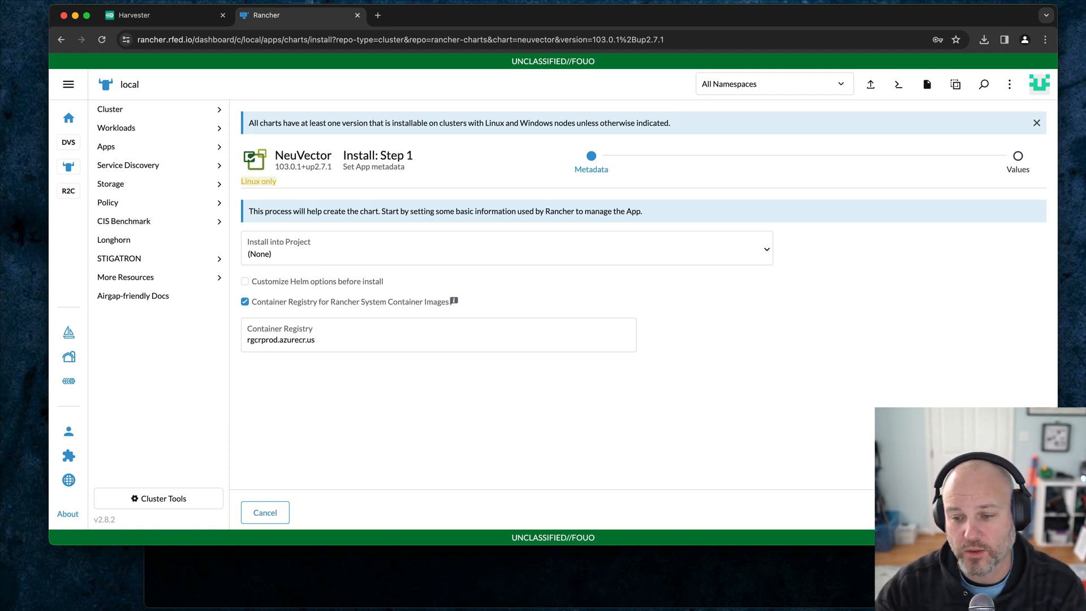
pyautogui.click(1017, 156)
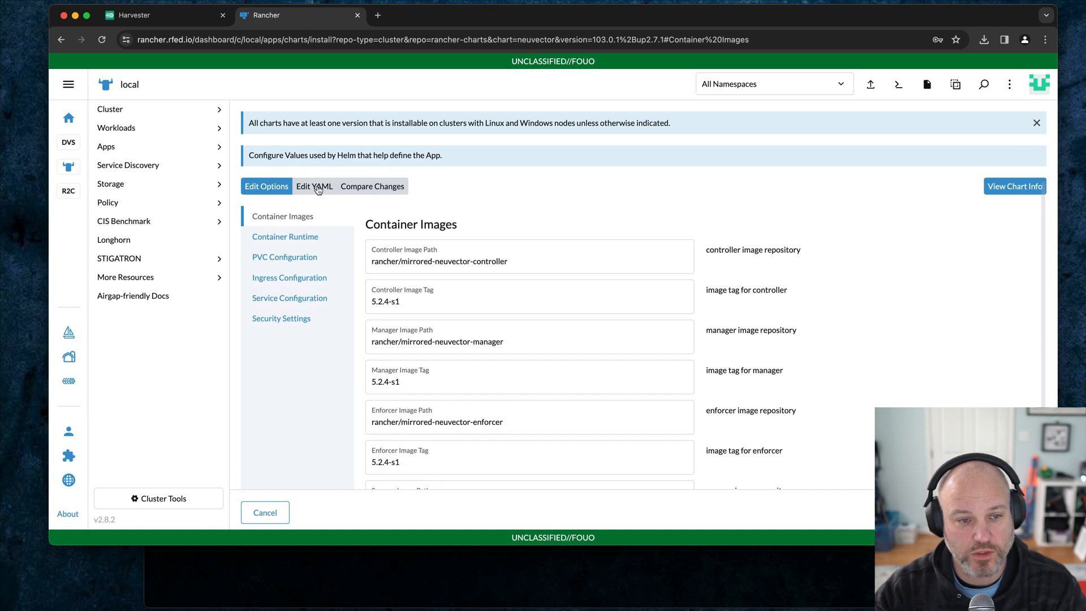
# Switch the chart values to raw YAML and scroll to the federation mastersvc ingress block
pyautogui.click(313, 185)
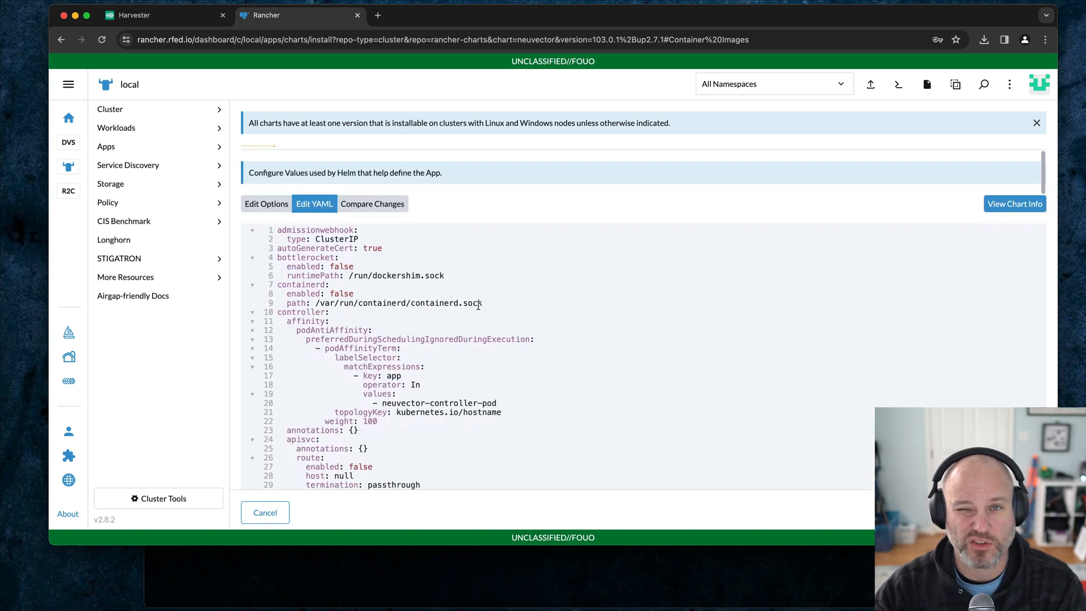
pyautogui.scroll(-3)
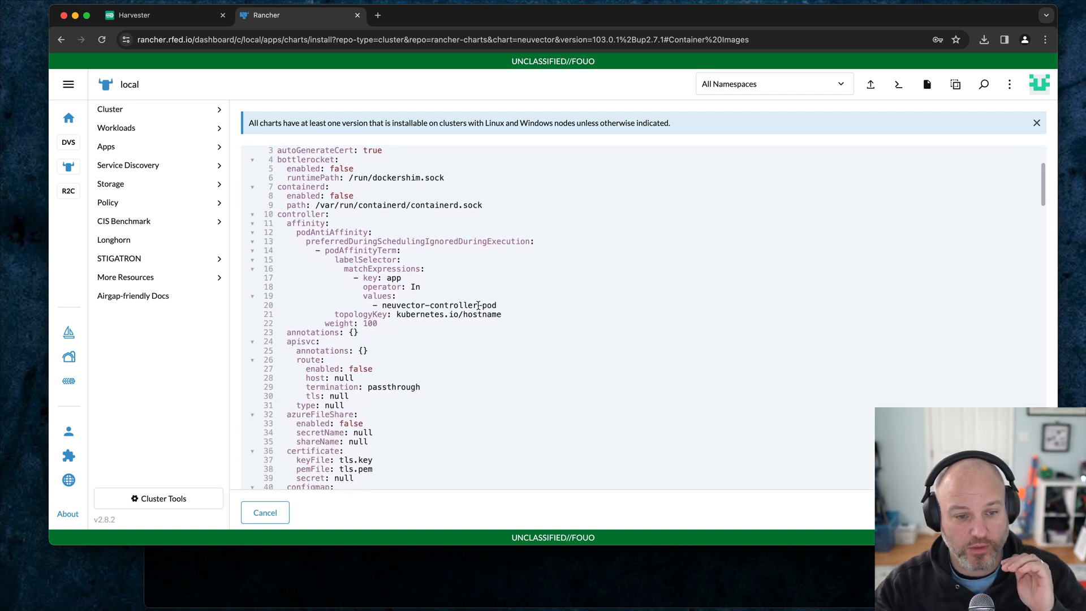
pyautogui.scroll(-3)
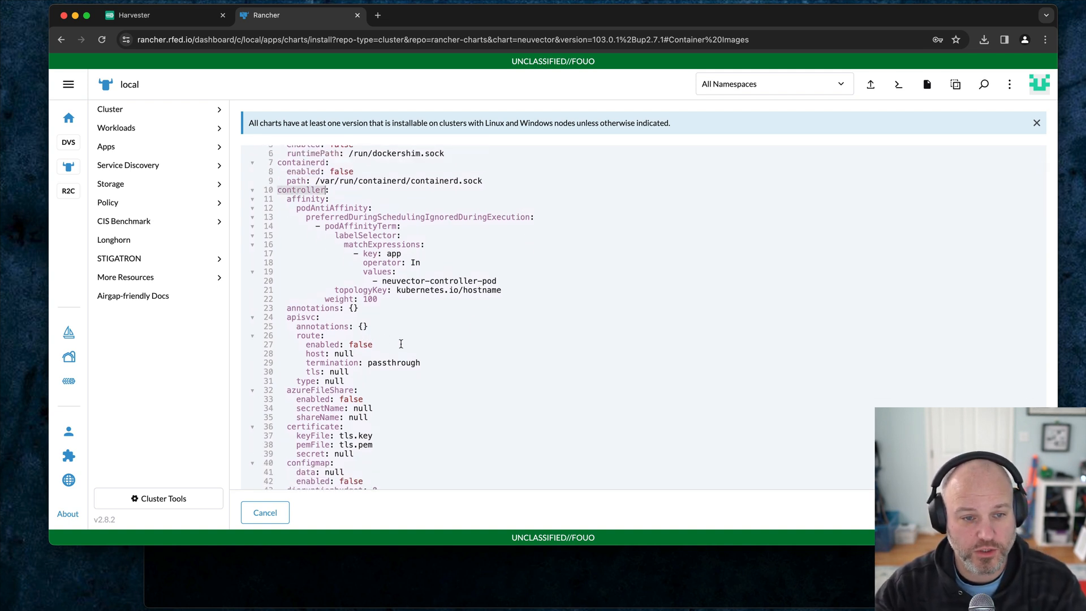
pyautogui.scroll(-3)
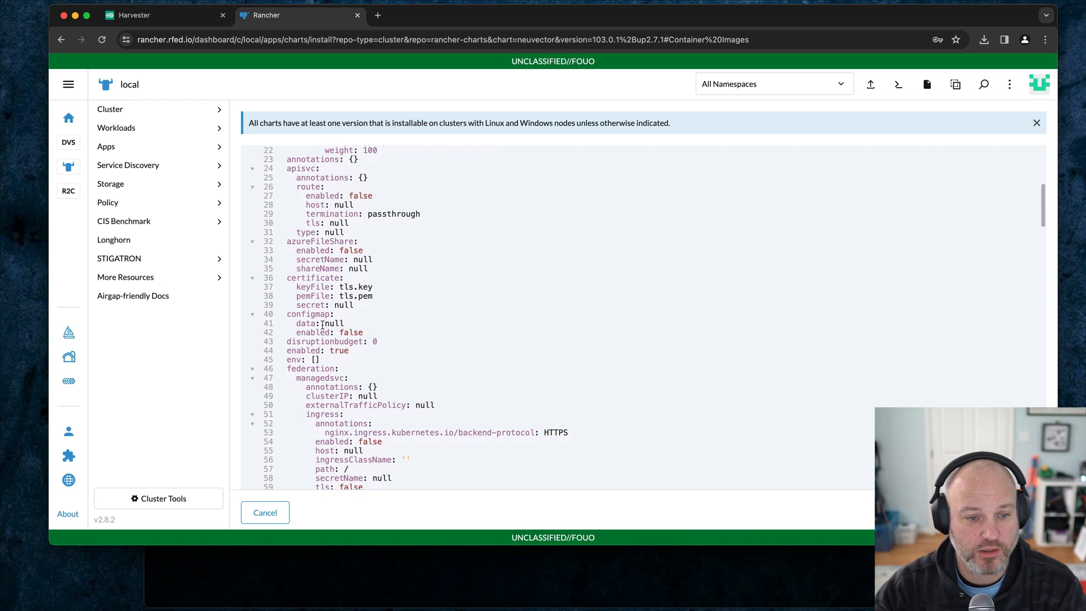
pyautogui.scroll(-3)
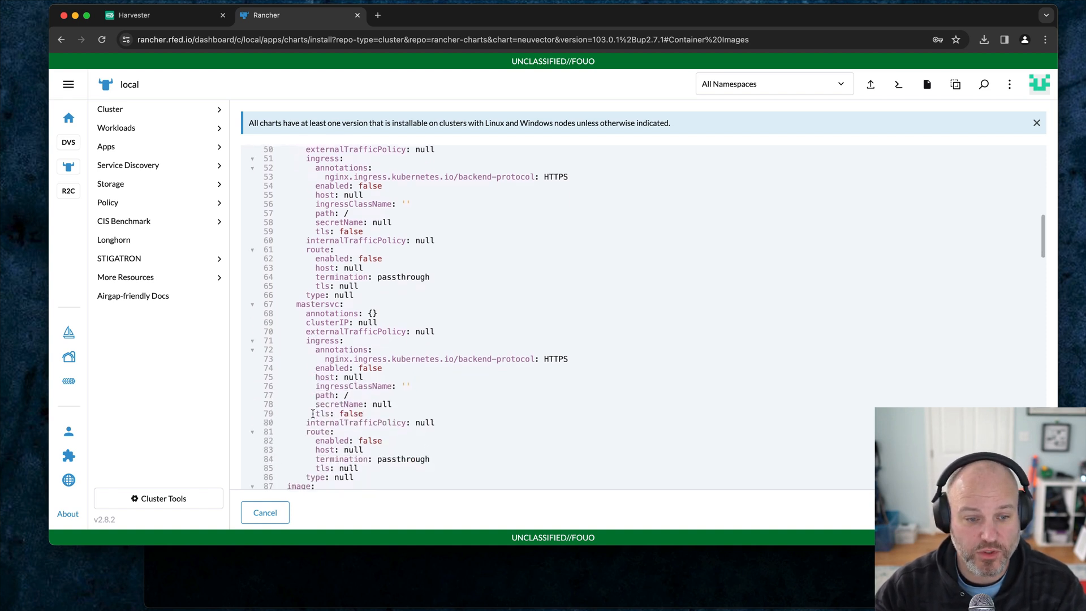
pyautogui.scroll(-3)
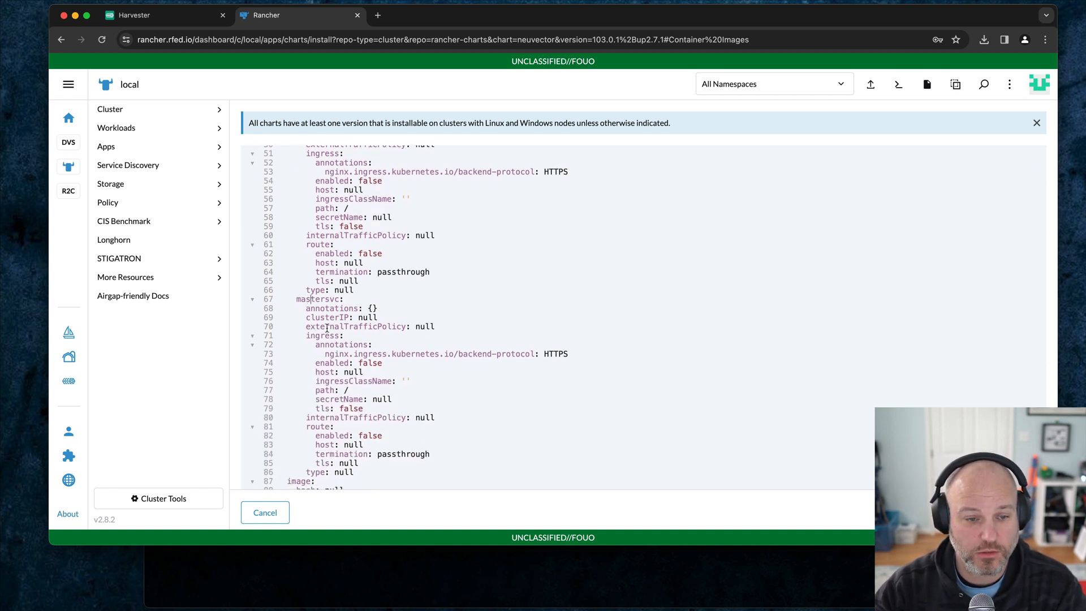
# Set mastersvc ingress enabled true, host nv-api.rfed.io, tls true, secretName tls-ingress
pyautogui.doubleClick(371, 362)
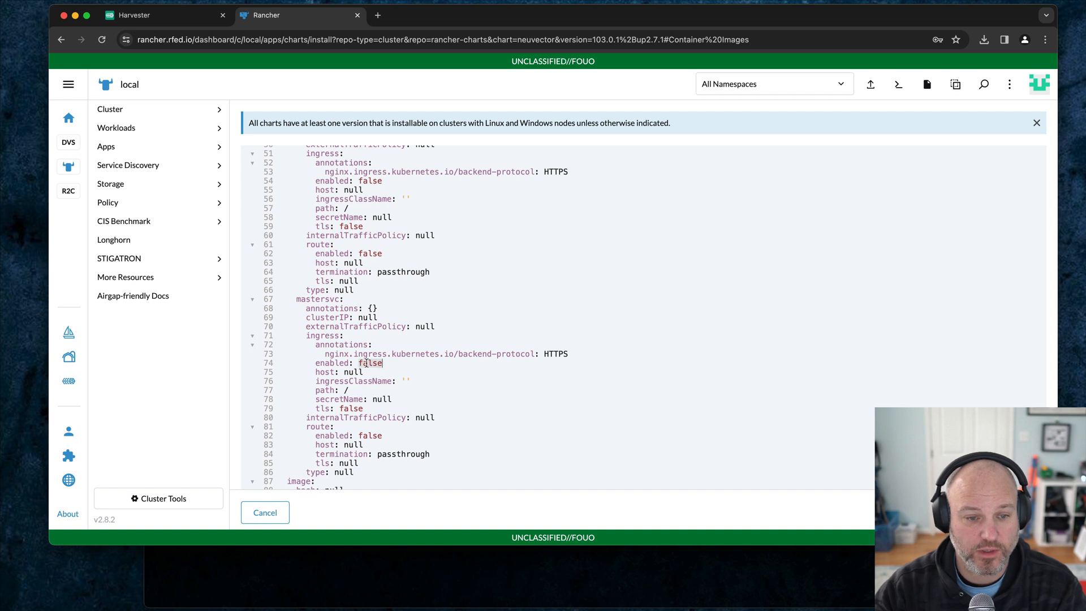
pyautogui.write('true')
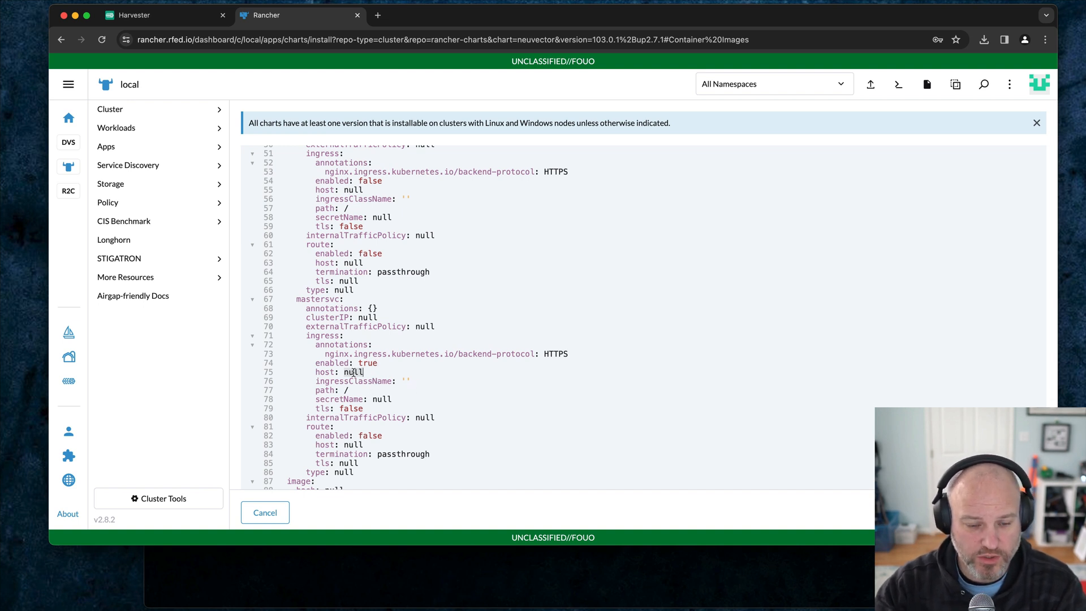
pyautogui.write('nv-api.r')
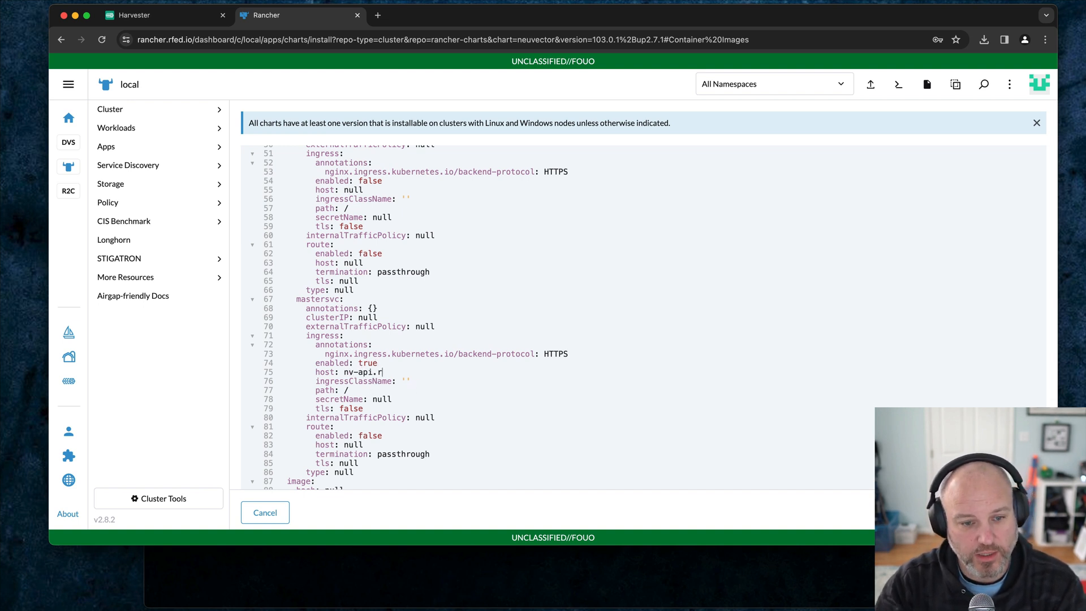
pyautogui.write('fed.io')
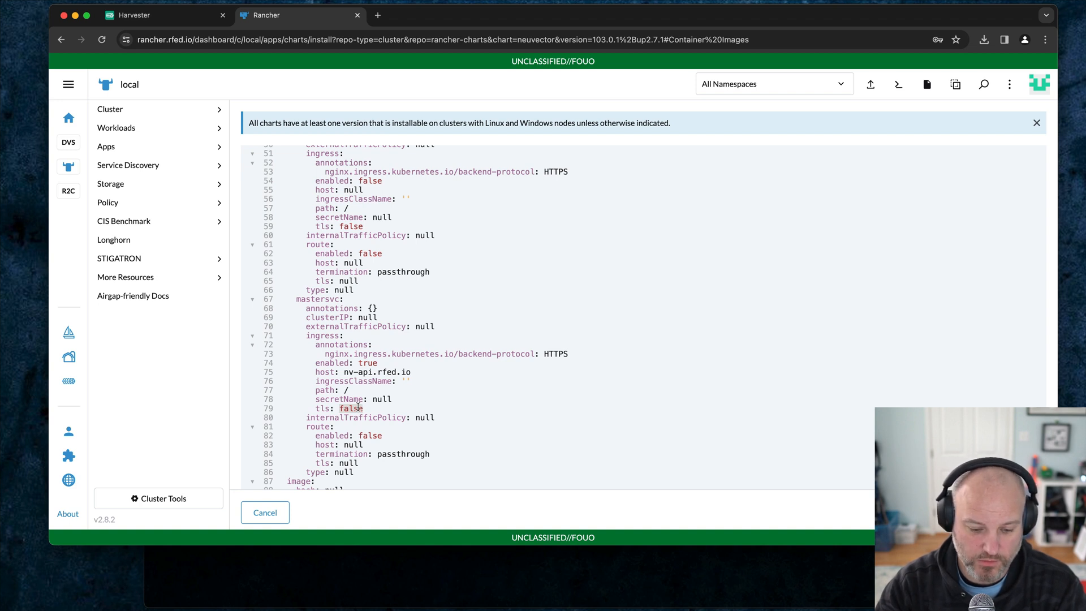
pyautogui.write('t')
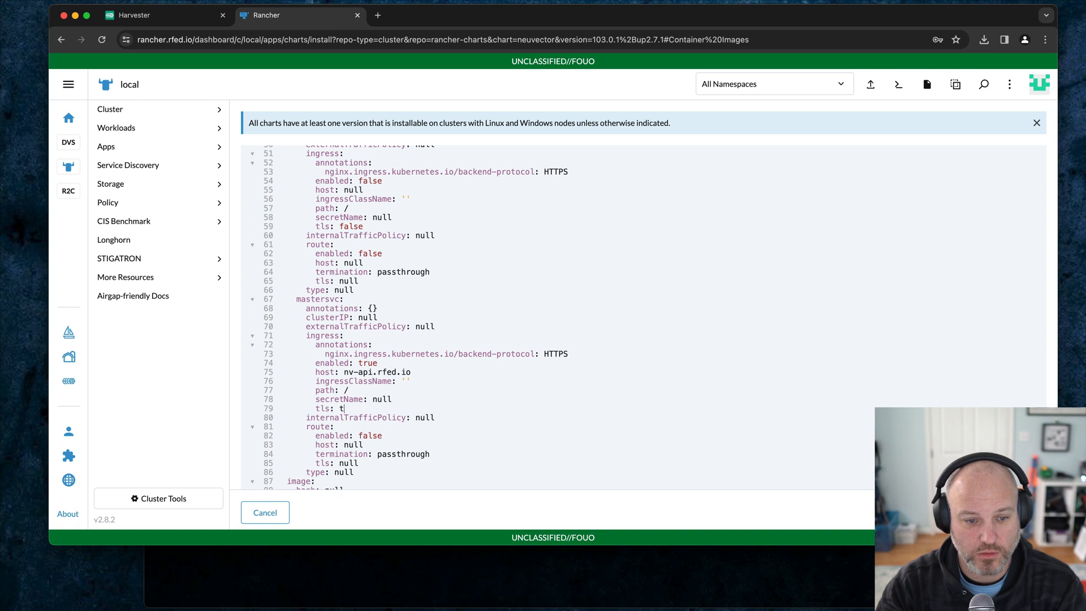
pyautogui.write('rue')
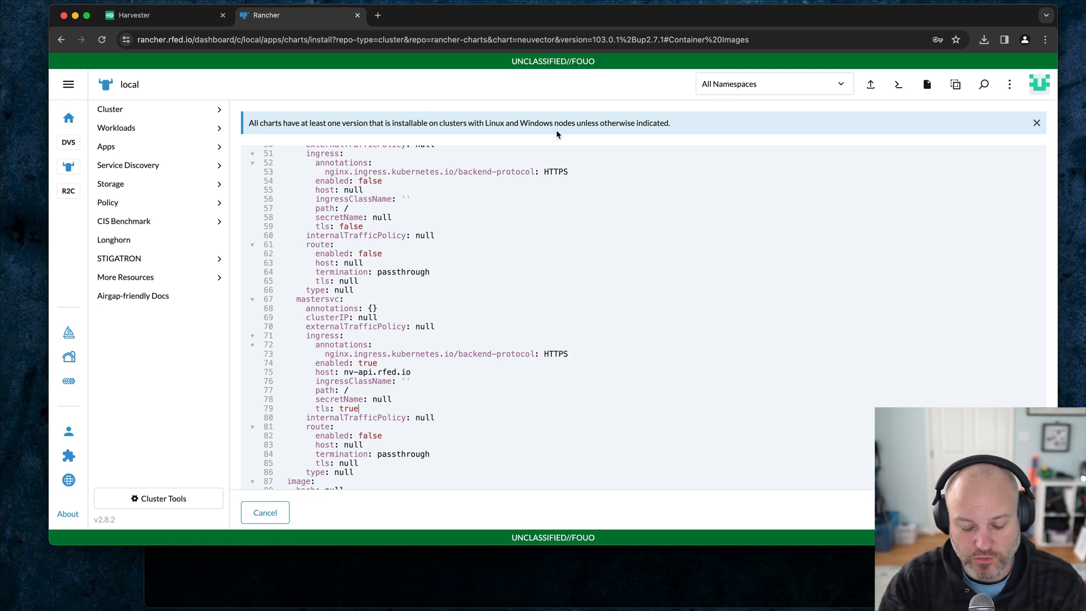
pyautogui.moveTo(381, 428)
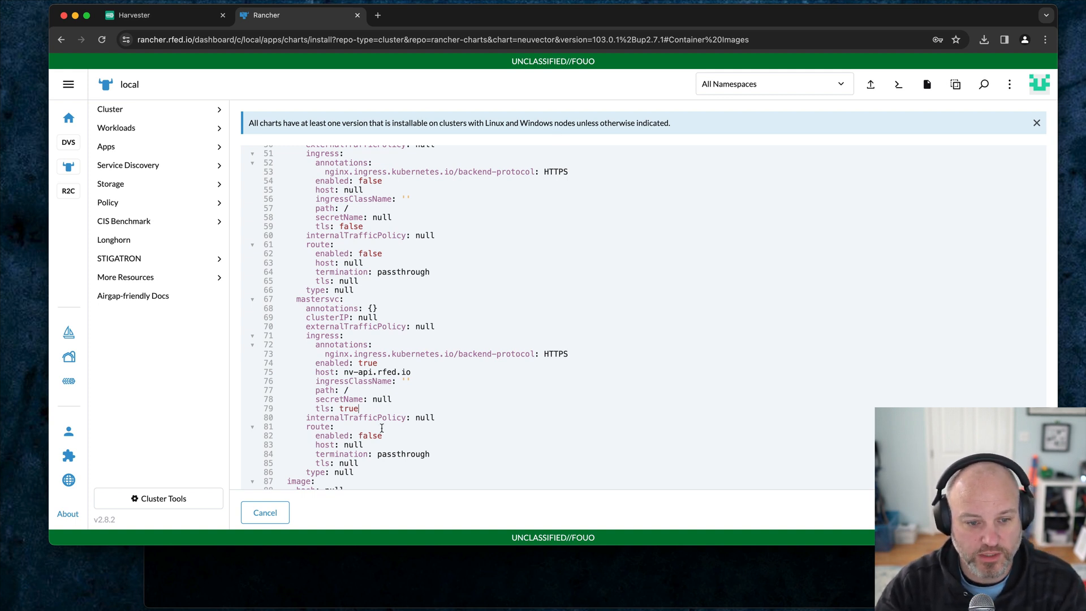
pyautogui.doubleClick(380, 399)
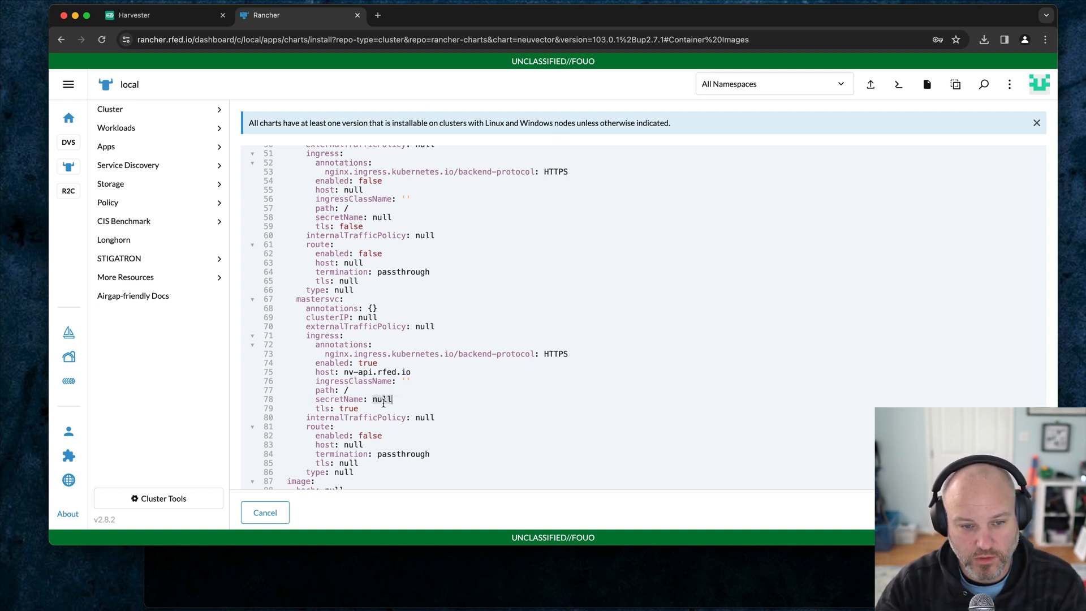
pyautogui.write('tls-ingress')
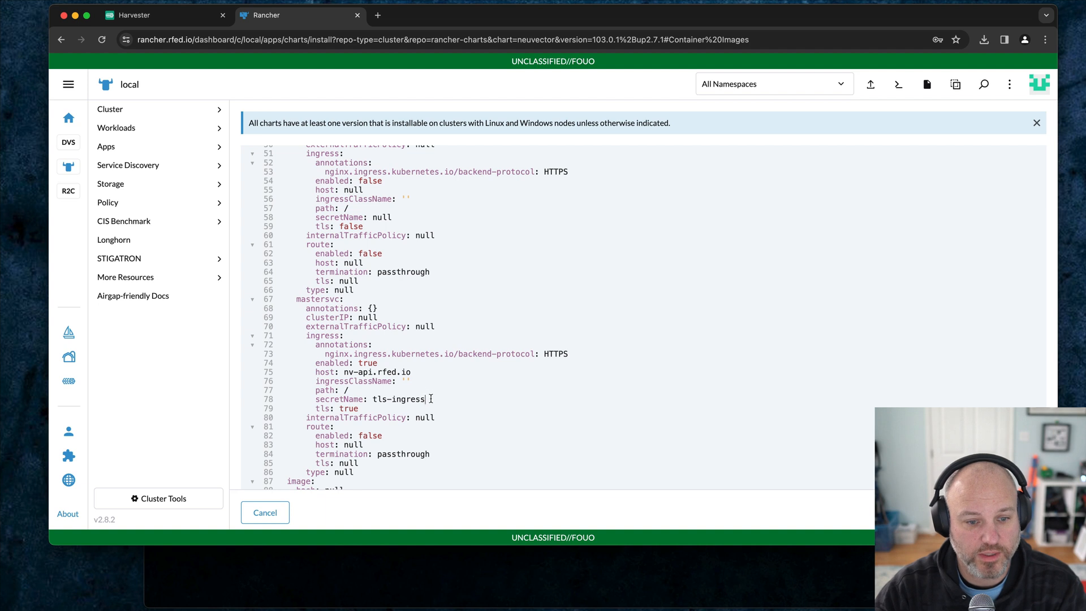
# Set controller ingress host neuvector.rfed.io, secretName tls-ingress and tls true
pyautogui.scroll(-3)
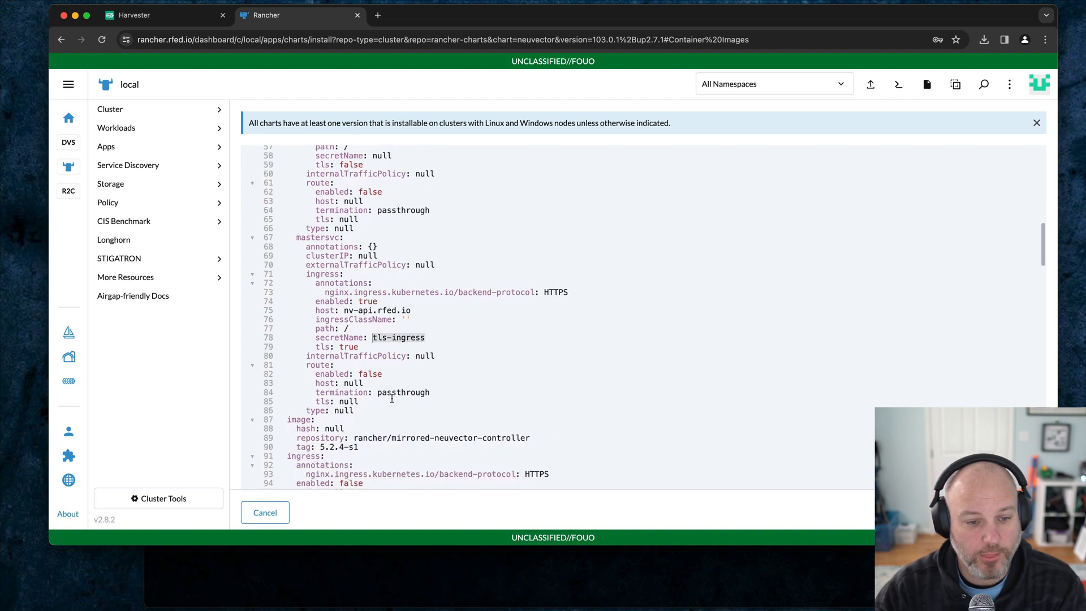
pyautogui.scroll(-3)
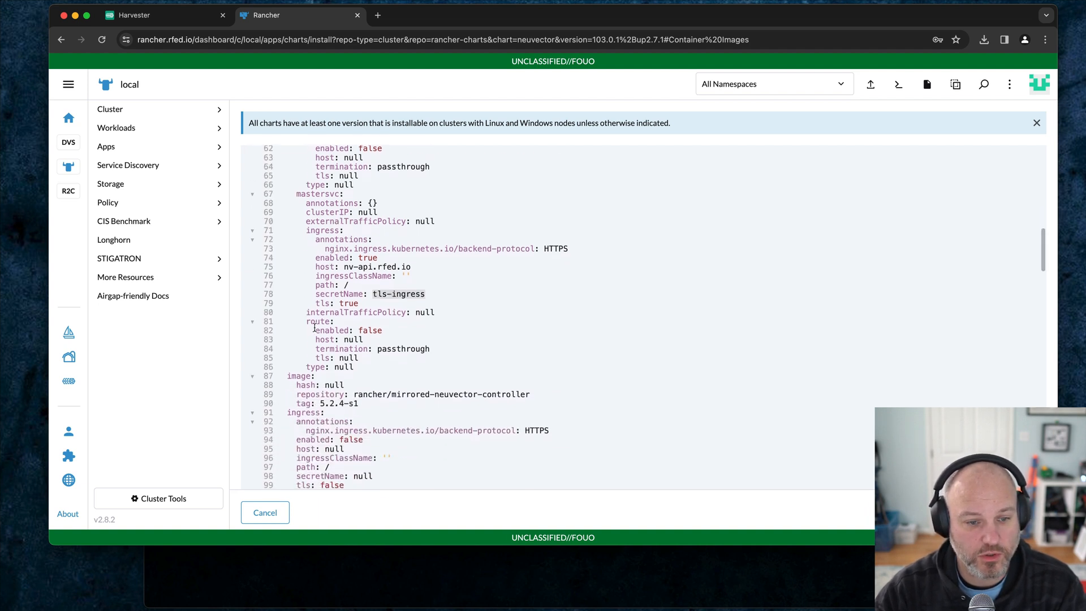
pyautogui.scroll(-3)
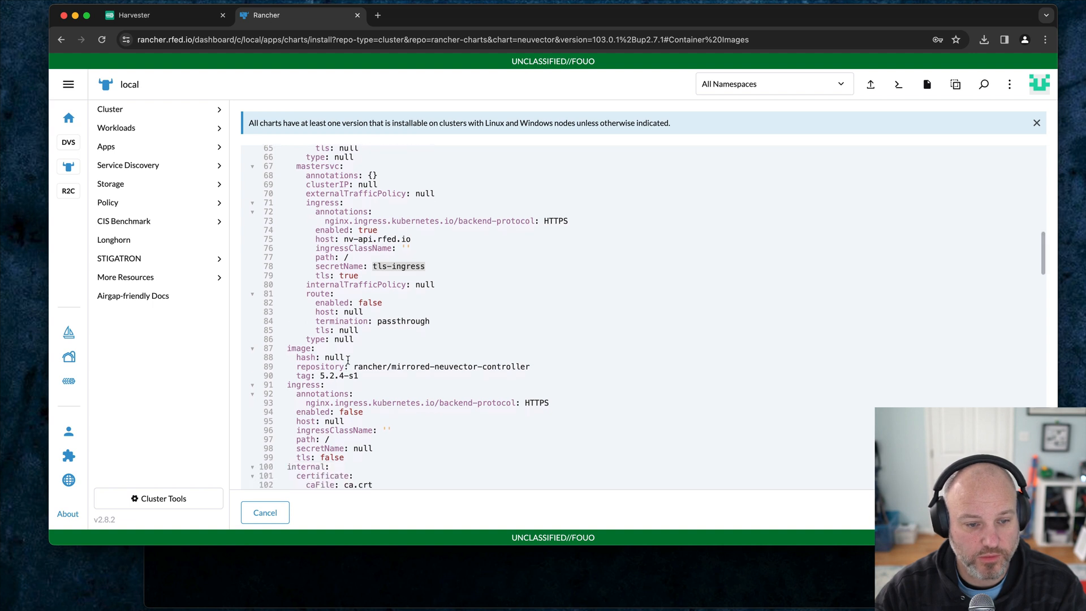
pyautogui.scroll(-3)
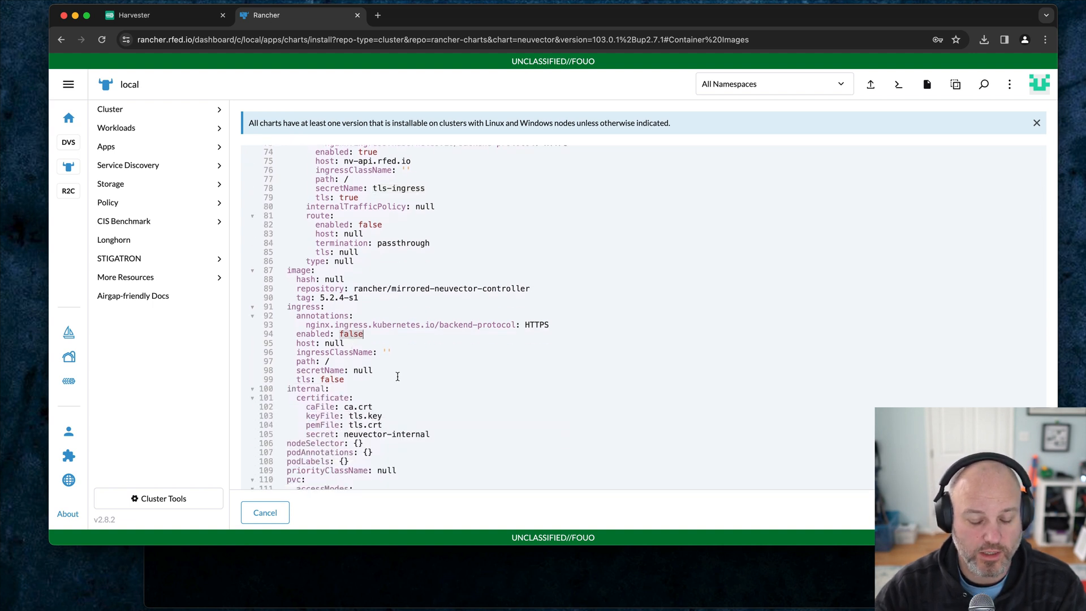
pyautogui.write('tu')
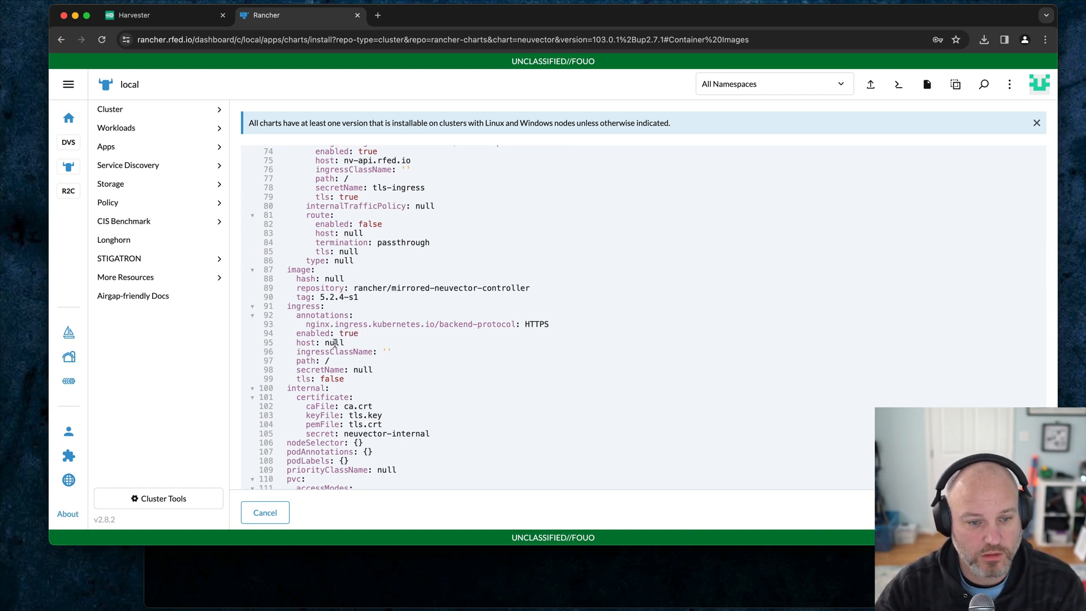
pyautogui.write('neuvector')
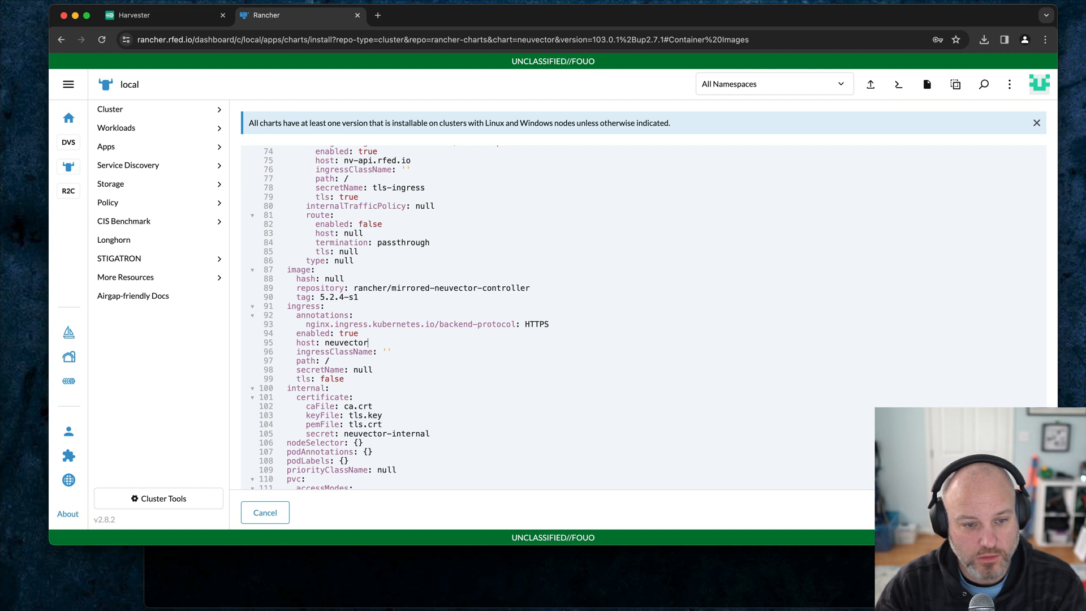
pyautogui.write('.rfed.')
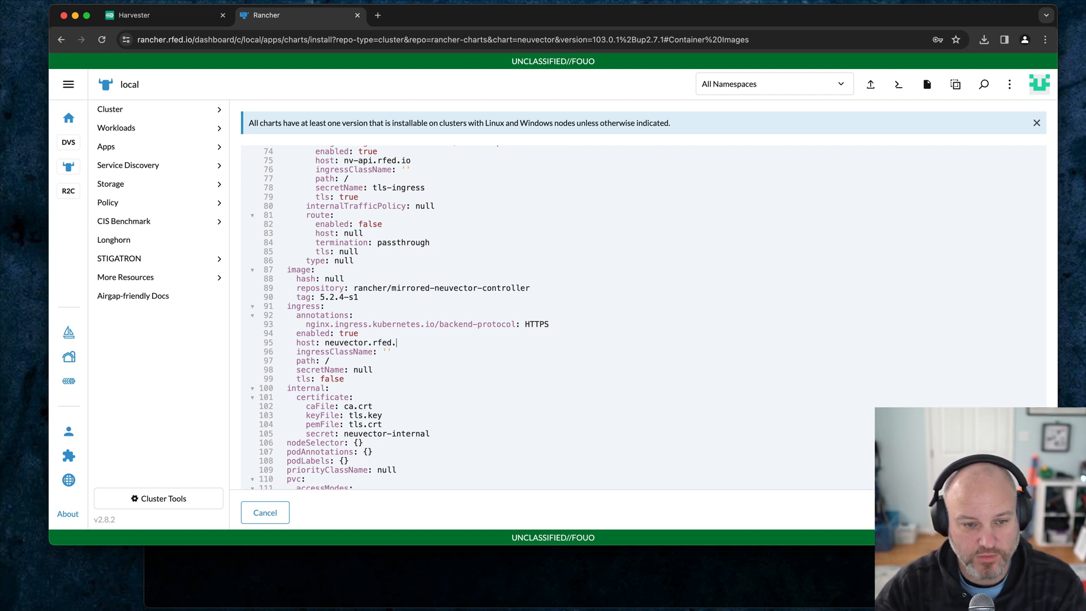
pyautogui.write('io')
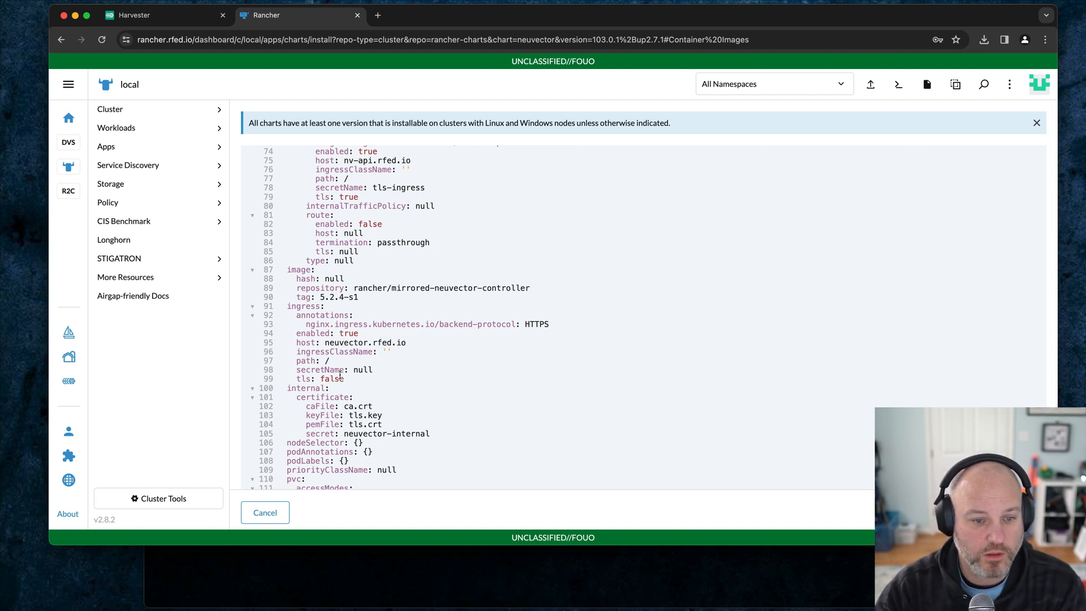
pyautogui.write('tls')
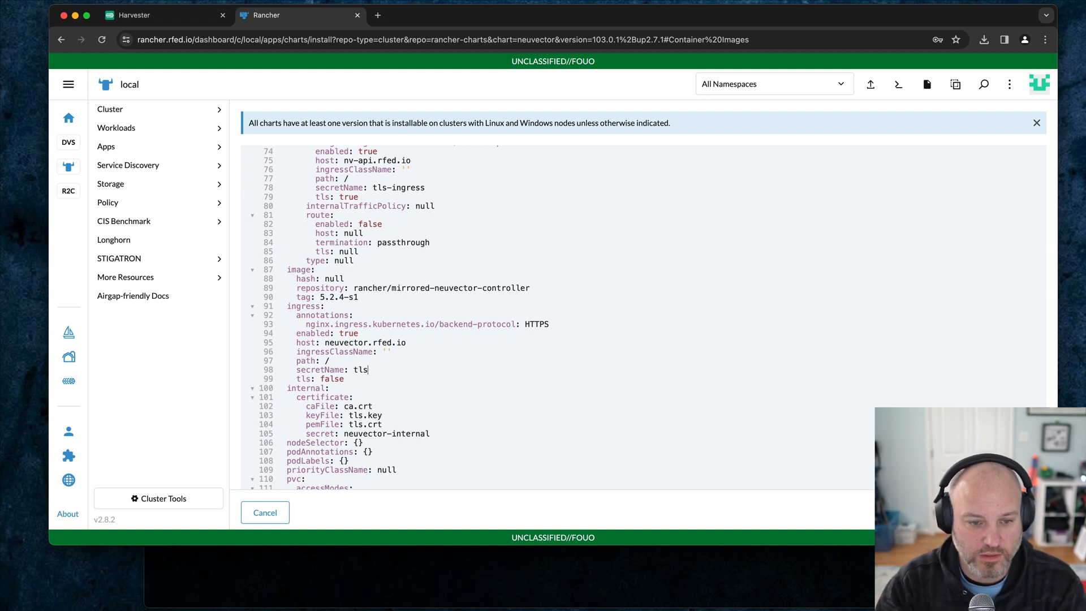
pyautogui.write('-ingress')
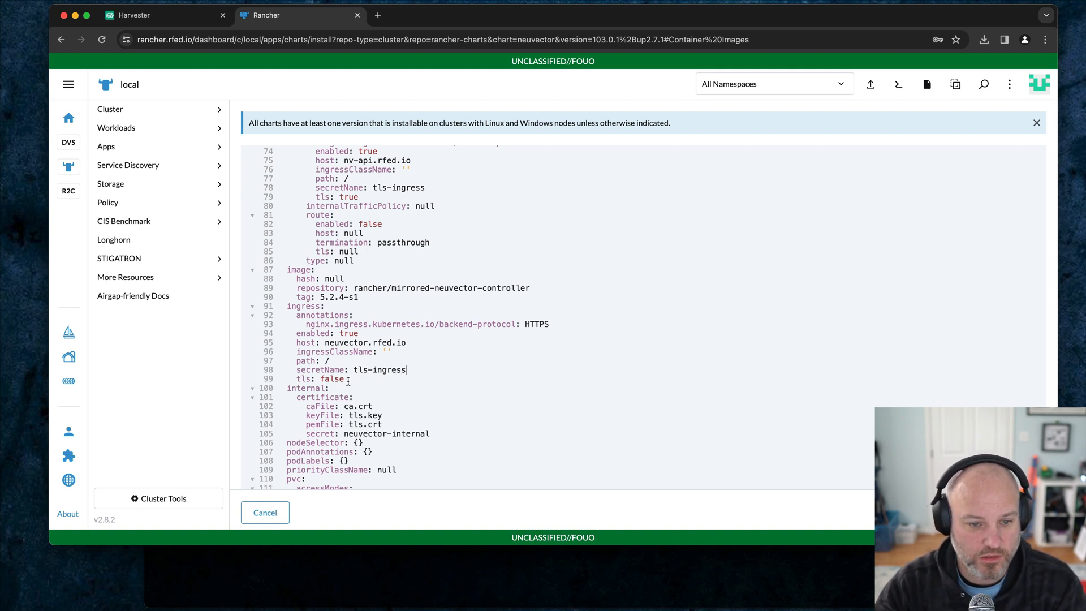
pyautogui.write('true')
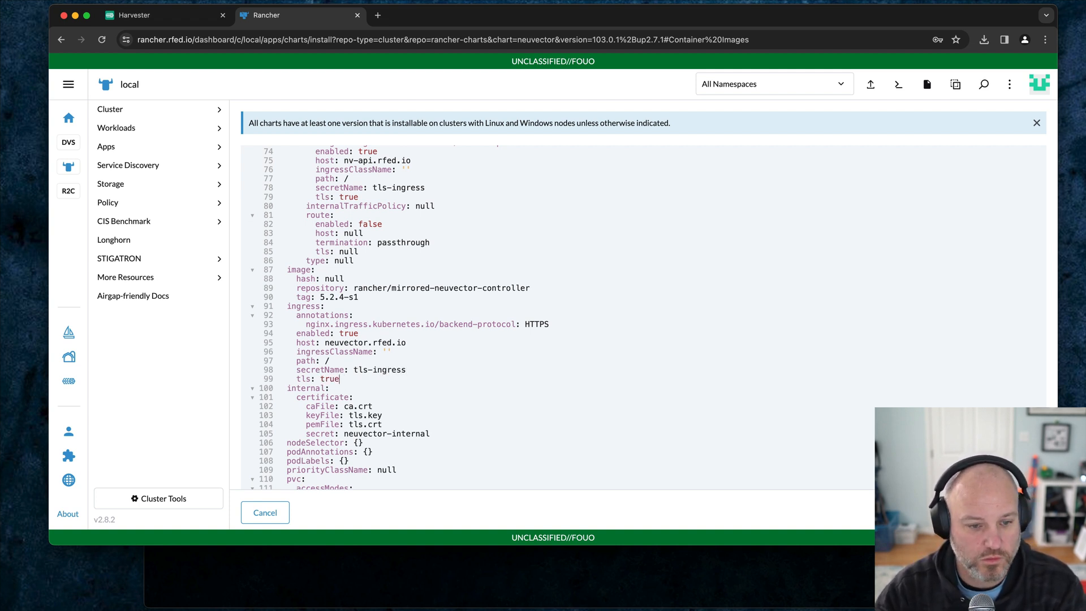
pyautogui.scroll(-3)
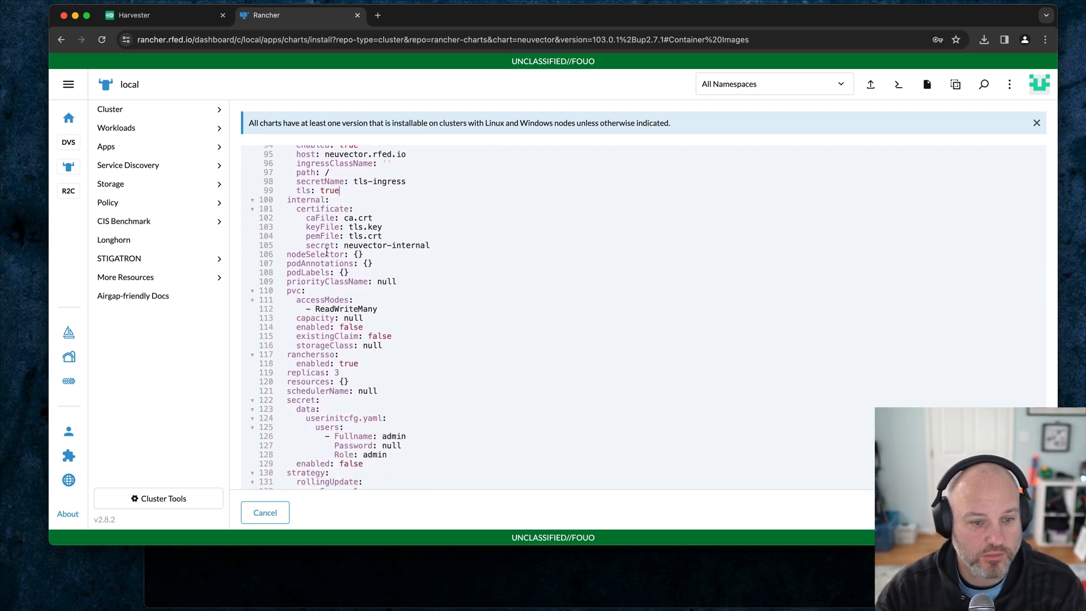
# Set ranchersso.enabled false and k3s.enabled true, folding the cve section
pyautogui.doubleClick(350, 363)
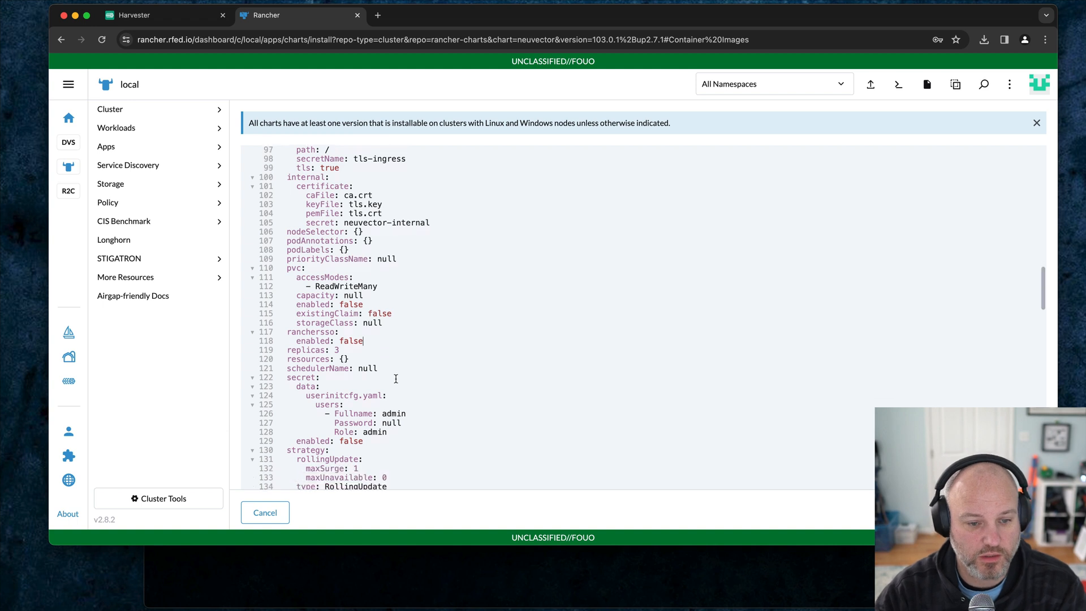
pyautogui.scroll(-3)
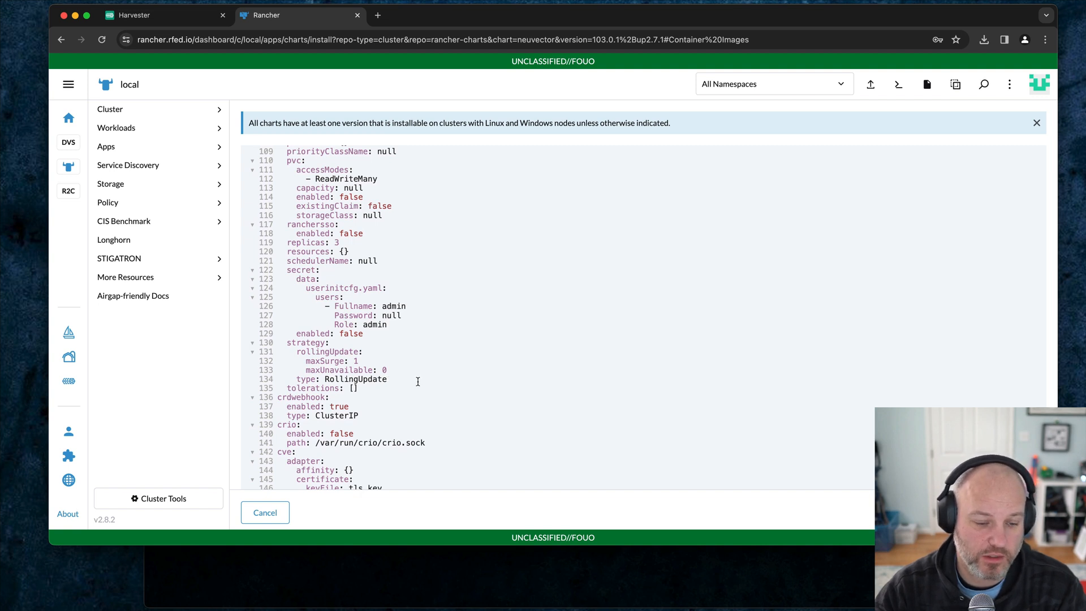
pyautogui.scroll(-3)
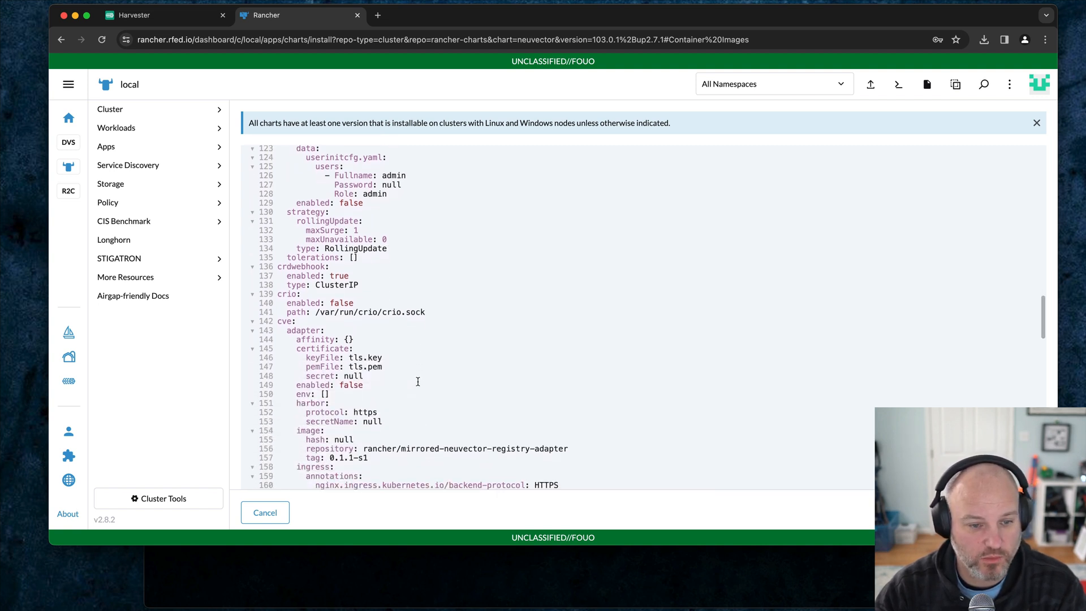
pyautogui.scroll(-3)
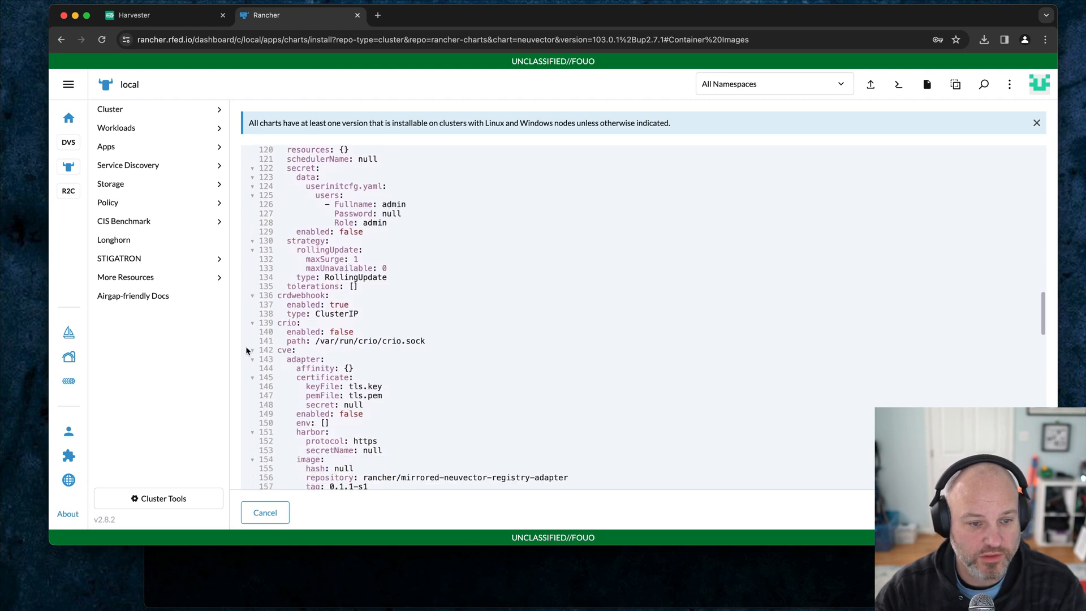
pyautogui.click(252, 350)
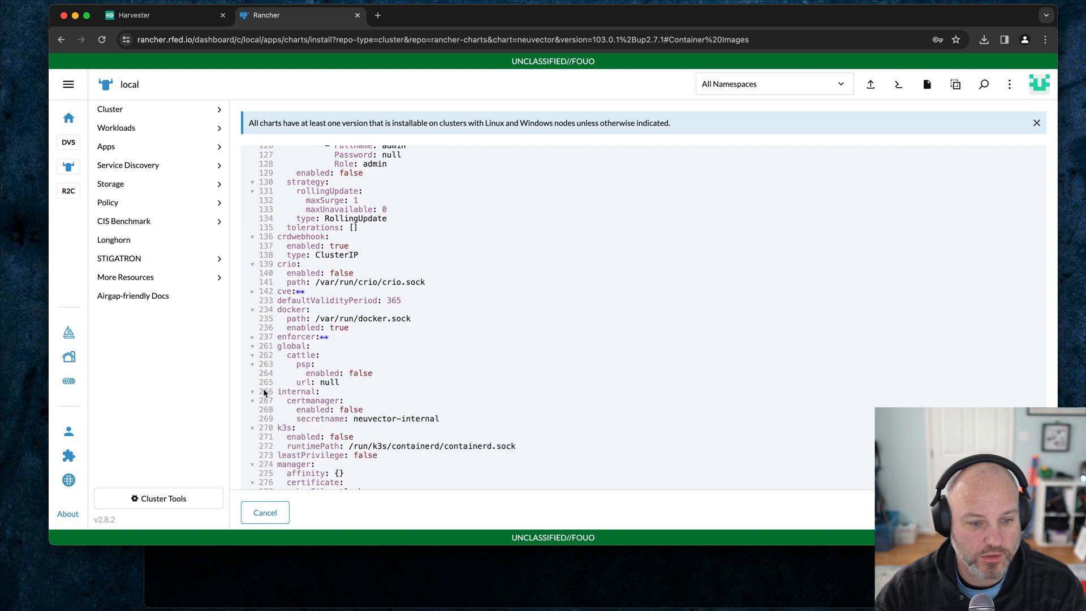
pyautogui.write('tr')
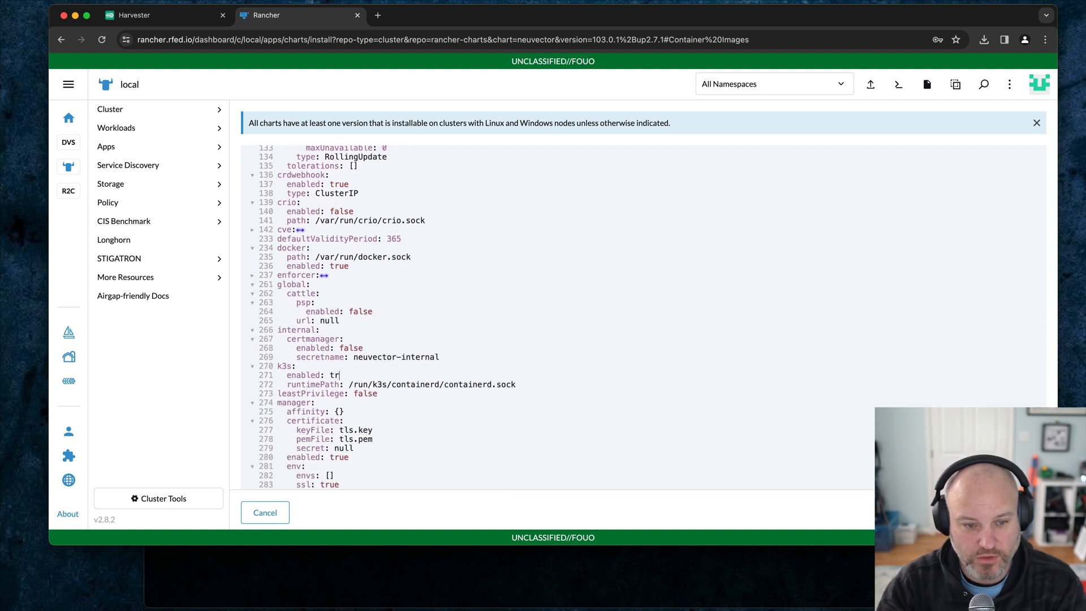
# Disable the controller ingress with null host, empty secretName and tls false
pyautogui.scroll(-3)
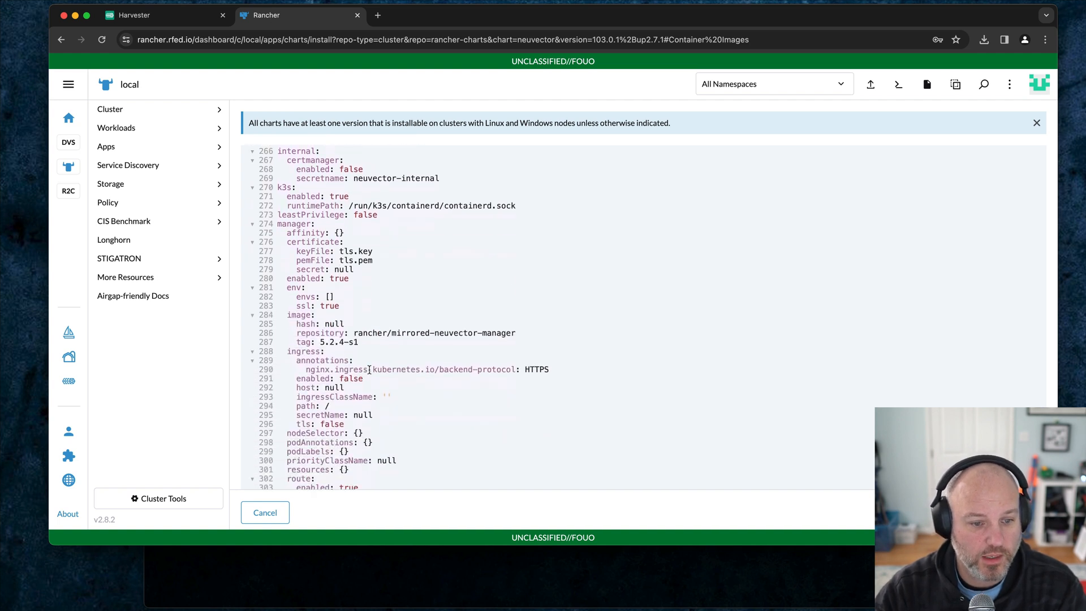
pyautogui.scroll(-3)
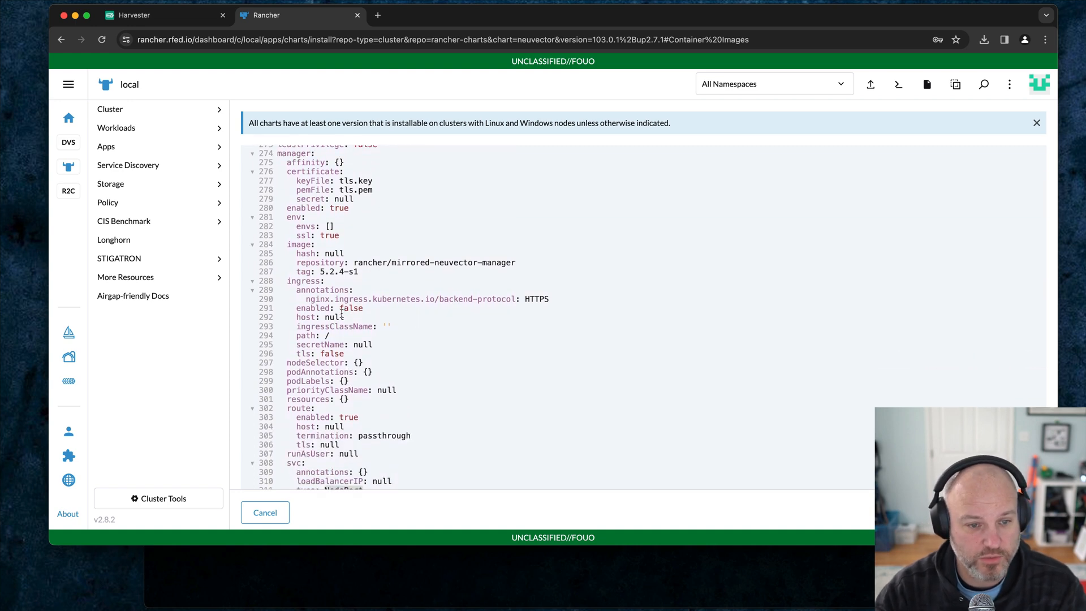
pyautogui.scroll(3)
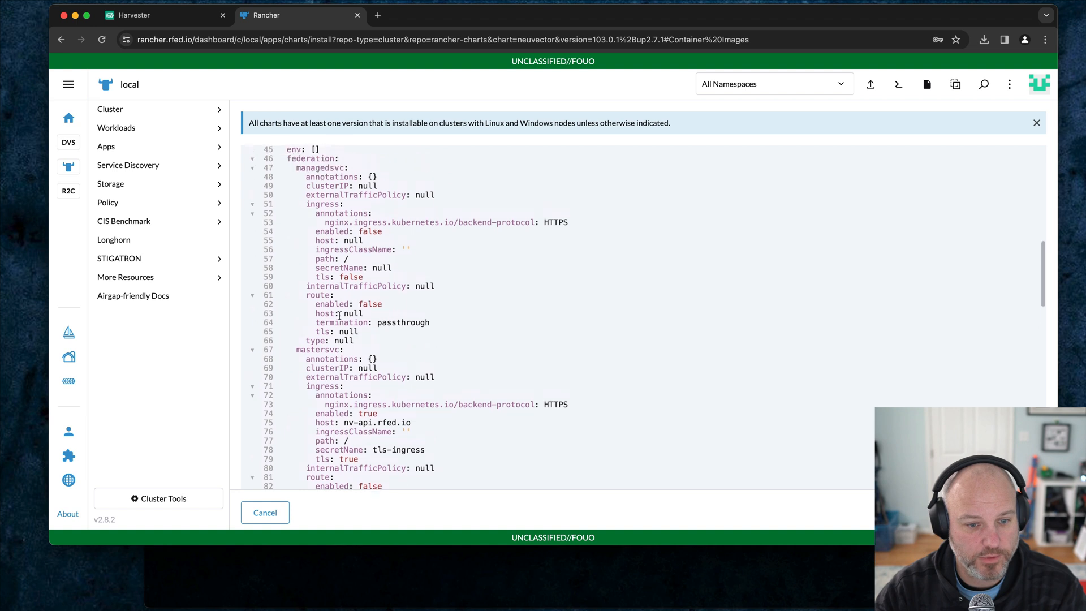
pyautogui.scroll(-3)
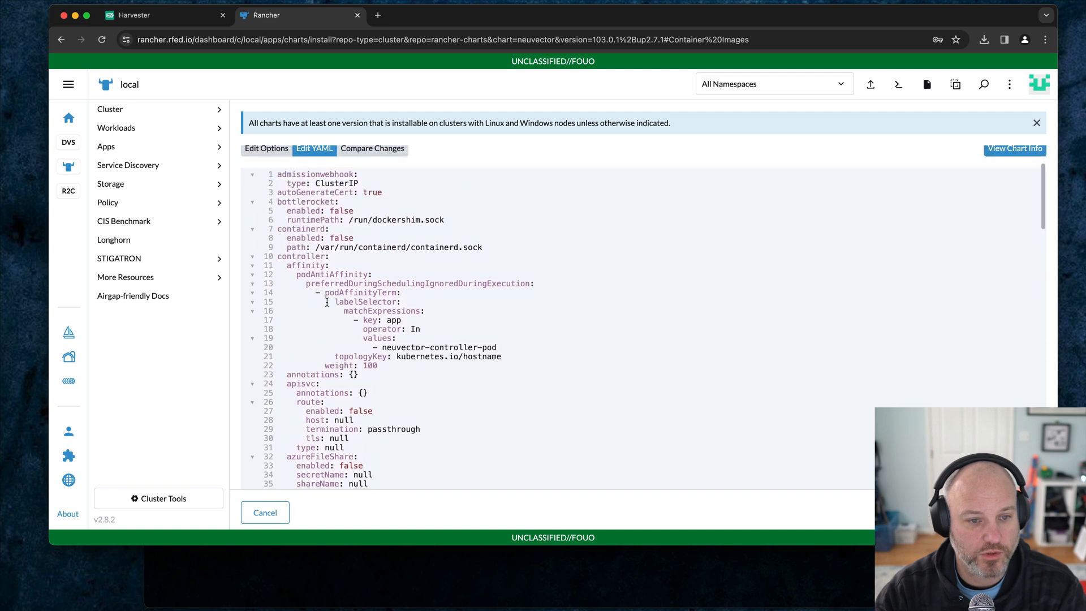
pyautogui.scroll(-3)
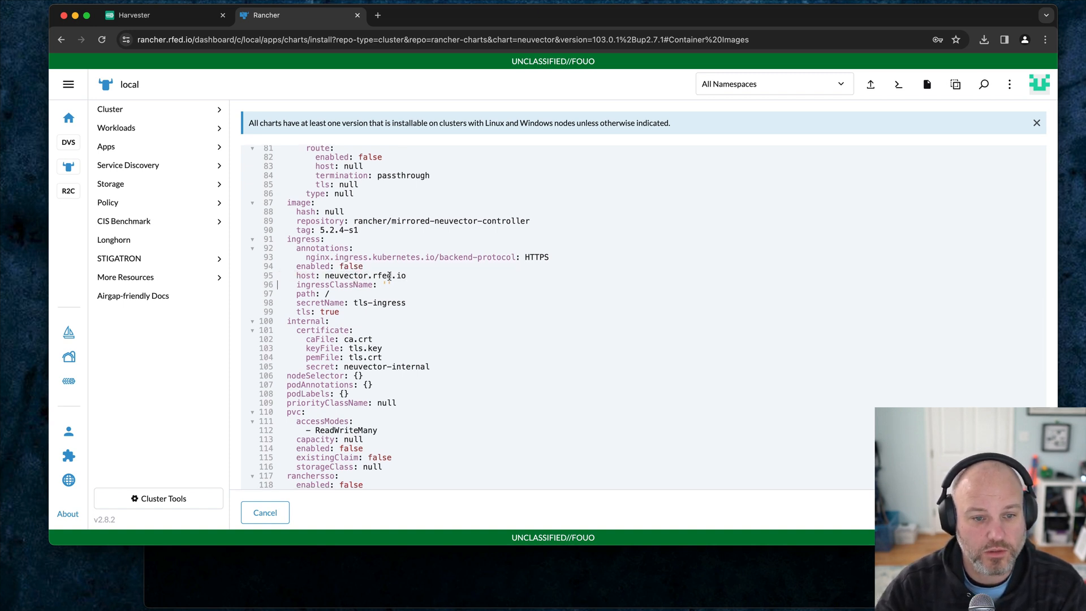
pyautogui.doubleClick(358, 274)
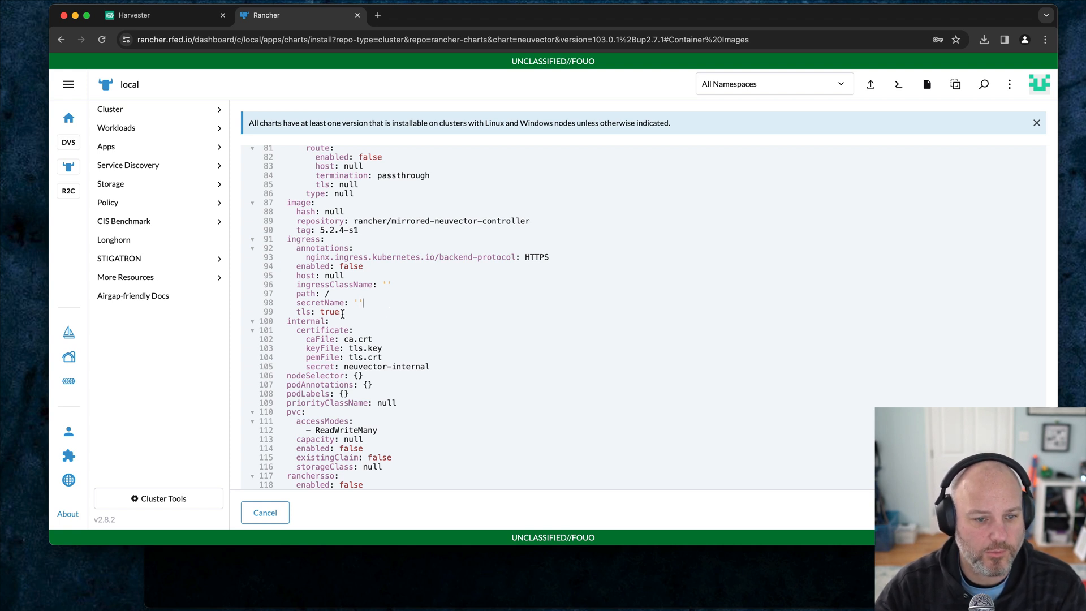
pyautogui.write('fla')
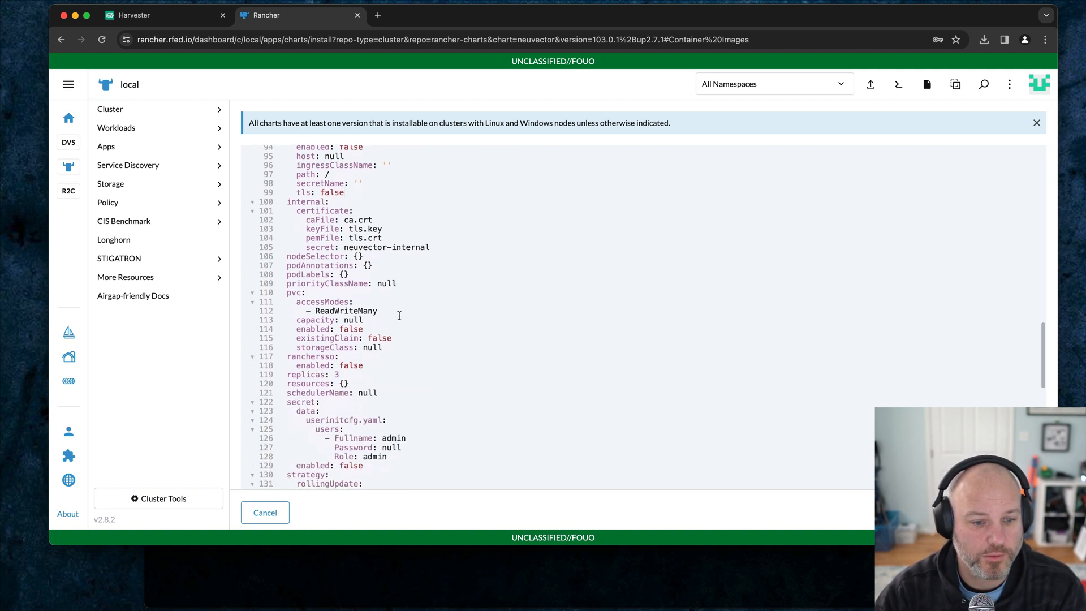
# Enable manager ingress at neuvector.rfed.io with secretName tls-ingress and tls true, then install
pyautogui.scroll(-3)
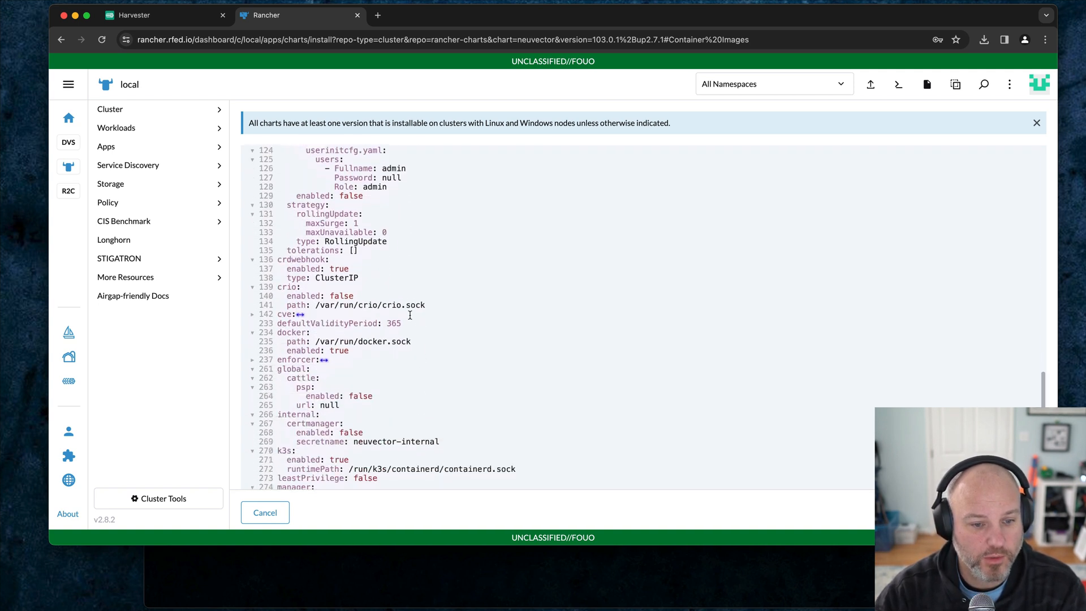
pyautogui.scroll(-3)
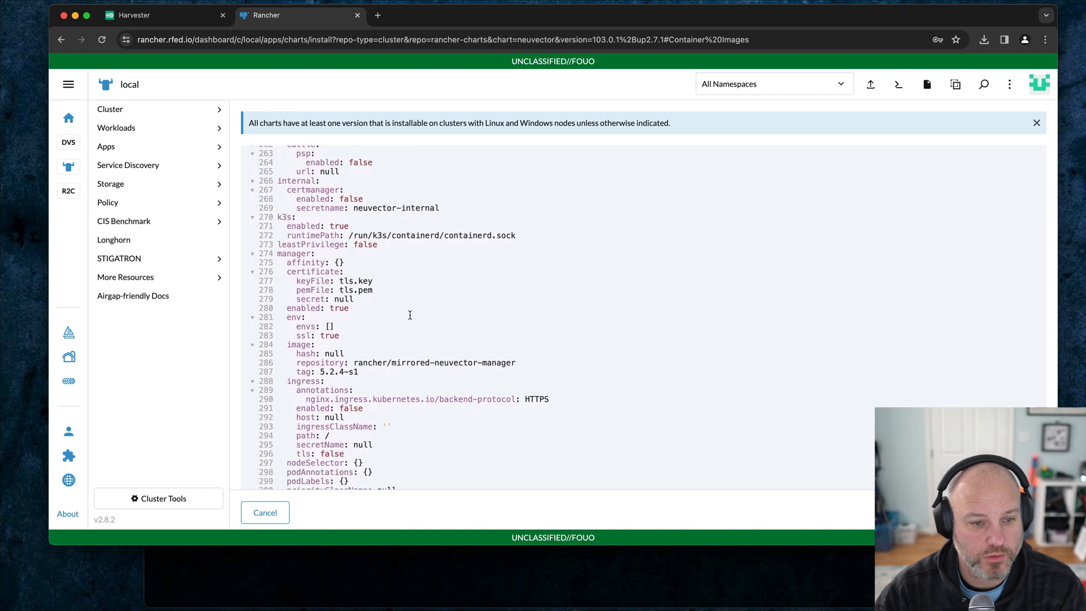
pyautogui.scroll(-3)
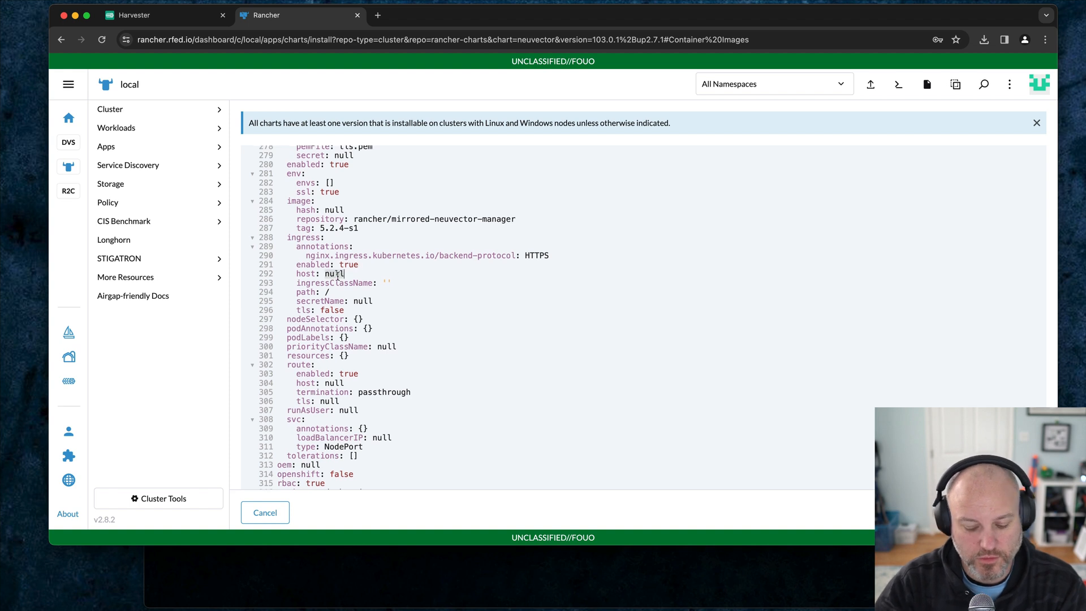
pyautogui.write('neuv')
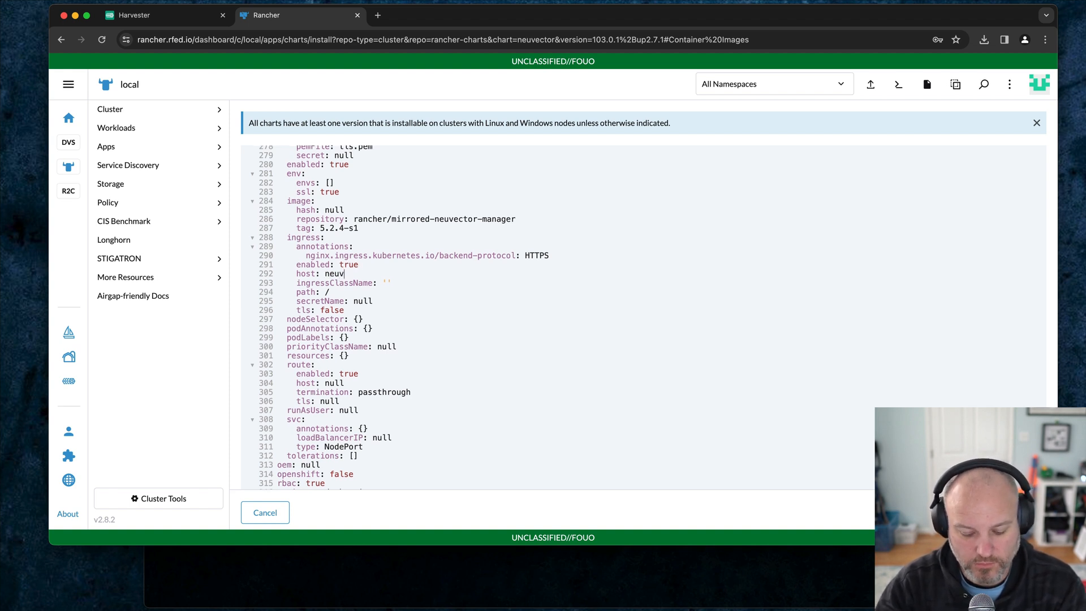
pyautogui.write('ector.rfed.io')
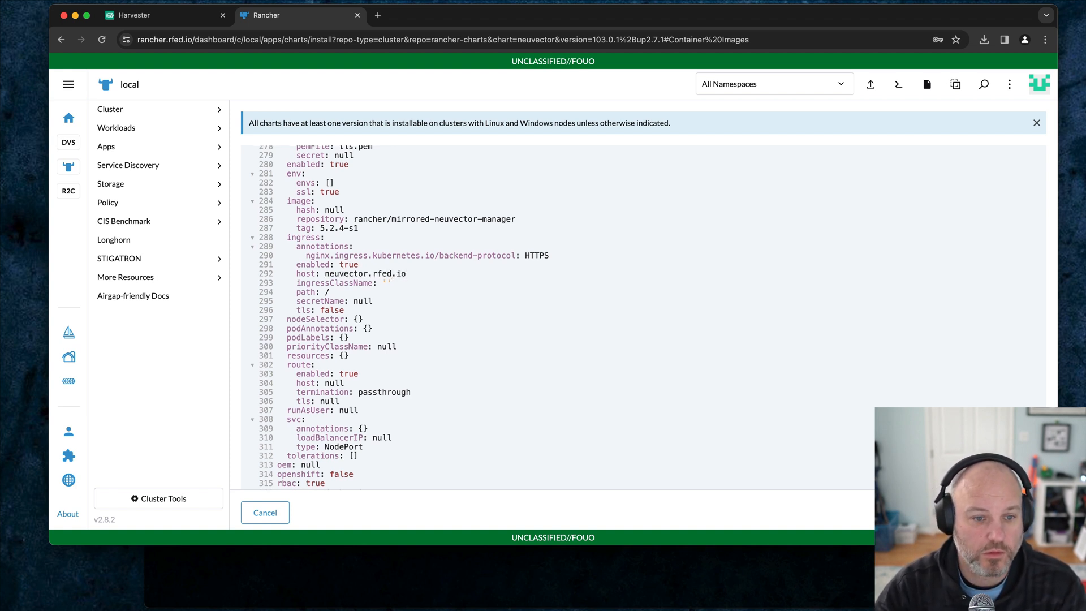
pyautogui.write('tls-')
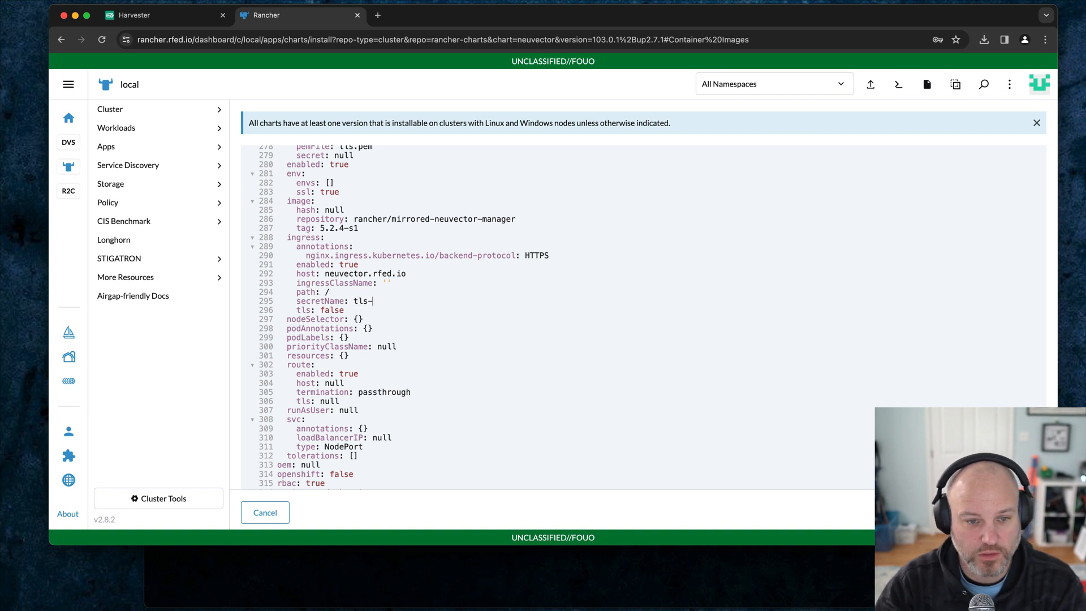
pyautogui.write('ingress')
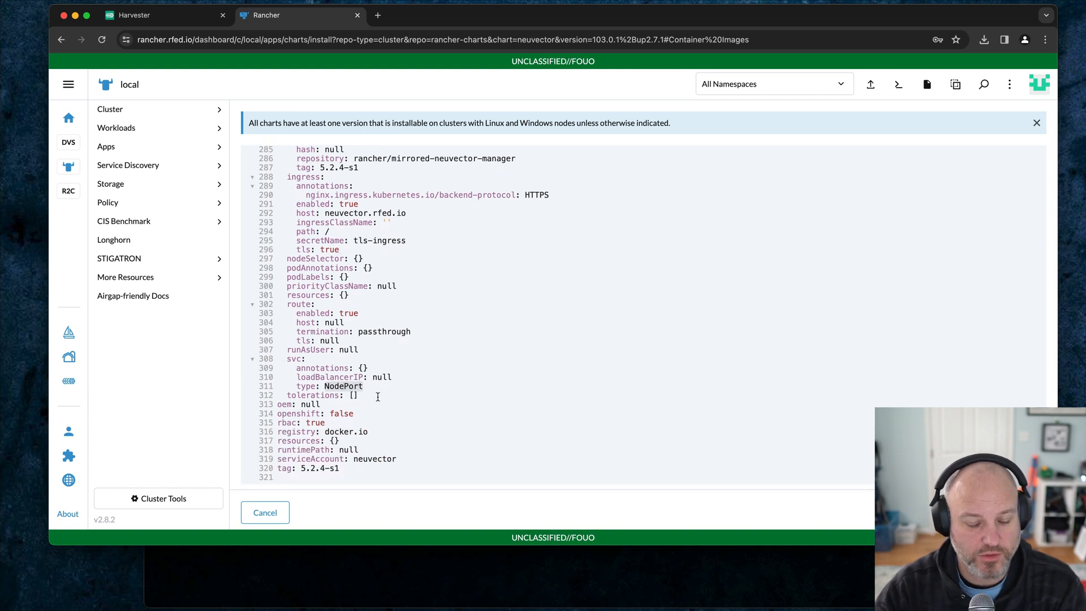
pyautogui.write('Clsu')
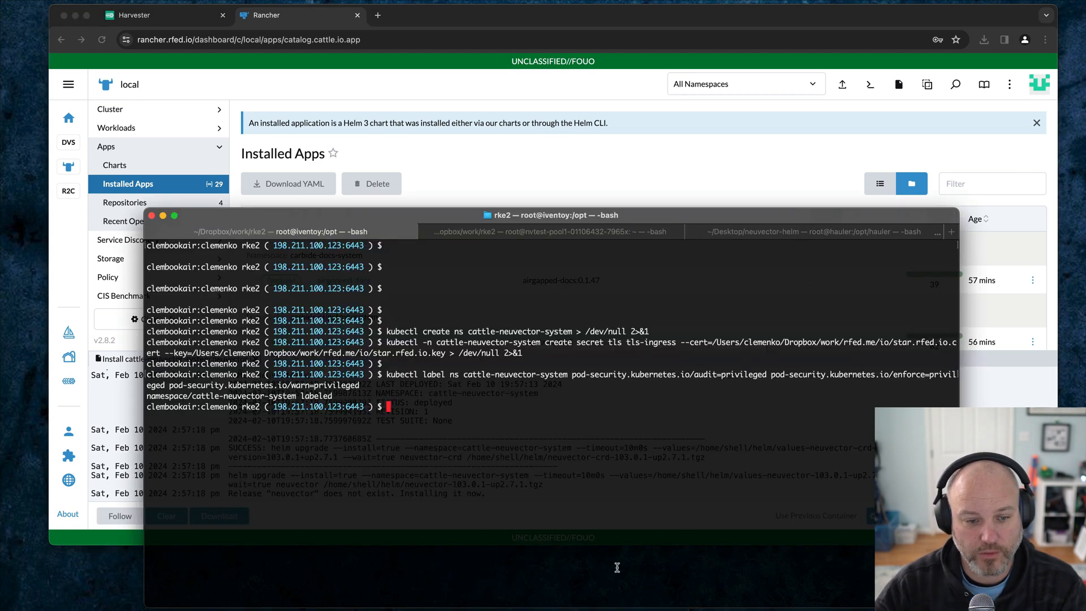
# Run kubectl get pod -n cattle-neuvector-system twice to confirm the NeuVector pods are running
pyautogui.write('kubectl get p')
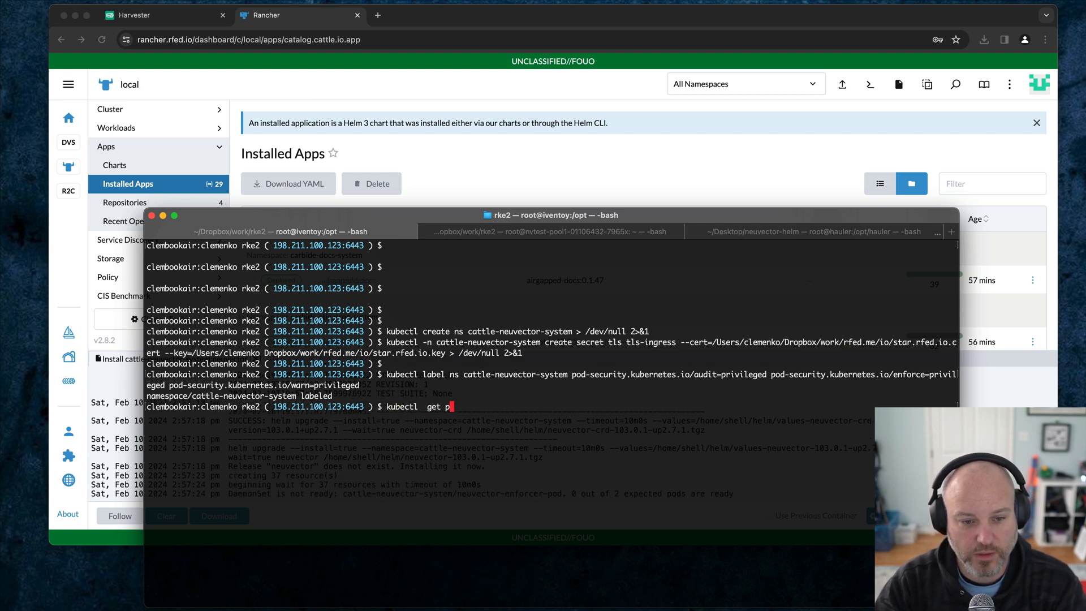
pyautogui.write('od -n cattle-neuvector-system')
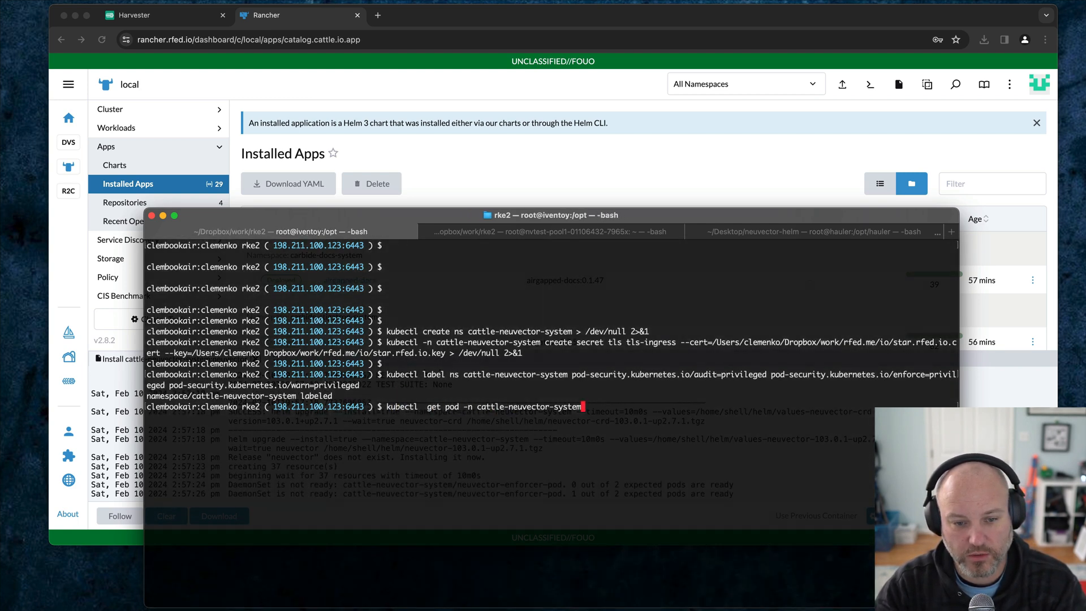
pyautogui.press('Return')
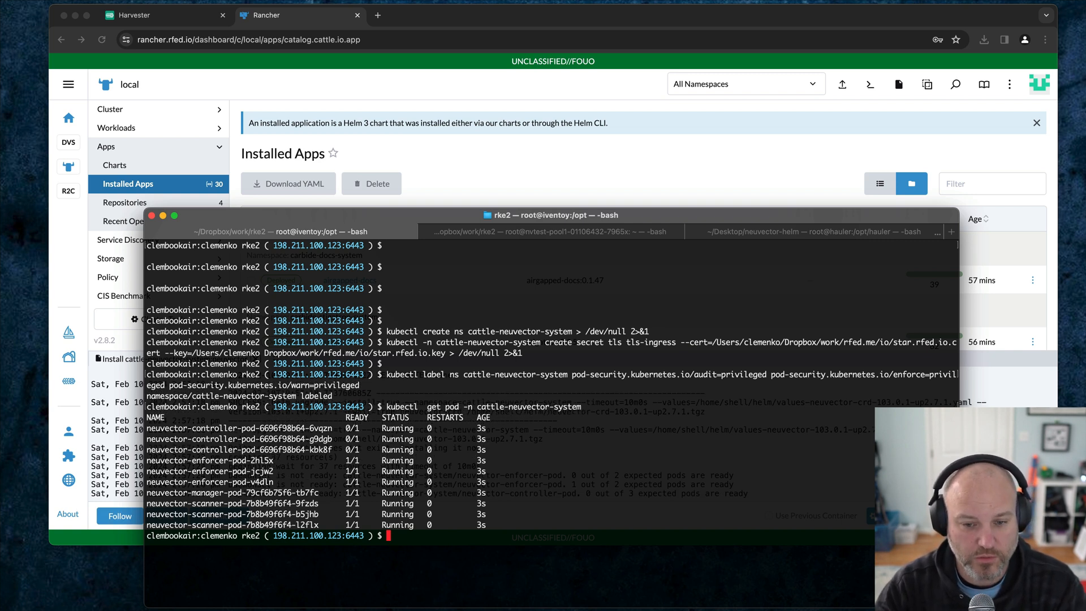
pyautogui.write('kubectl get pod -n cattle-neuvector-system')
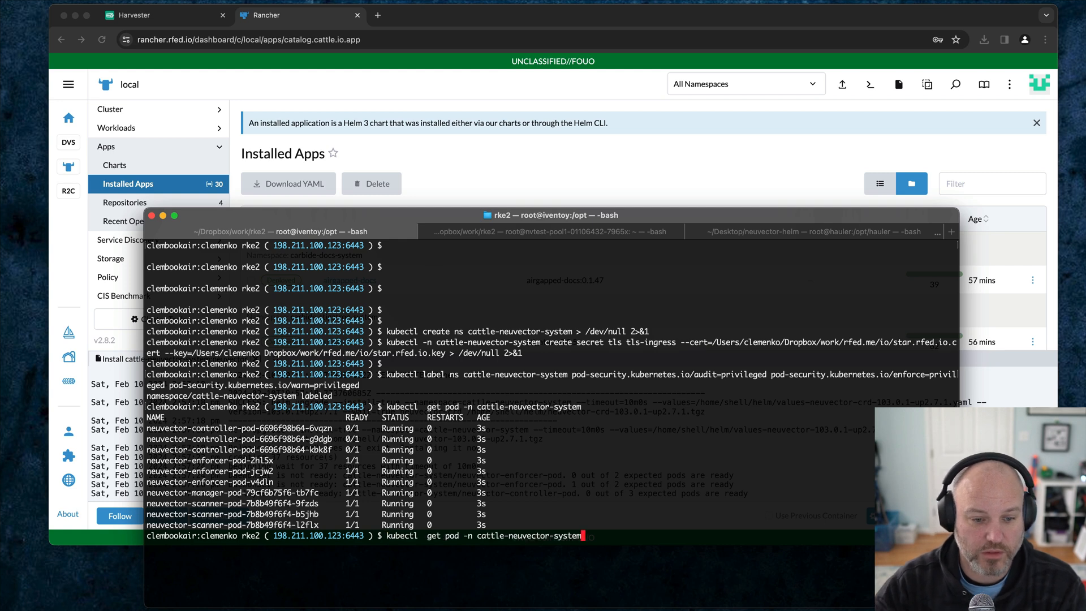
pyautogui.press('Return')
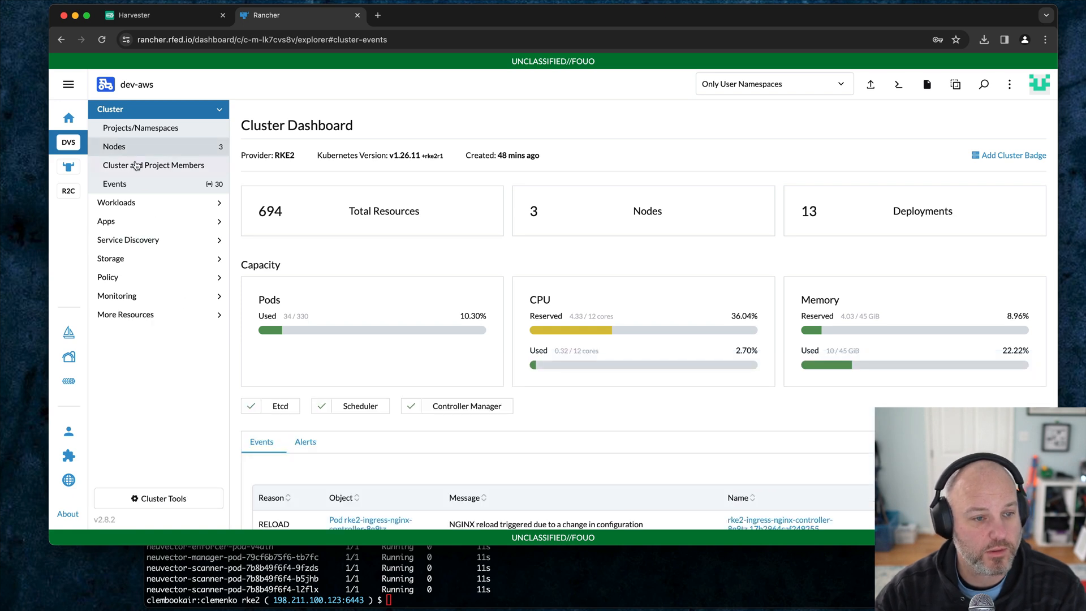
# On dev-aws, open the NeuVector chart, start its install and show the values as YAML
pyautogui.click(106, 146)
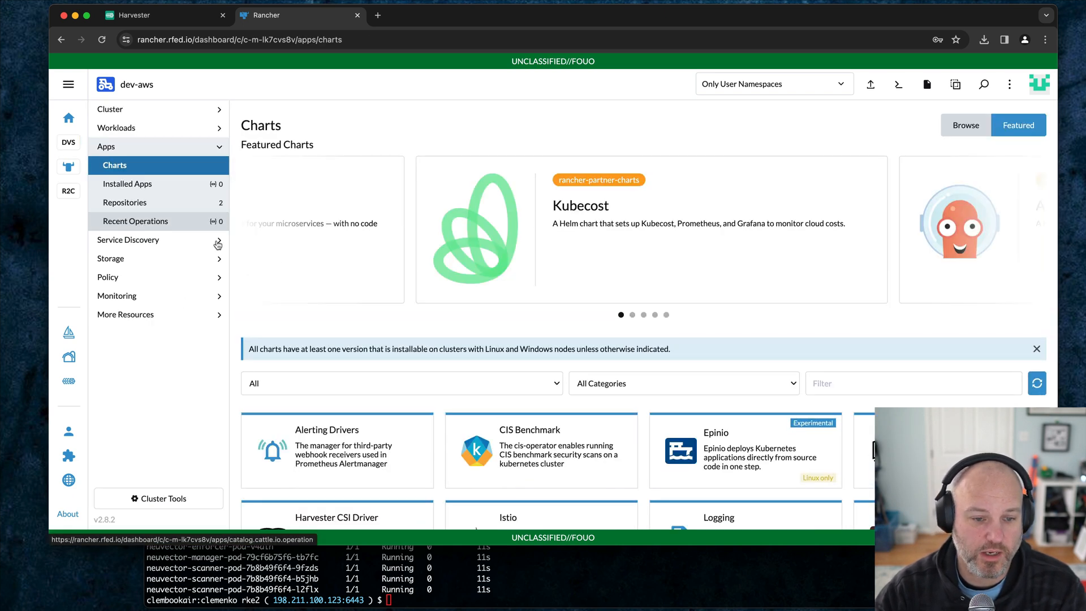
pyautogui.click(541, 441)
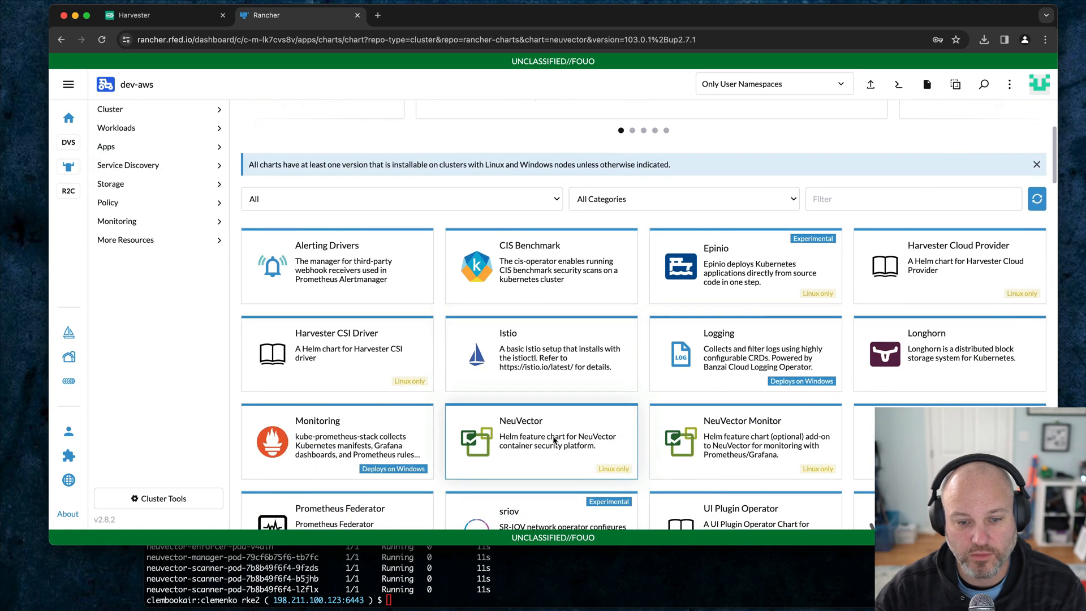
pyautogui.click(541, 441)
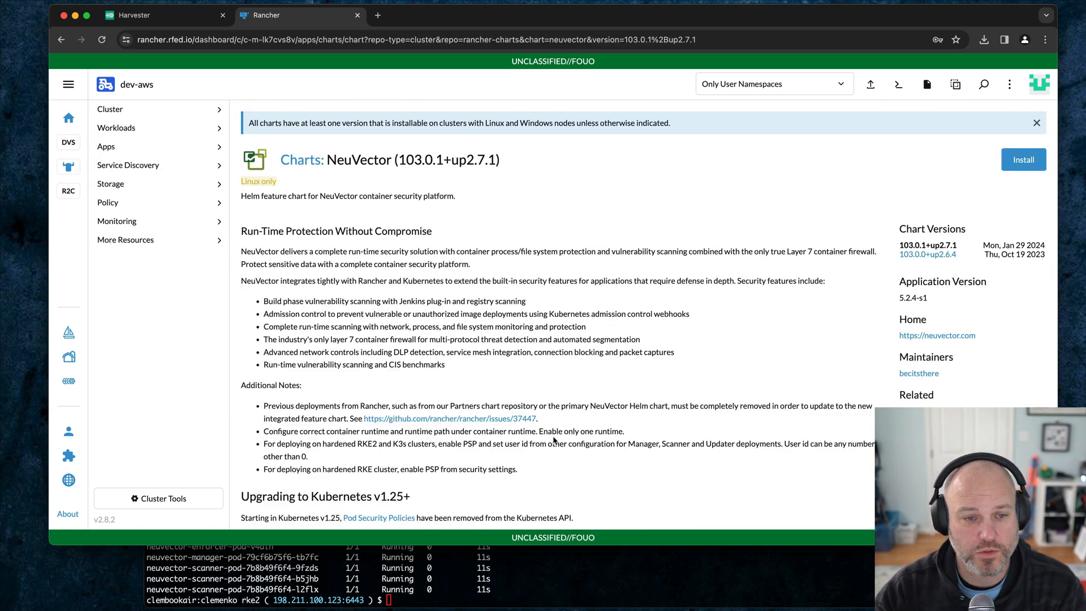
pyautogui.click(1022, 159)
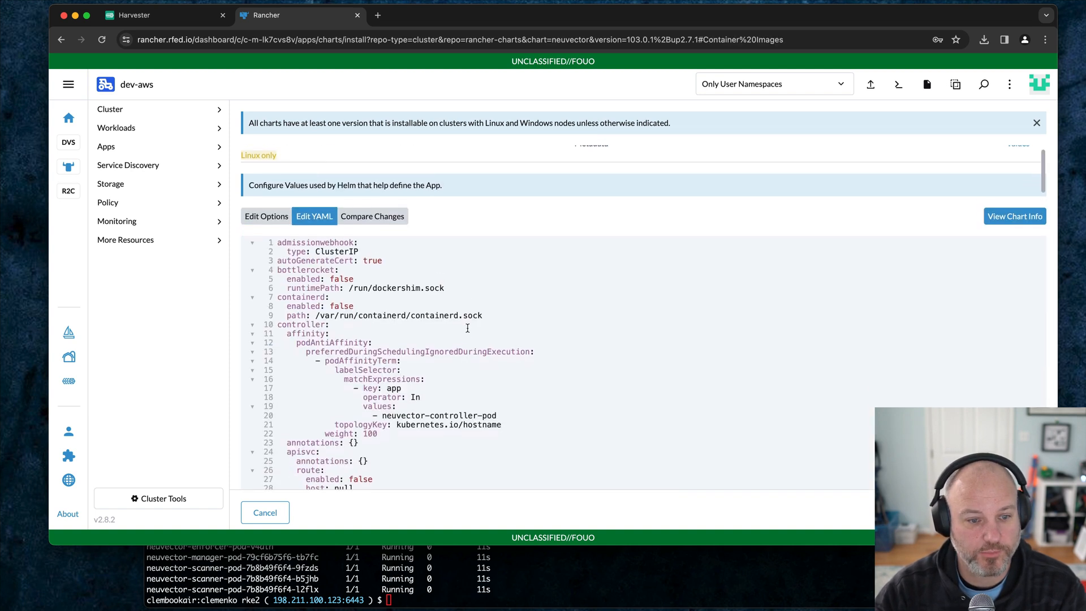
# Locate the federation.managedsvc.ingress section in the NeuVector chart values YAML
pyautogui.scroll(-3)
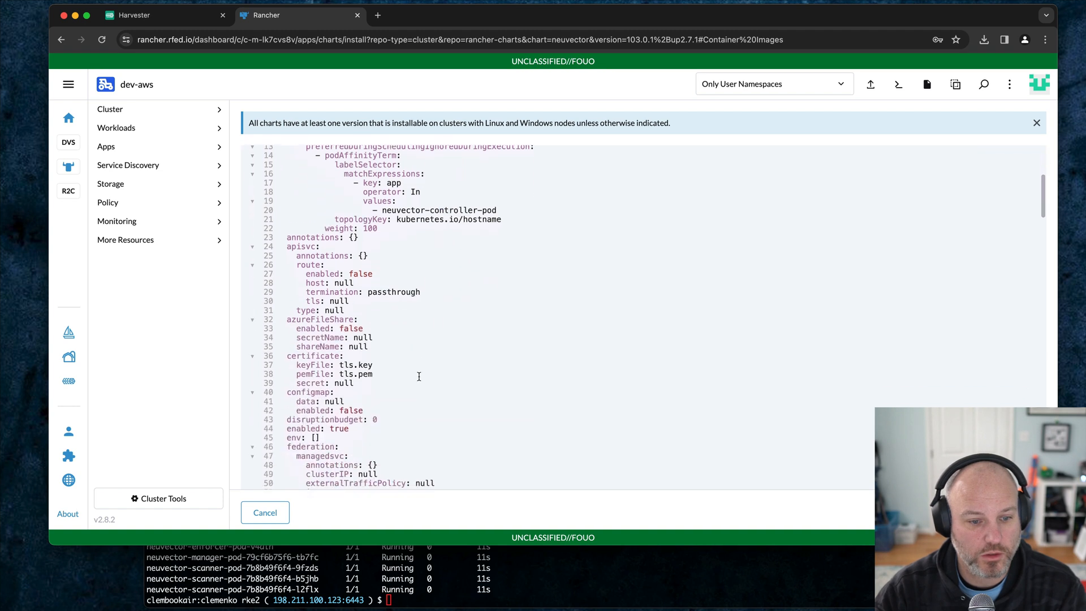
pyautogui.scroll(-3)
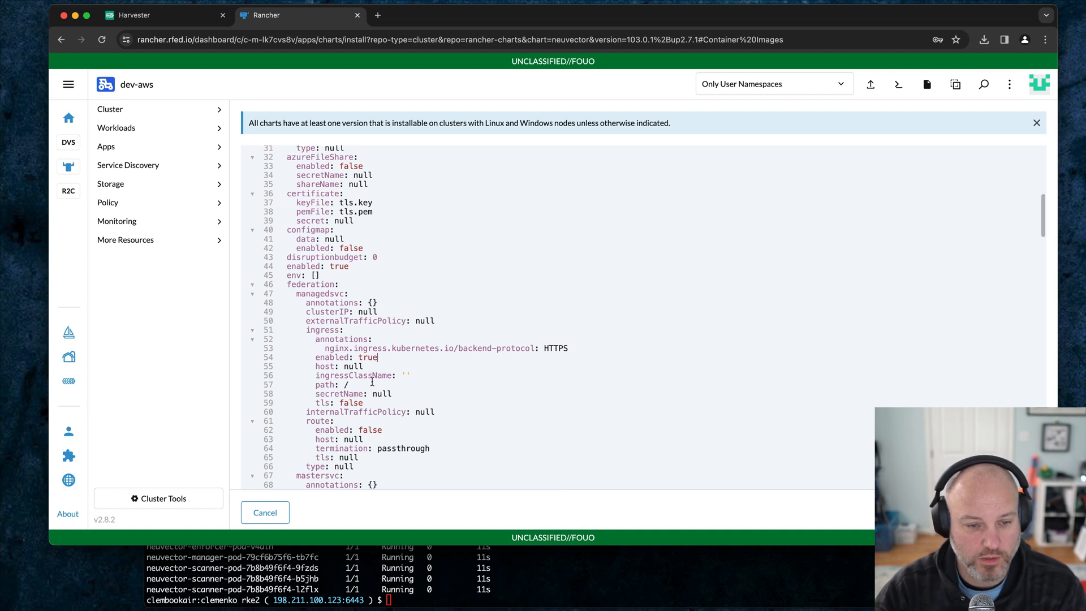
pyautogui.scroll(-3)
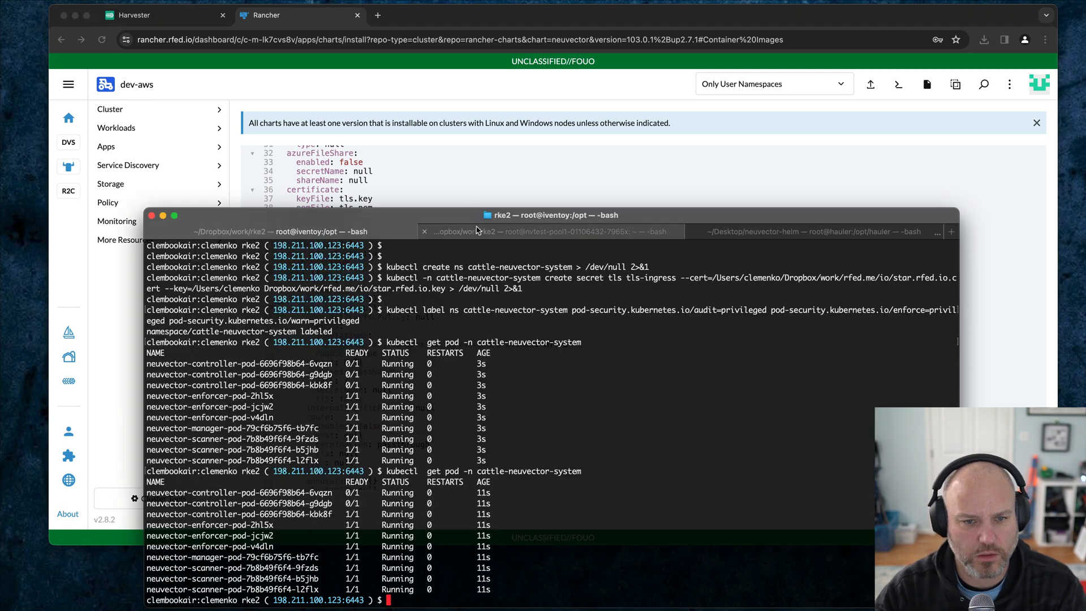
pyautogui.press('Ctrl+R')
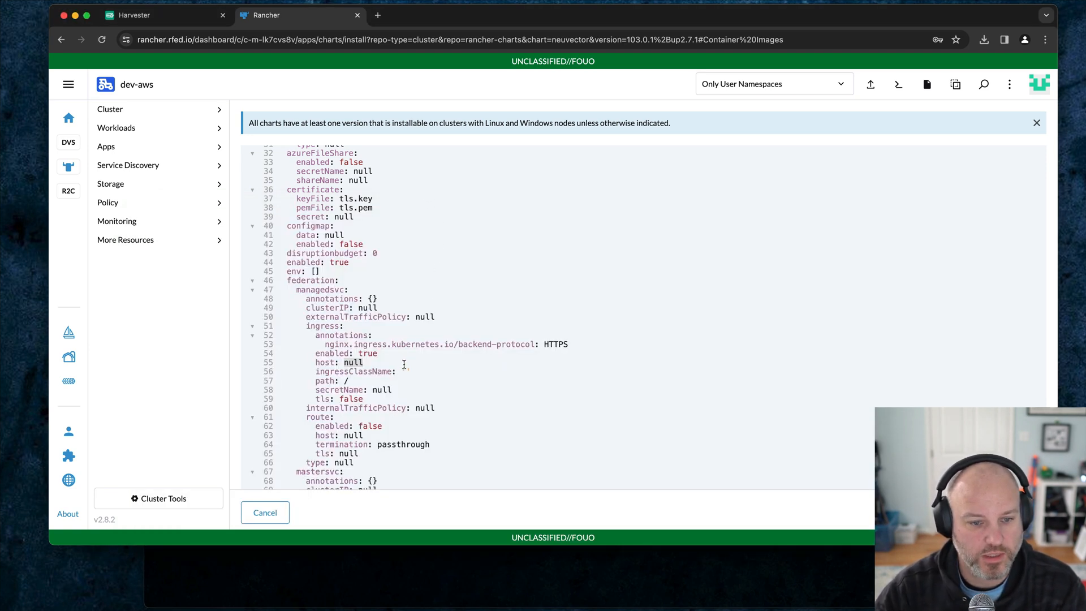
# Set the managed-service ingress host to nv-down1.rfed.io and secretName to tls-ingress
pyautogui.write('nv-down1.rfed.io')
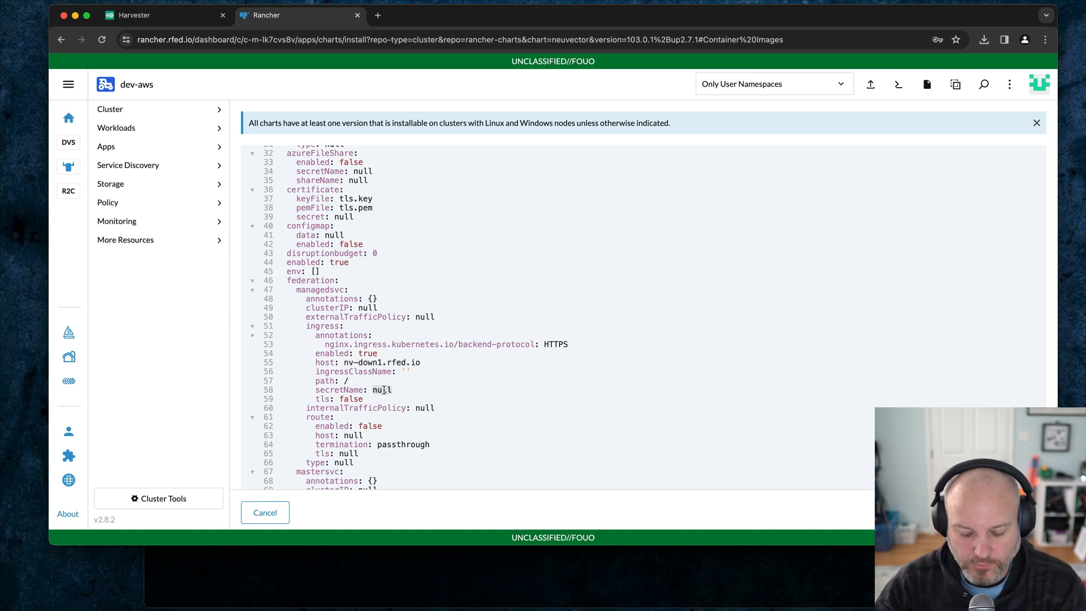
pyautogui.write('tls-in')
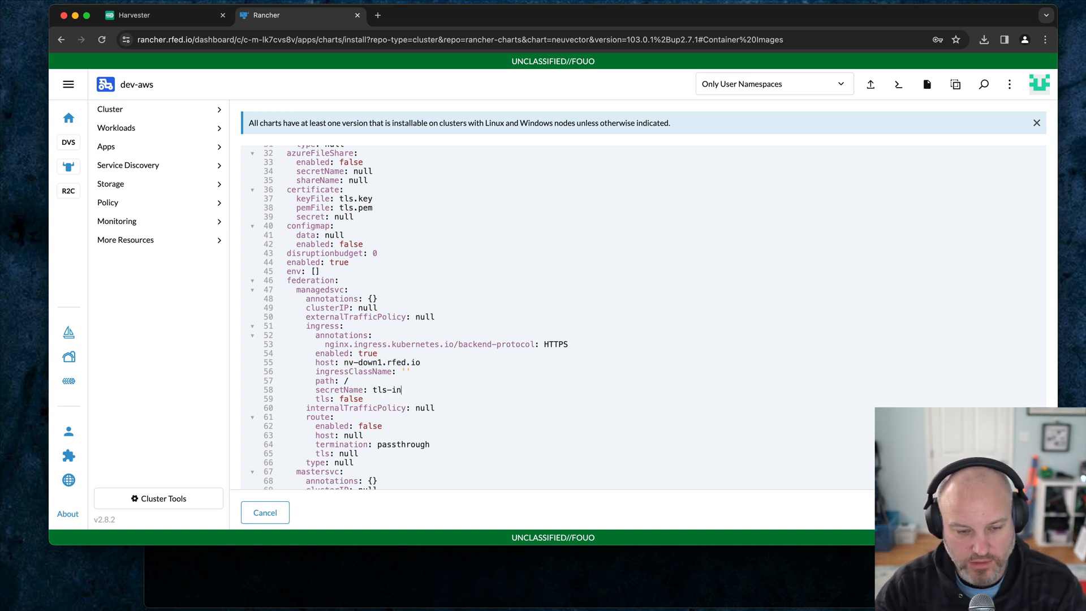
pyautogui.write('gress')
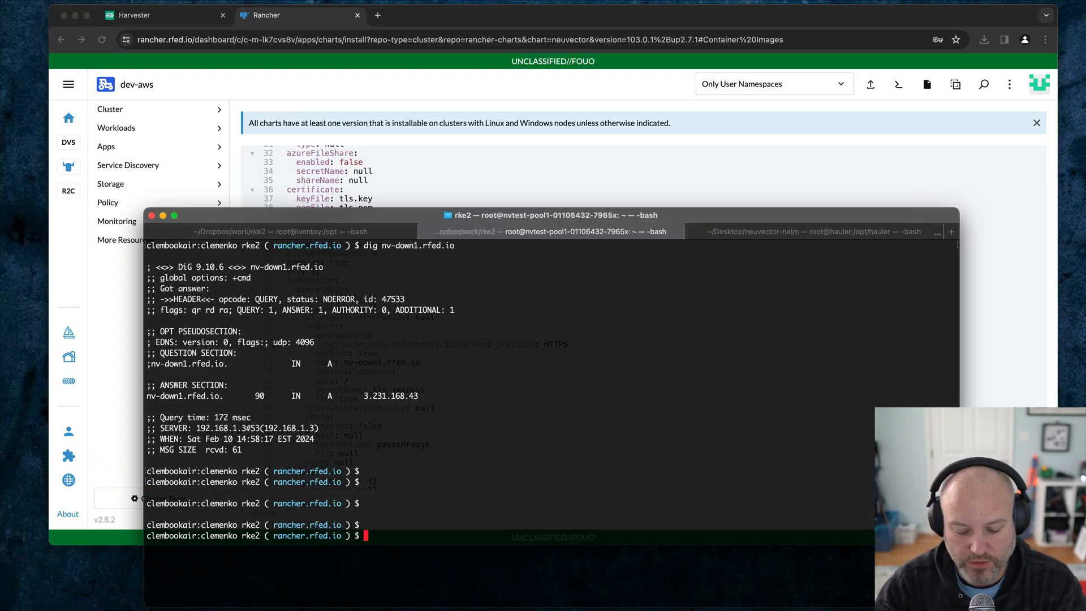
# Run kubectl get node in the terminal after confirming nv-down1.rfed.io resolves
pyautogui.write('kubectl get node')
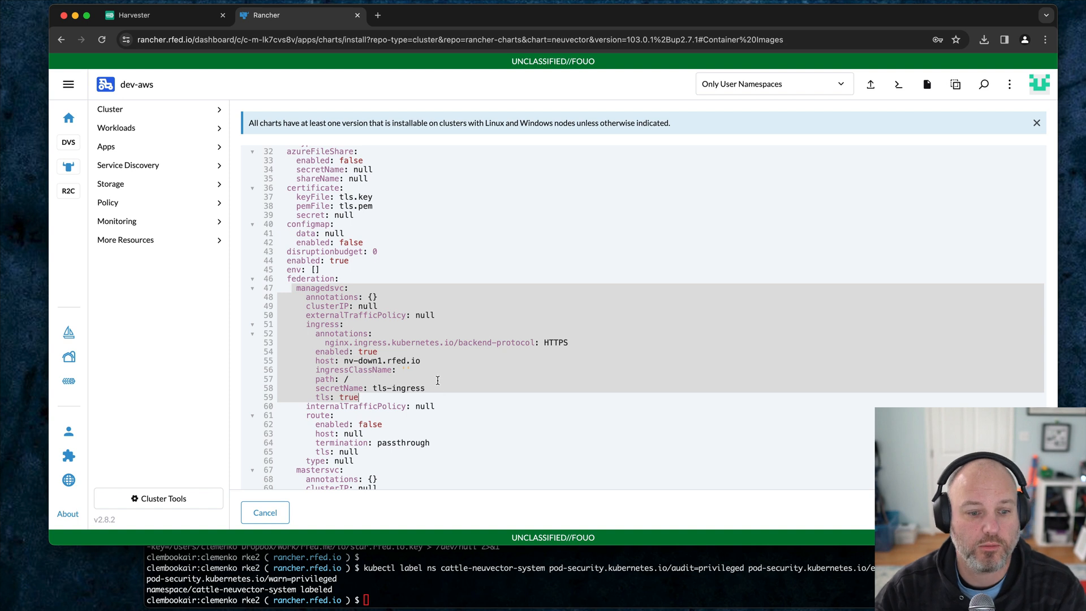
# Scroll through the remaining chart values down to the manager section
pyautogui.scroll(-3)
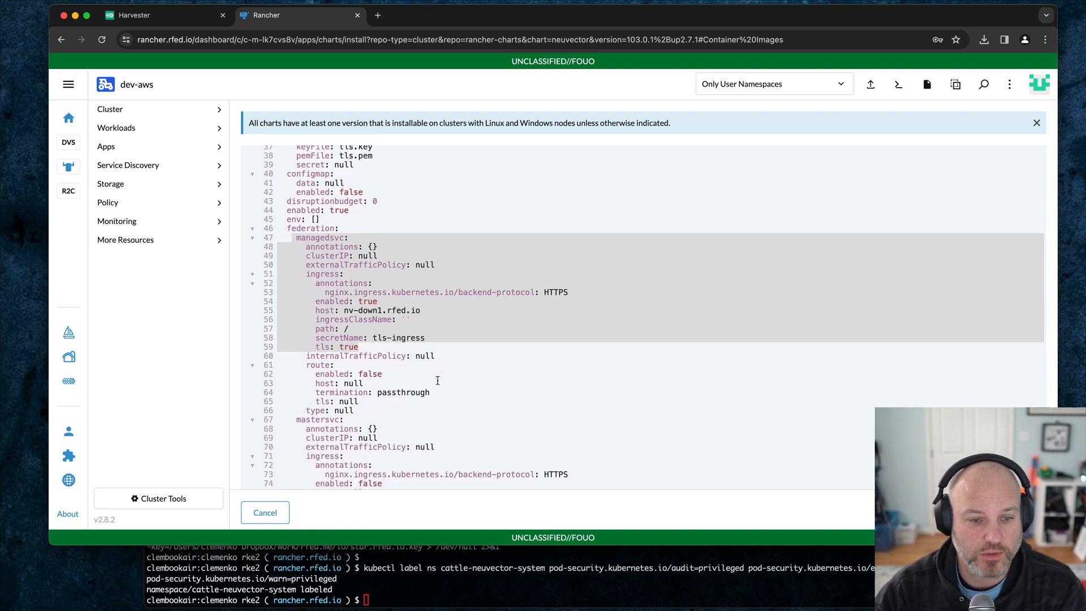
pyautogui.scroll(-3)
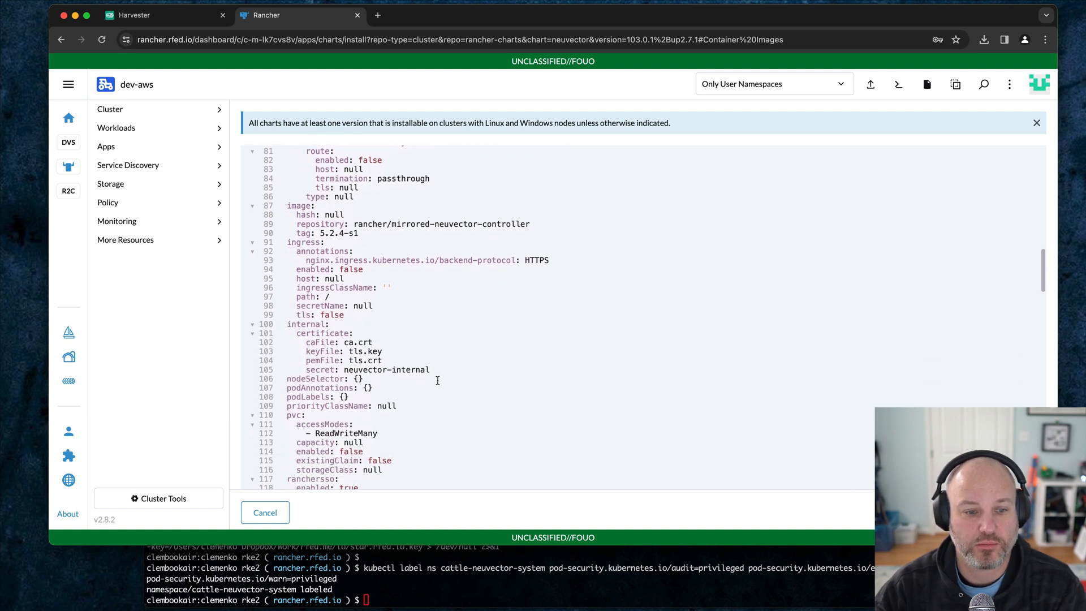
pyautogui.scroll(-3)
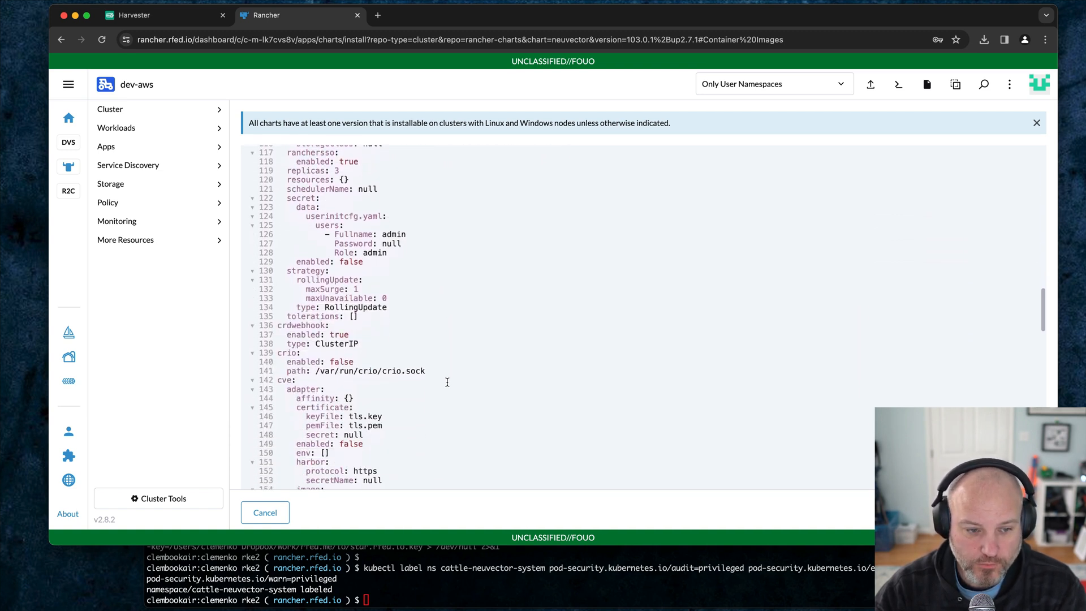
pyautogui.scroll(-3)
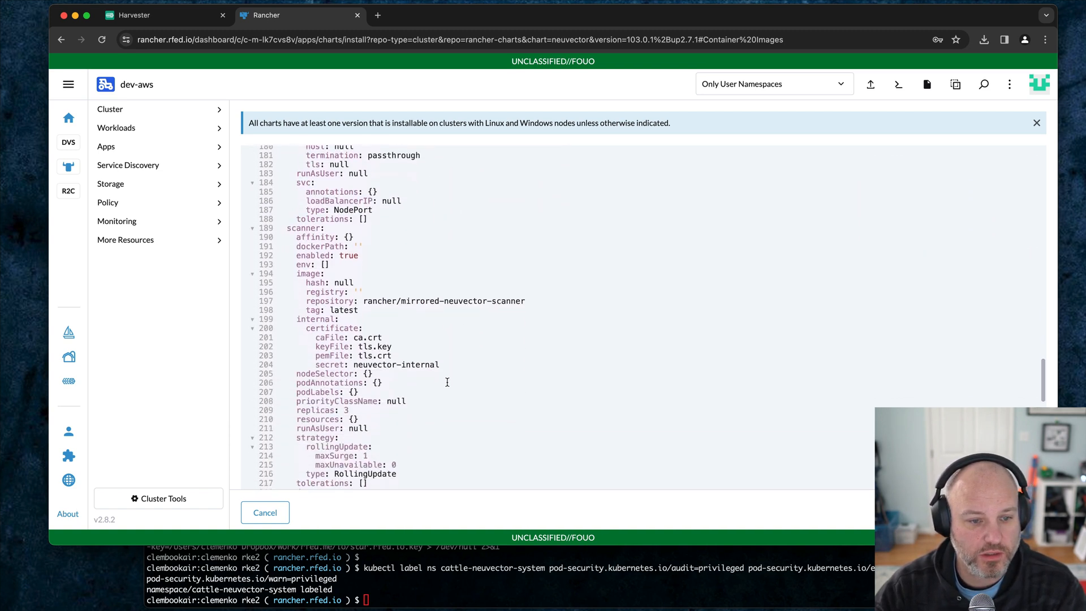
pyautogui.scroll(-3)
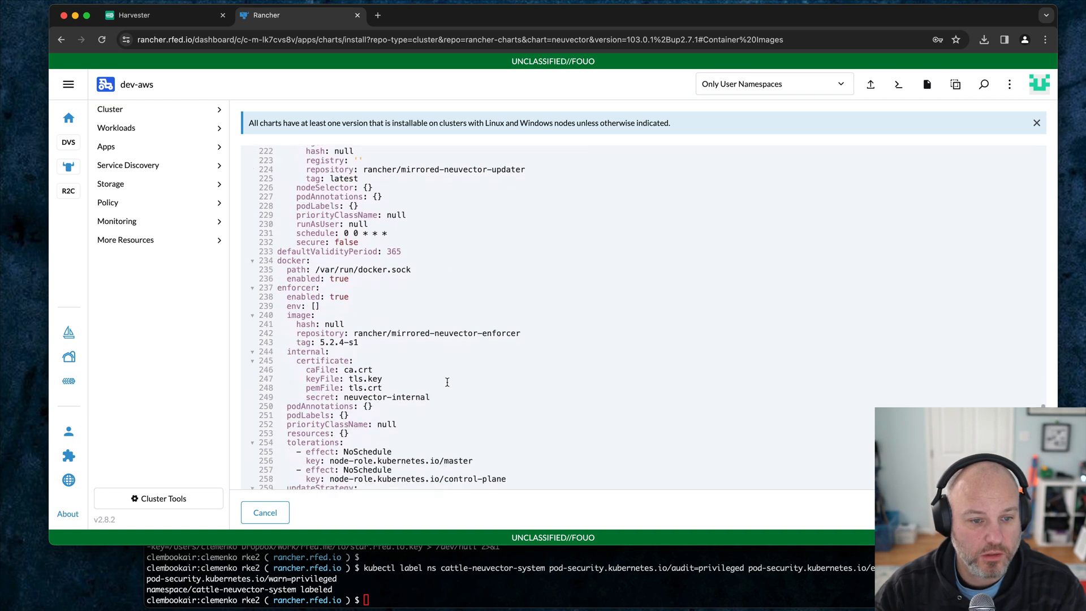
pyautogui.scroll(-3)
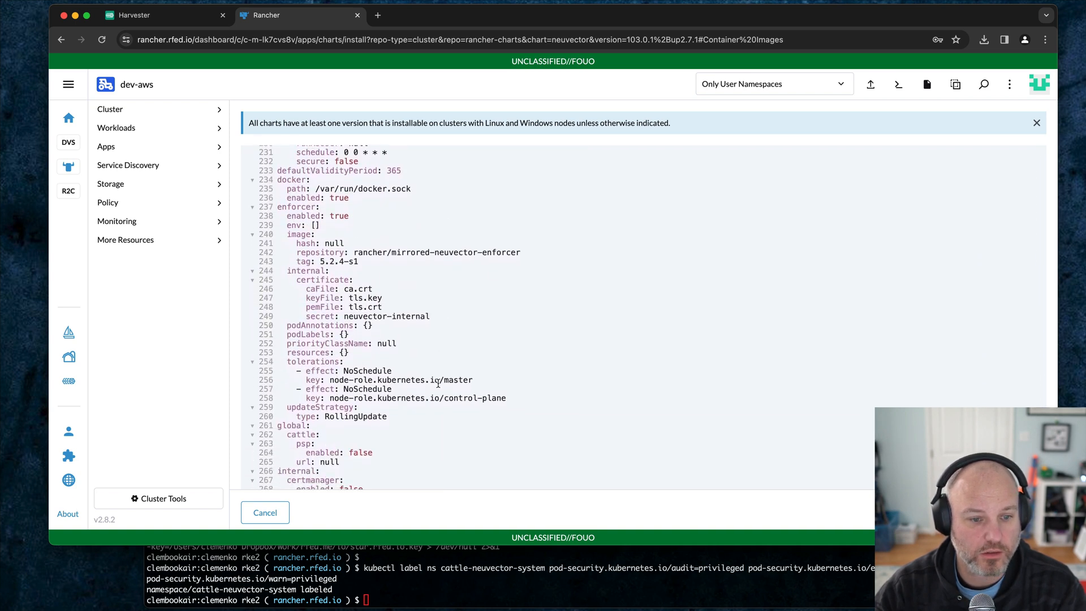
pyautogui.scroll(-3)
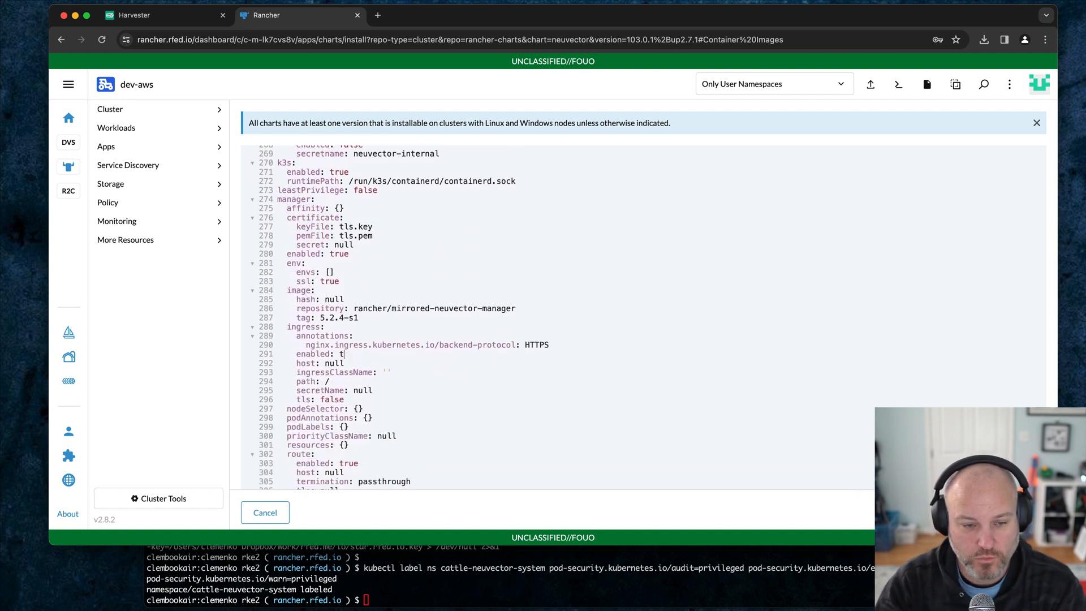
# Enable the manager ingress with host neuvector2.rfed.io and secretName tls-ingress
pyautogui.write('rue')
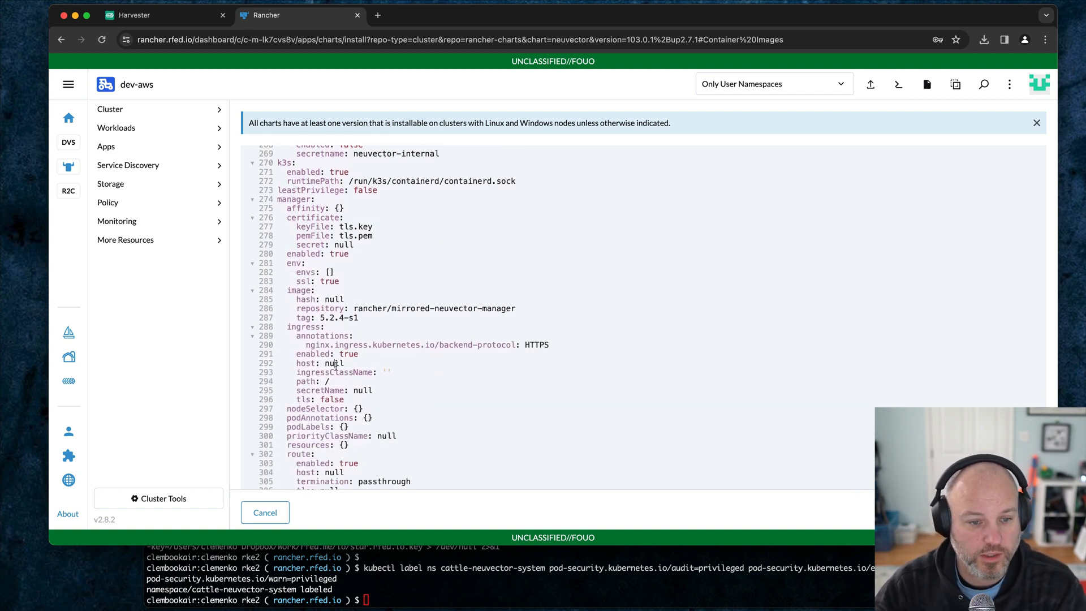
pyautogui.write('neuvect2')
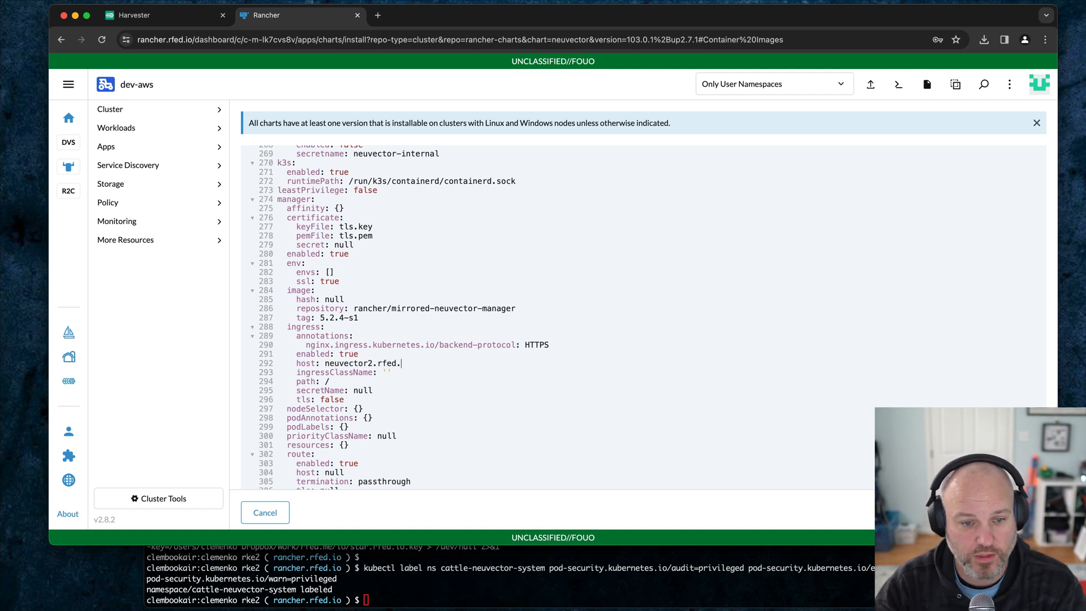
pyautogui.write('io')
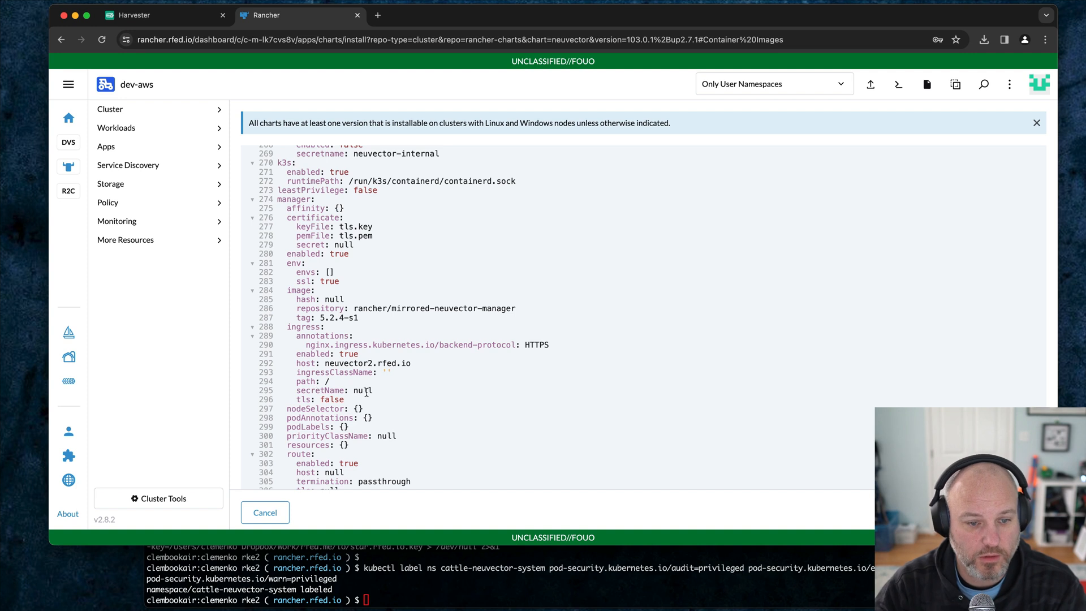
pyautogui.write('tls-ingress')
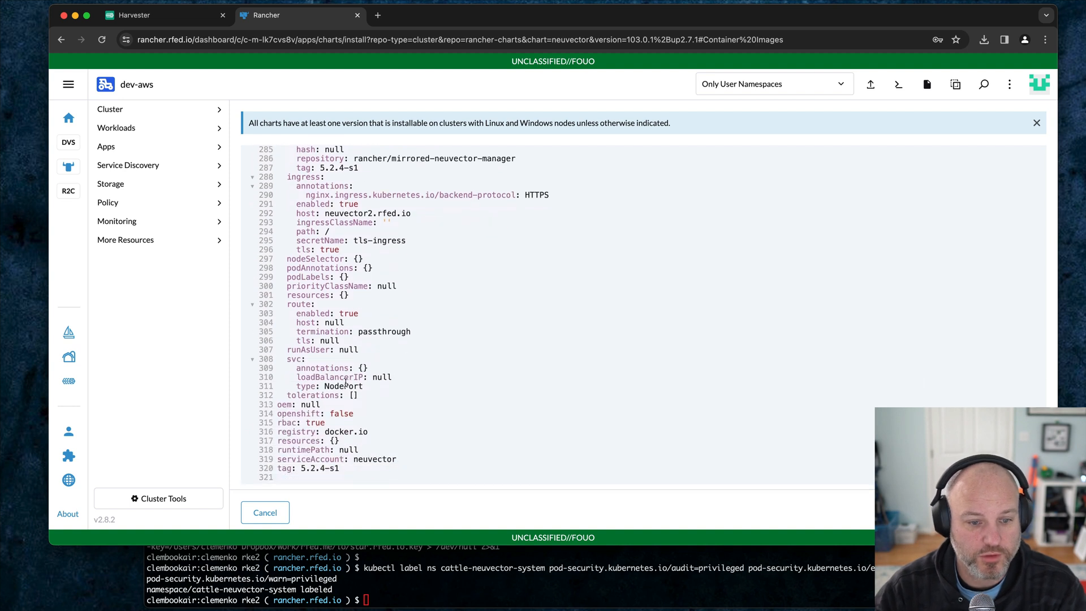
# Set the manager service type to ClusterIP
pyautogui.write('ClusterI')
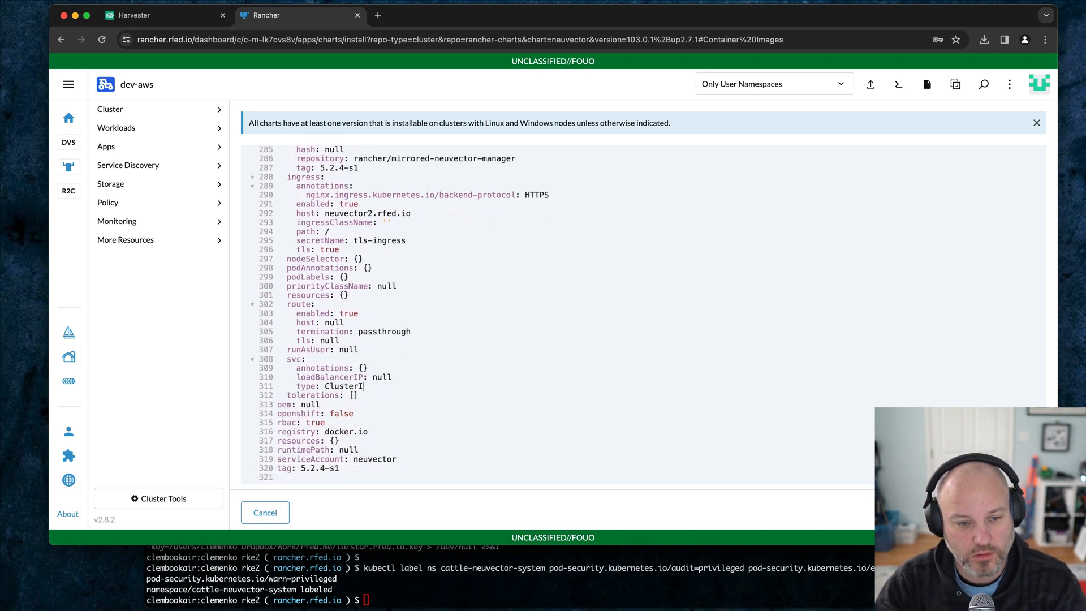
pyautogui.write('P')
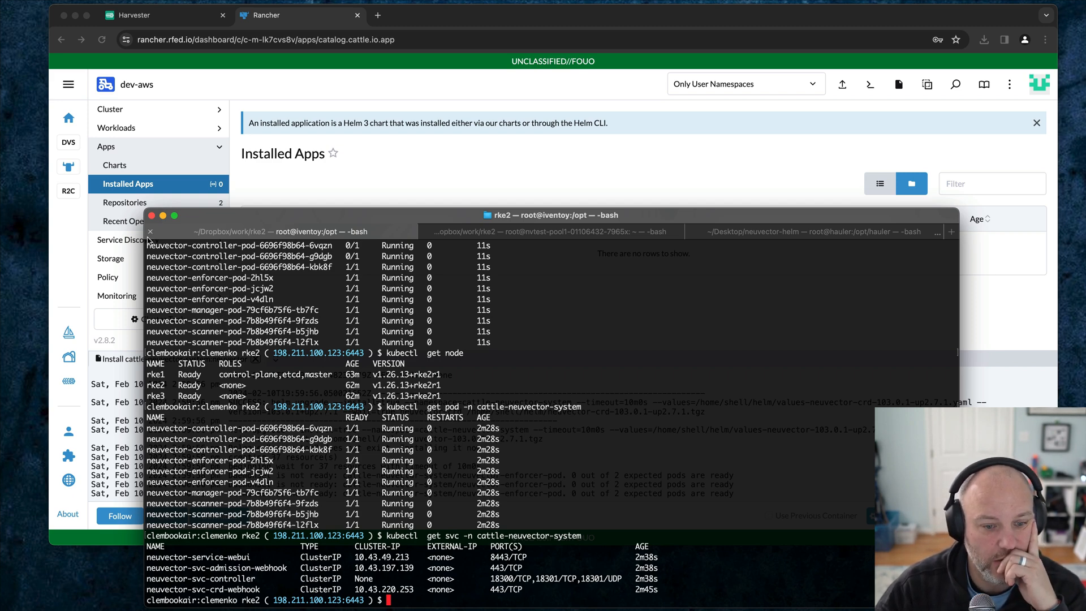
pyautogui.moveTo(266, 285)
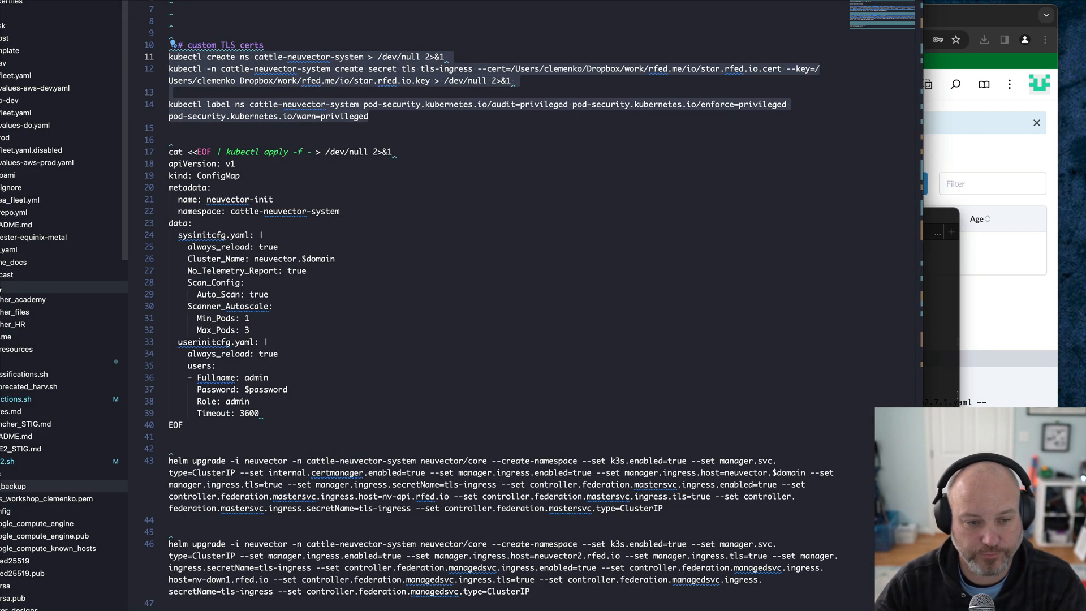
# Scroll the setup script to the two NeuVector helm upgrade commands
pyautogui.scroll(-3)
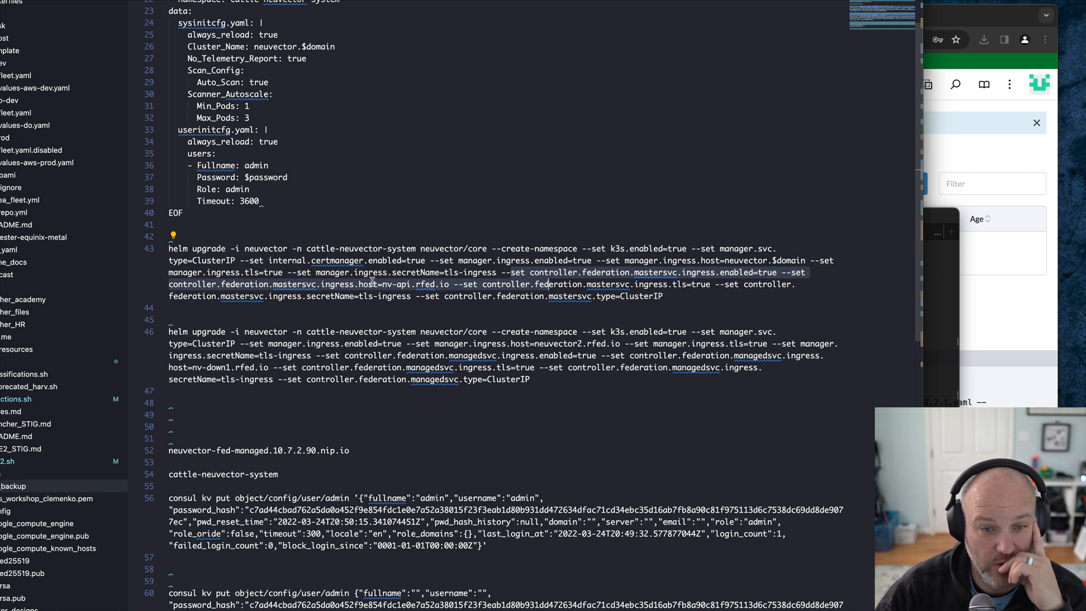
pyautogui.moveTo(702, 286)
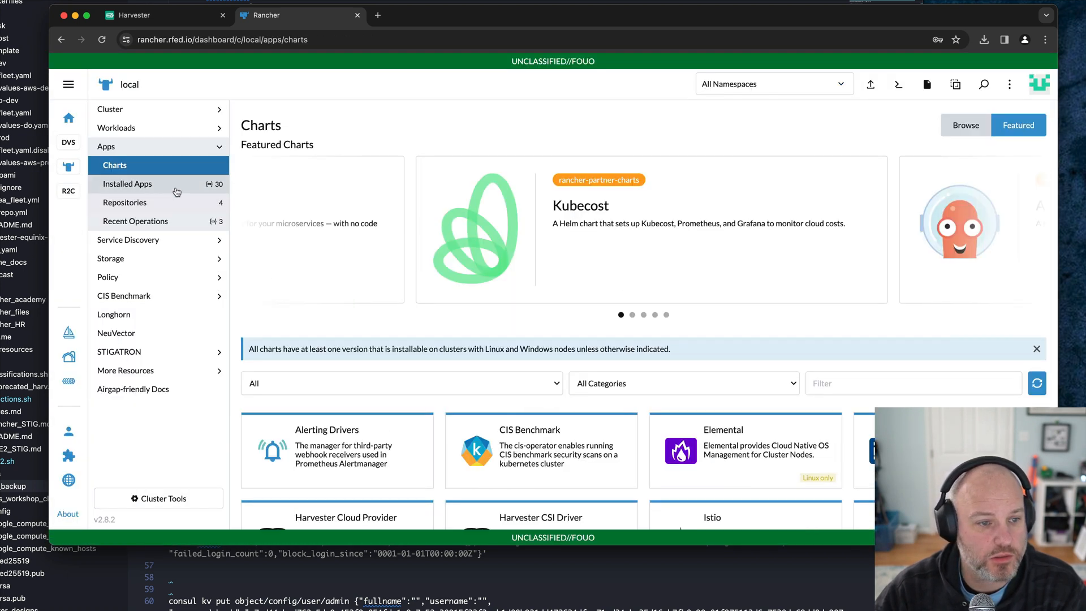
# Find the neuvector app among the local cluster's installed apps
pyautogui.click(127, 183)
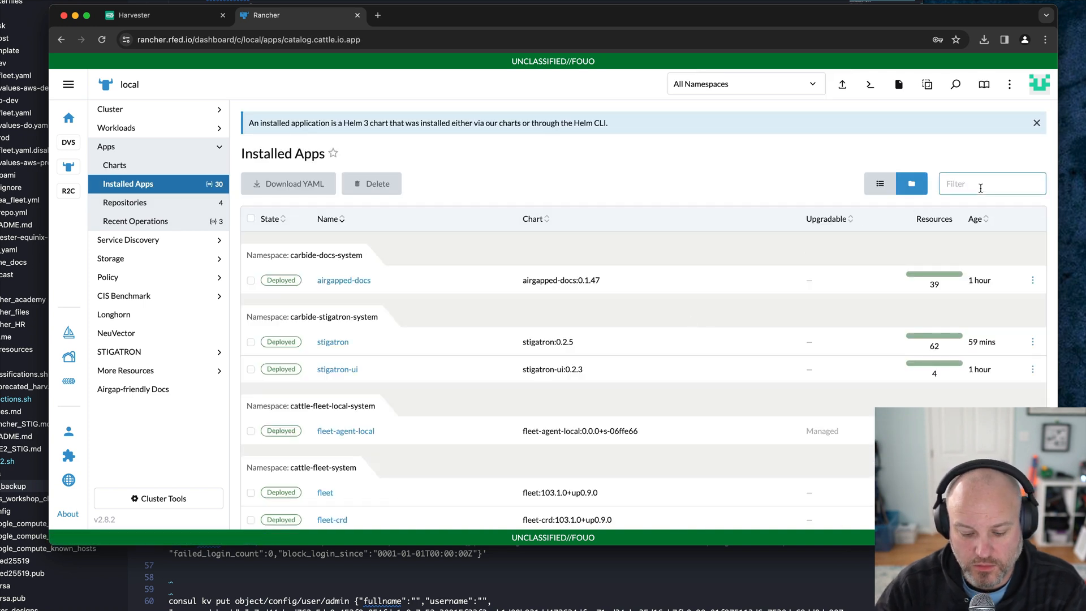
pyautogui.write('neuv')
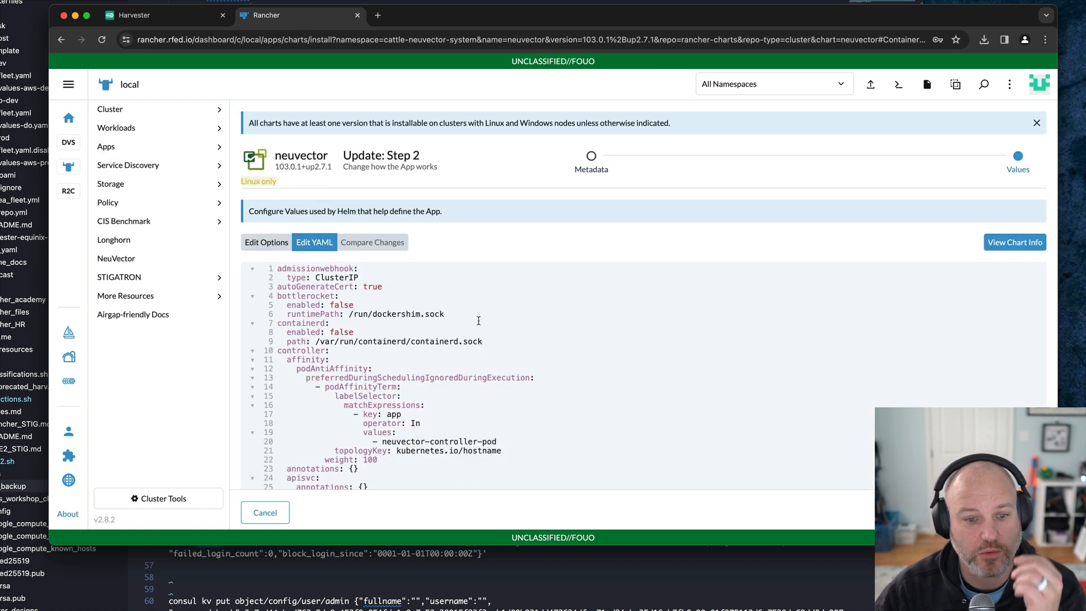
# Set the federation master service ingress to nv-api.rfed.io with service type ClusterIP
pyautogui.scroll(-3)
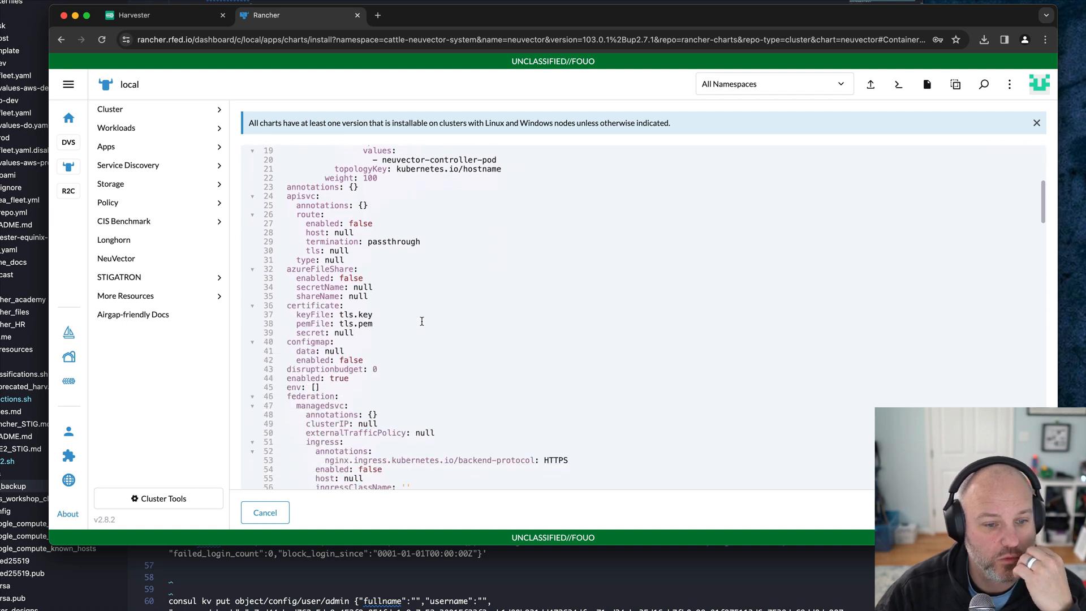
pyautogui.scroll(-3)
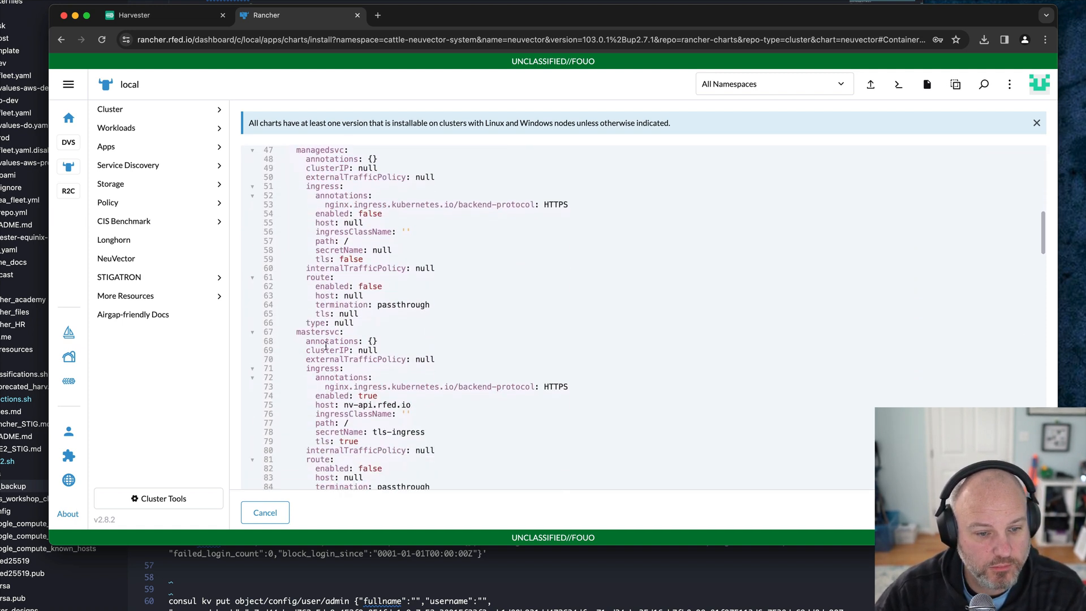
pyautogui.scroll(-3)
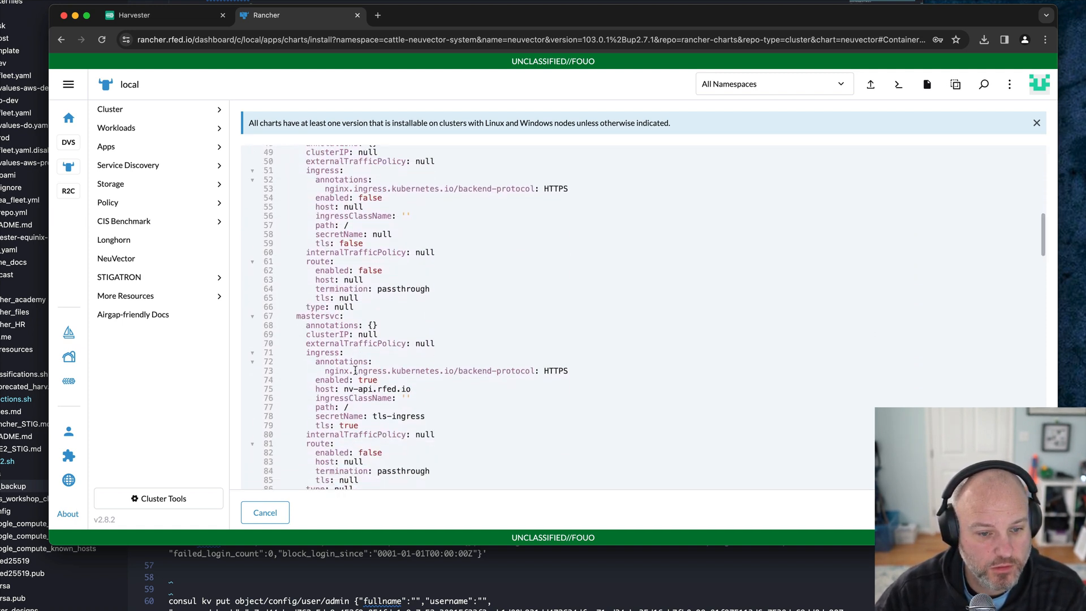
pyautogui.scroll(-3)
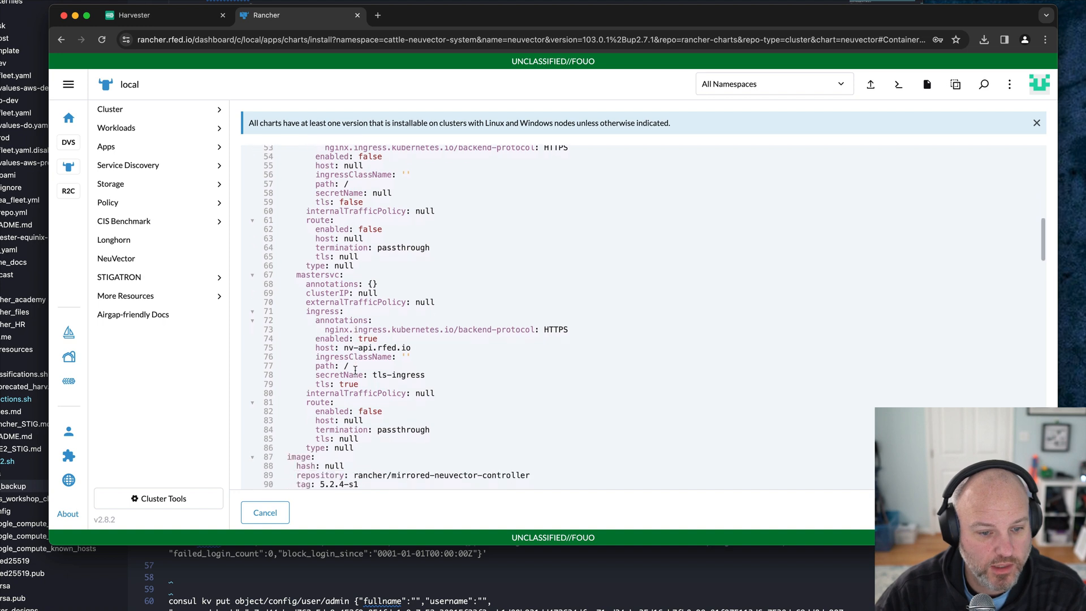
pyautogui.scroll(-3)
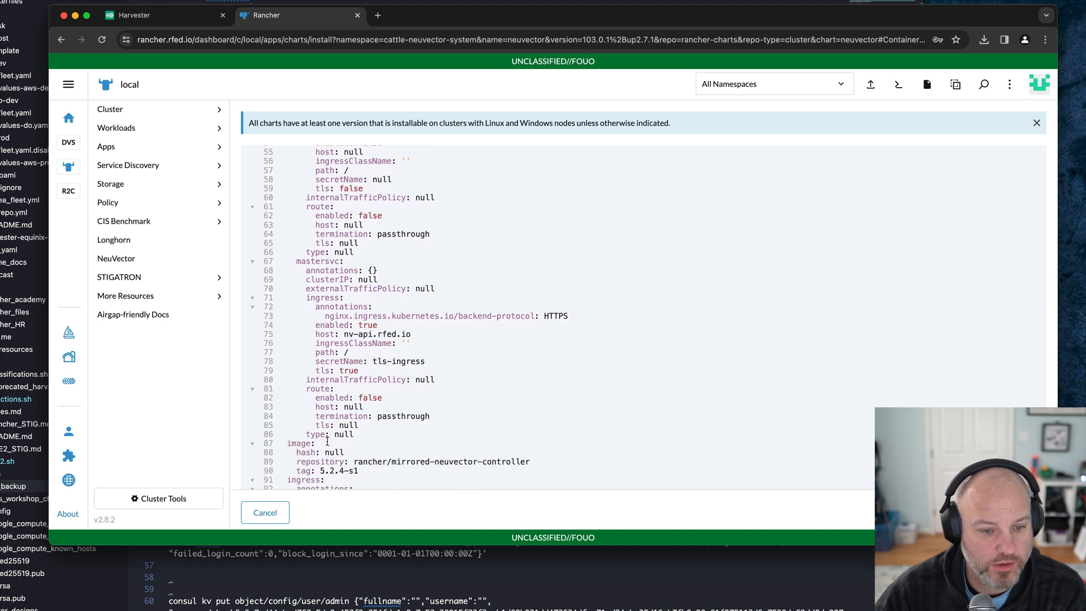
pyautogui.write('Cluse')
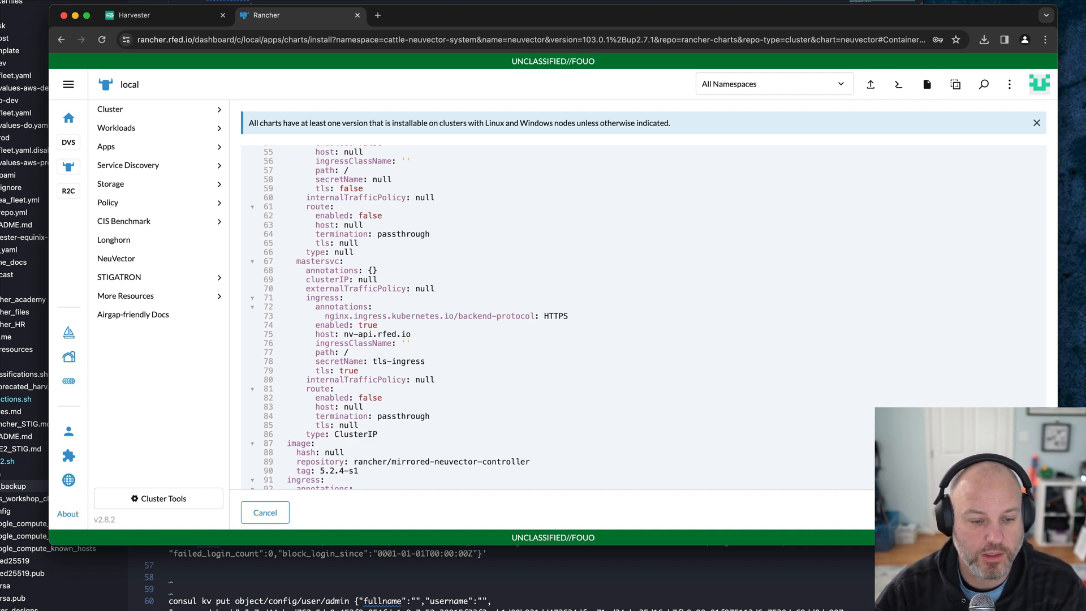
pyautogui.scroll(-3)
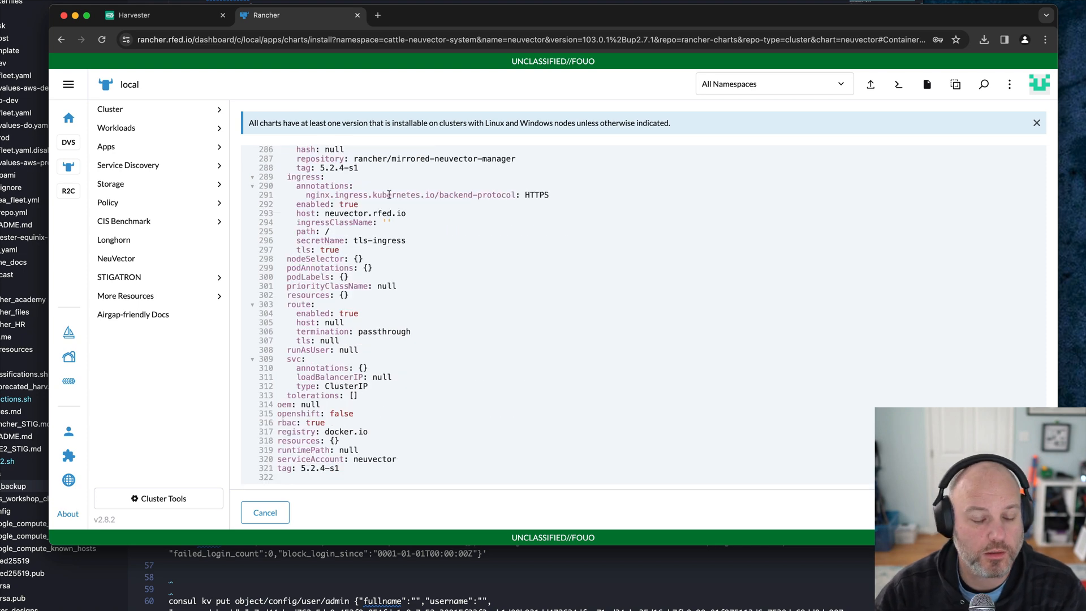
pyautogui.moveTo(500, 245)
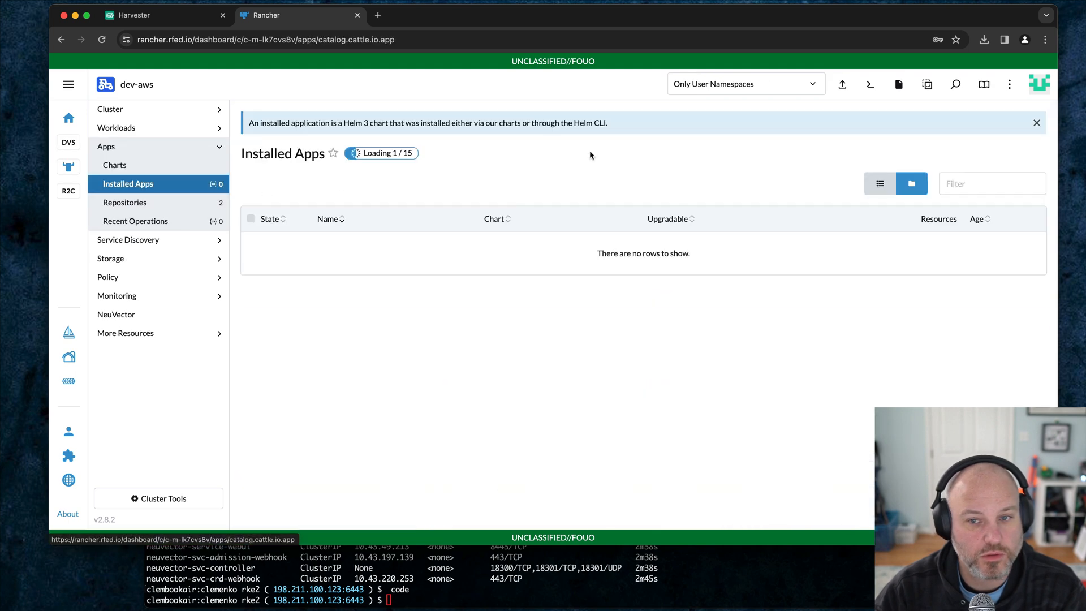
# Start an Edit/Upgrade of the installed neuvector app on dev-aws
pyautogui.click(745, 83)
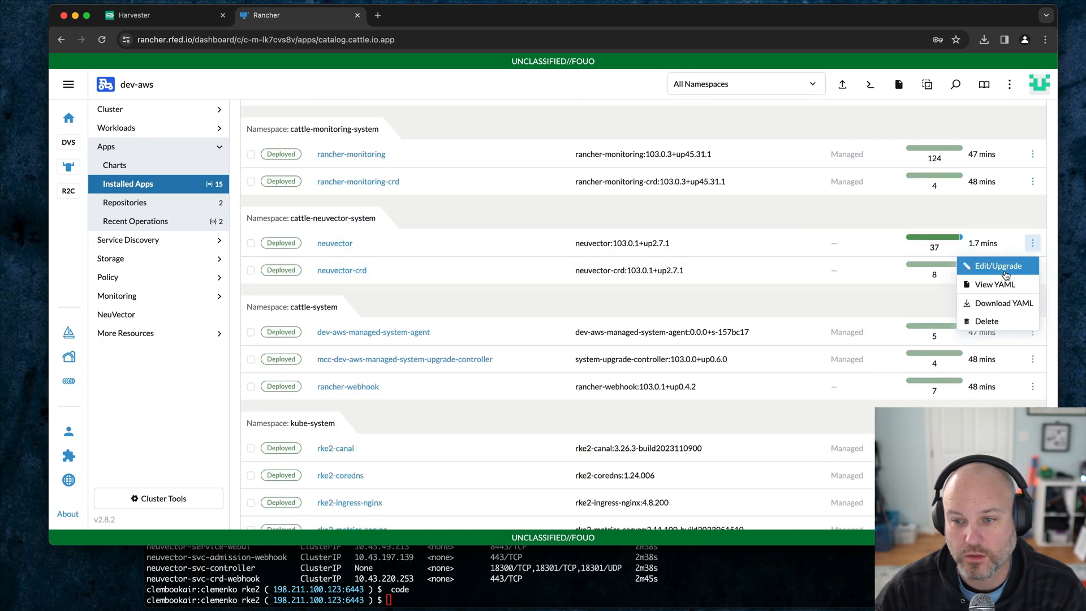
pyautogui.click(997, 265)
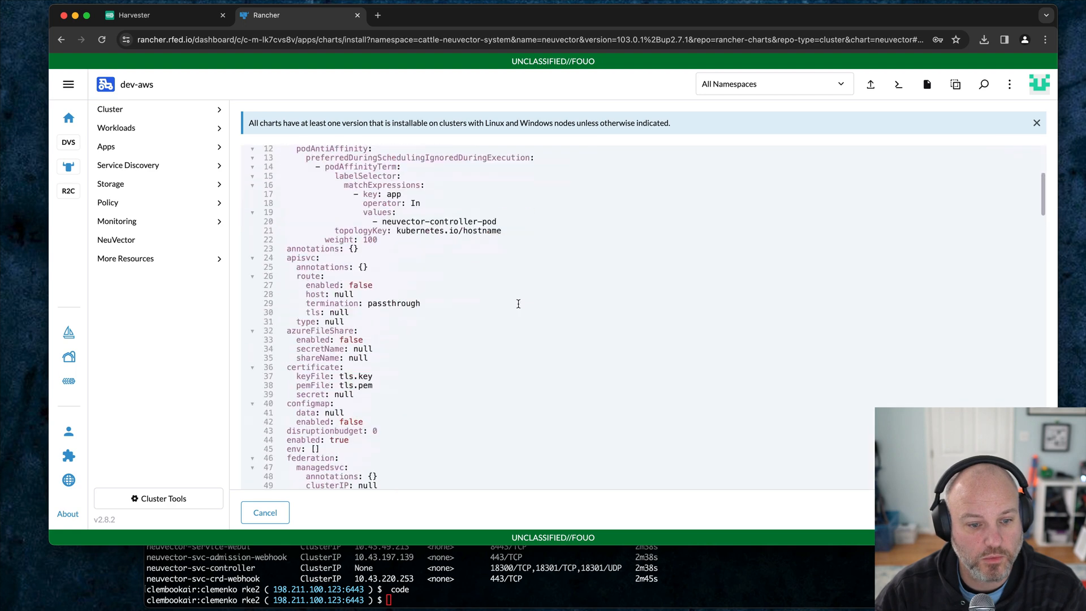
# Set the federation managed-service type to ClusterIP in the YAML values
pyautogui.scroll(-3)
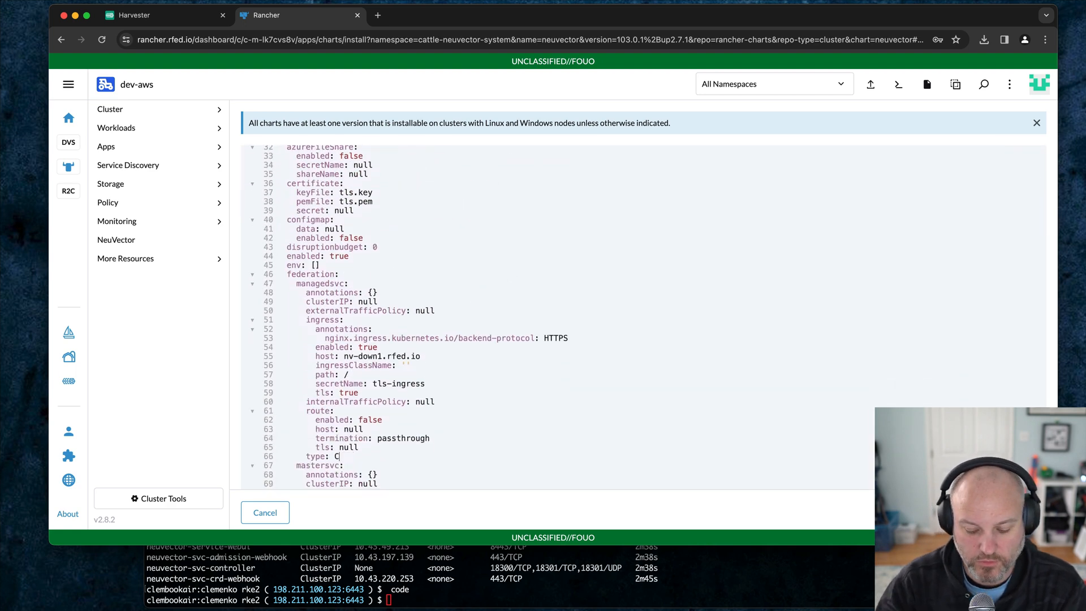
pyautogui.write('lusterIP')
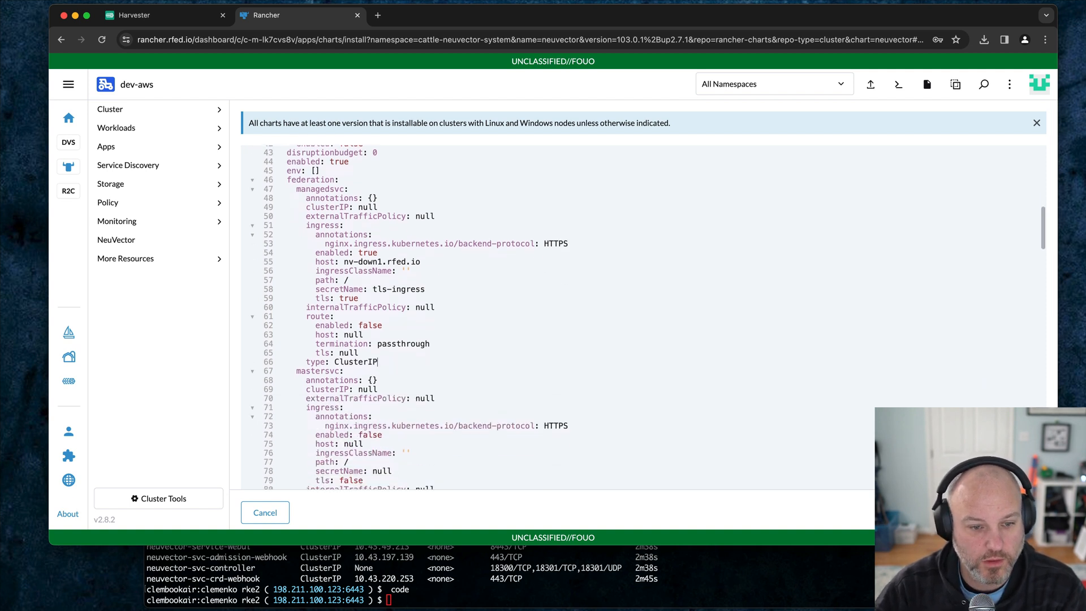
pyautogui.scroll(-3)
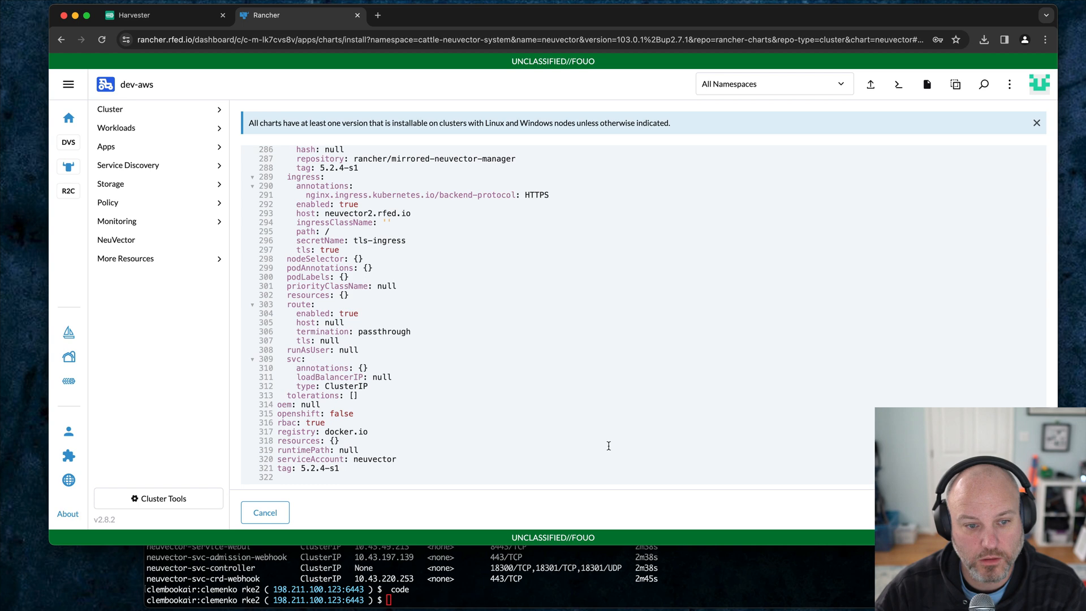
pyautogui.moveTo(740, 567)
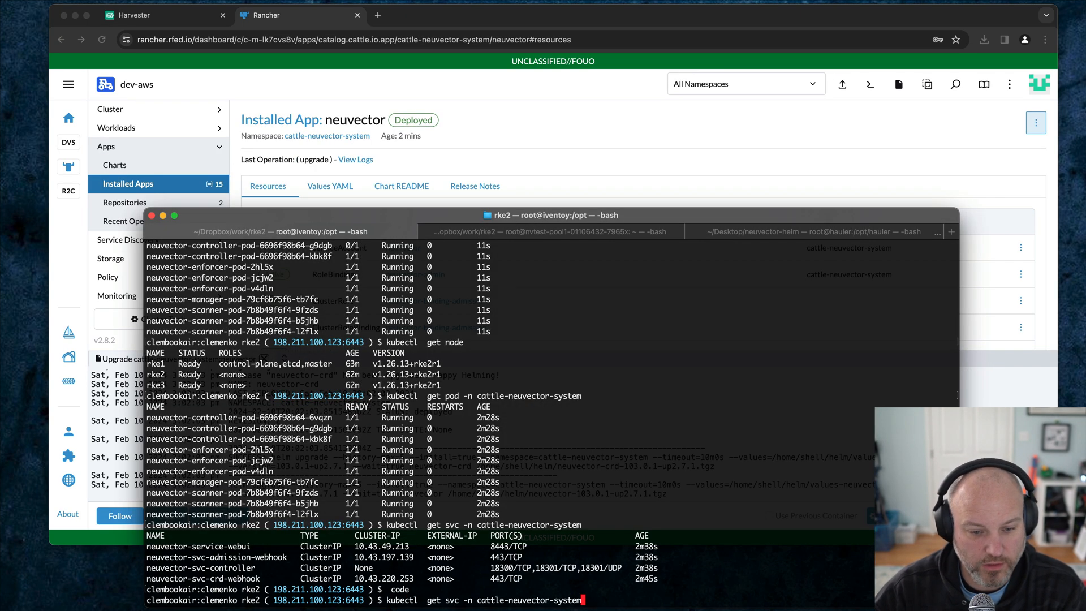
# List the services and ingresses in the cattle-neuvector-system namespace
pyautogui.press('Return')
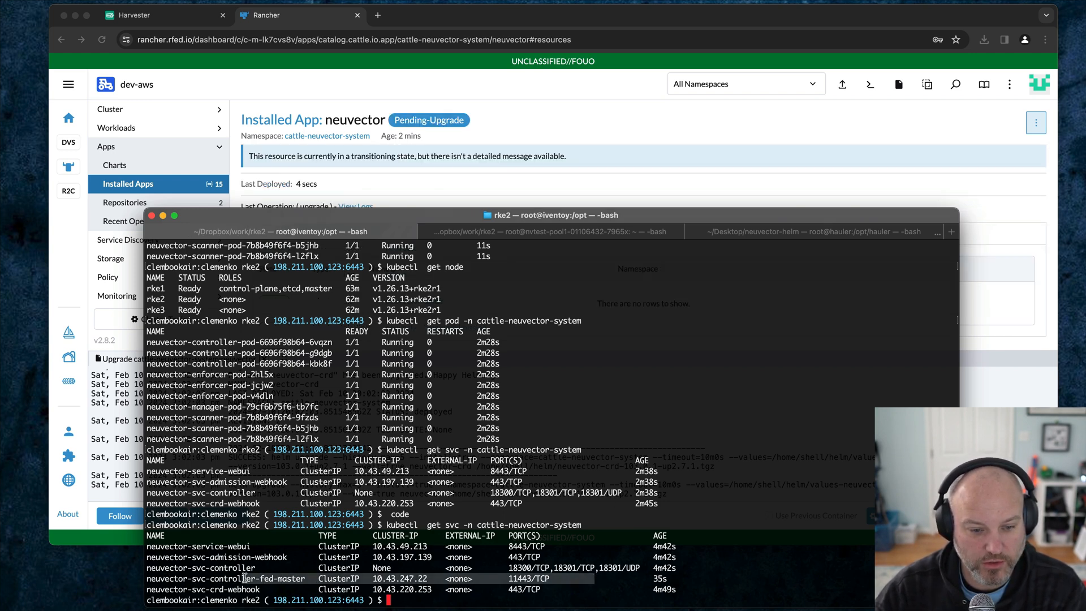
pyautogui.write('kubectl g')
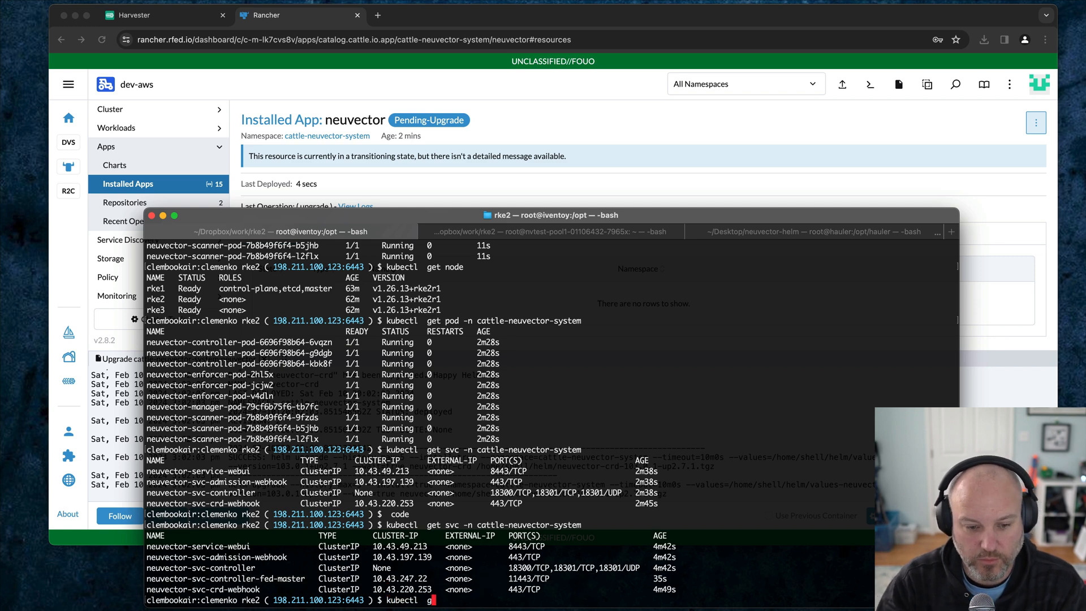
pyautogui.write('get ingress -n catt')
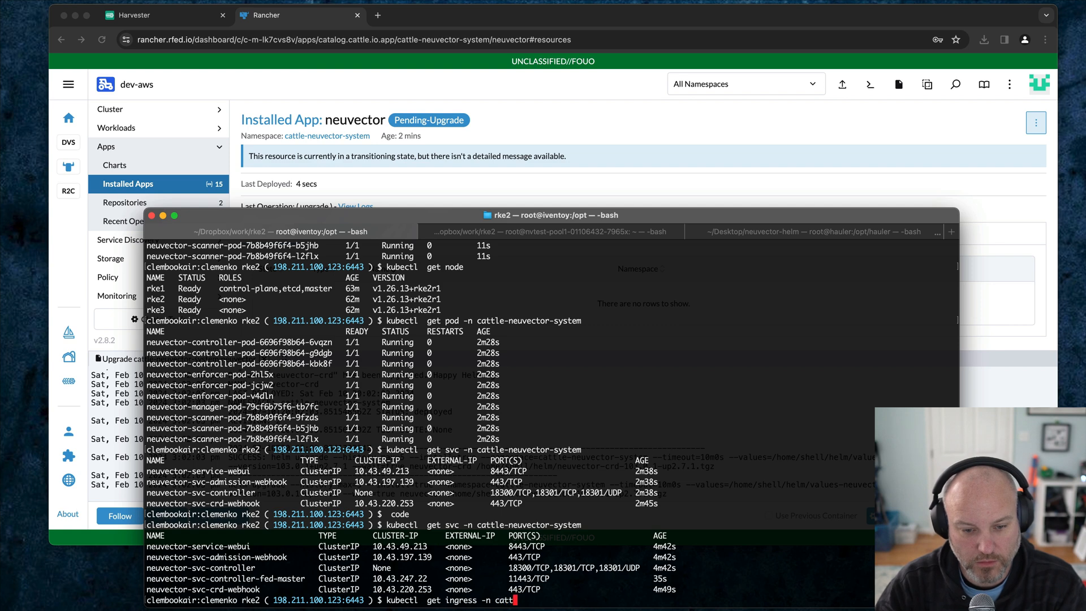
pyautogui.press('Return')
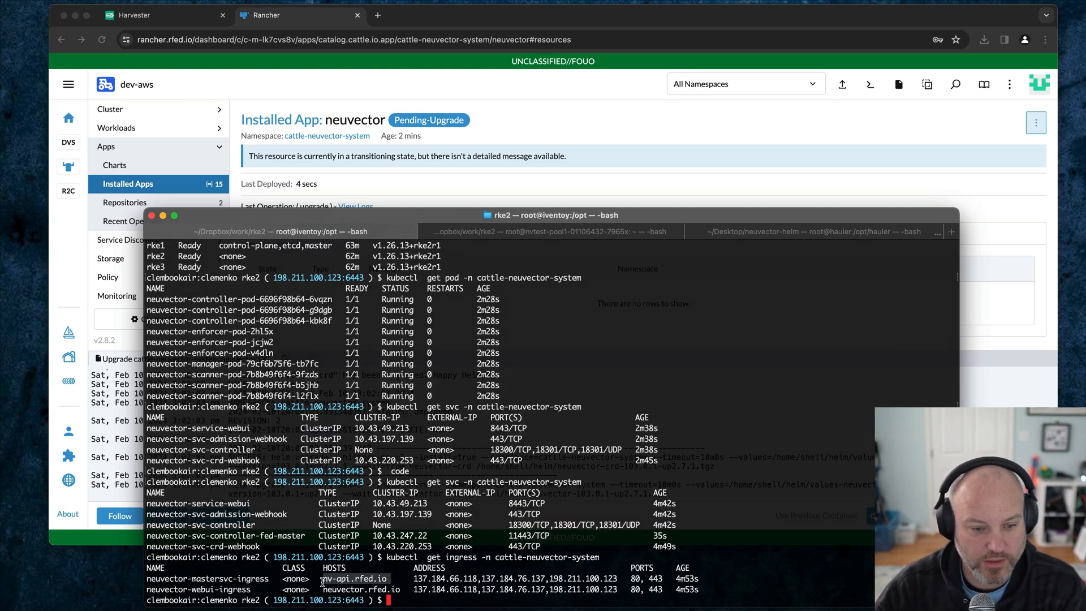
# Browse to nv-api.rfed.io in a new tab, then return to the Rancher app page
pyautogui.click(467, 15)
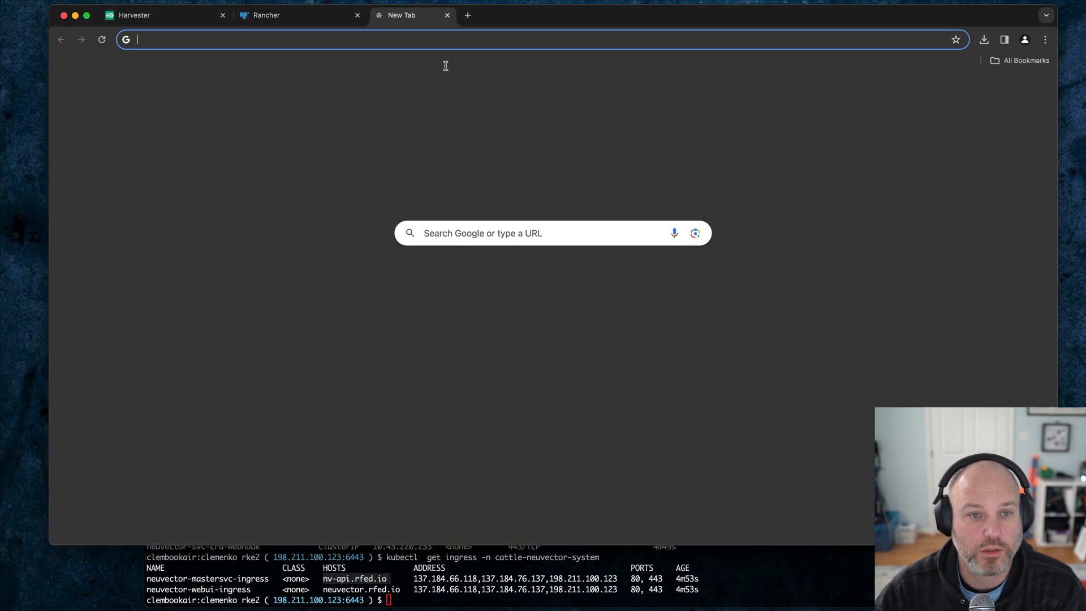
pyautogui.write('nv-api.rfed.io')
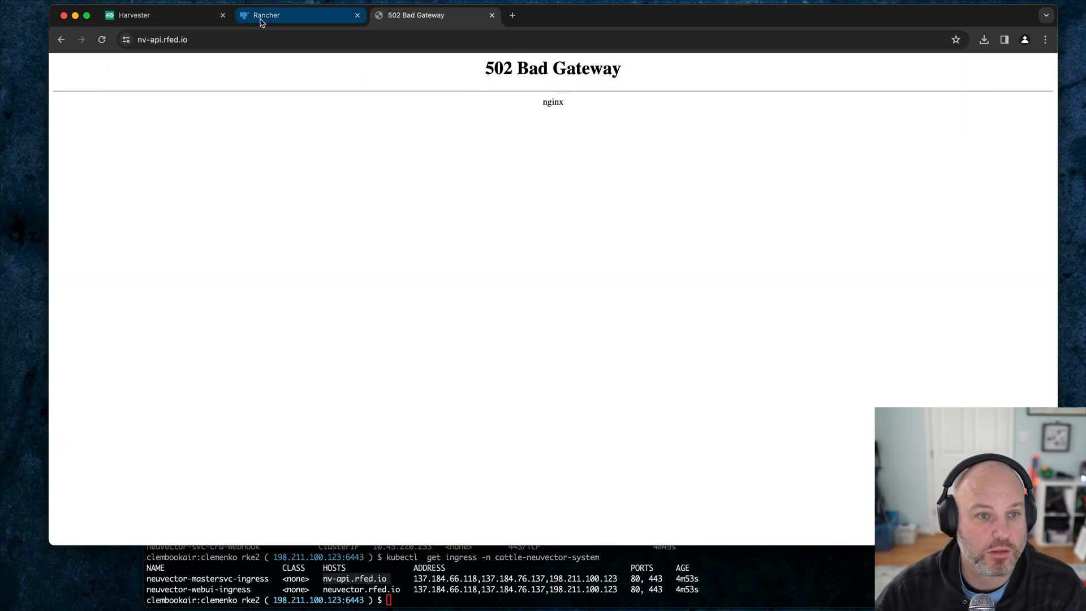
pyautogui.click(299, 15)
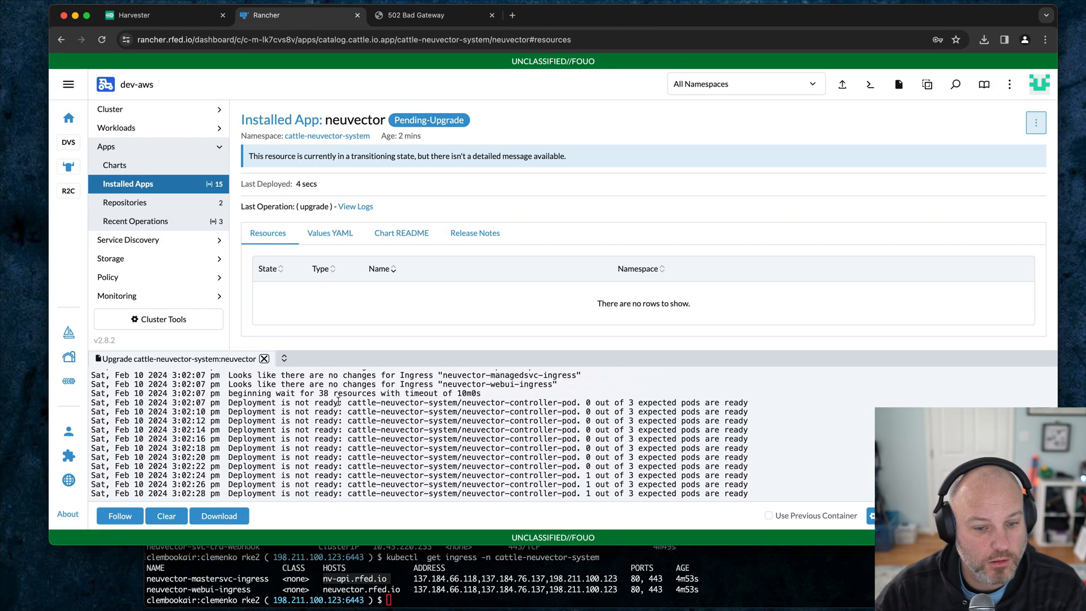
pyautogui.moveTo(524, 486)
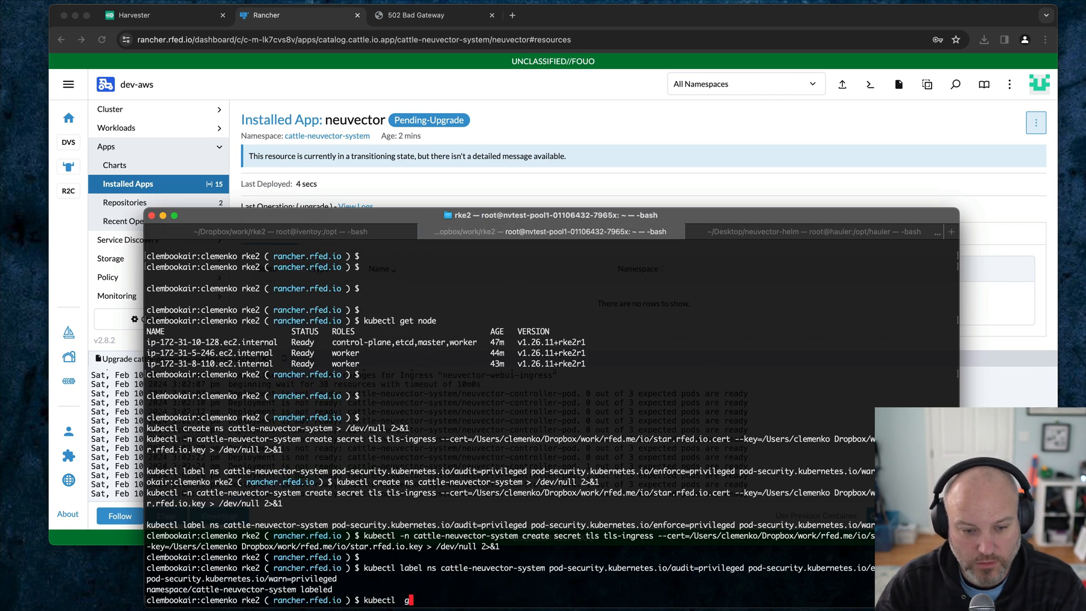
# List the pods in cattle-neuvector-system, then return to the browser
pyautogui.write('et pod -n cattle-neuvector-system')
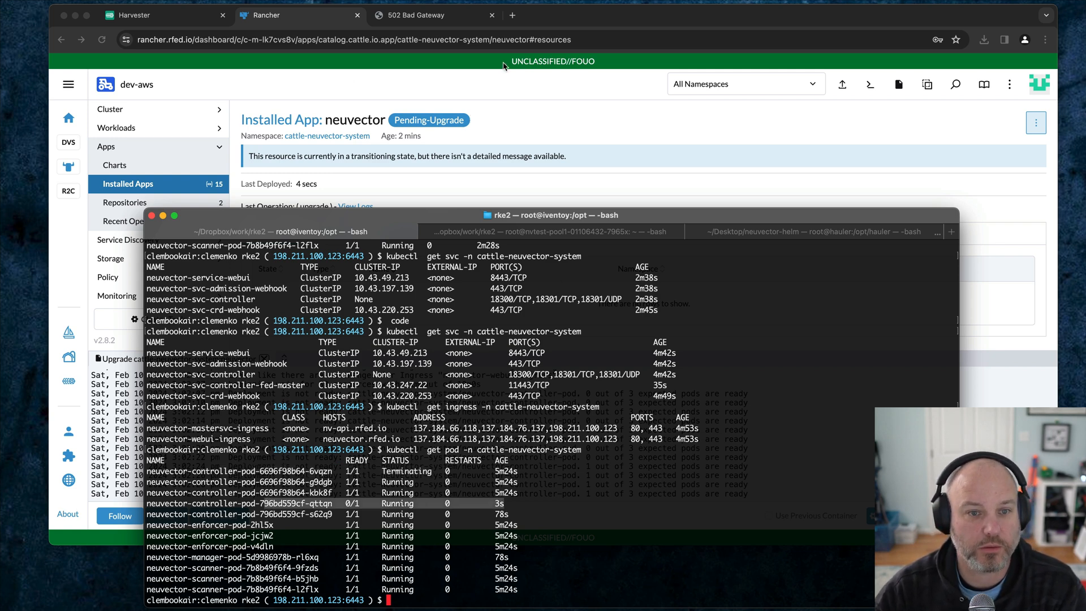
pyautogui.click(416, 15)
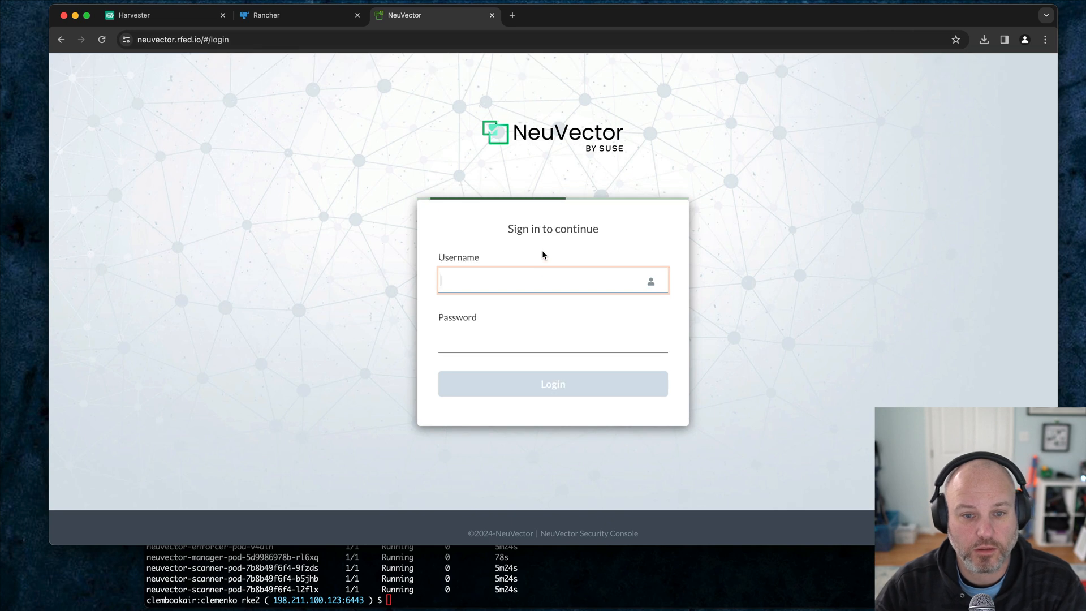
# Enter username admin on the NeuVector login page and move to the password field
pyautogui.write('admin')
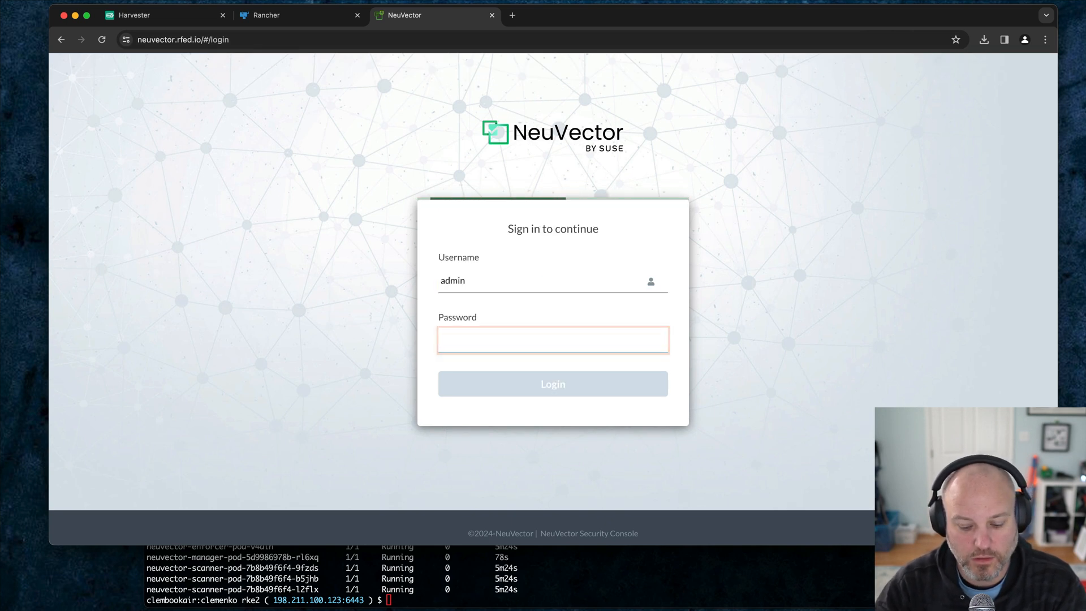
pyautogui.click(552, 384)
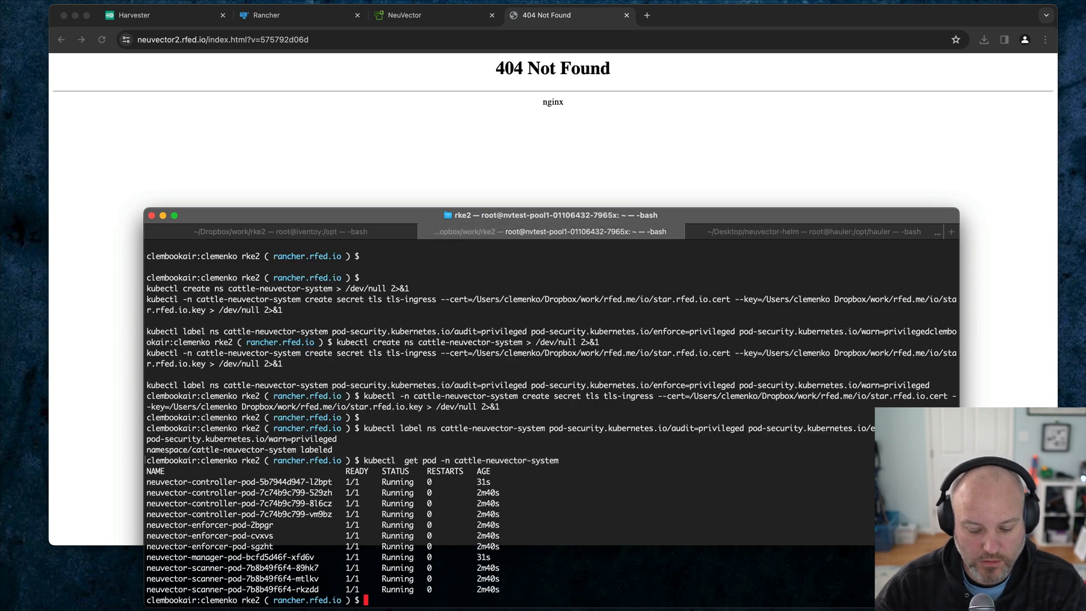
# List the cattle-neuvector-system ingresses with kubectl and dig neuvector2.rfed.io, resolving to rke.rfed.io
pyautogui.write('kubectl  get ingress -n cattle-neuvector-system')
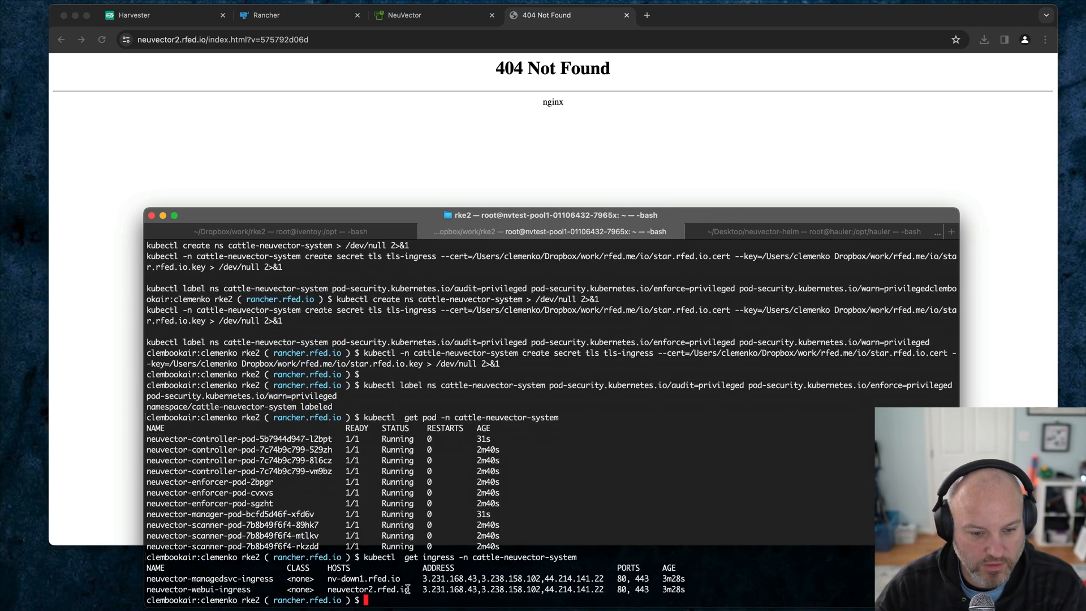
pyautogui.doubleClick(368, 589)
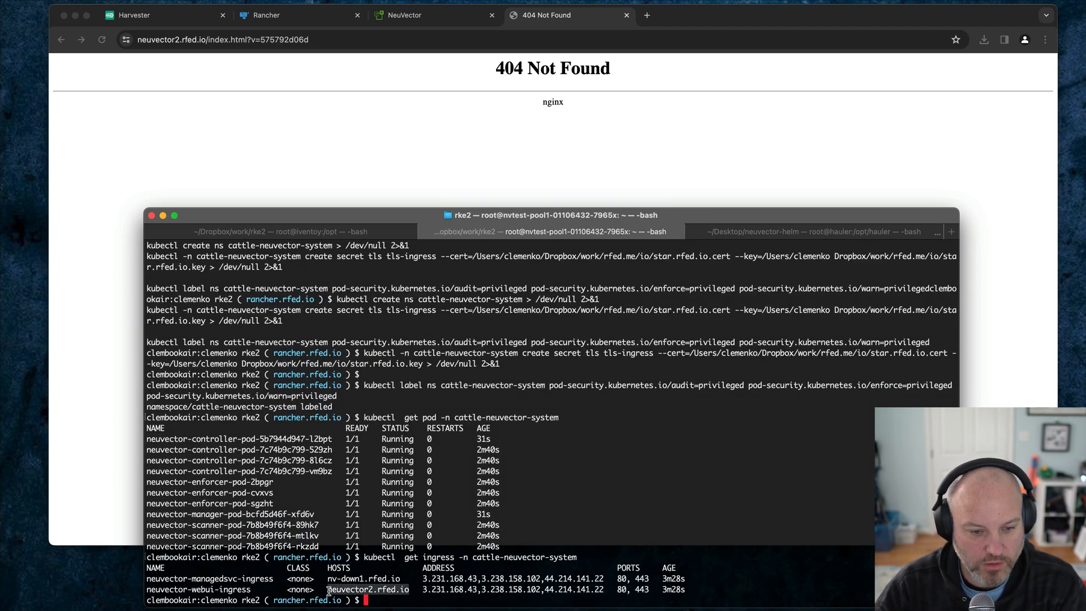
pyautogui.write('dig neuvector2.rfed.io')
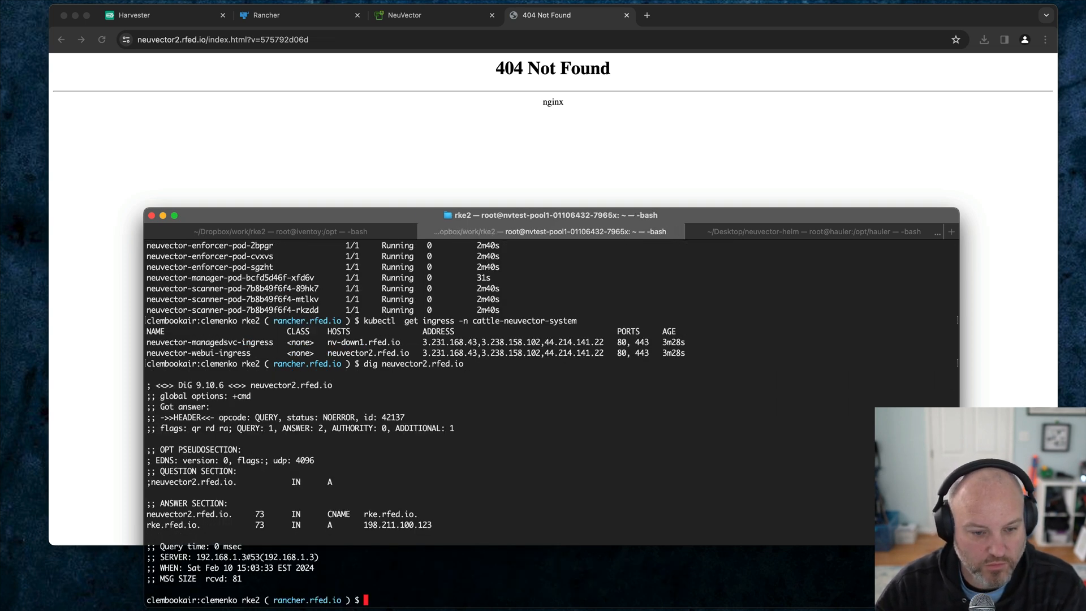
pyautogui.doubleClick(395, 524)
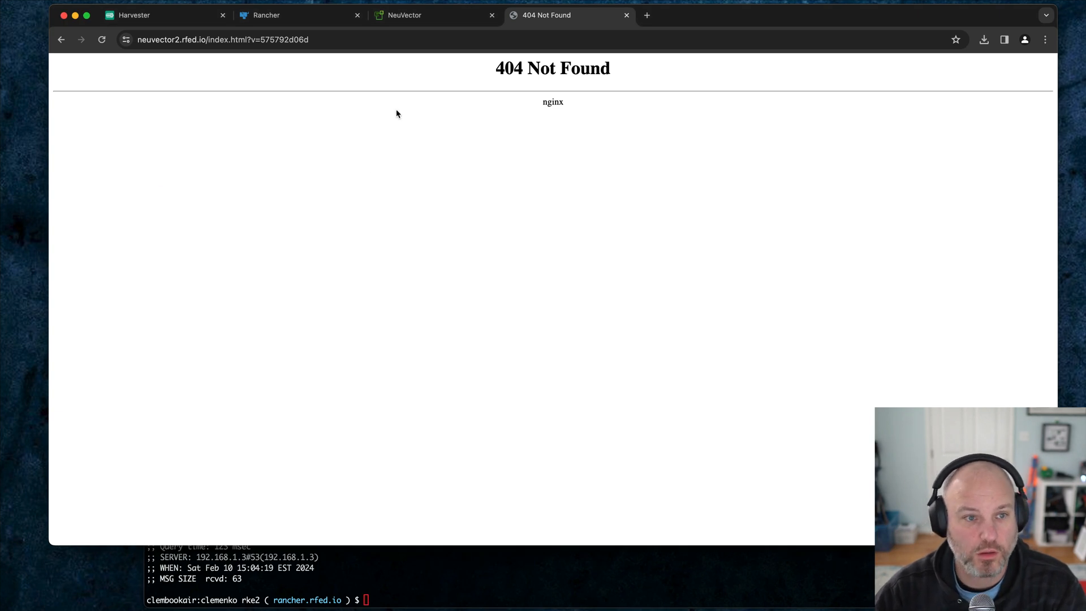
pyautogui.moveTo(346, 89)
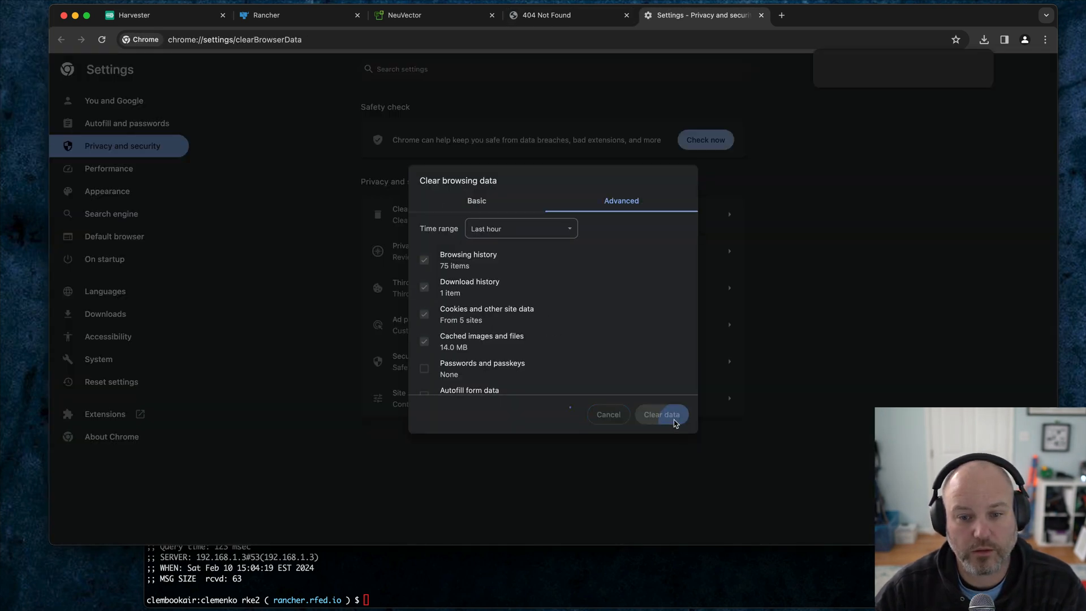
# Clear the last hour's browsing data and return to the Rancher tab
pyautogui.click(659, 414)
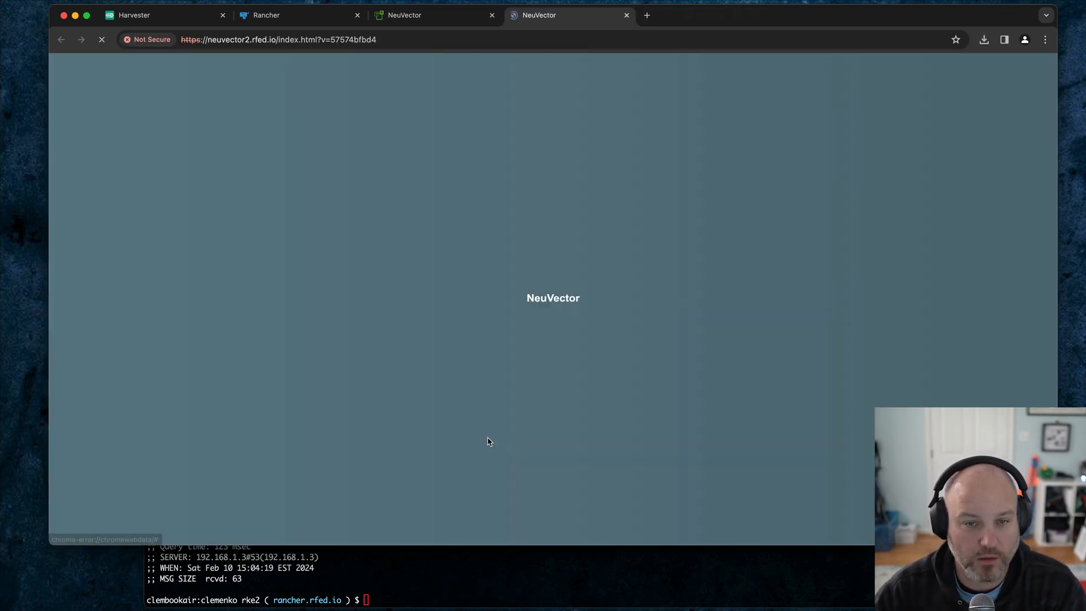
pyautogui.click(434, 15)
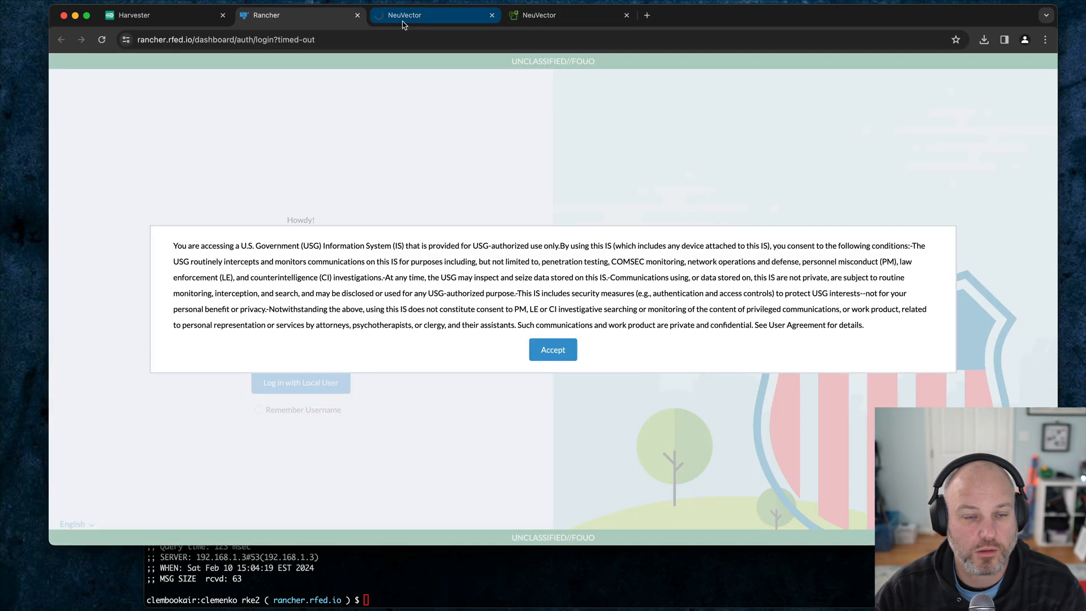
# Sign in to the primary NeuVector console at neuvector.rfed.io as admin and reach its dashboard
pyautogui.click(553, 349)
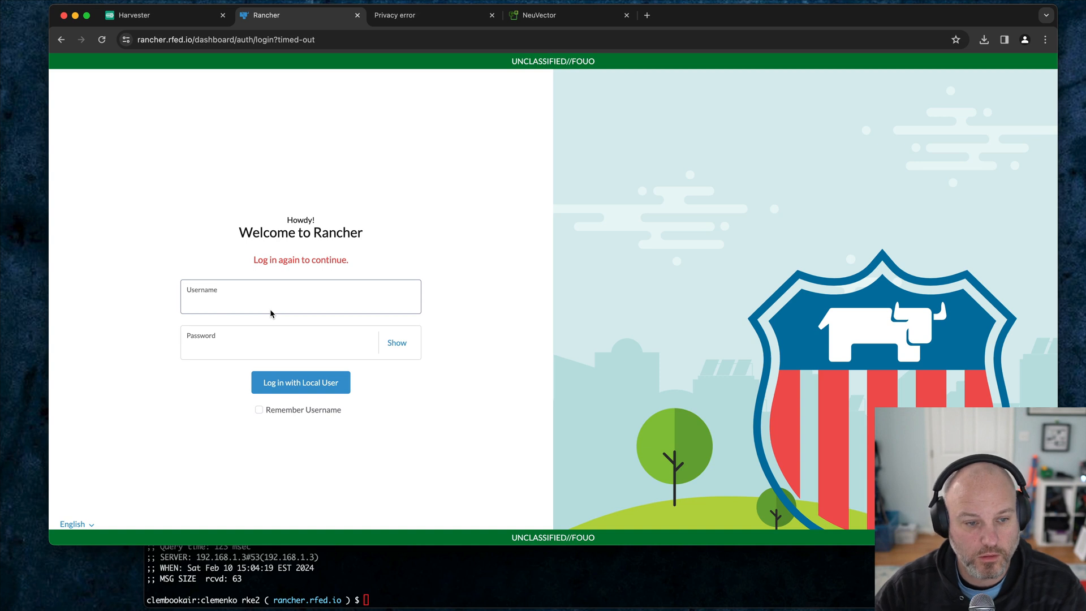
pyautogui.click(300, 296)
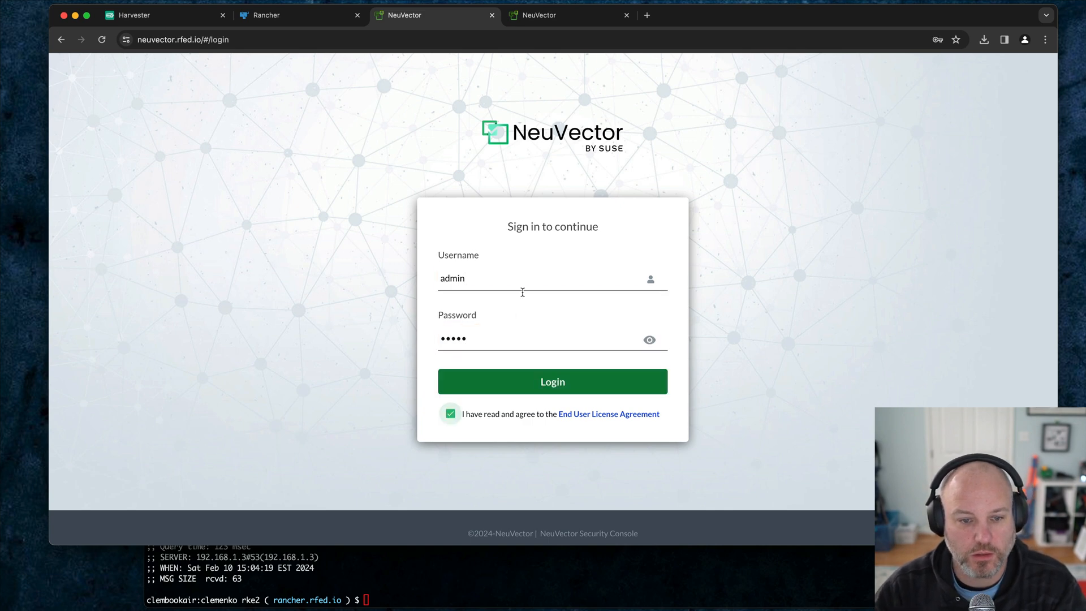
pyautogui.click(568, 15)
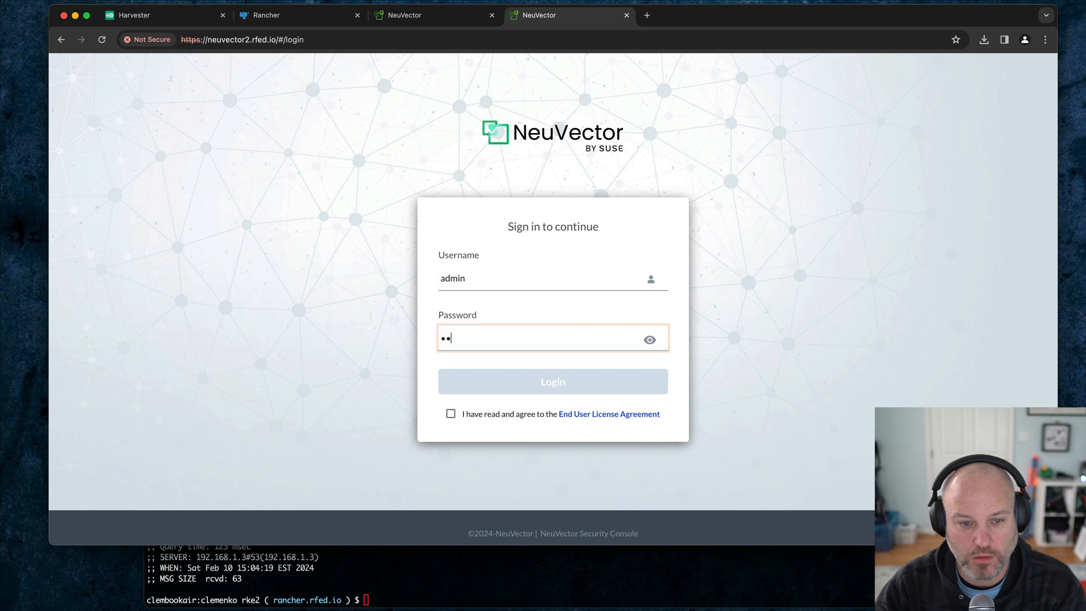
pyautogui.click(552, 381)
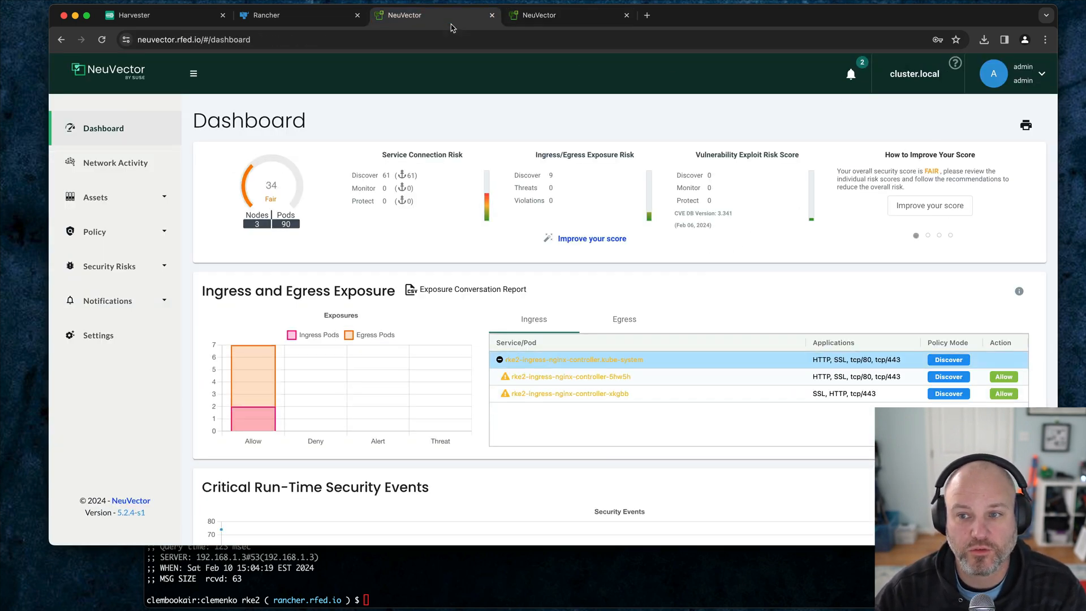
pyautogui.click(434, 15)
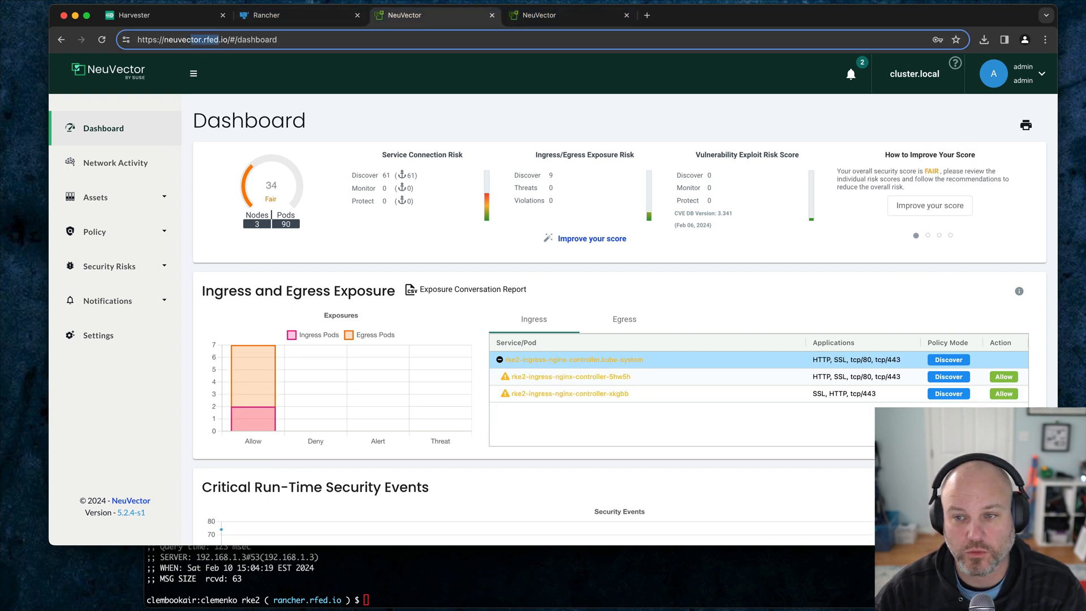
# Promote this cluster to primary with server nv-api.rfed.io on port 443 via Multiple Clusters
pyautogui.click(1023, 74)
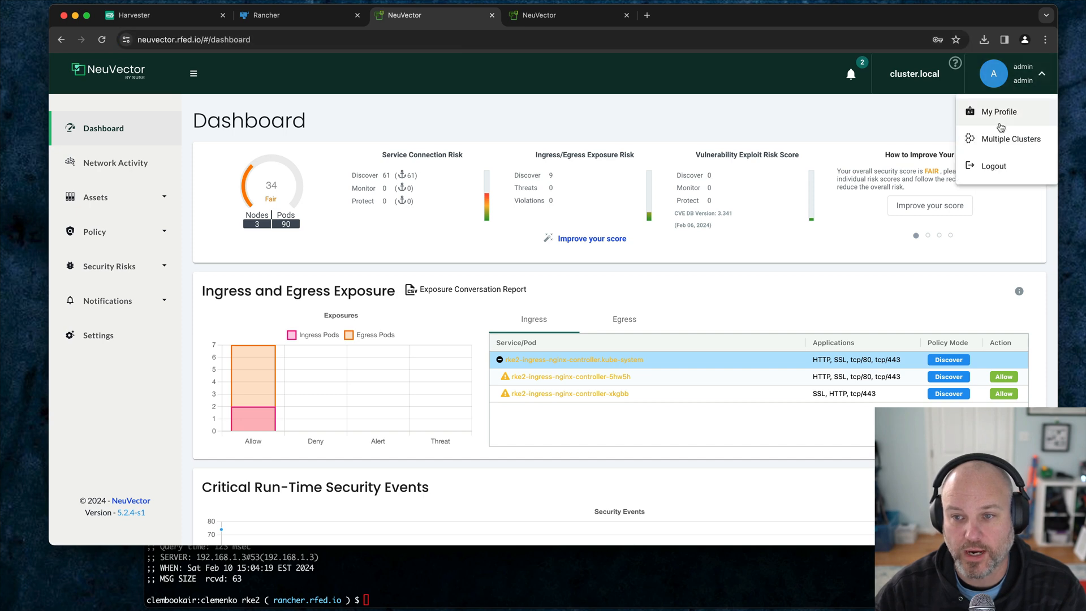
pyautogui.click(1011, 139)
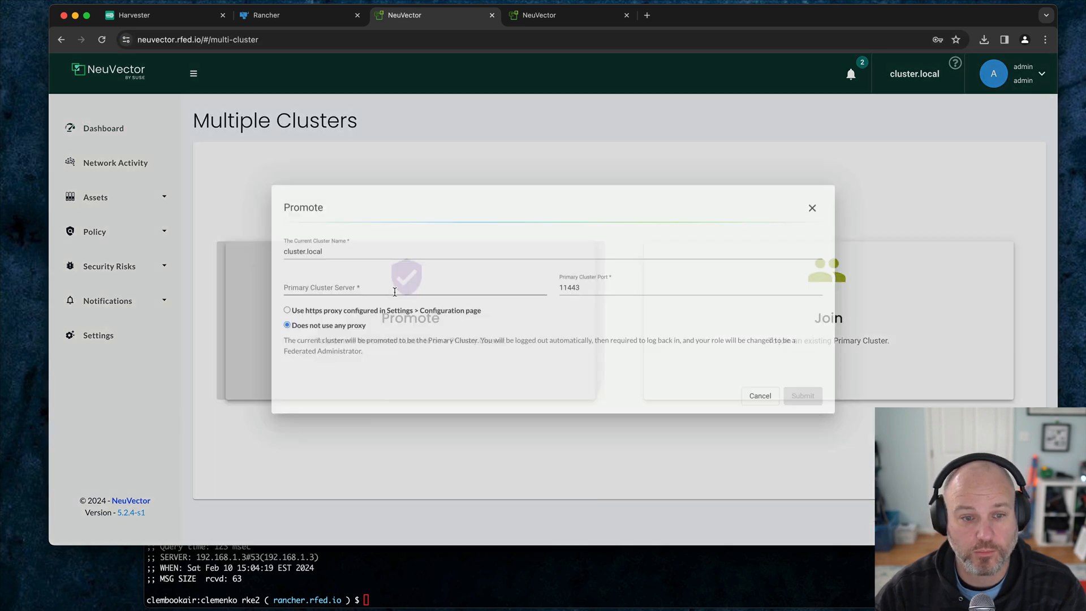
pyautogui.write('nv-api.rfed.io')
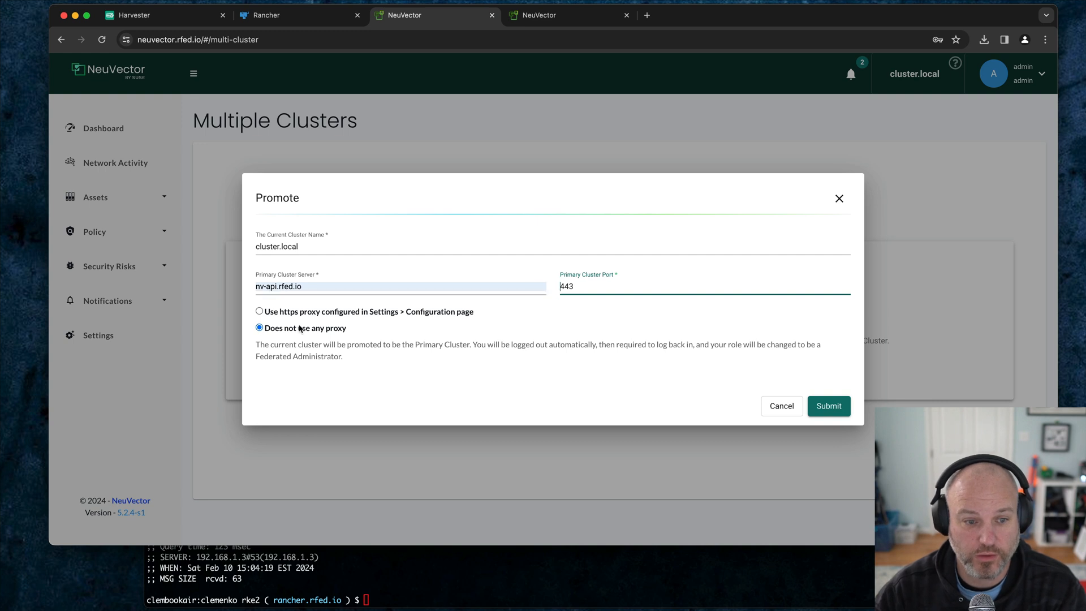
pyautogui.click(828, 405)
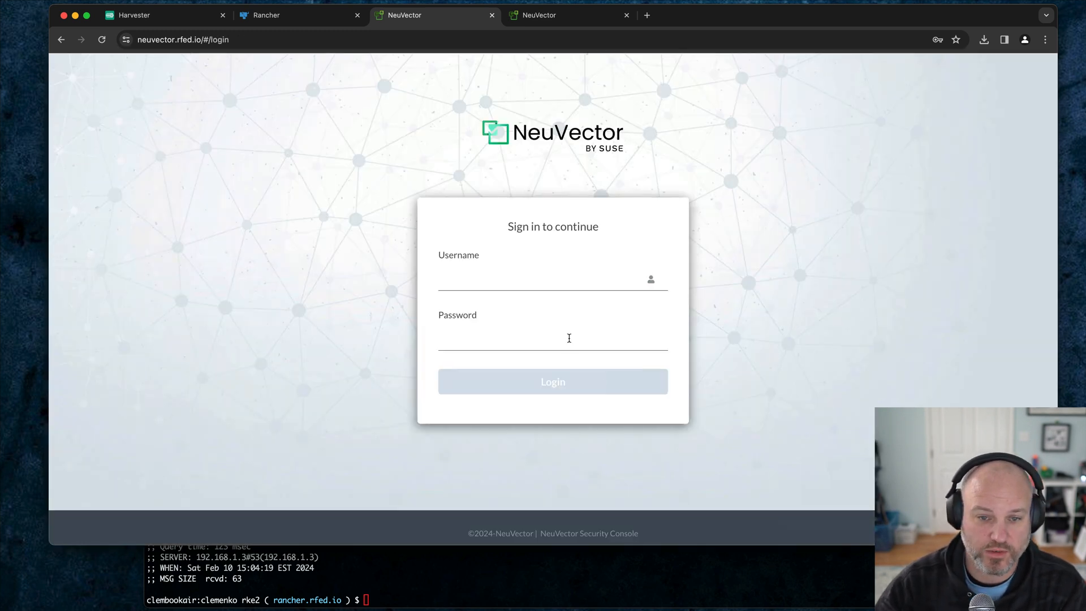
# Sign back in as admin and generate a join token for cluster.local in Federation Management
pyautogui.write('•••')
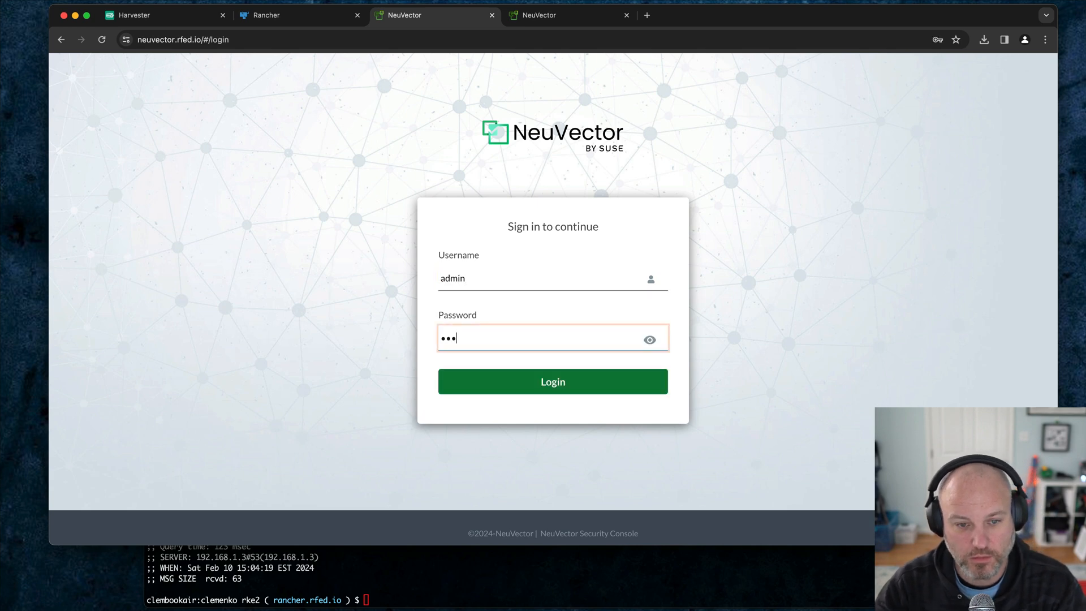
pyautogui.click(552, 381)
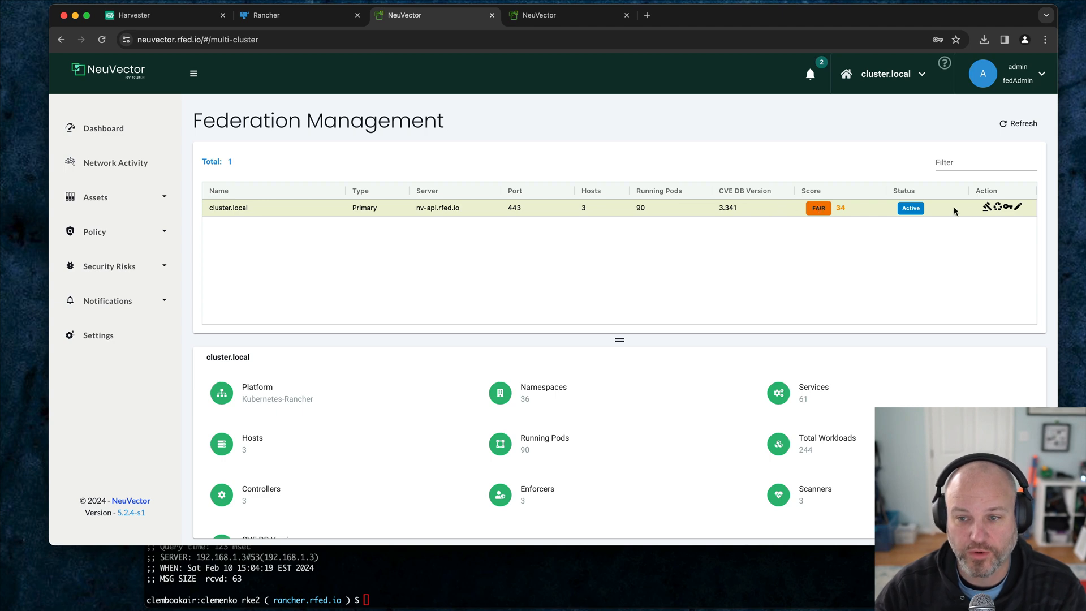
pyautogui.moveTo(1008, 207)
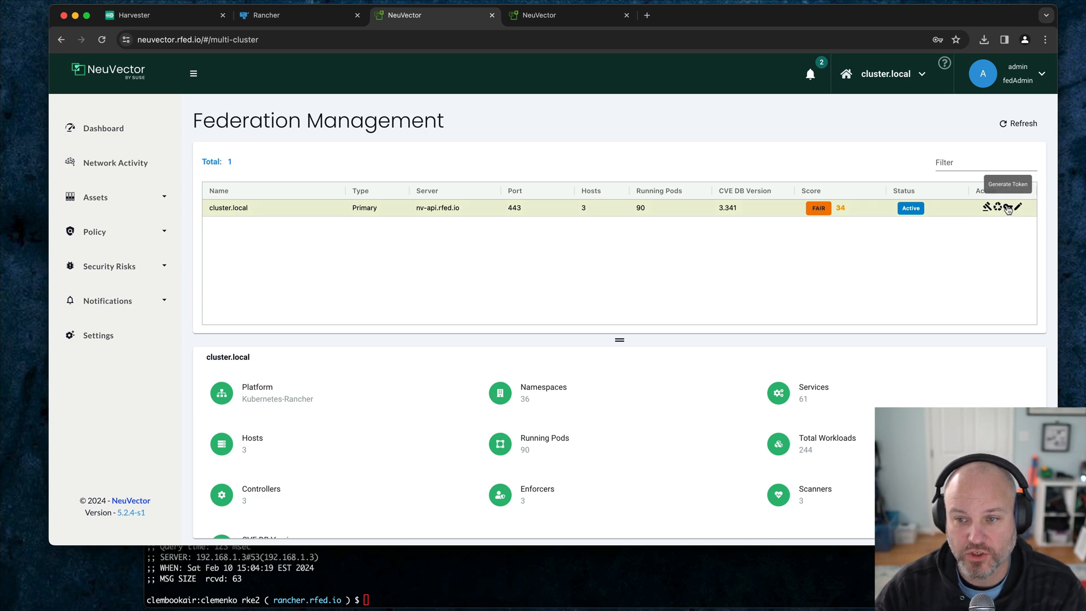
pyautogui.click(1008, 207)
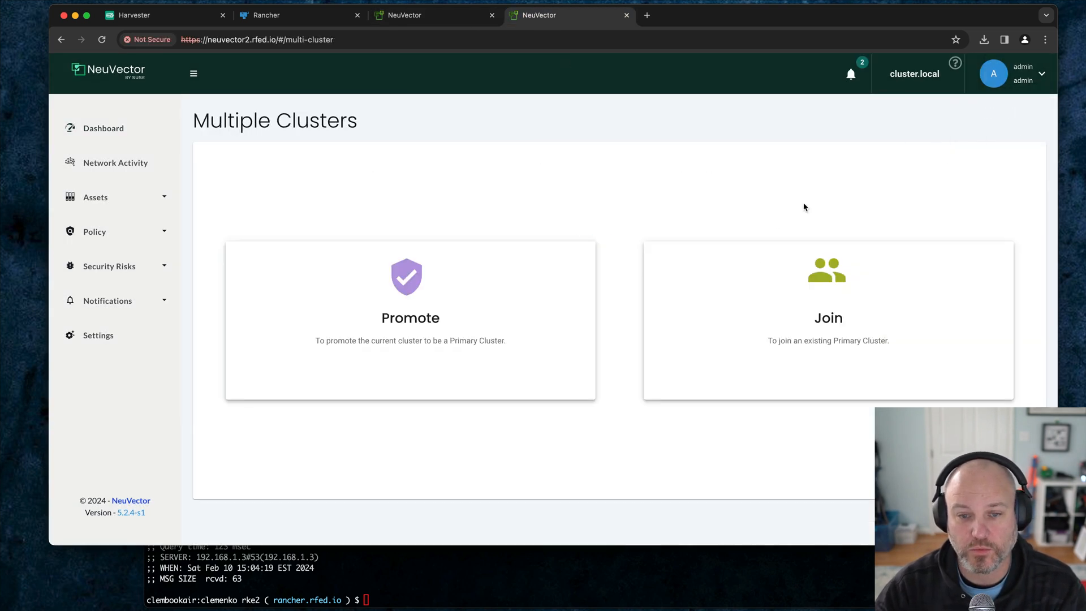
# Join neuvector2 to the primary federation with controller server nv-down1.rfed.io, port 443 and the token
pyautogui.click(828, 317)
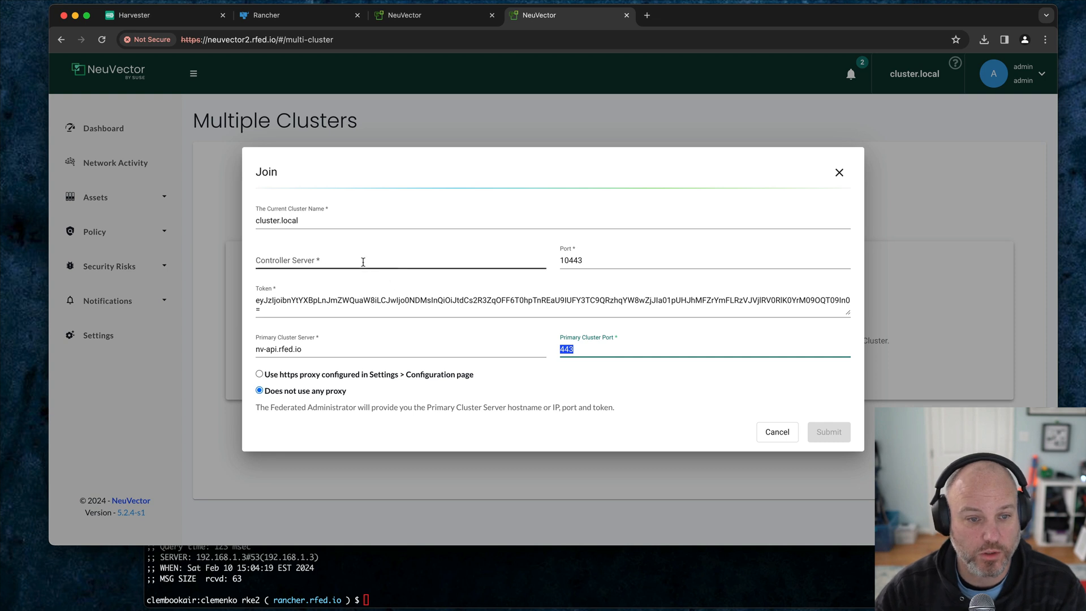
pyautogui.write('nv-down1.rfed.io')
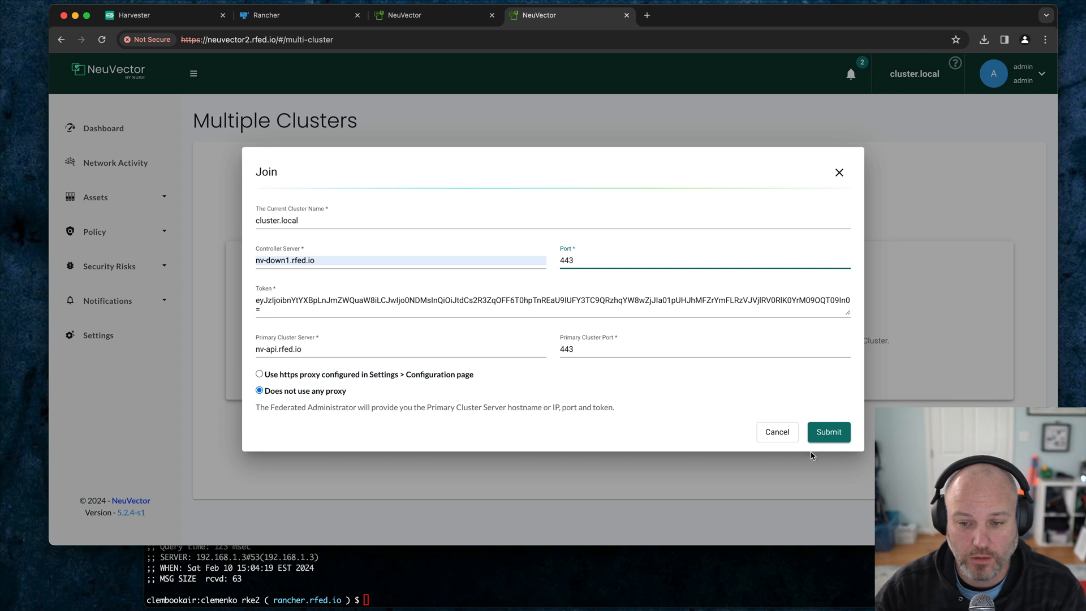
pyautogui.click(828, 431)
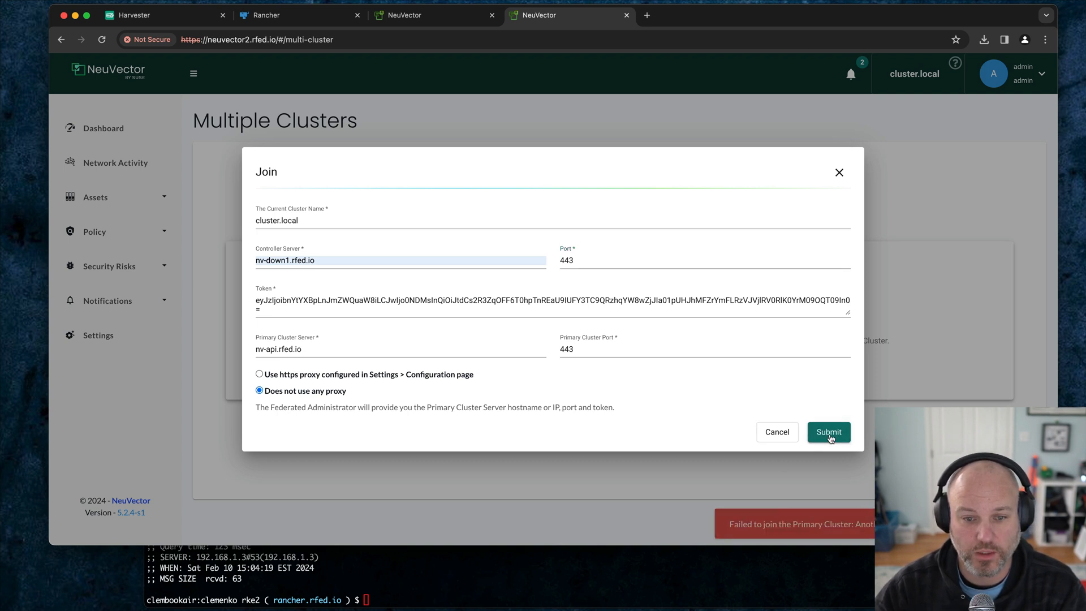
pyautogui.click(829, 431)
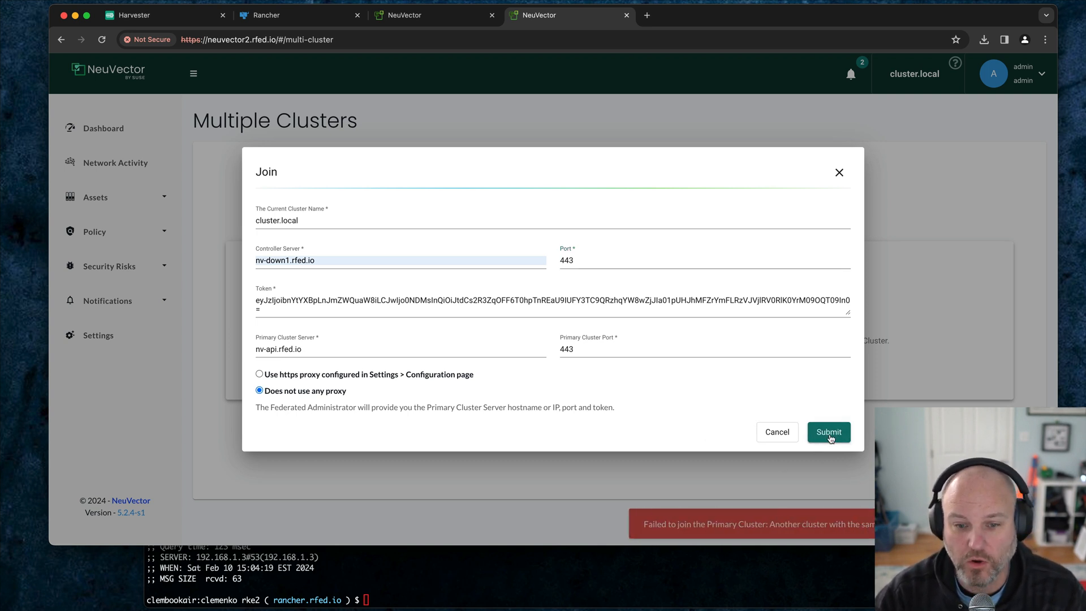
# Rename the joining cluster to down1 and resubmit the join request
pyautogui.click(301, 221)
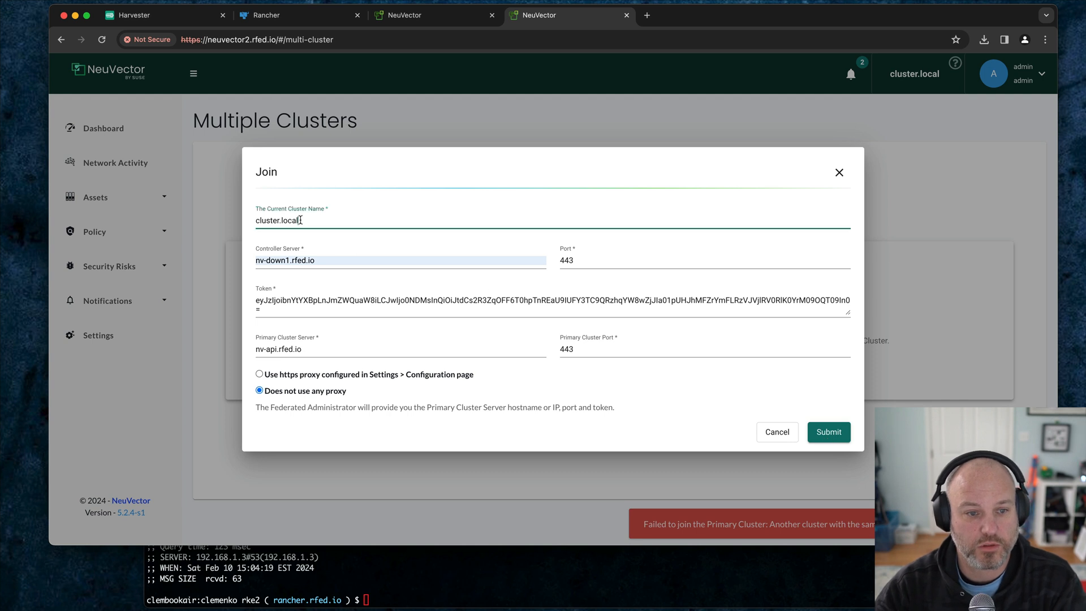
pyautogui.write('donw')
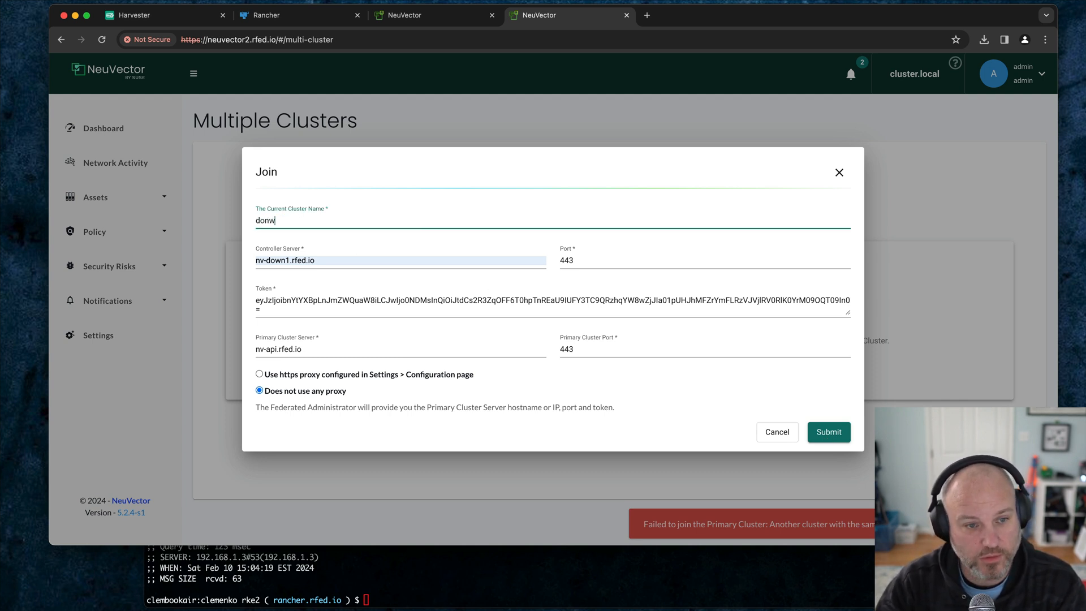
pyautogui.write('down1')
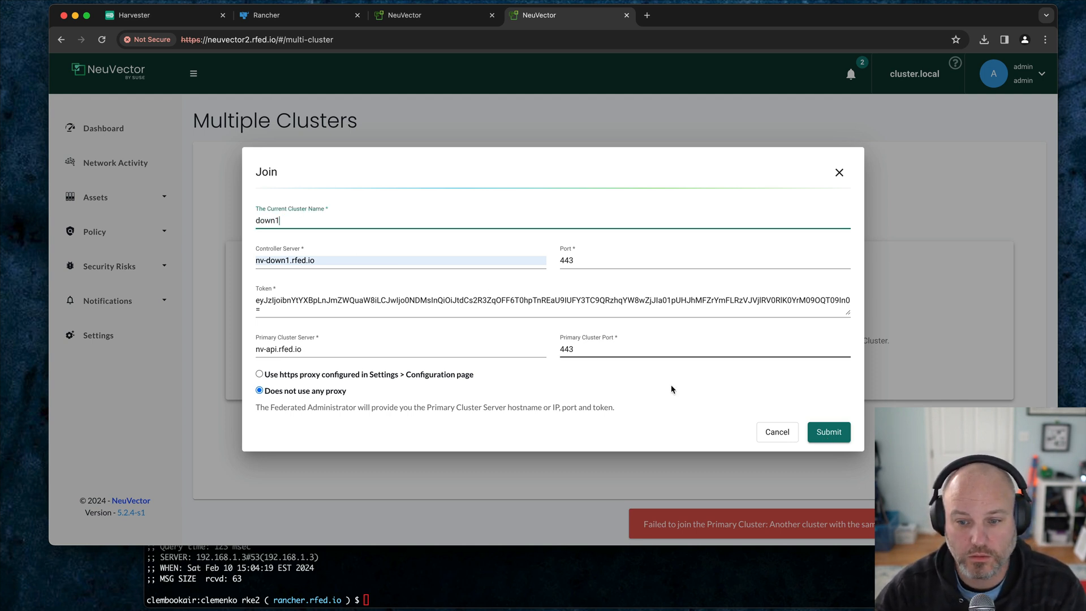
pyautogui.click(828, 431)
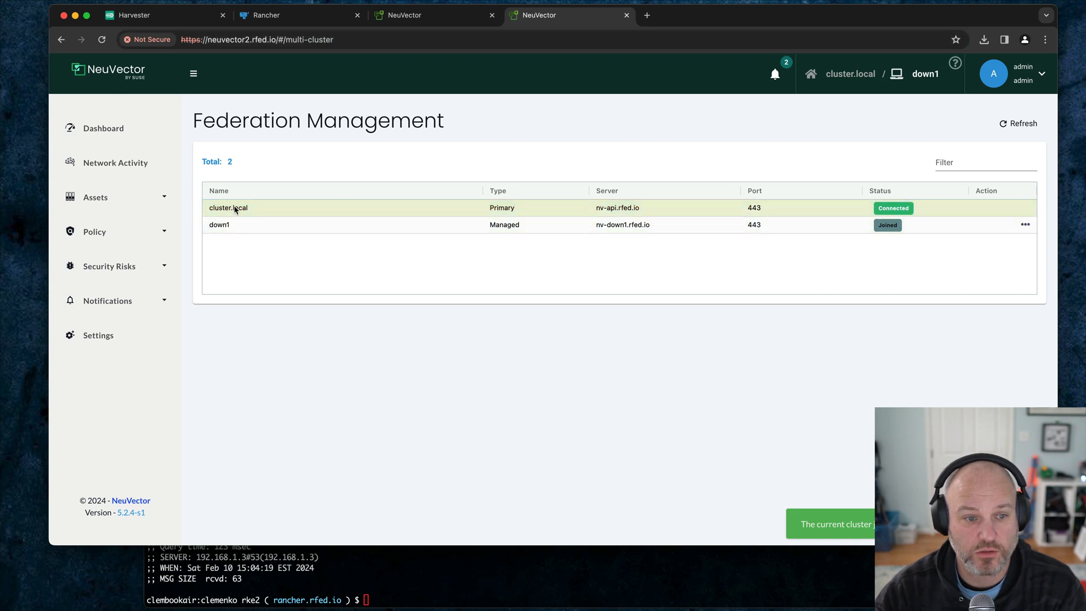
# On the primary console dismiss the token, confirm down1 shows Managed and Synced, then view the Rancher dashboard
pyautogui.click(227, 207)
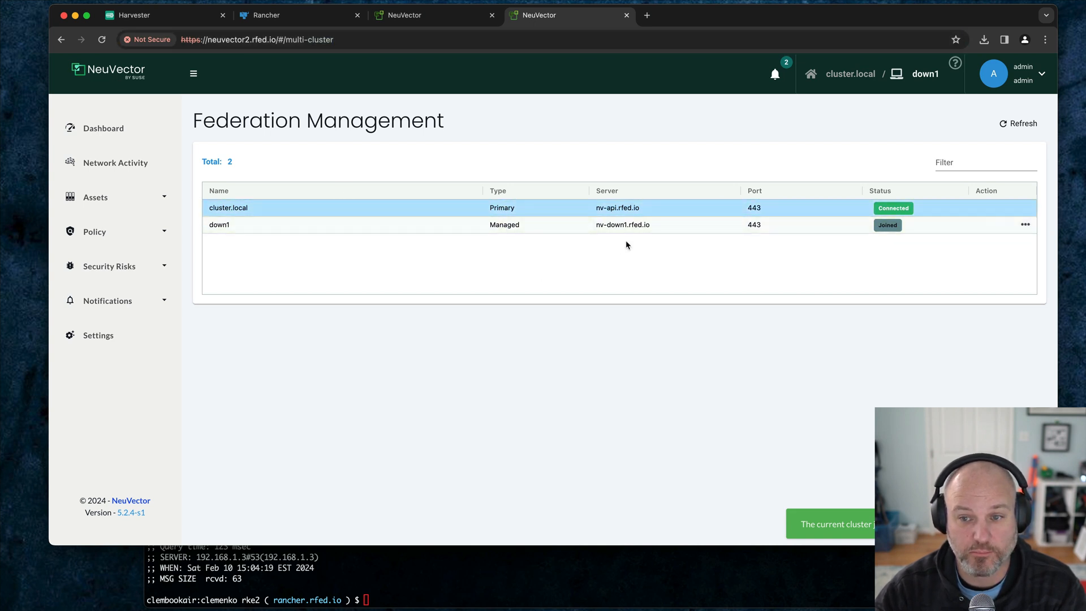
pyautogui.moveTo(868, 125)
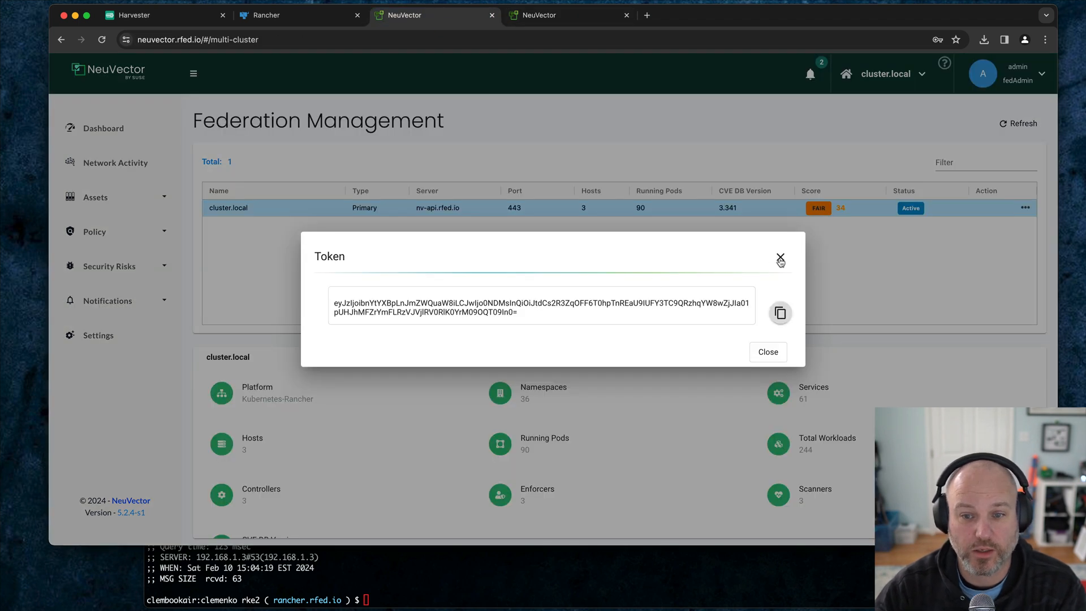
pyautogui.click(779, 260)
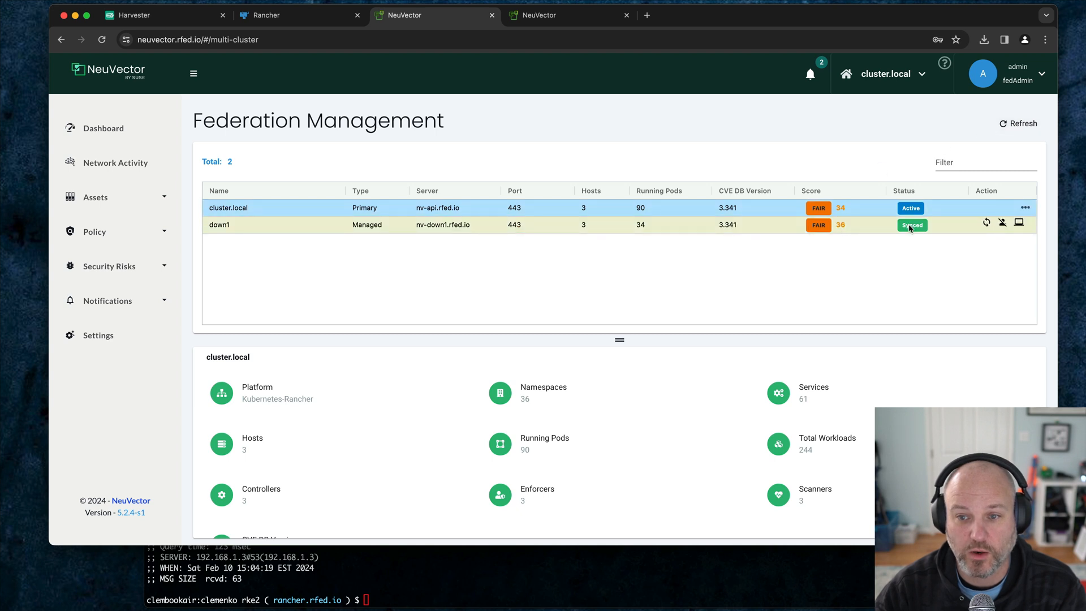
pyautogui.moveTo(865, 221)
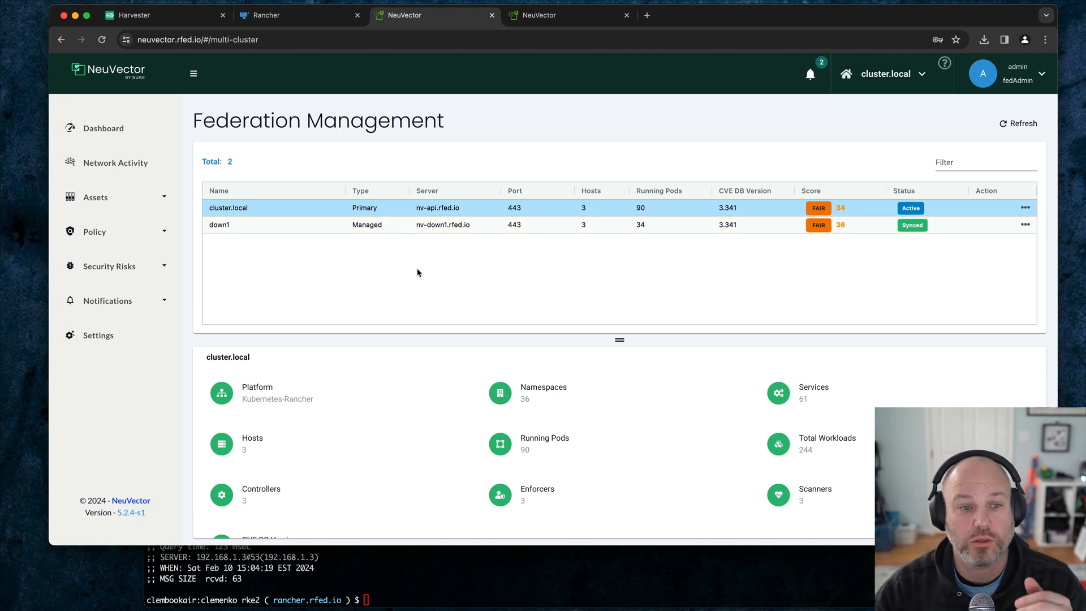
pyautogui.click(301, 14)
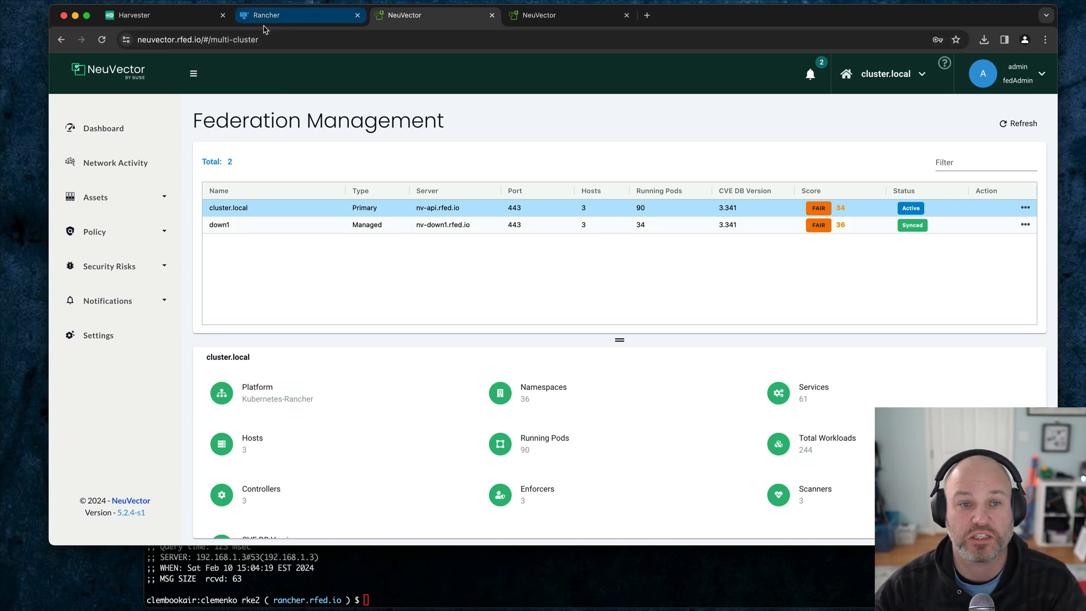
pyautogui.click(300, 15)
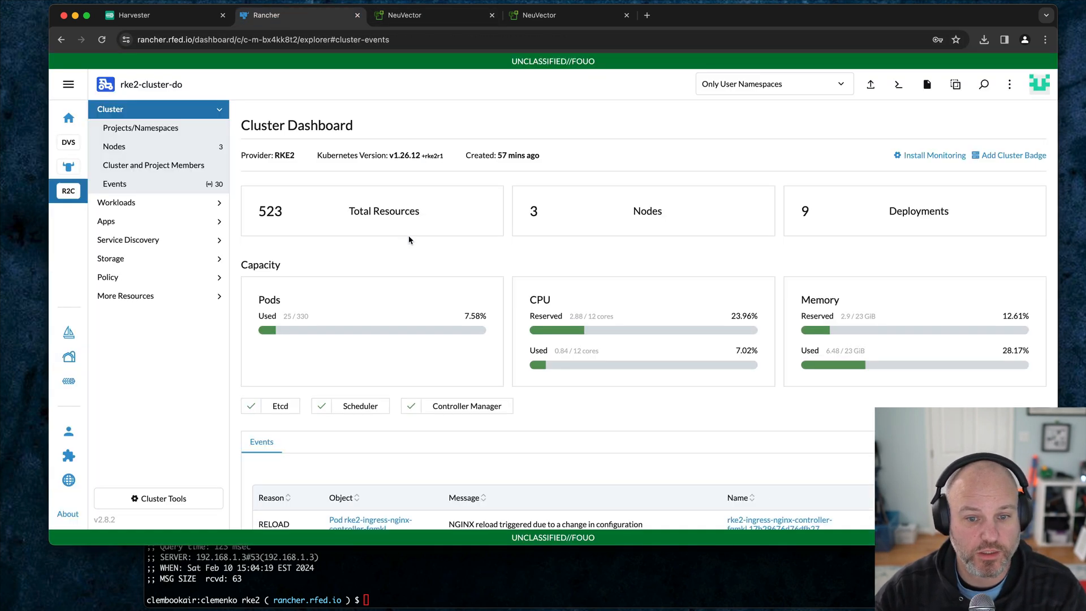
pyautogui.moveTo(927, 84)
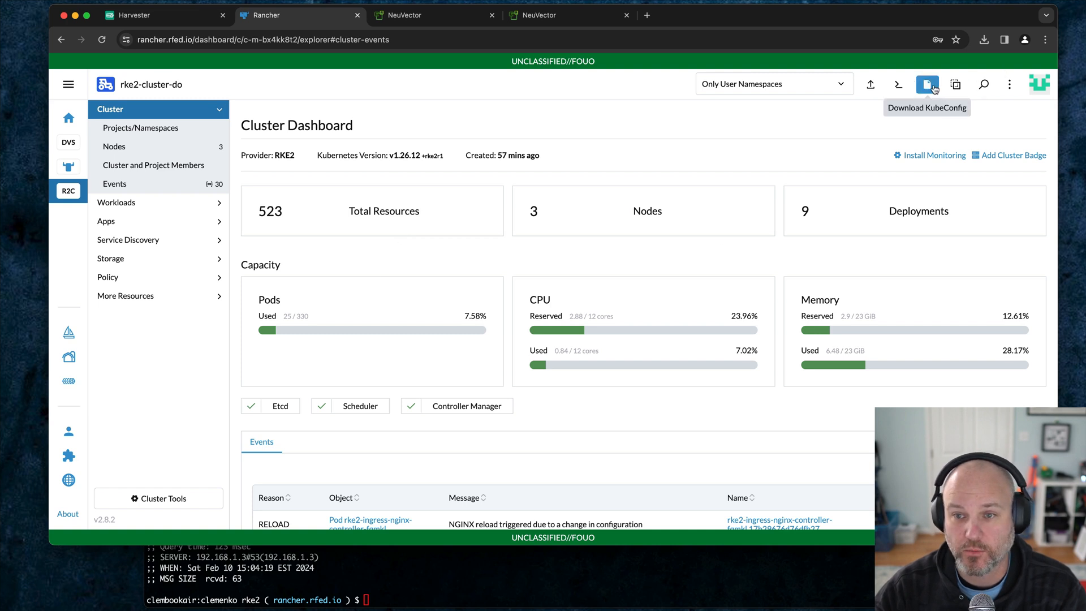
# Download rke2-cluster-do's kubeconfig, export KUBECONFIG to ~/Desktop/rke2-cluster-do.yaml and create the cattle-neuvector-system namespace
pyautogui.click(927, 83)
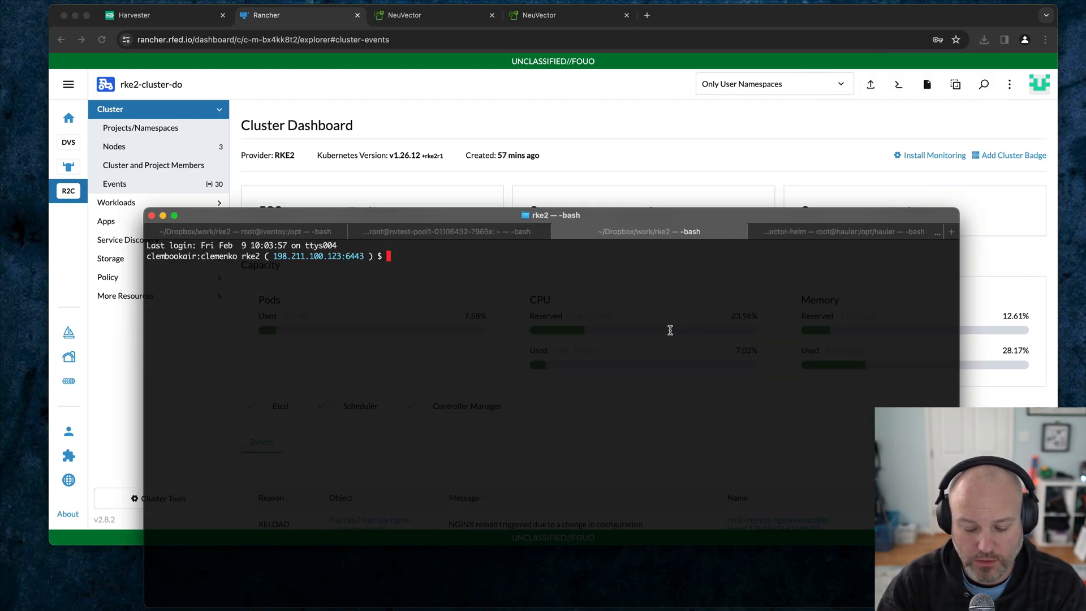
pyautogui.write('export KUBECONFIG=@!')
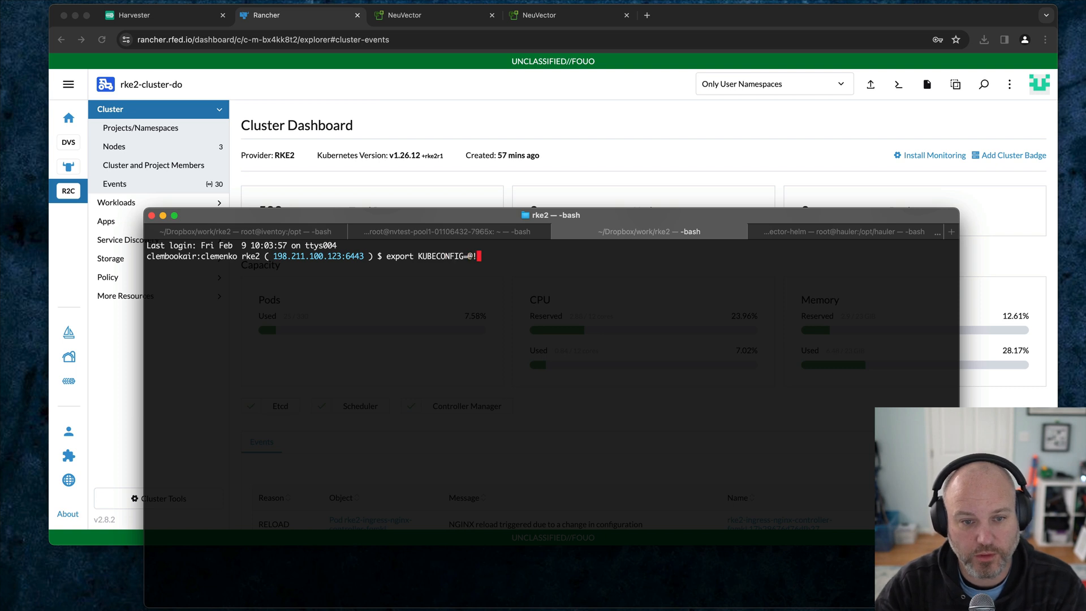
pyautogui.write('~/Desktop/')
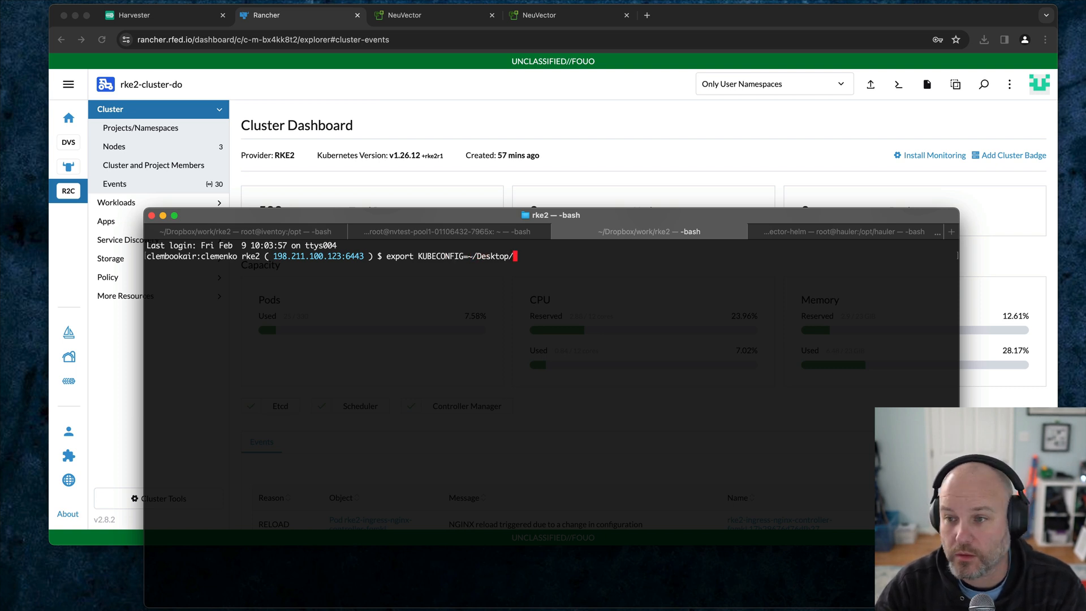
pyautogui.write('rke2-cluster-do.yaml')
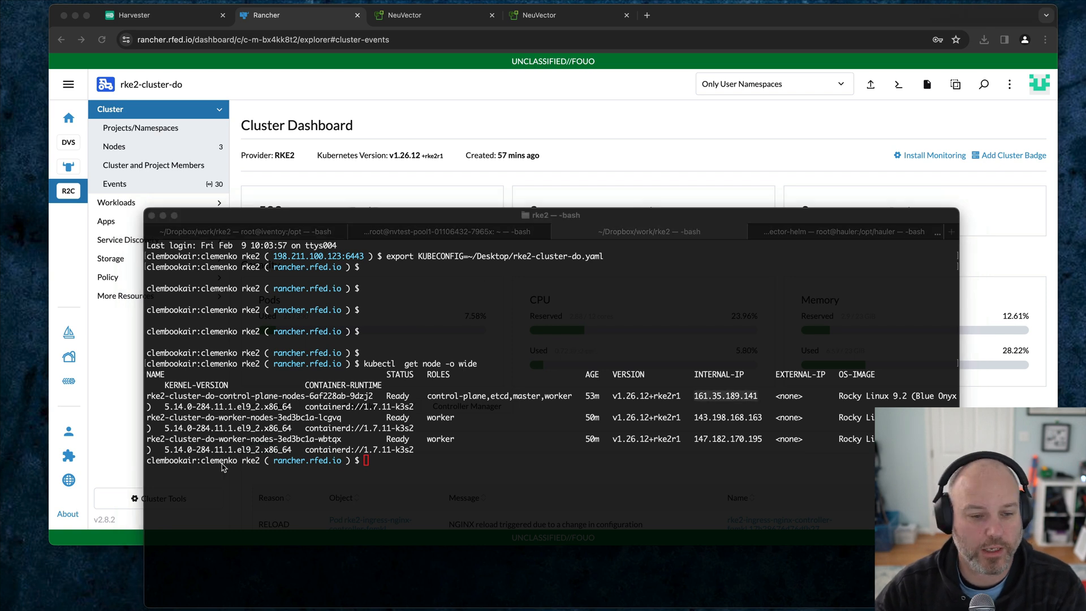
pyautogui.doubleClick(726, 396)
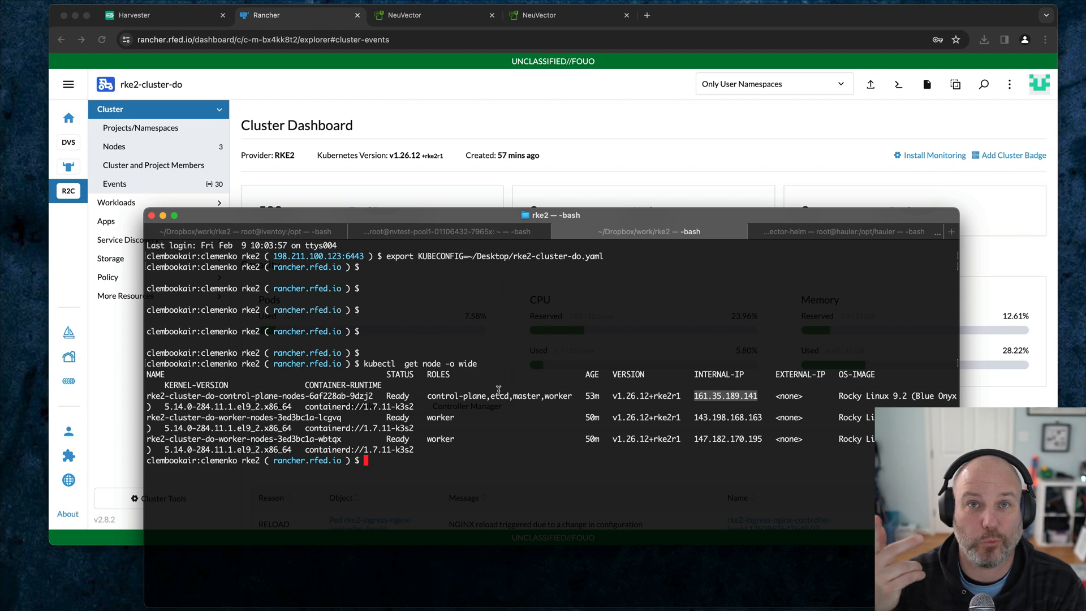
pyautogui.moveTo(276, 102)
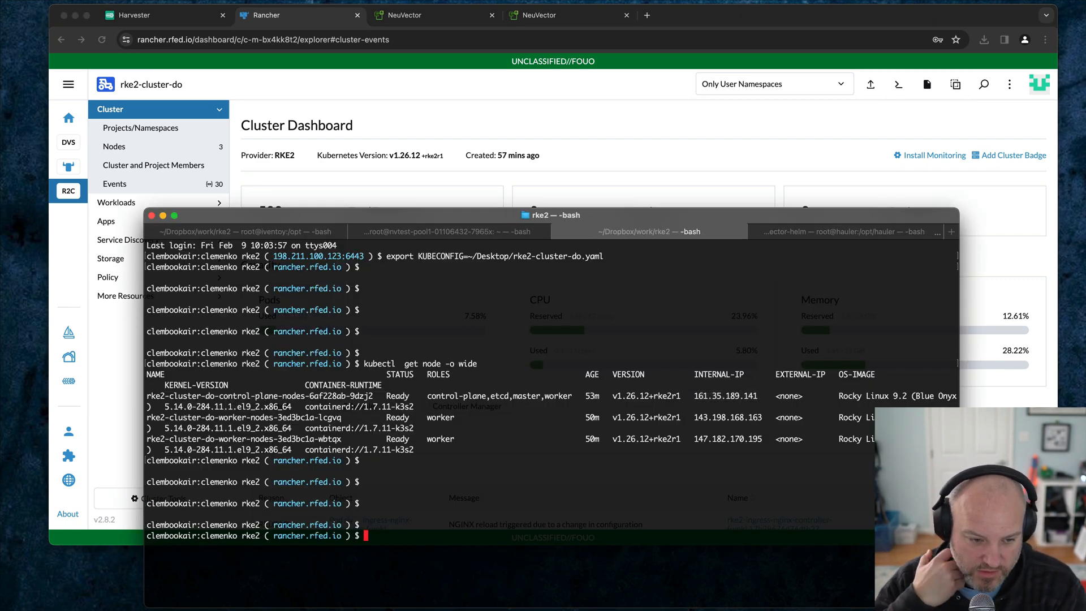
pyautogui.write('kubectl create ns cattle-neuvector-system > /dev/null 2>&1')
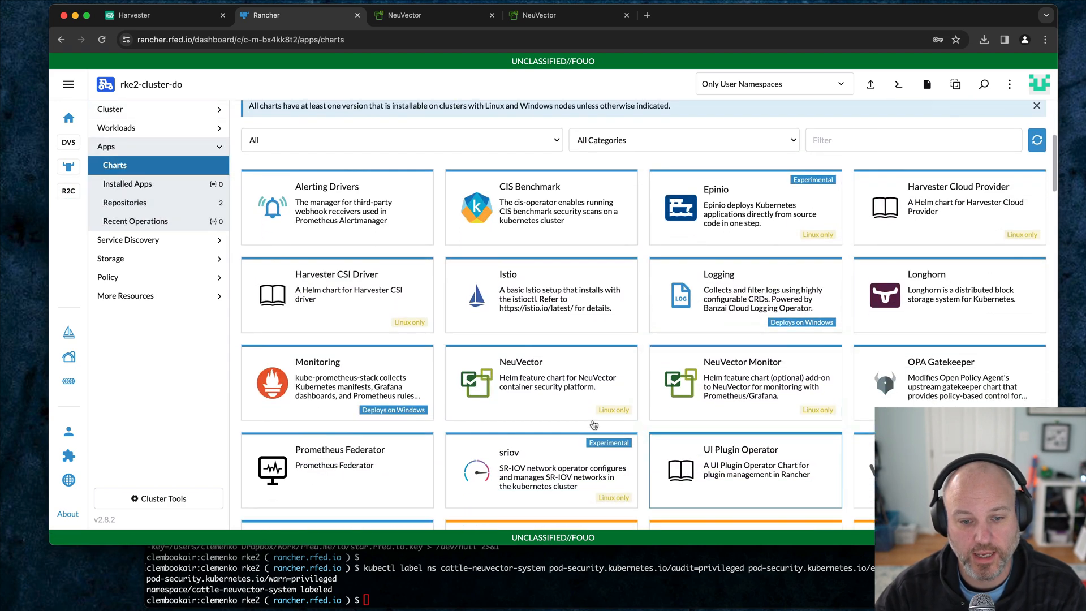
# Start installing the NeuVector chart on rke2-cluster-do and show its values as raw YAML
pyautogui.click(521, 374)
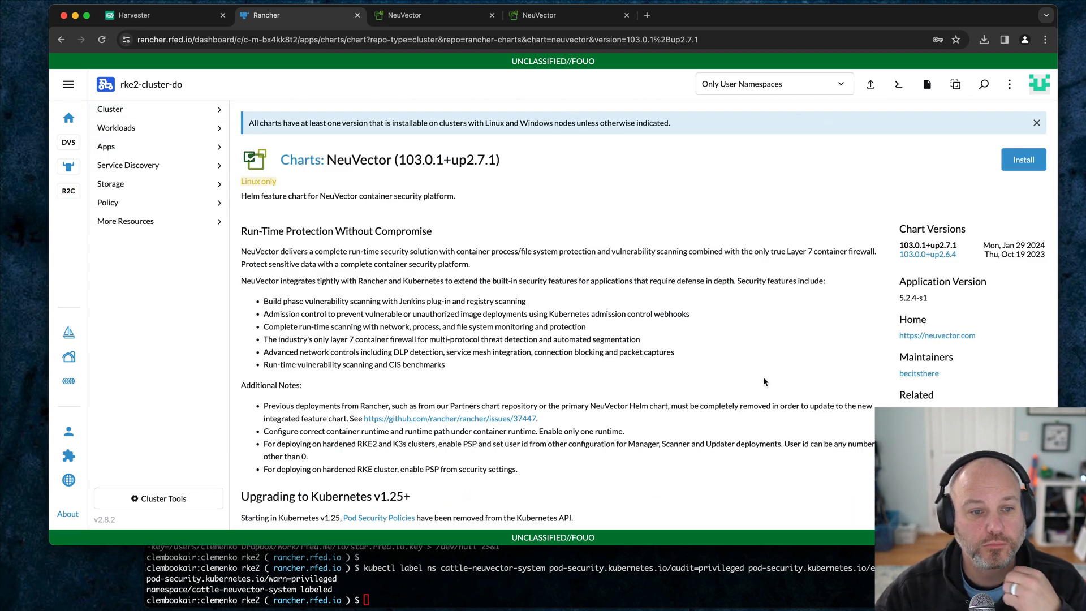
pyautogui.click(1023, 159)
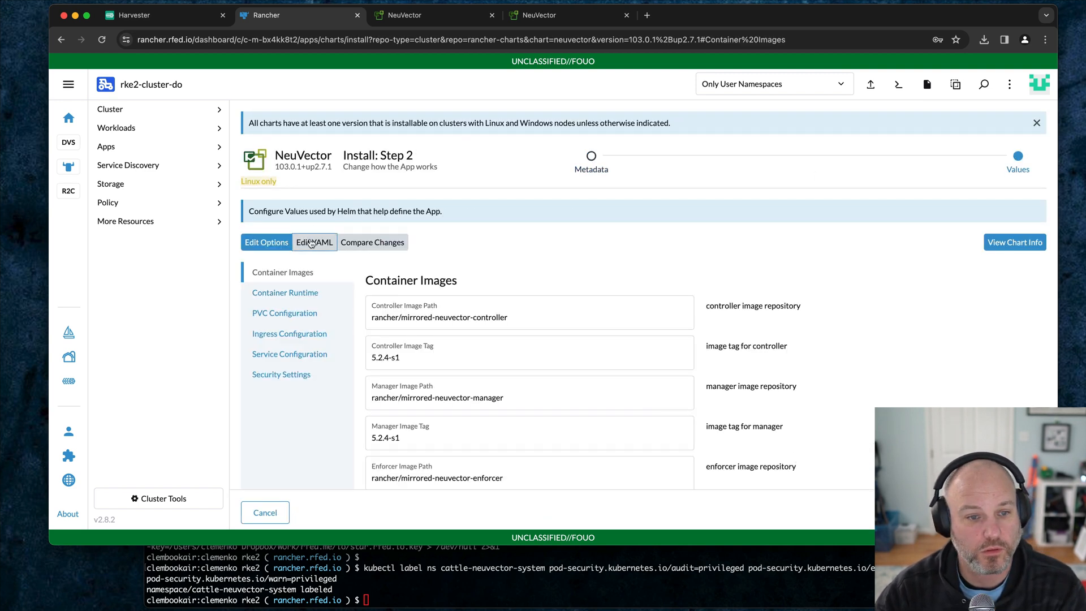
pyautogui.click(313, 242)
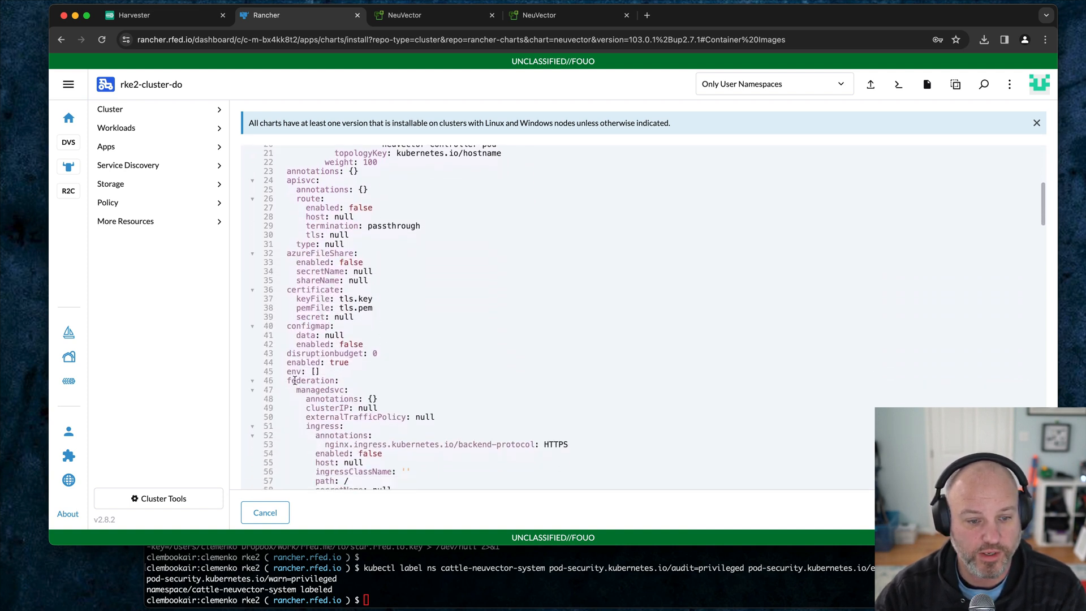
# Enable the federation managedsvc ingress with host nv-down2.rfed.io, secret tls-ingress and tls true
pyautogui.scroll(-3)
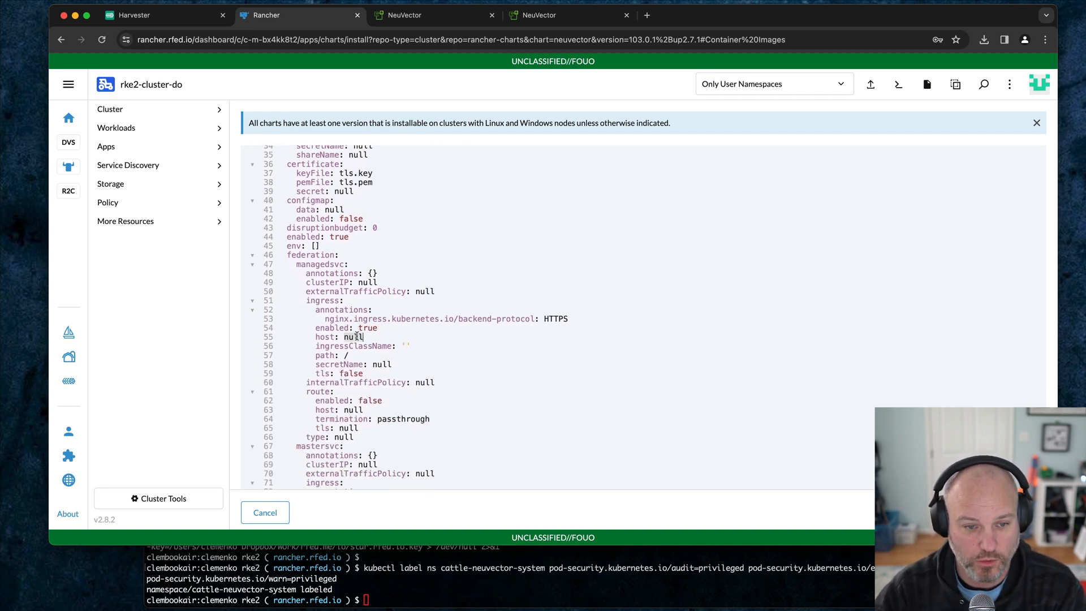
pyautogui.write('nv-doen')
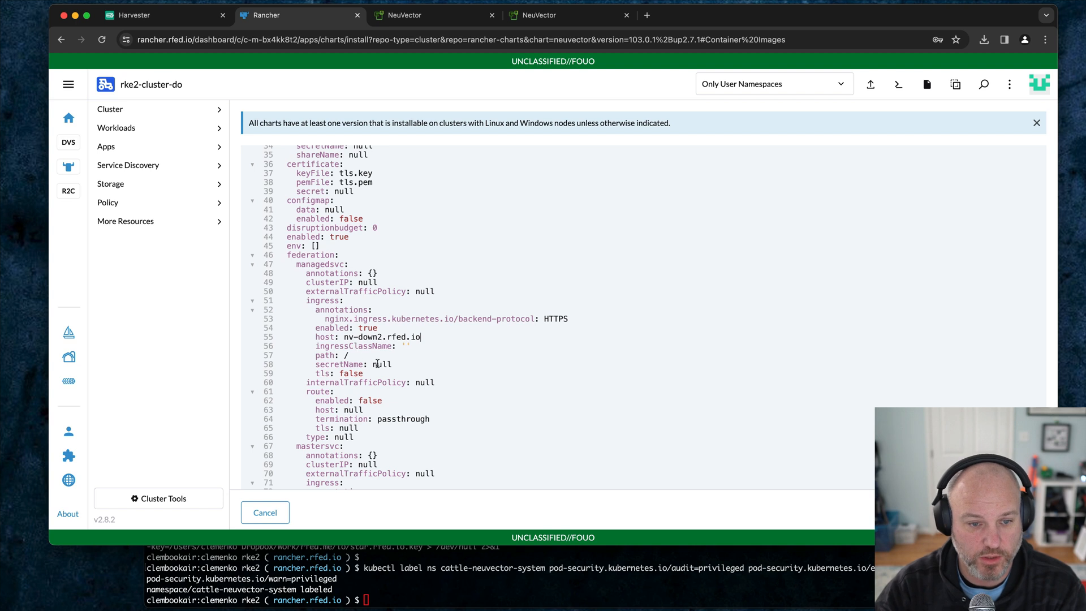
pyautogui.write('tls-')
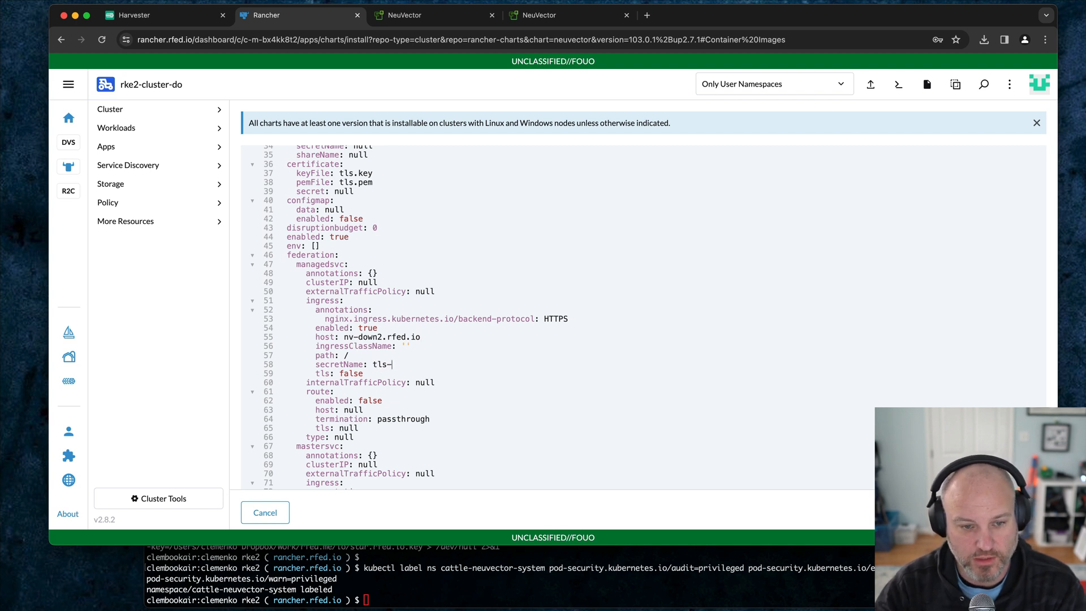
pyautogui.write('ingress')
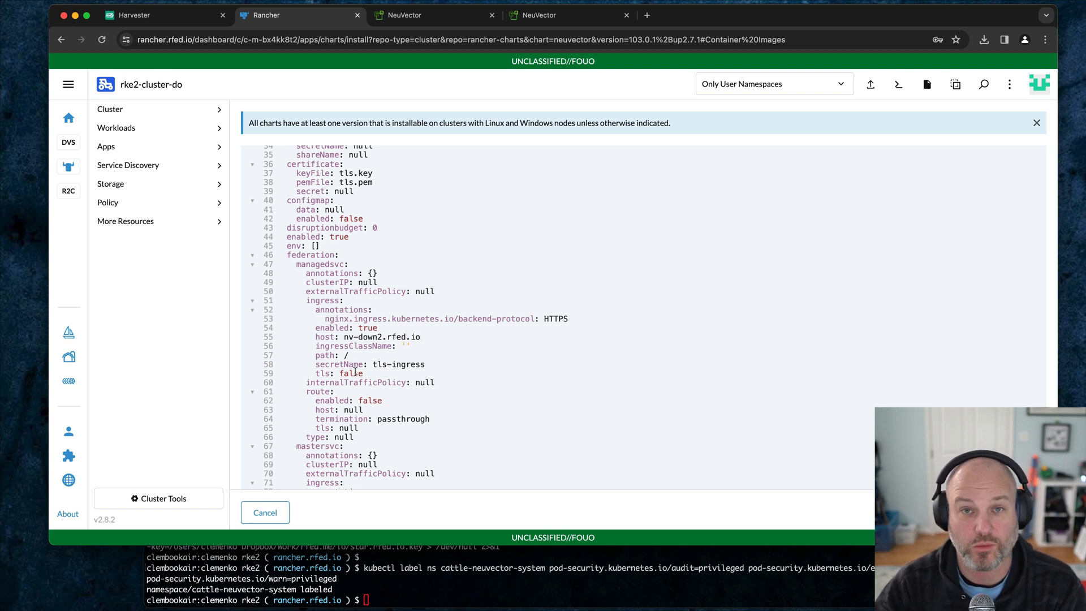
pyautogui.write('tru')
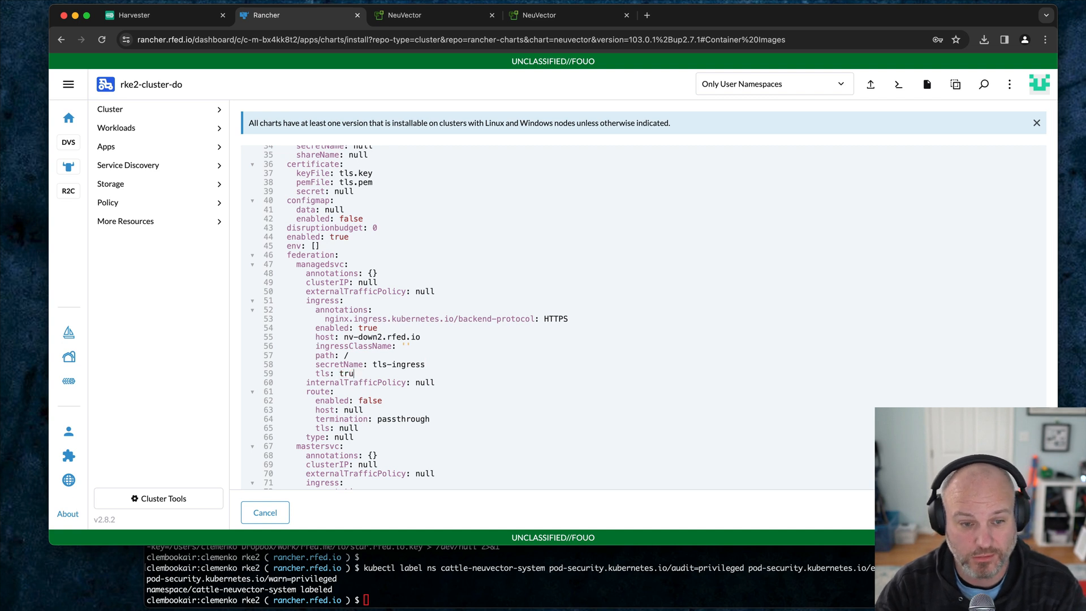
pyautogui.write('e')
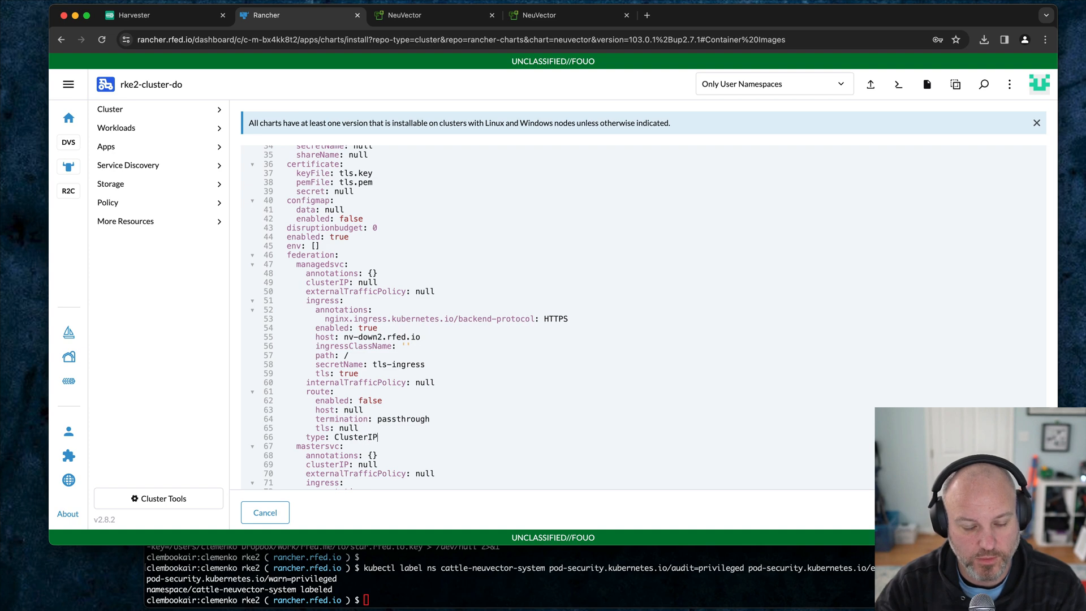
# Enable the manager ingress at neuvector3.rfed.io with tls-ingress, tls true and ClusterIP service type
pyautogui.scroll(-3)
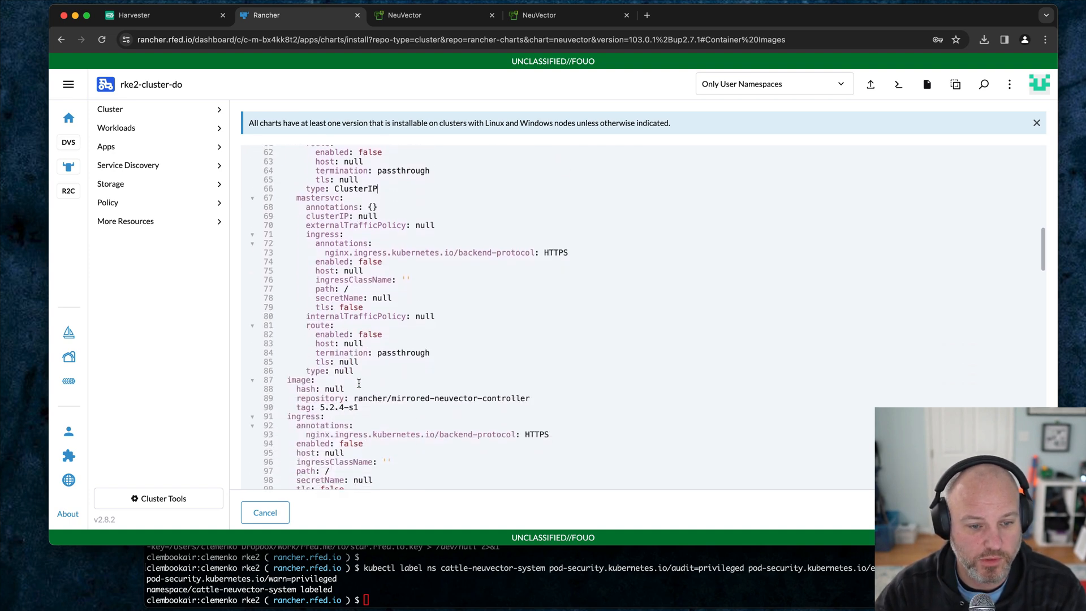
pyautogui.scroll(-3)
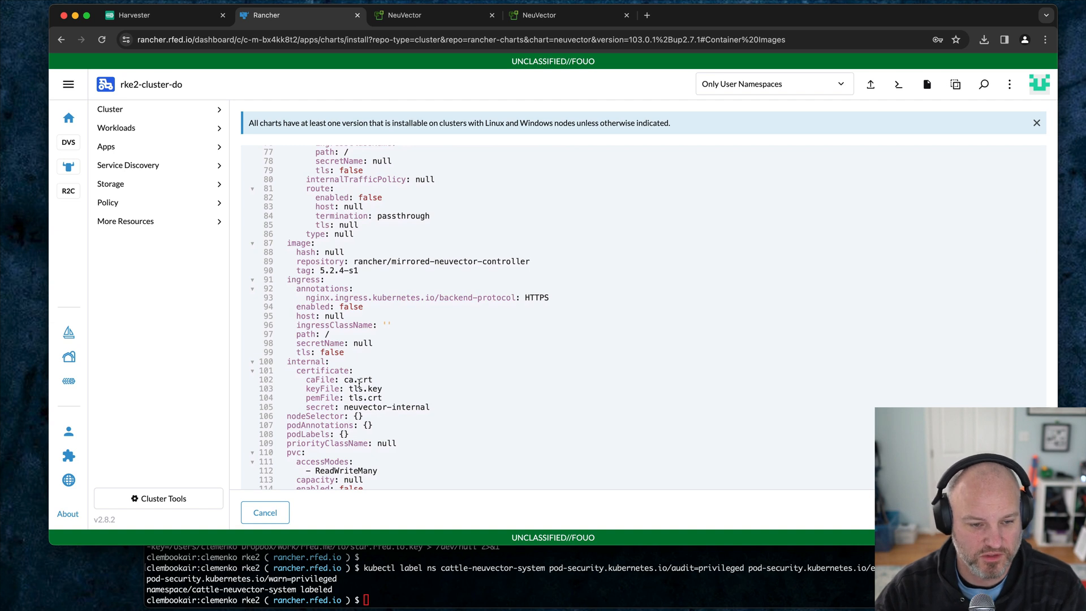
pyautogui.scroll(-3)
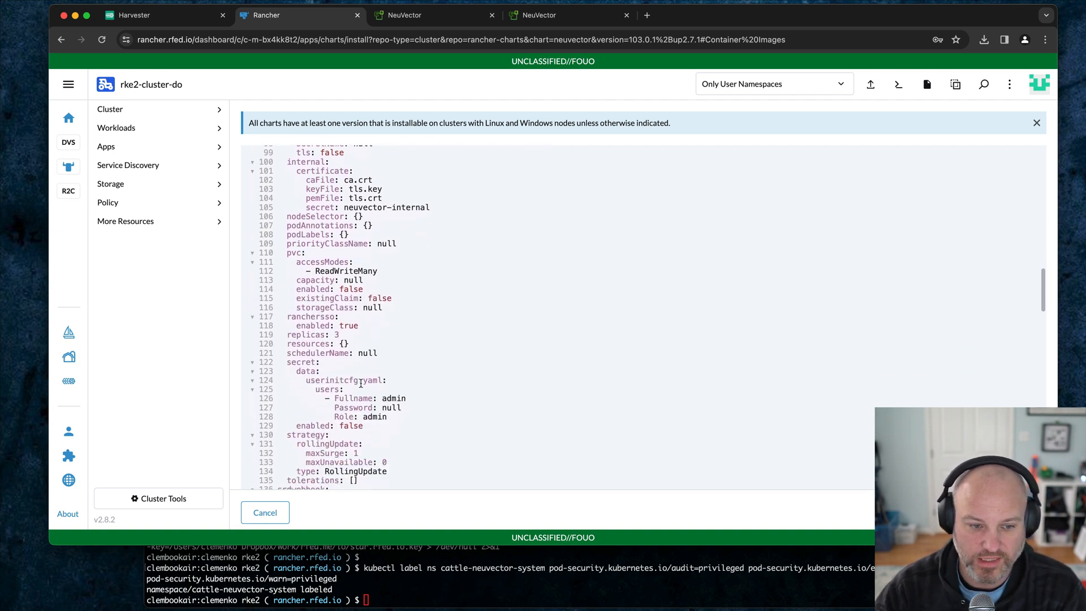
pyautogui.scroll(-3)
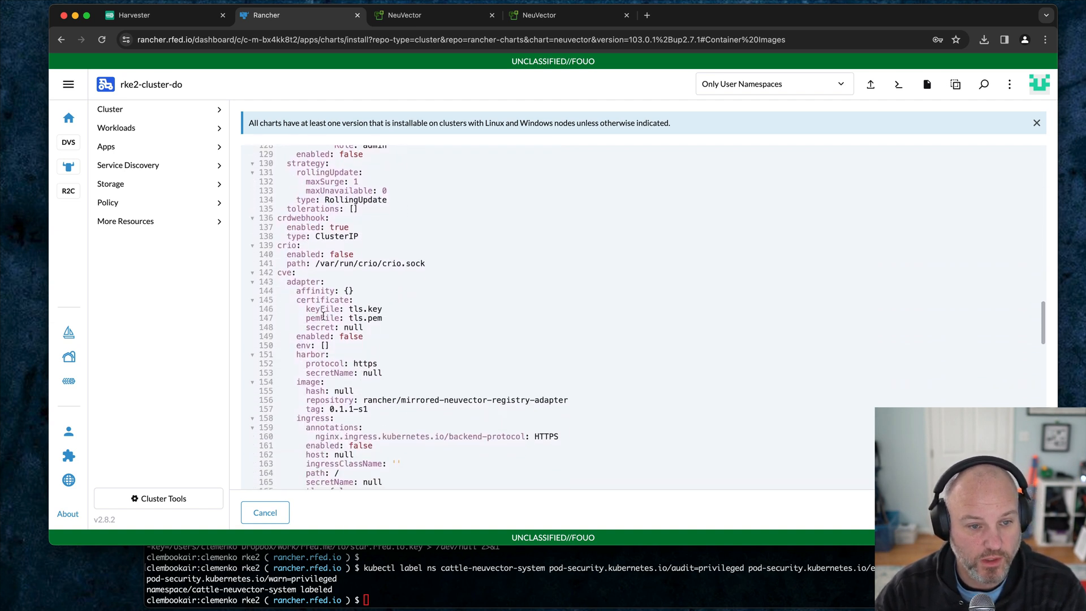
pyautogui.scroll(-3)
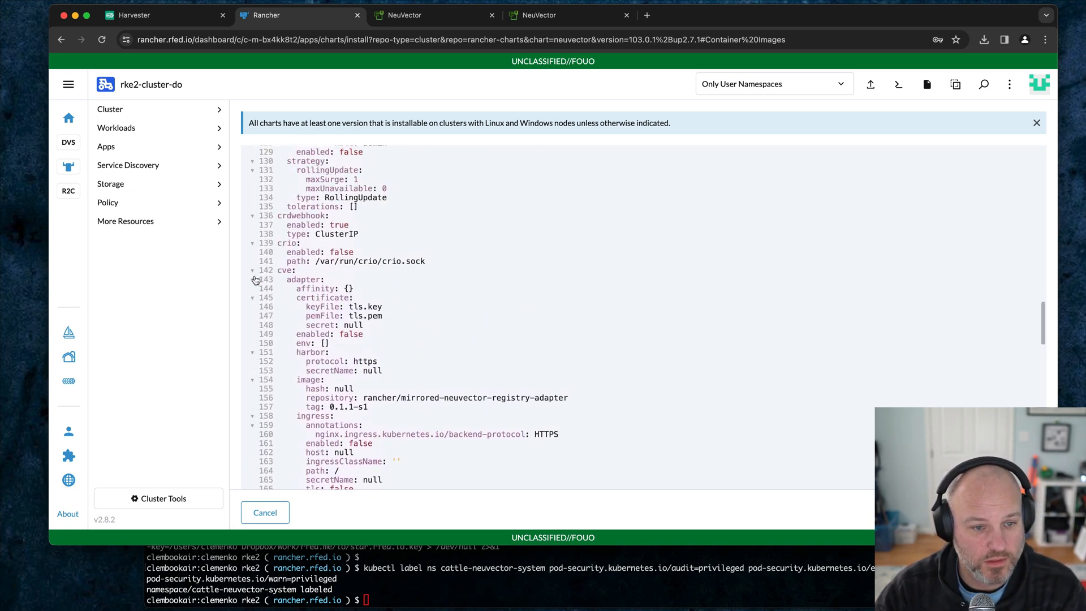
pyautogui.click(253, 270)
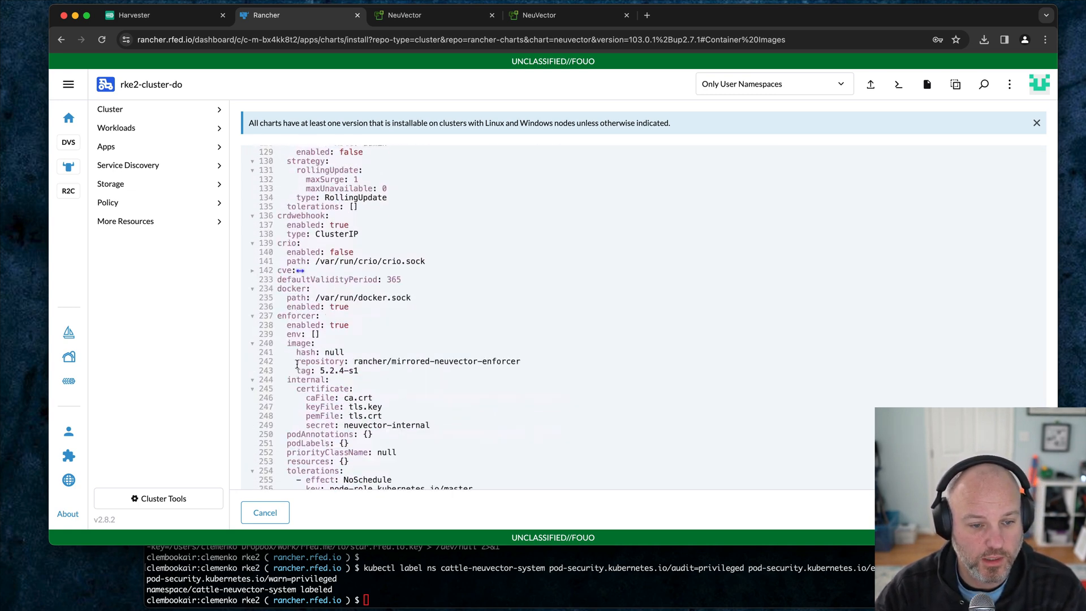
pyautogui.scroll(-3)
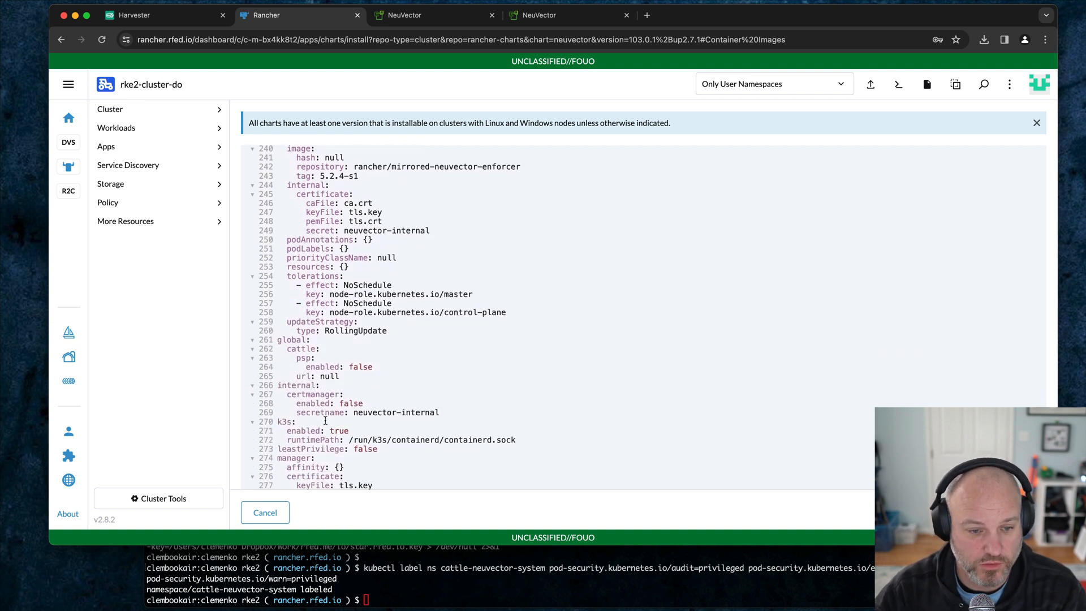
pyautogui.scroll(-3)
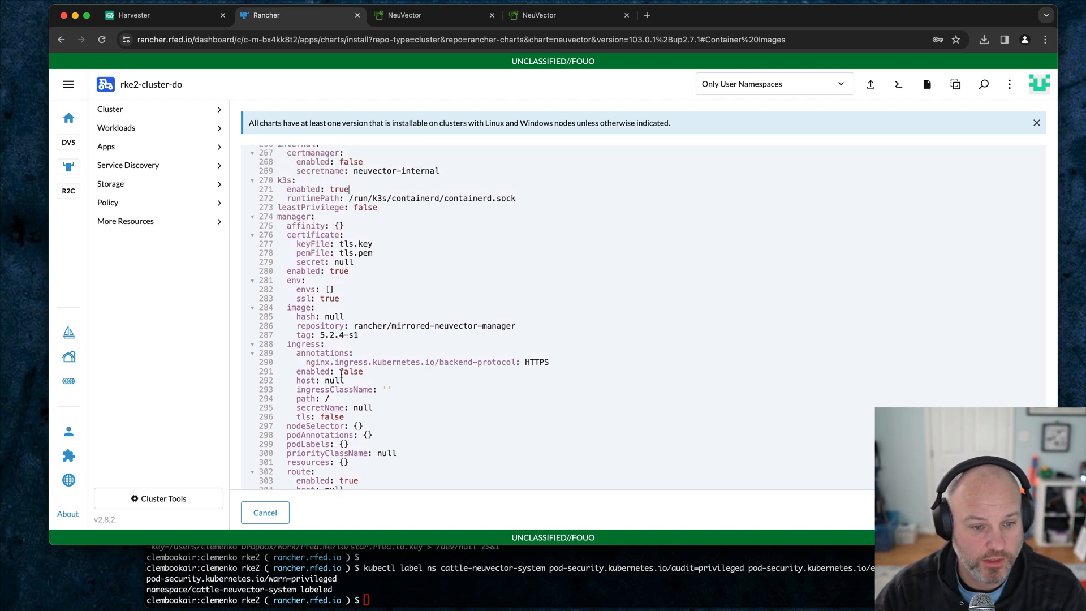
pyautogui.write('true')
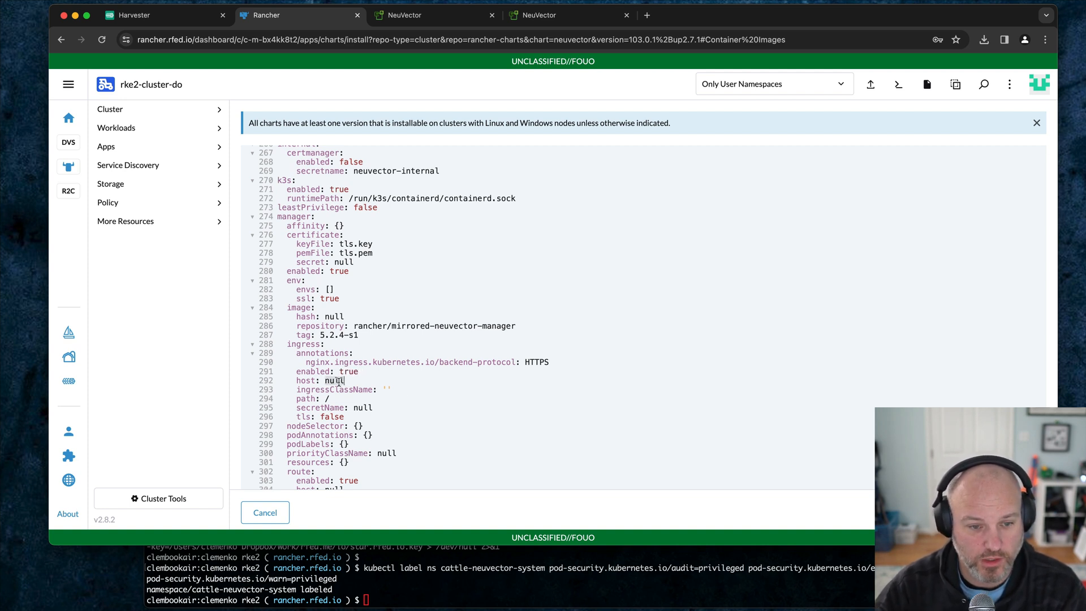
pyautogui.write('neuvector')
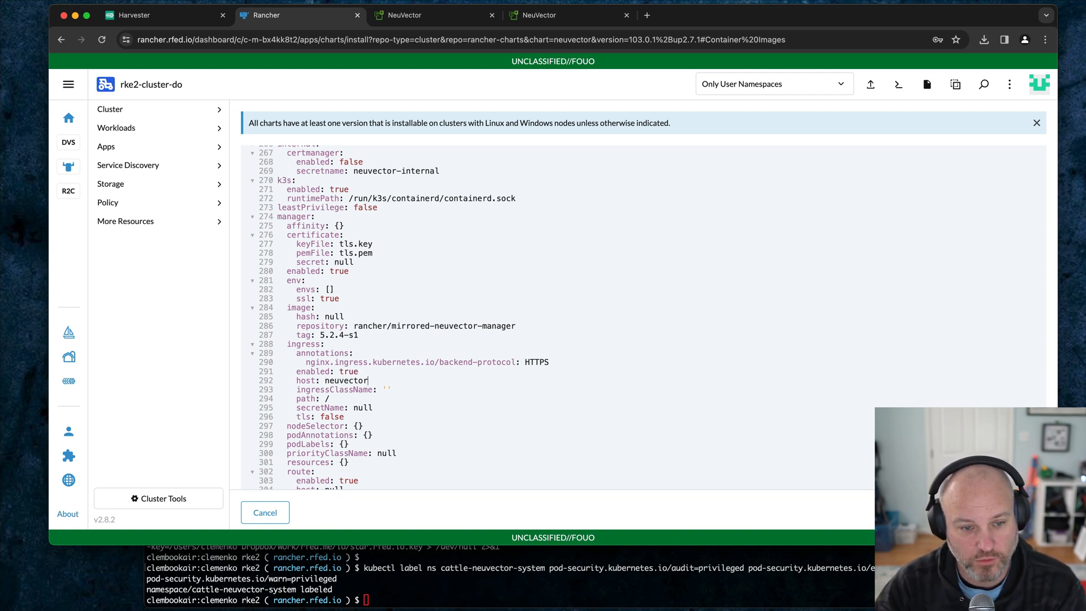
pyautogui.write('3')
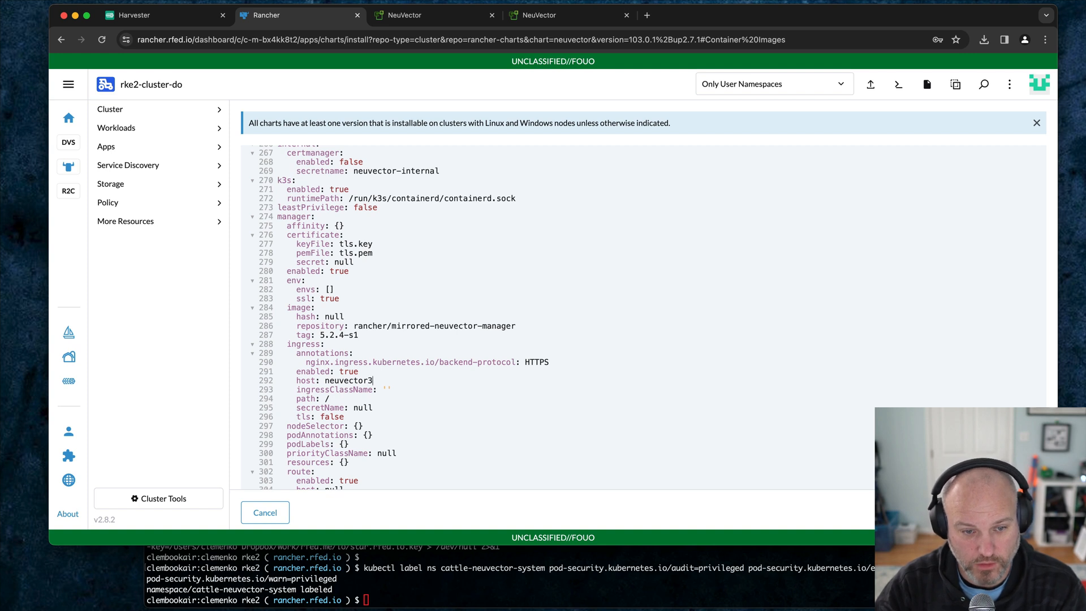
pyautogui.write('.rfed.op')
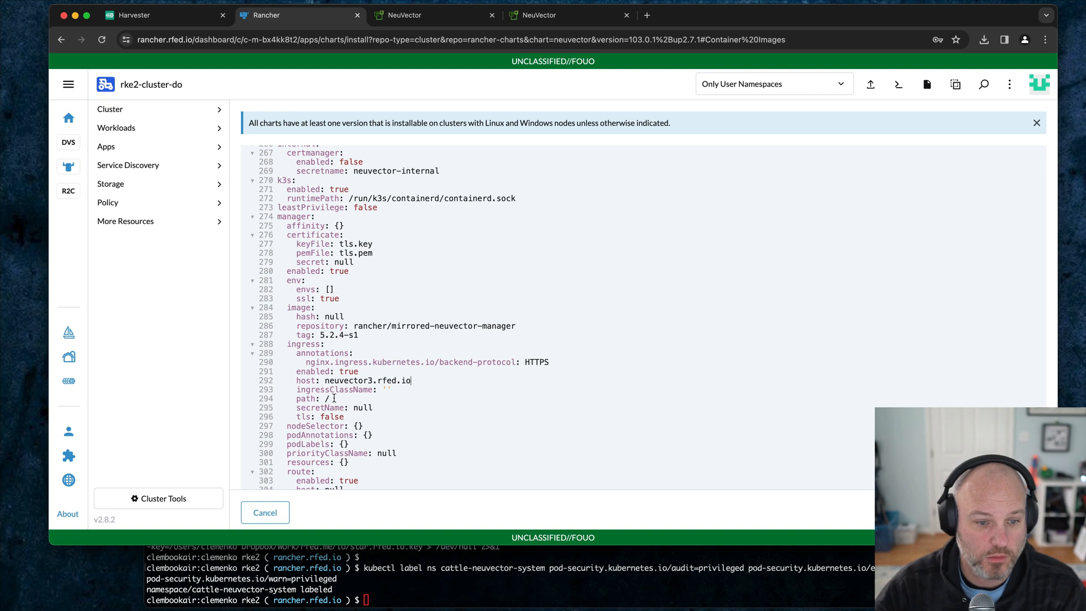
pyautogui.write('tls-ingress')
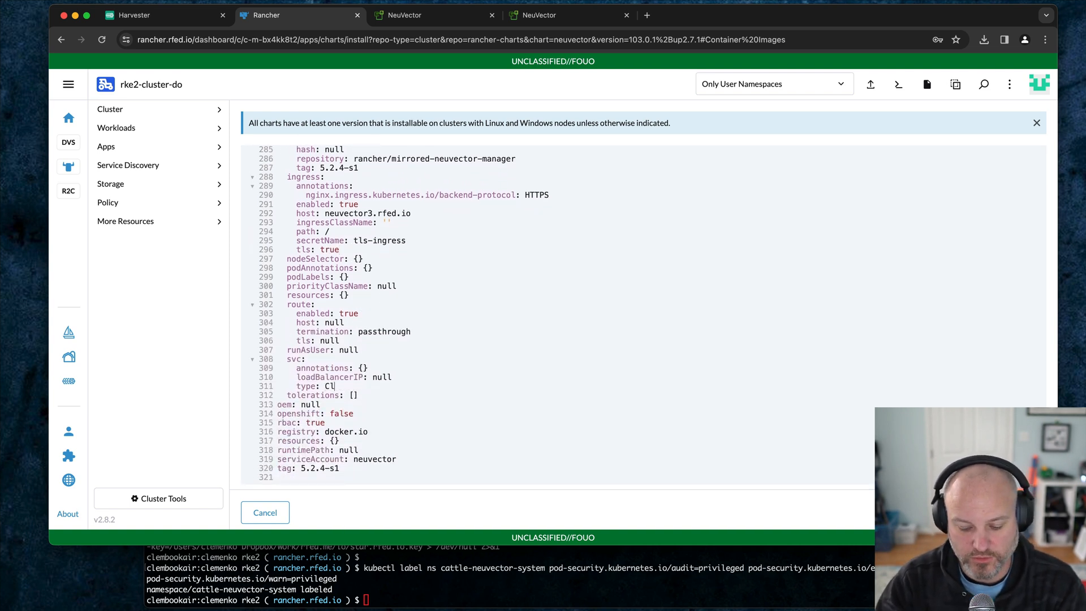
pyautogui.write('usterIP')
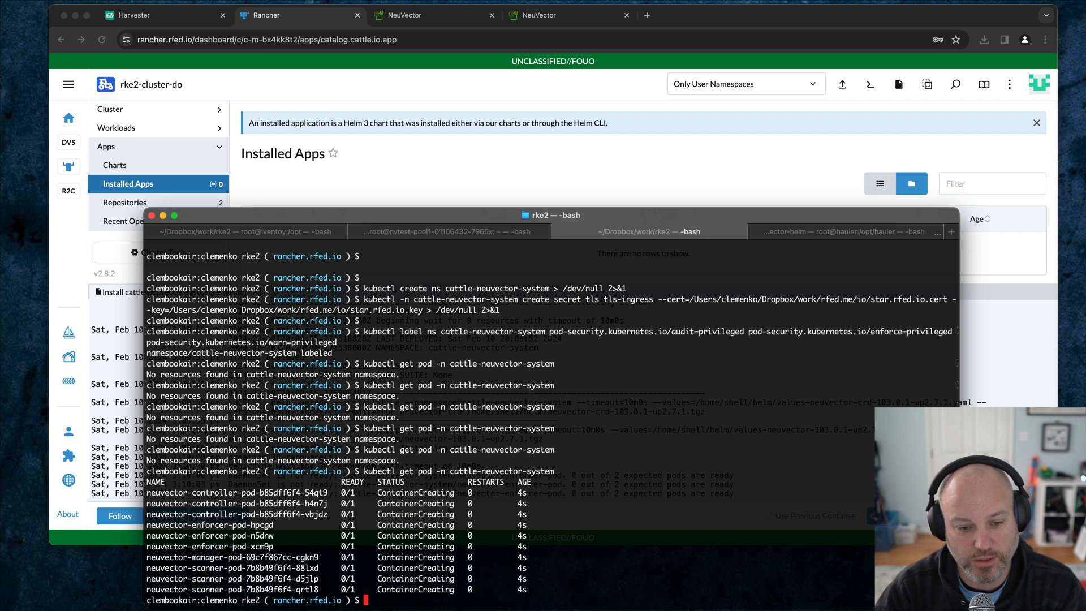
pyautogui.moveTo(476, 5)
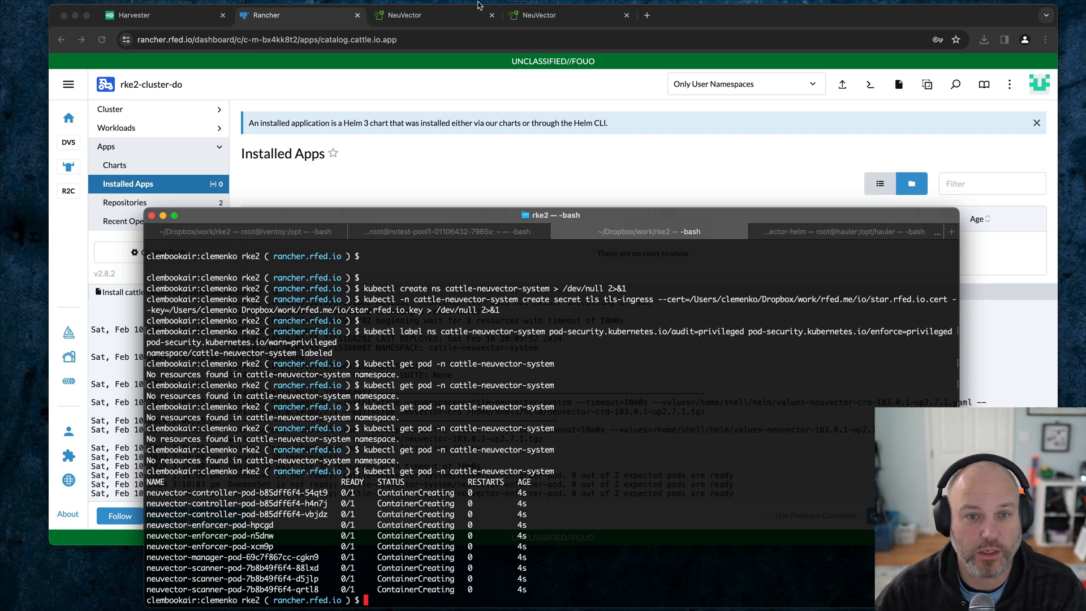
# Switch back to the primary cluster's NeuVector Federation Management tab
pyautogui.click(568, 15)
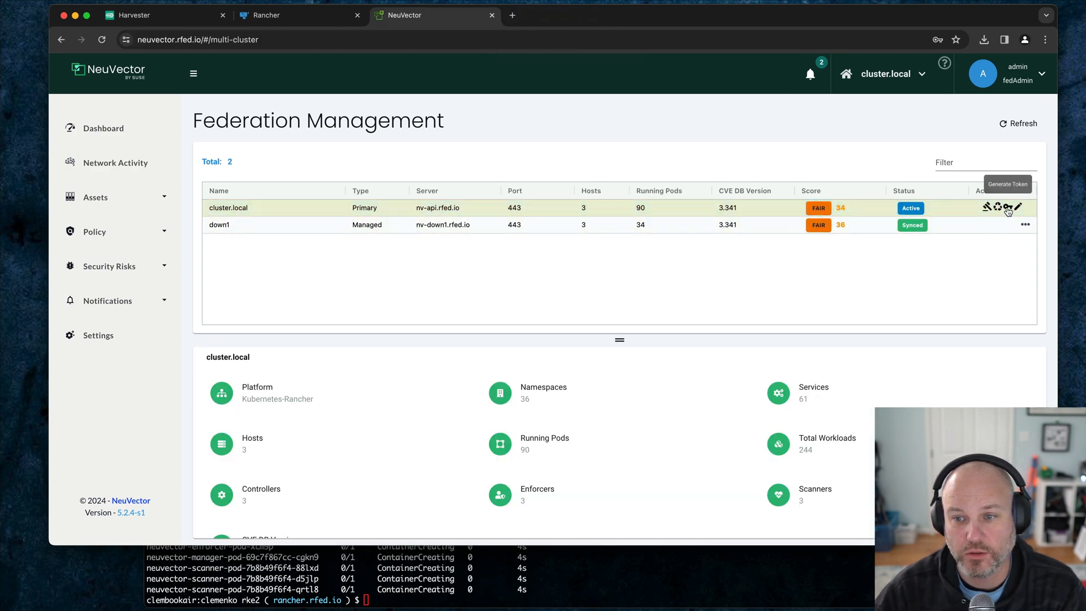
# Generate a join token on the primary cluster and copy its text
pyautogui.click(1008, 207)
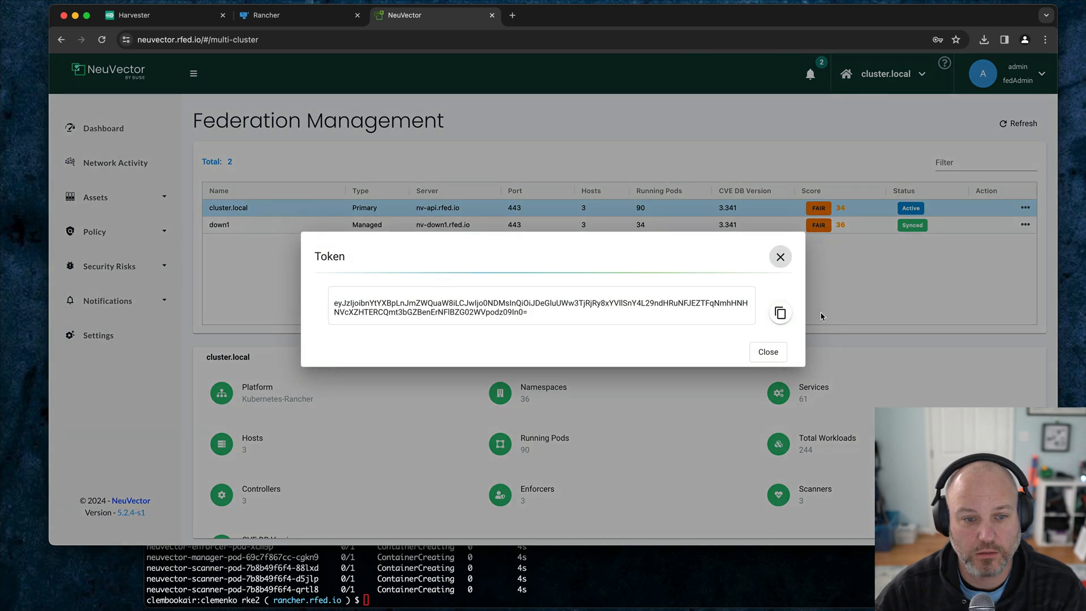
pyautogui.click(542, 306)
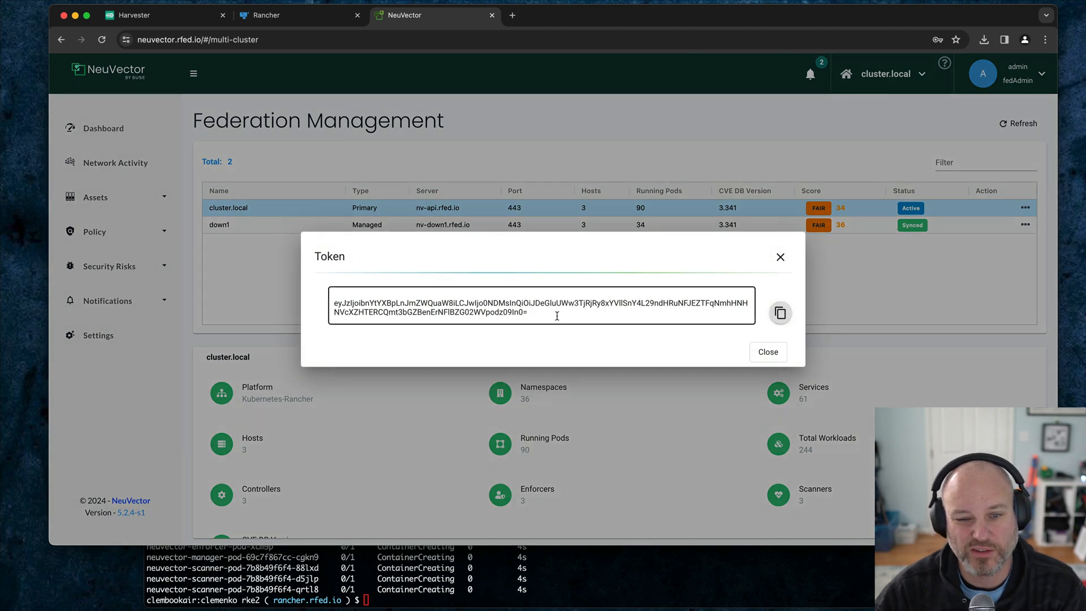
pyautogui.tripleClick(541, 304)
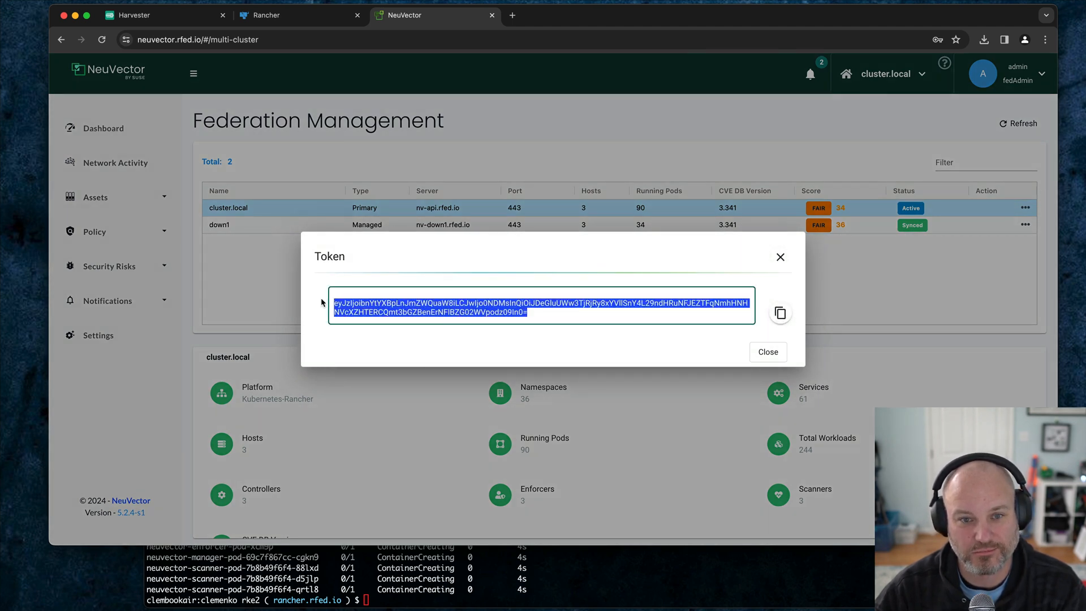
pyautogui.moveTo(400, 349)
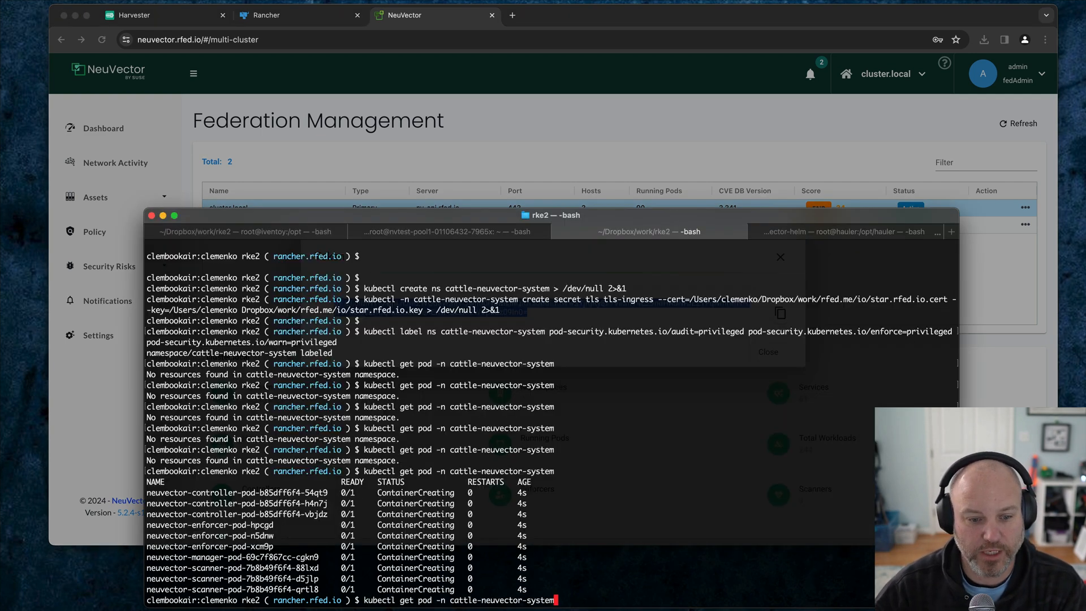
pyautogui.press('Return')
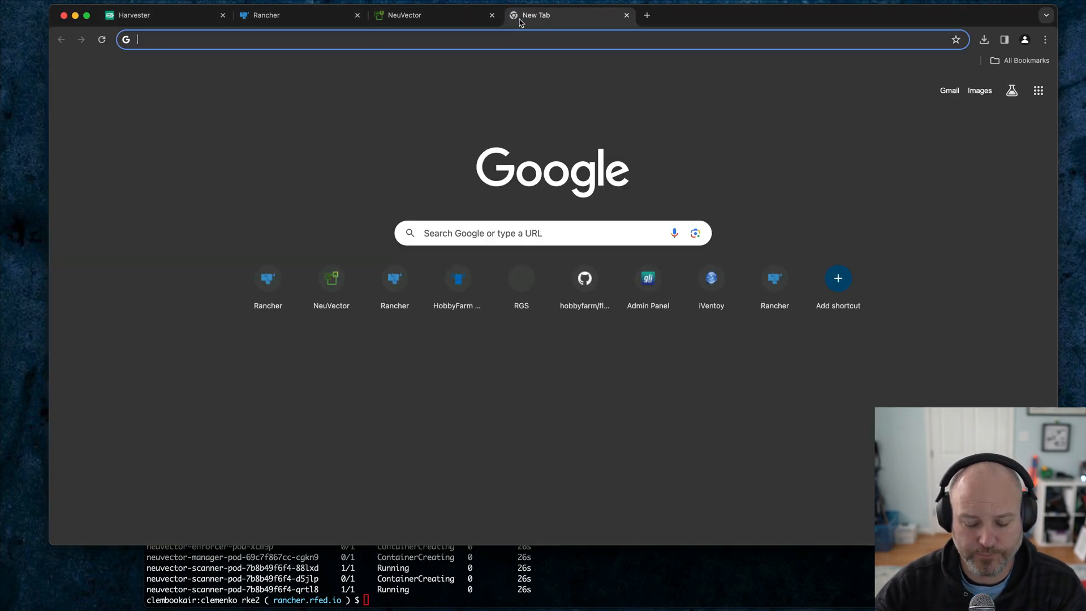
# Browse to neuvector.rfed.io in a new tab, then show the primary's network activity graph
pyautogui.write('neuvector.rfed.io')
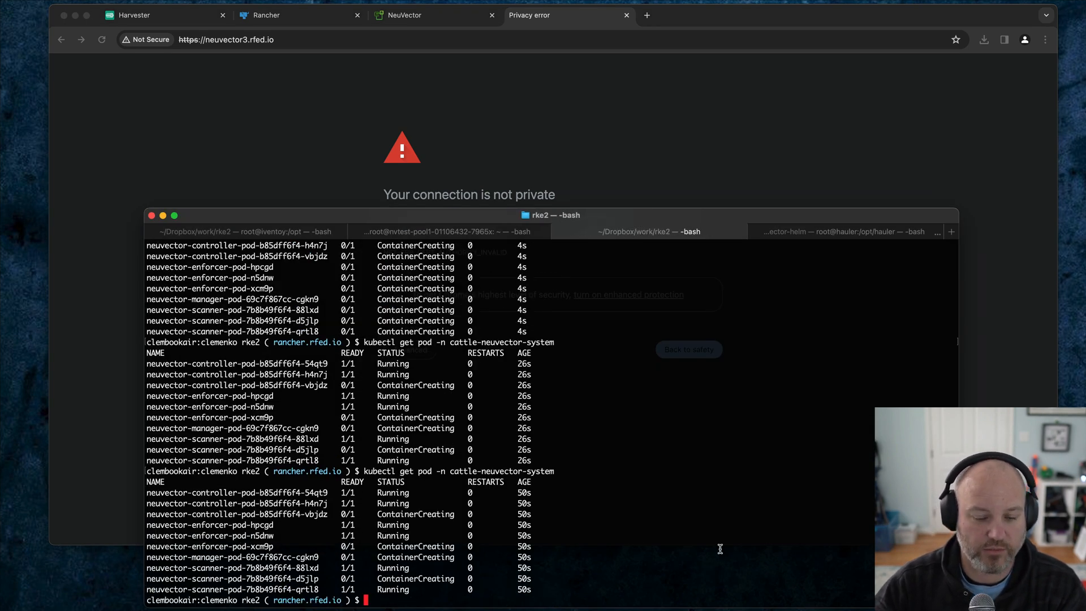
pyautogui.click(408, 14)
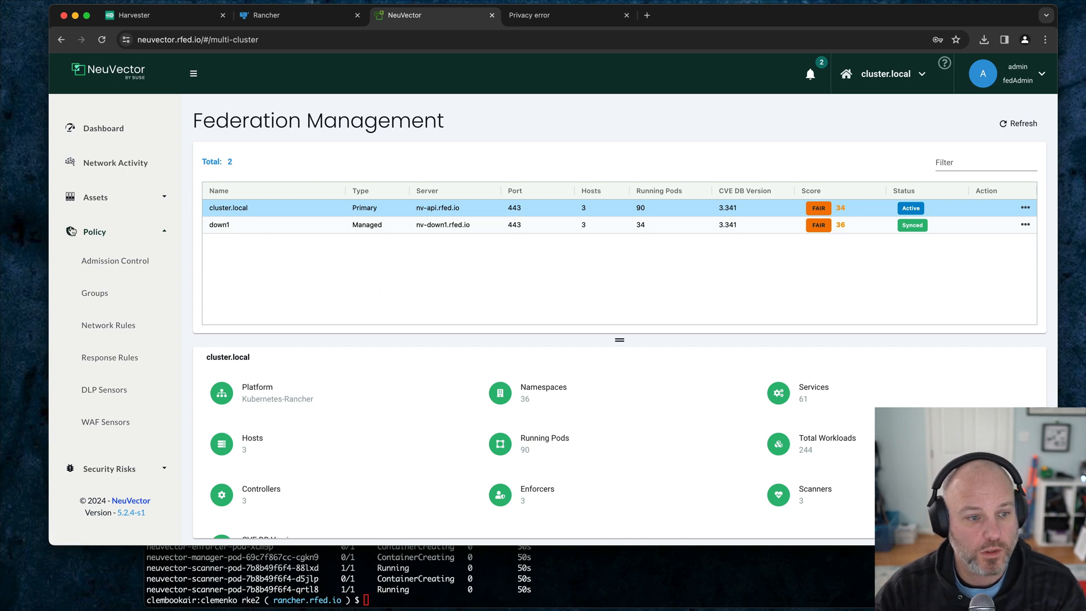
pyautogui.click(115, 162)
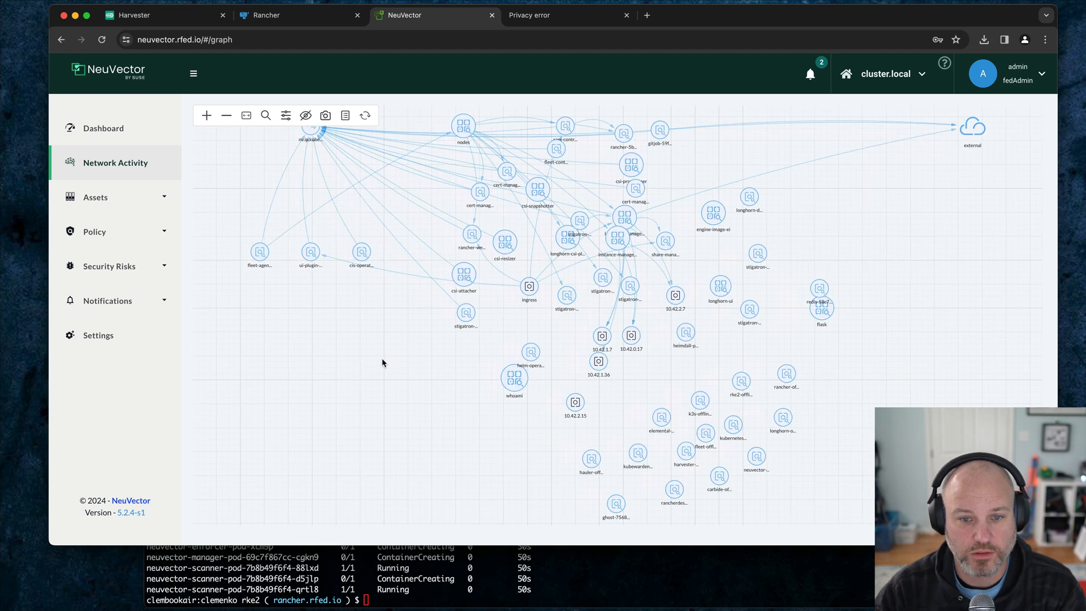
pyautogui.moveTo(650, 320)
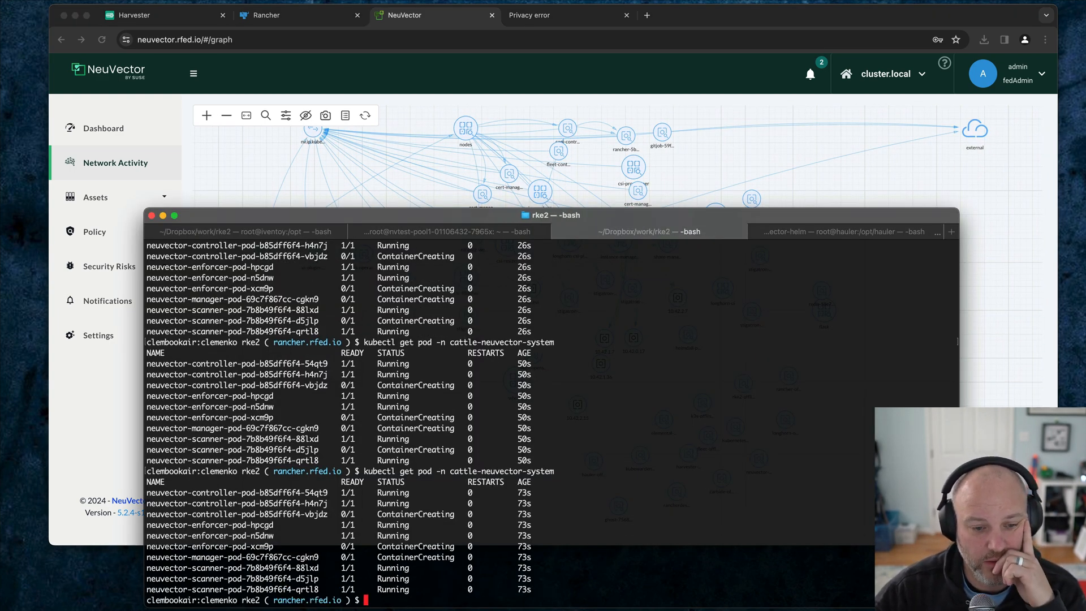
# Check pod status with kubectl get pod -n cattle-neuvector-system
pyautogui.write('kubectl get pod -n cattle-neuvector-system')
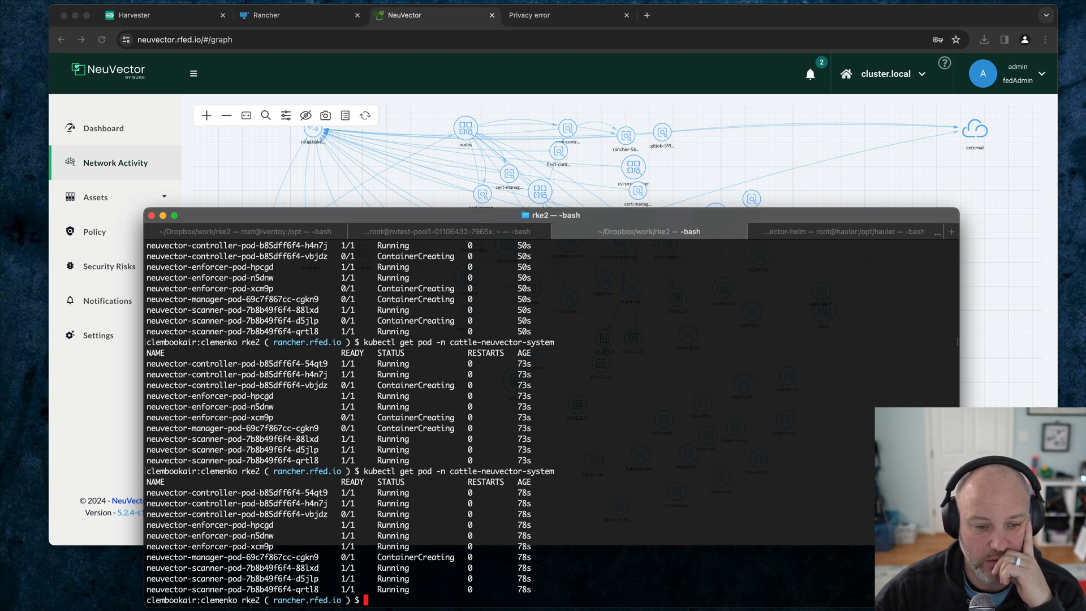
pyautogui.write('kubectl get pod -n cattle-neuvector-system')
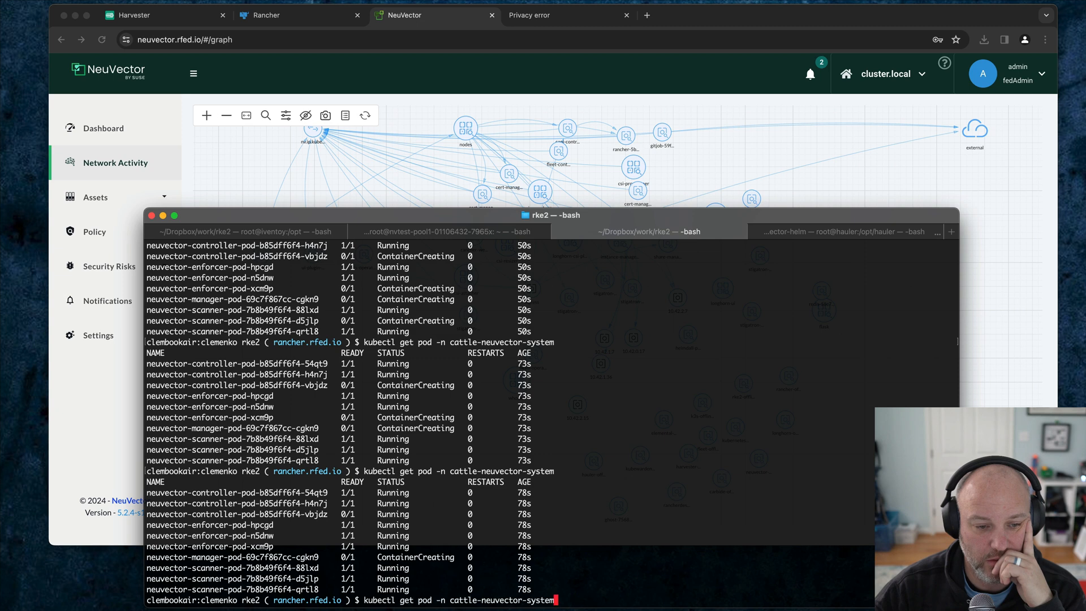
# Proceed past the certificate warning to the untrusted neuvector3.rfed.io site
pyautogui.click(550, 14)
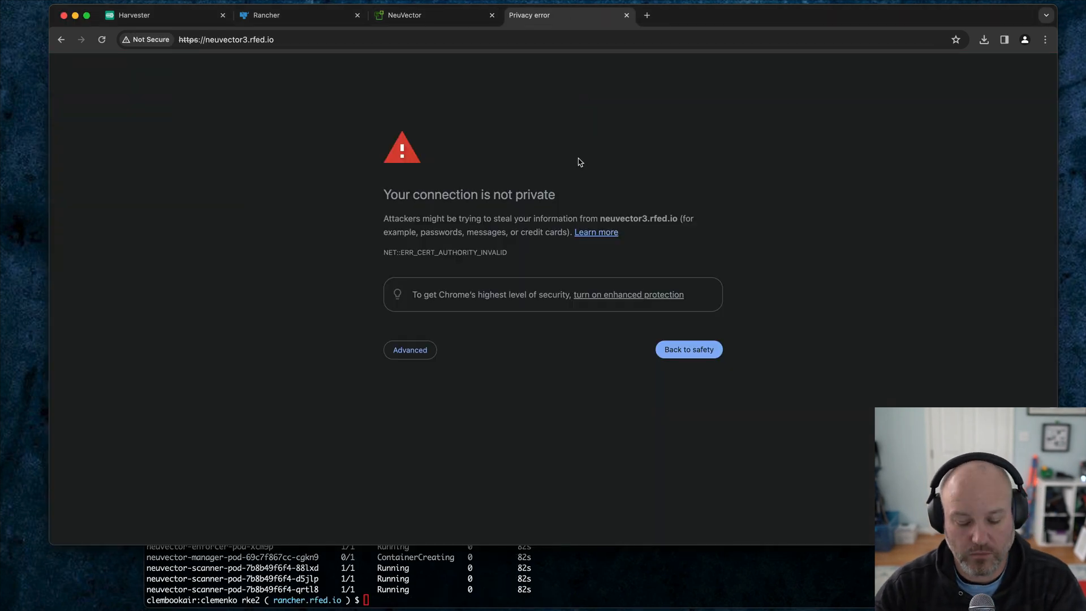
pyautogui.click(409, 350)
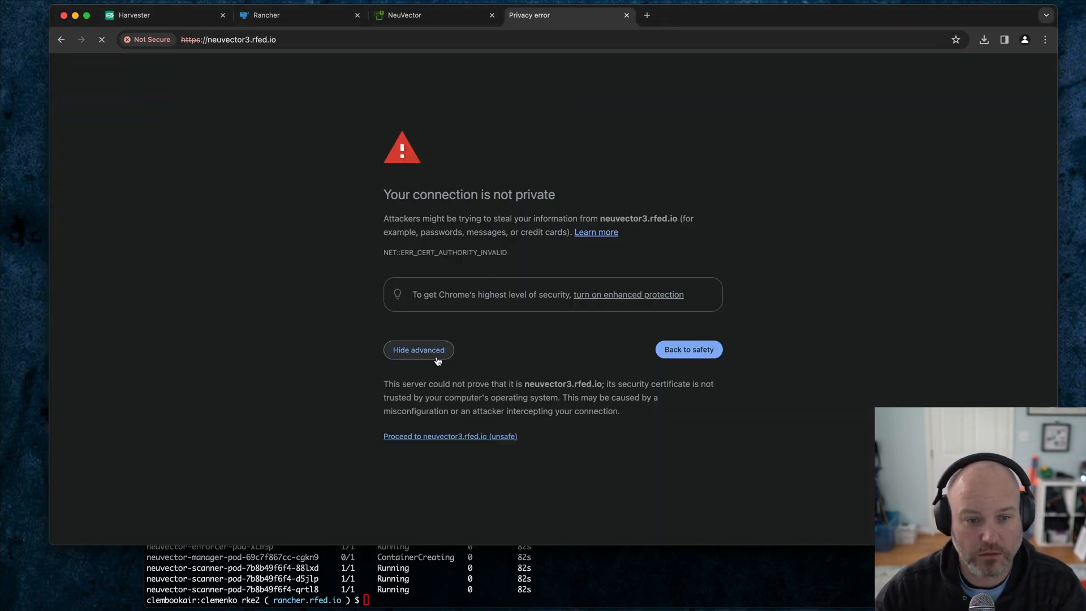
pyautogui.click(451, 435)
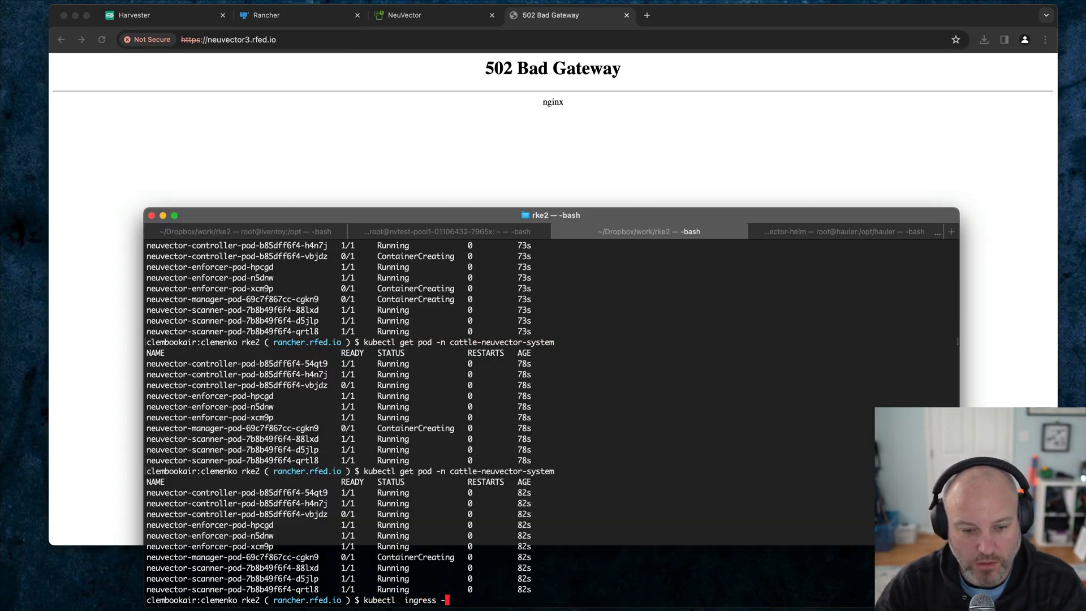
# Check the cattle-neuvector-system services and pods with kubectl in the terminal
pyautogui.write('n cattle-neuvector-system')
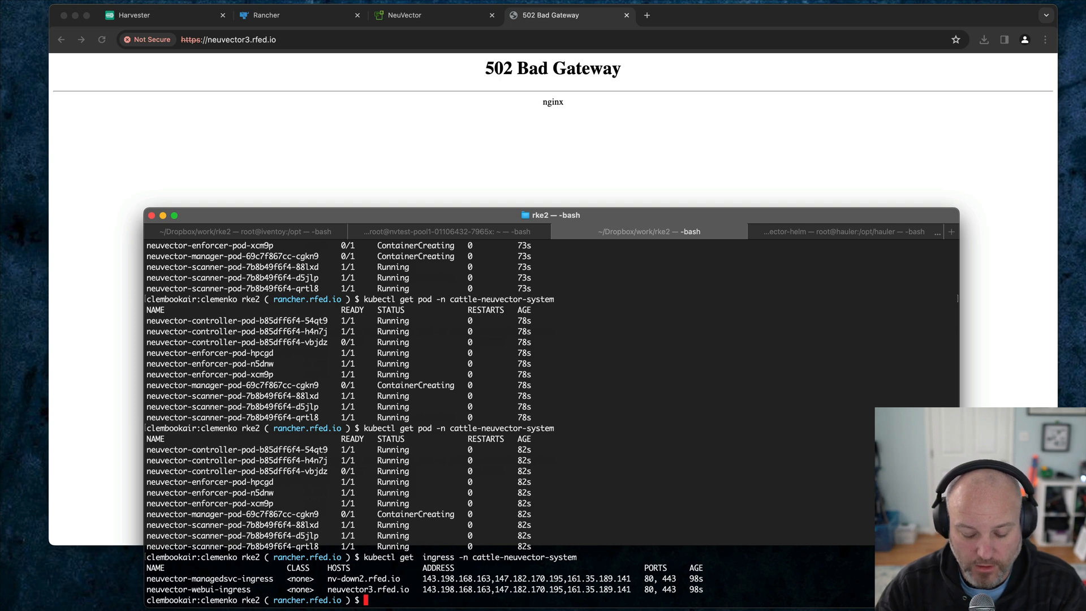
pyautogui.write('kubectl get svc -n cattle-neuvector-system')
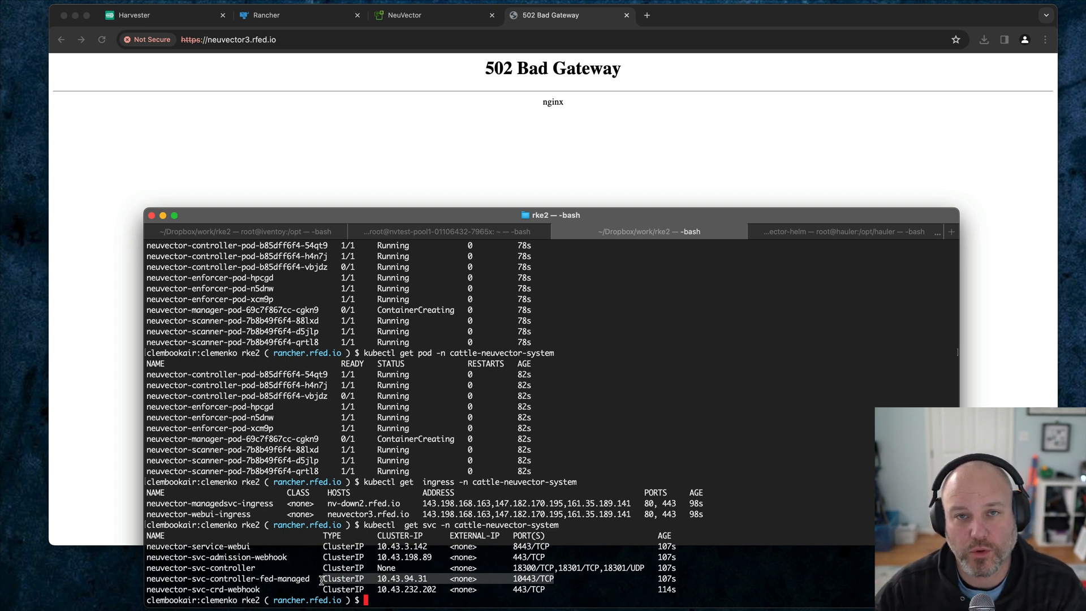
pyautogui.moveTo(414, 292)
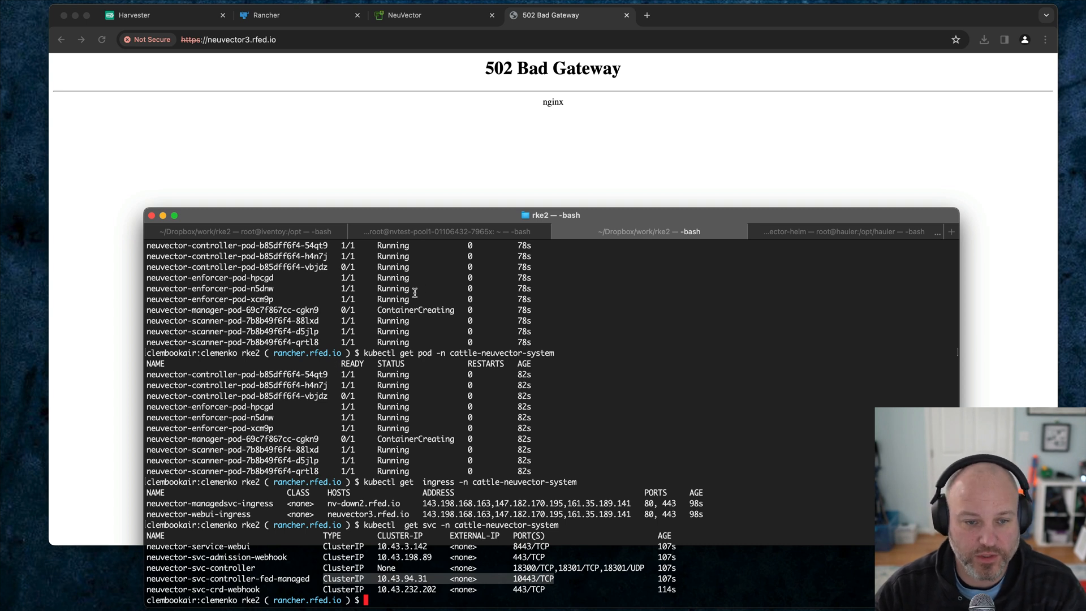
pyautogui.moveTo(426, 237)
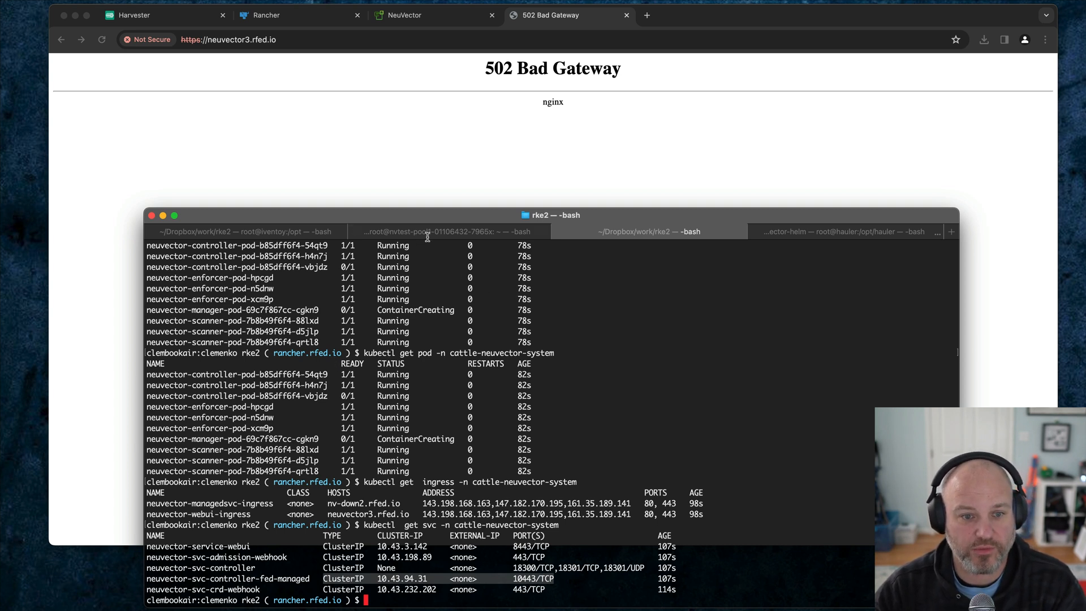
pyautogui.write('kubectl get pod -n cattle-neuvector-system')
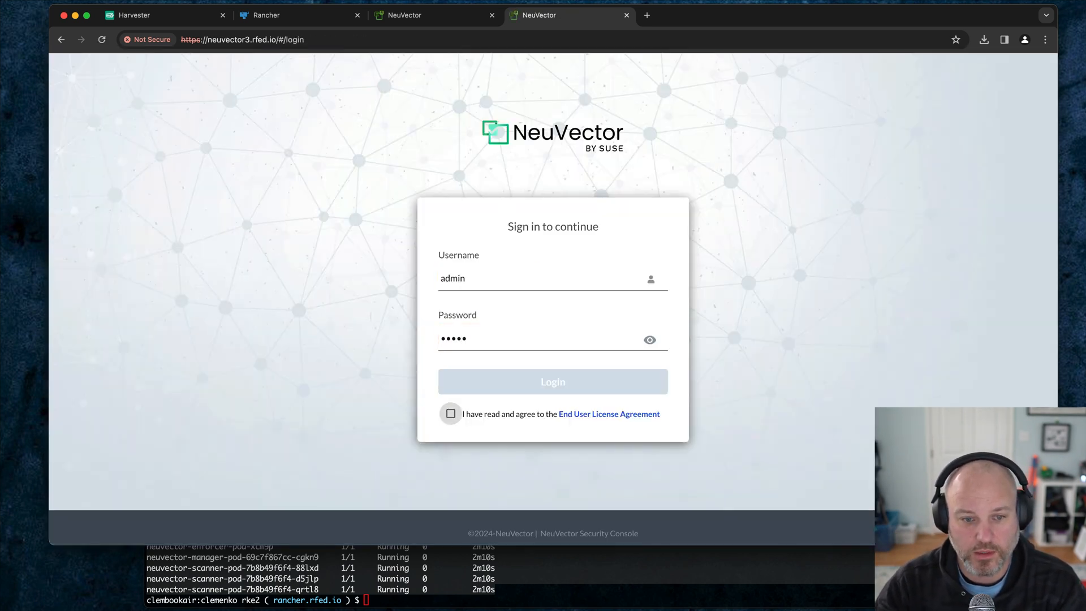
# Accept the EULA, sign in to the new cluster's console and start joining a primary
pyautogui.click(451, 414)
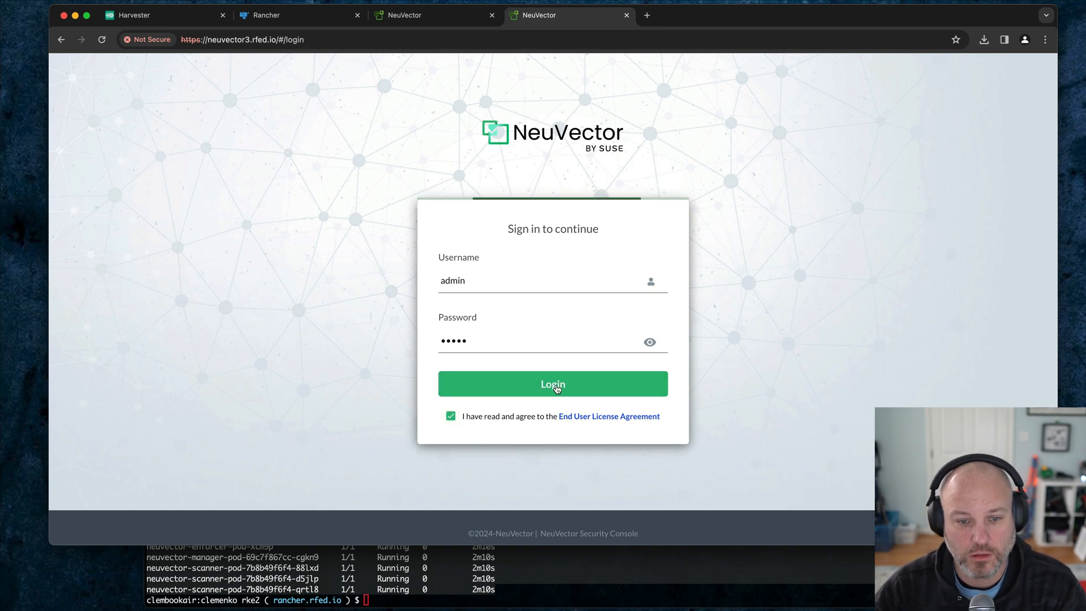
pyautogui.click(552, 383)
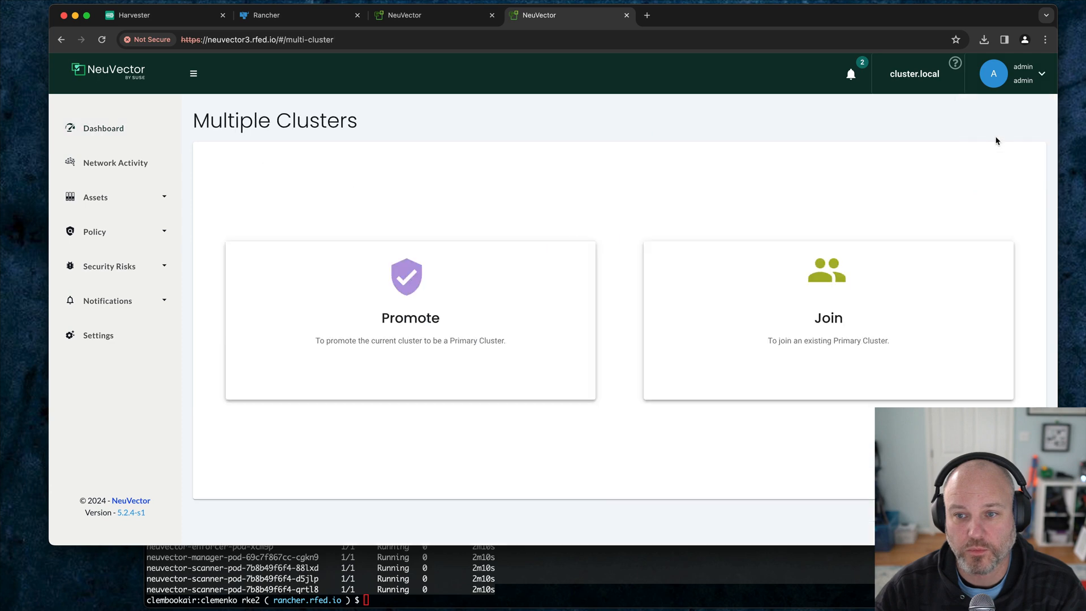
pyautogui.click(827, 320)
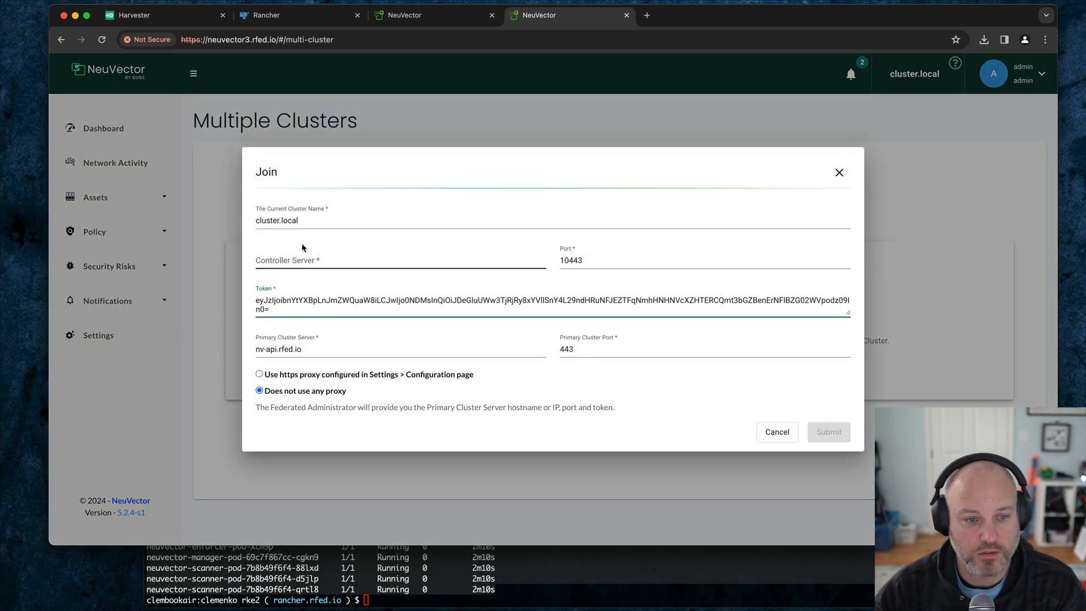
# Submit the join request as cluster down2 with its server address and token, then close the tab
pyautogui.write('nv-down1.rfed.io')
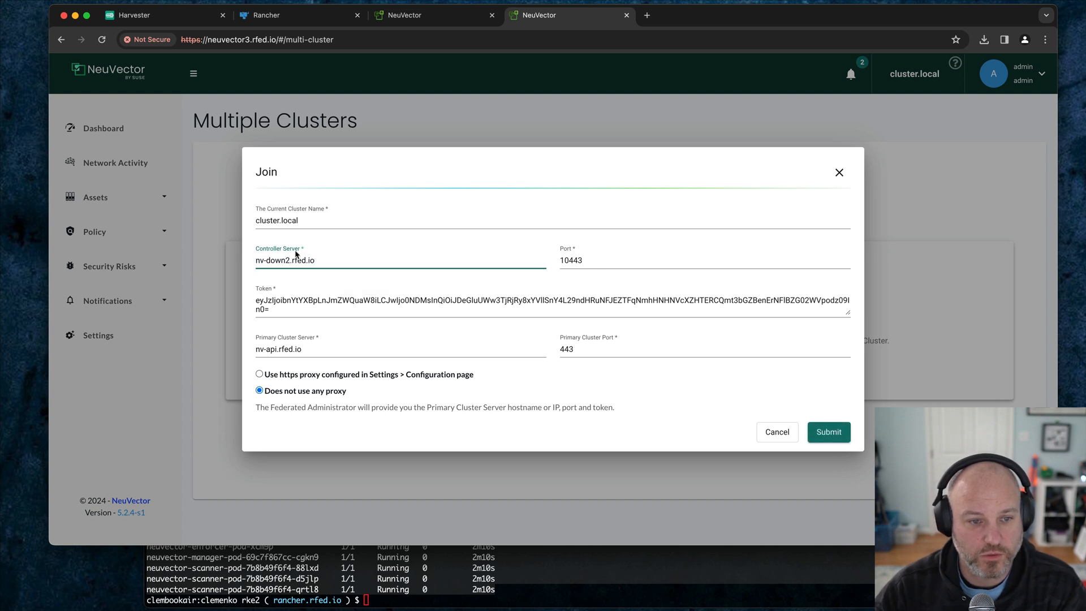
pyautogui.write('down2')
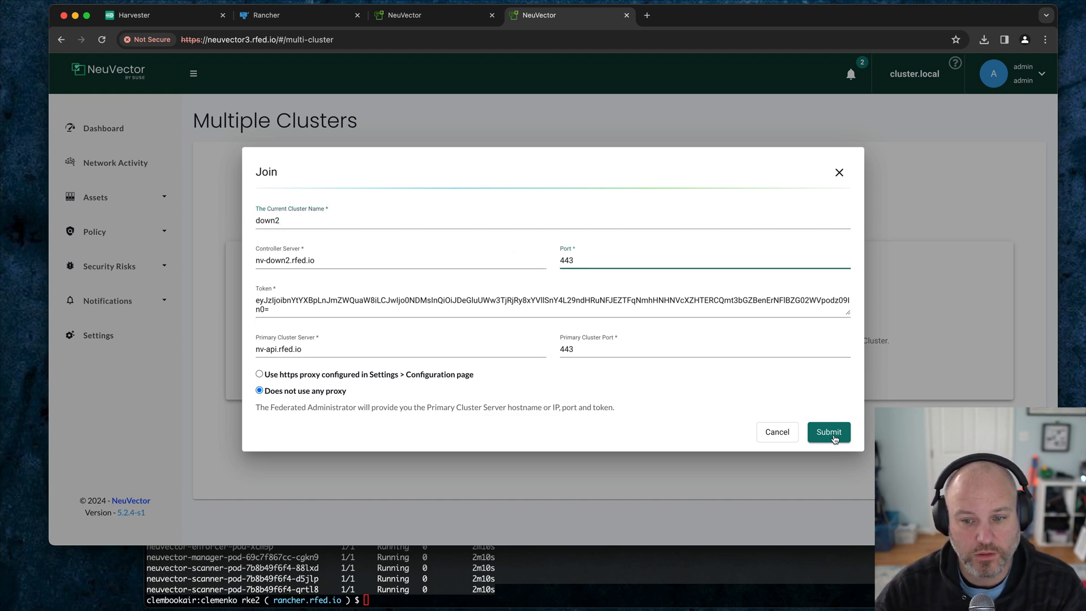
pyautogui.click(828, 431)
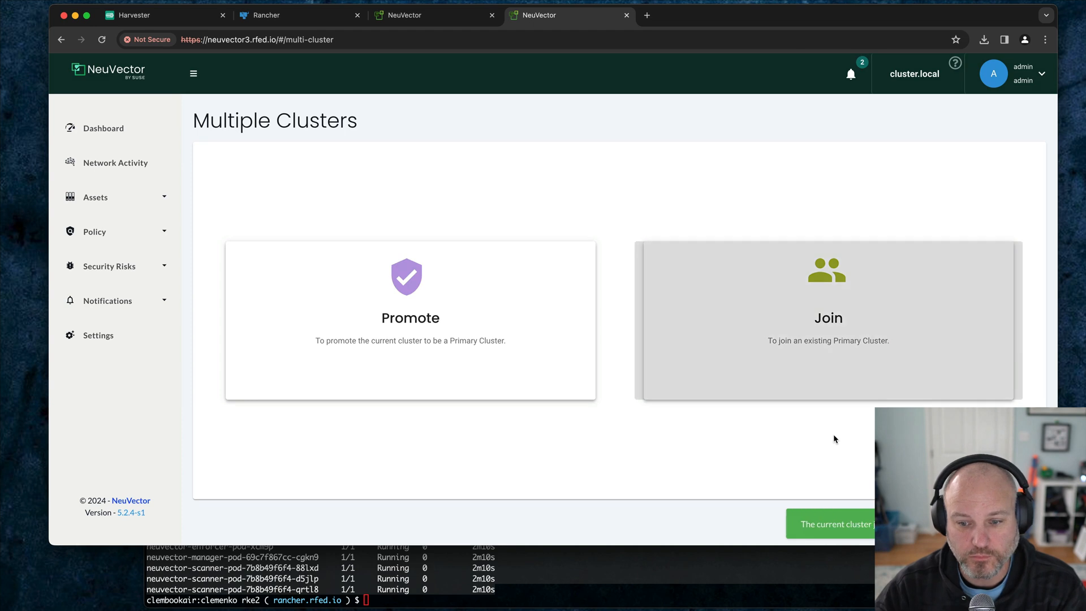
pyautogui.click(433, 14)
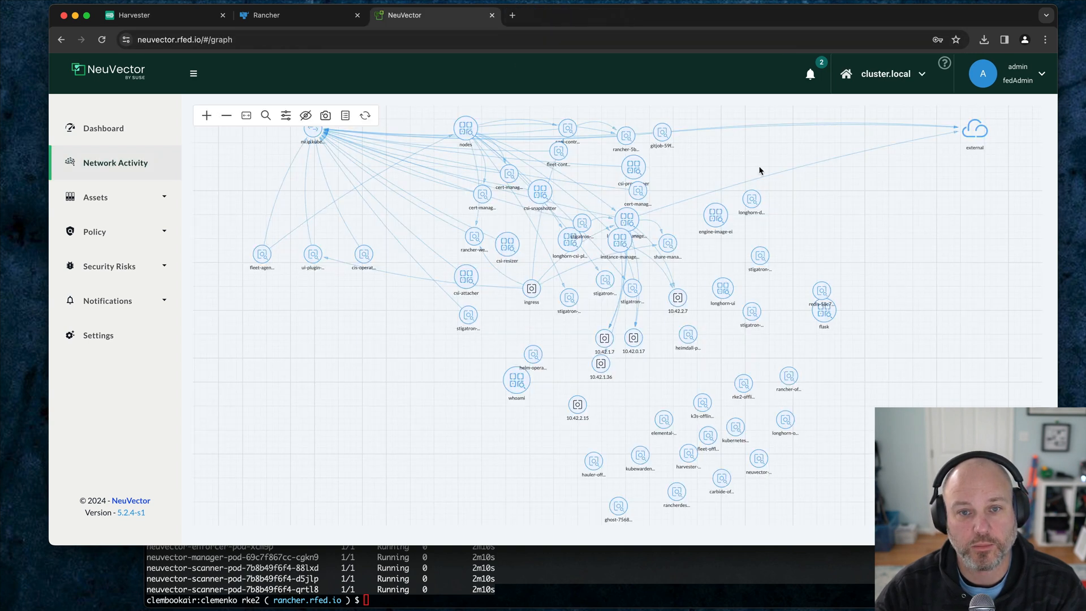
# Show the Multiple Clusters page from the admin account menu
pyautogui.click(1018, 73)
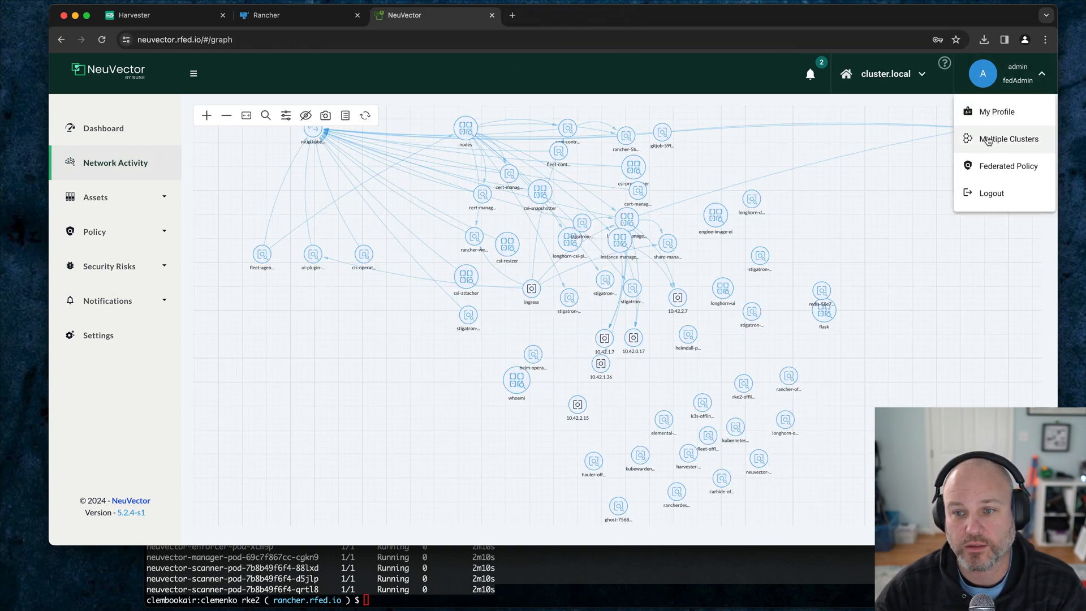
pyautogui.click(1008, 138)
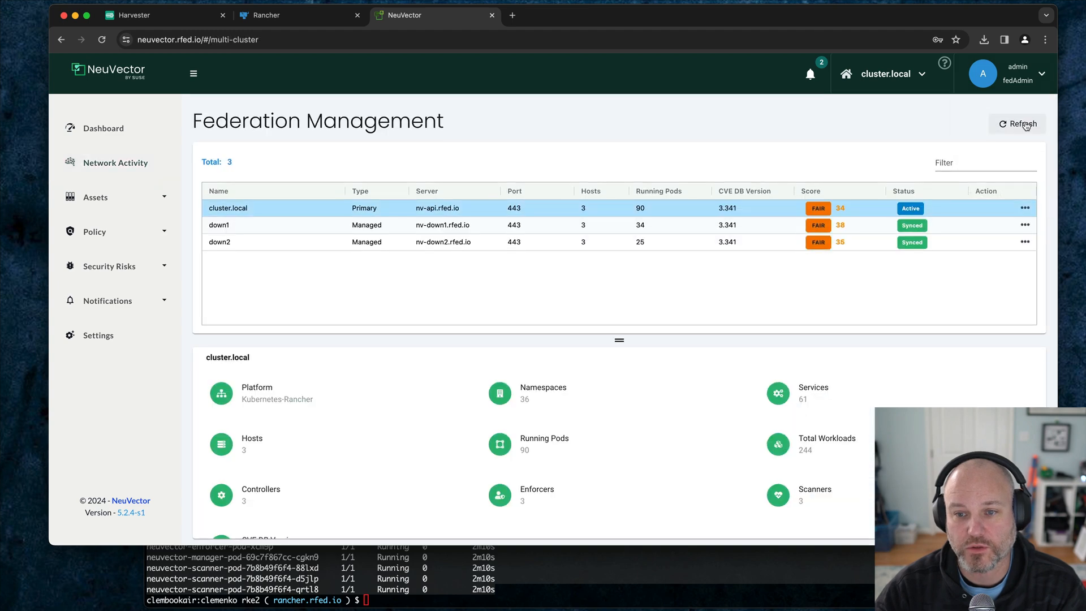
pyautogui.moveTo(657, 261)
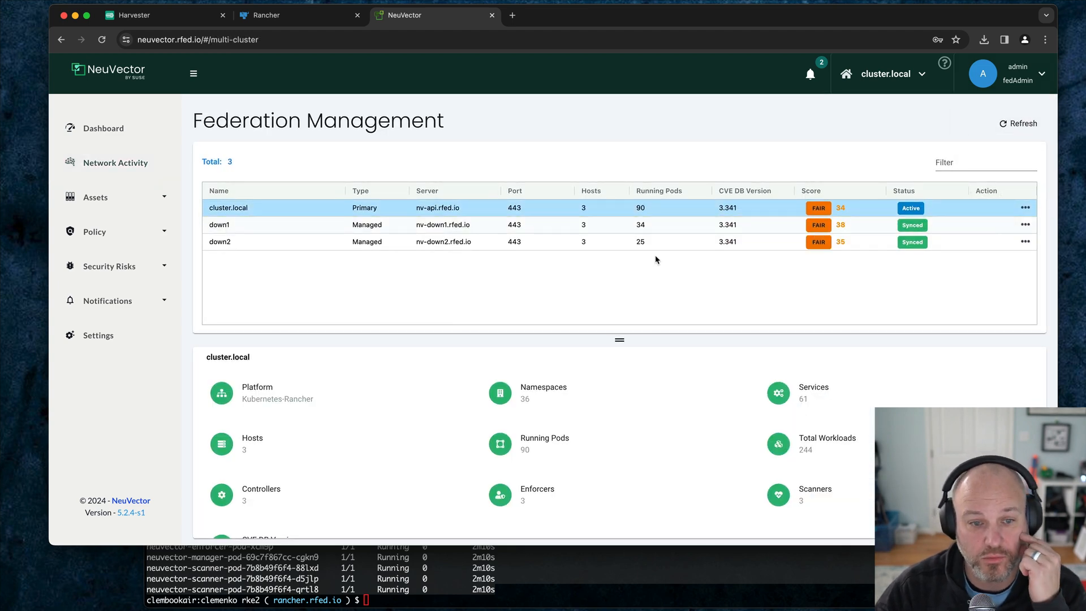